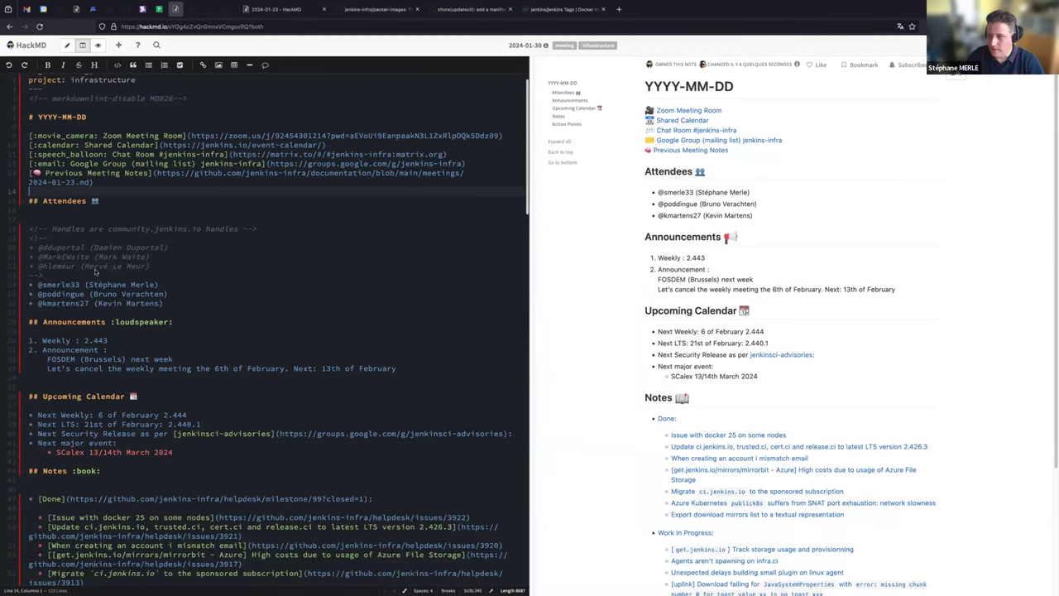
# Check the published jenkins/jenkins 2.443 image tags and return to the meeting notes
pyautogui.scroll(-3)
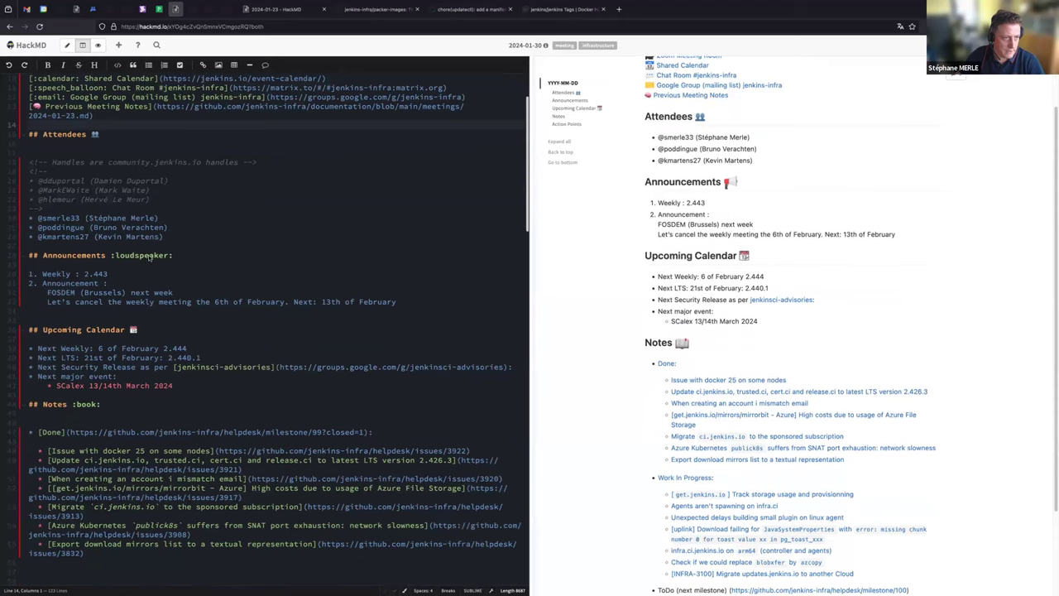
pyautogui.moveTo(538, 185)
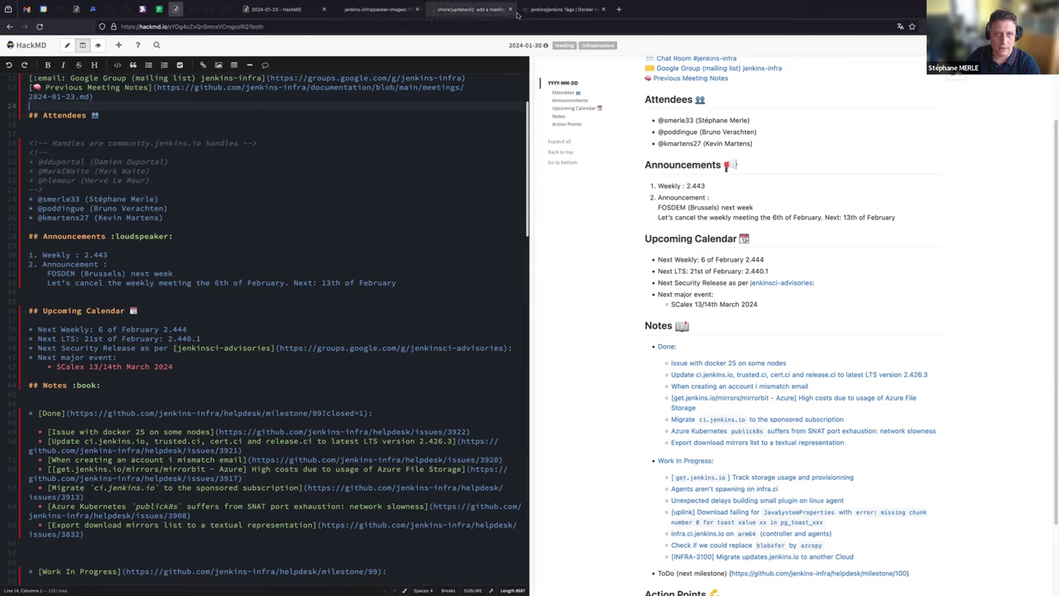
pyautogui.click(563, 9)
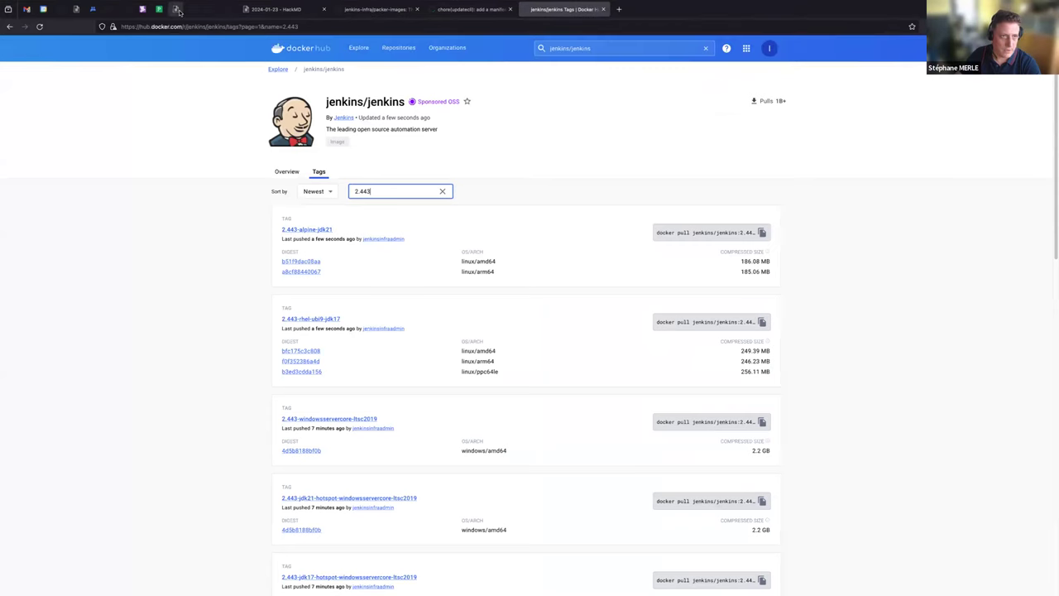
pyautogui.click(275, 9)
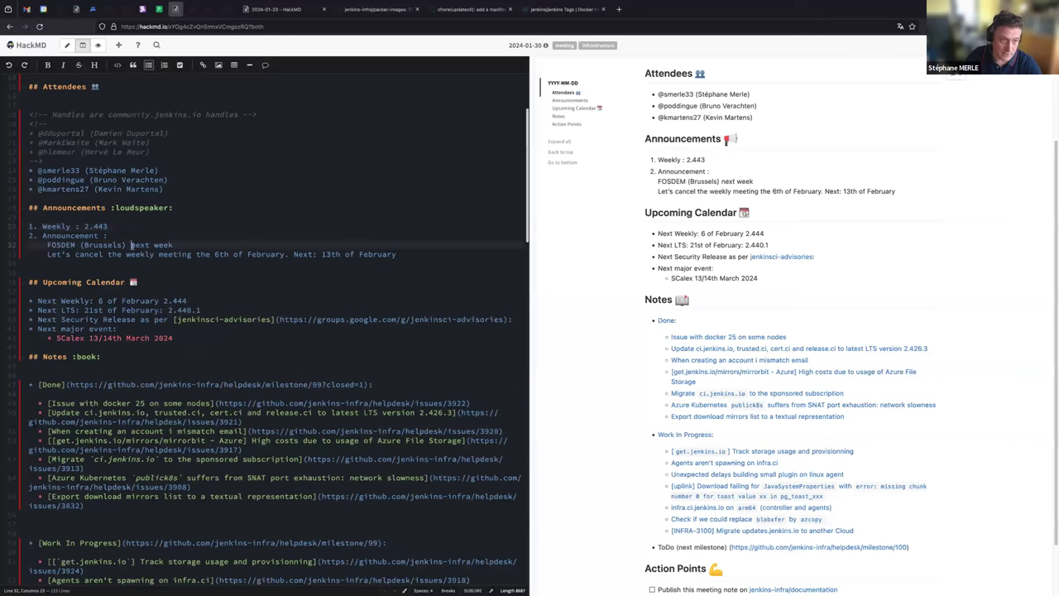
# Make the FOSDEM (Brussels) line read 'this week', then move on to the meeting cancellation line
pyautogui.write('this')
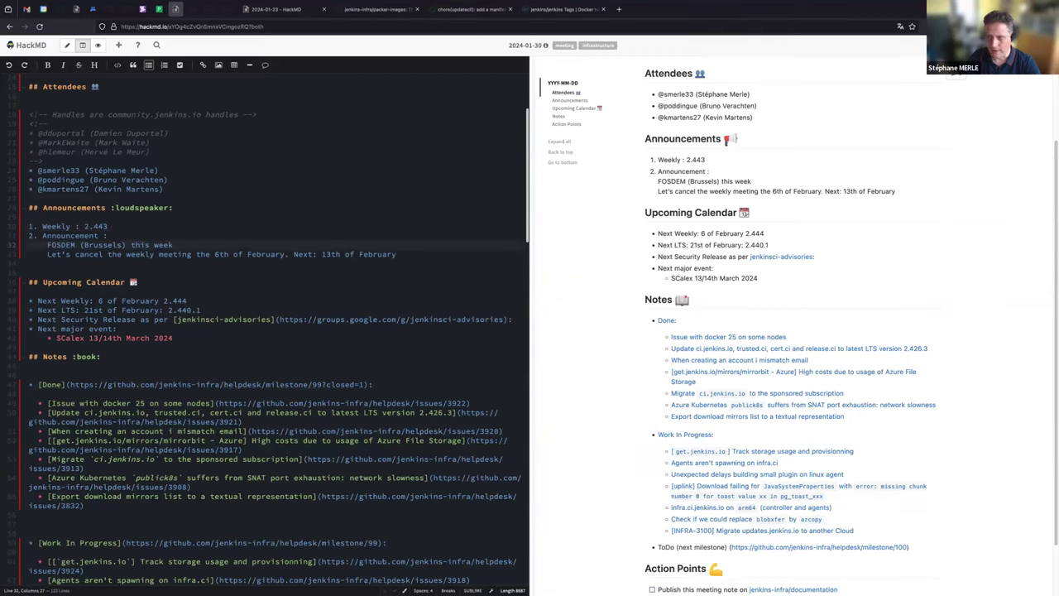
pyautogui.click(149, 245)
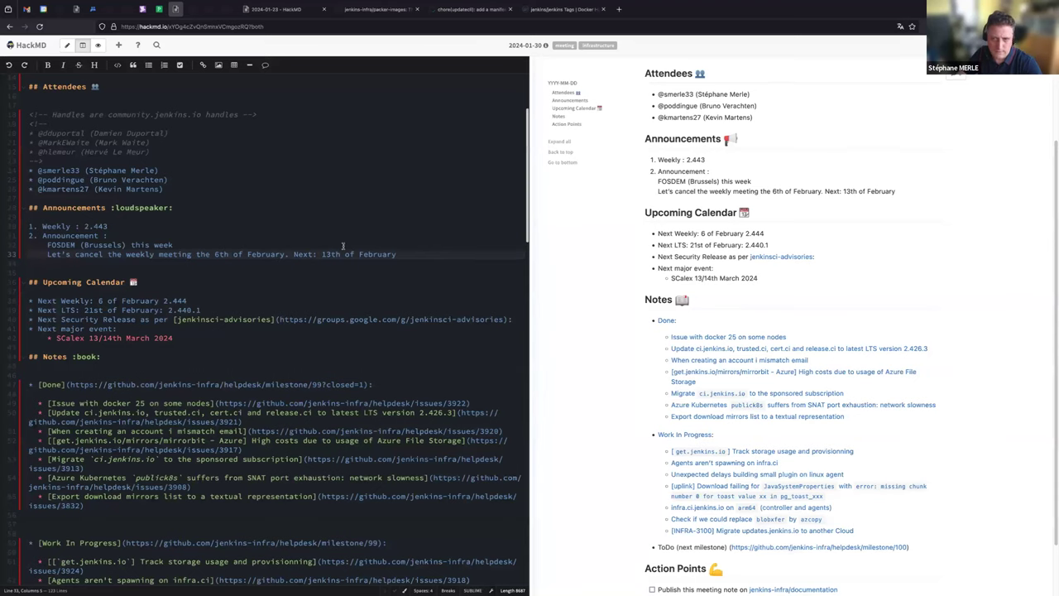
pyautogui.scroll(-3)
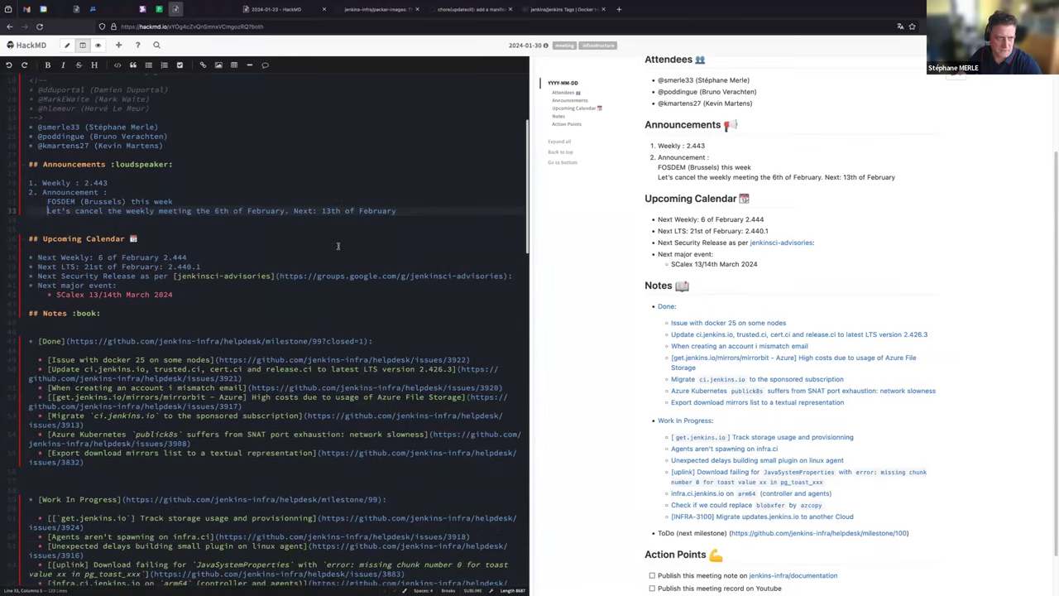
pyautogui.scroll(-3)
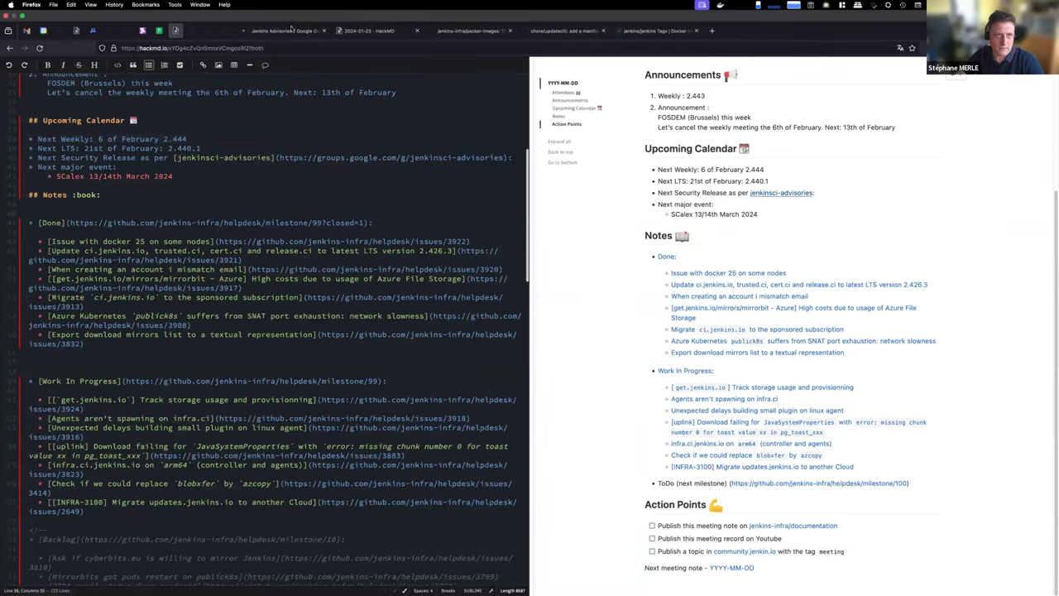
pyautogui.click(285, 9)
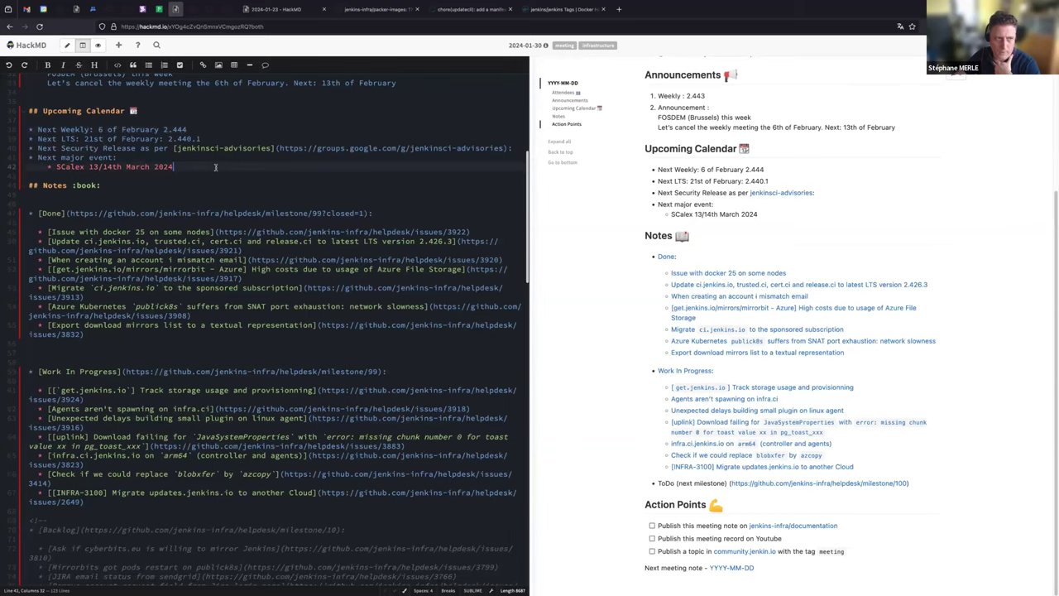
pyautogui.scroll(3)
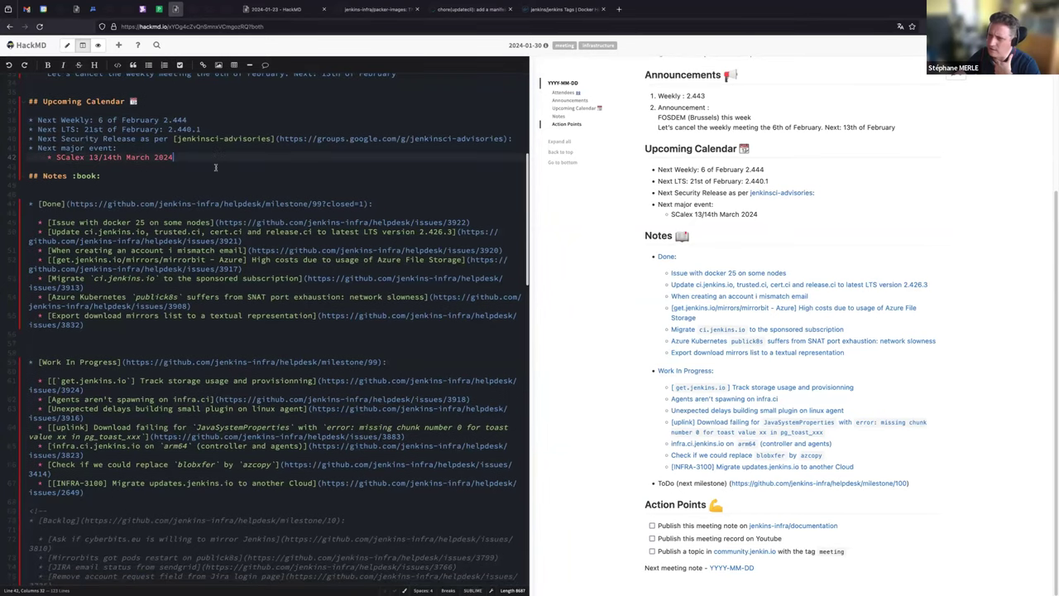
pyautogui.scroll(3)
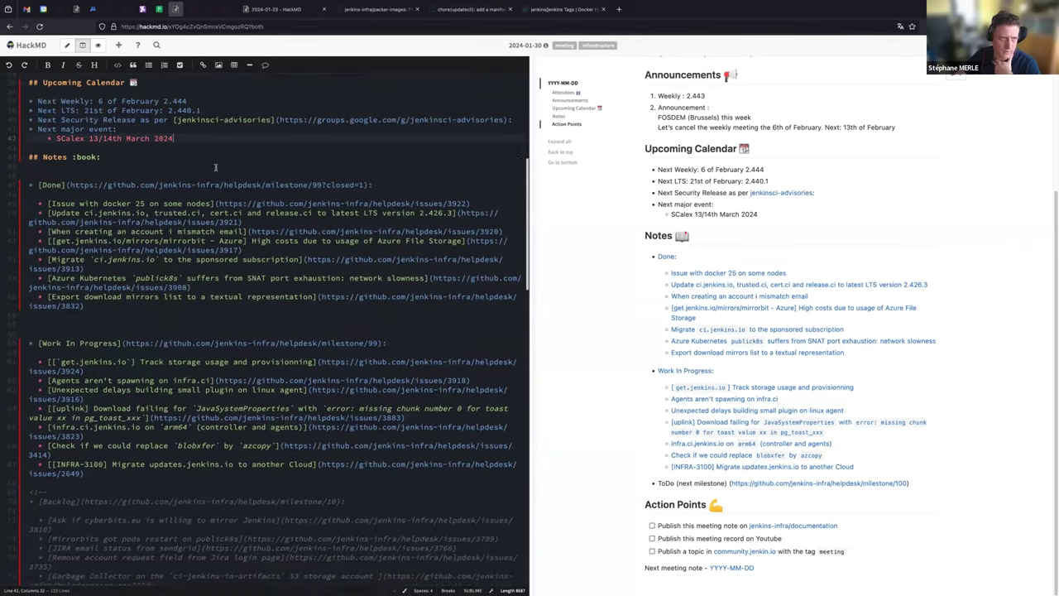
pyautogui.scroll(-3)
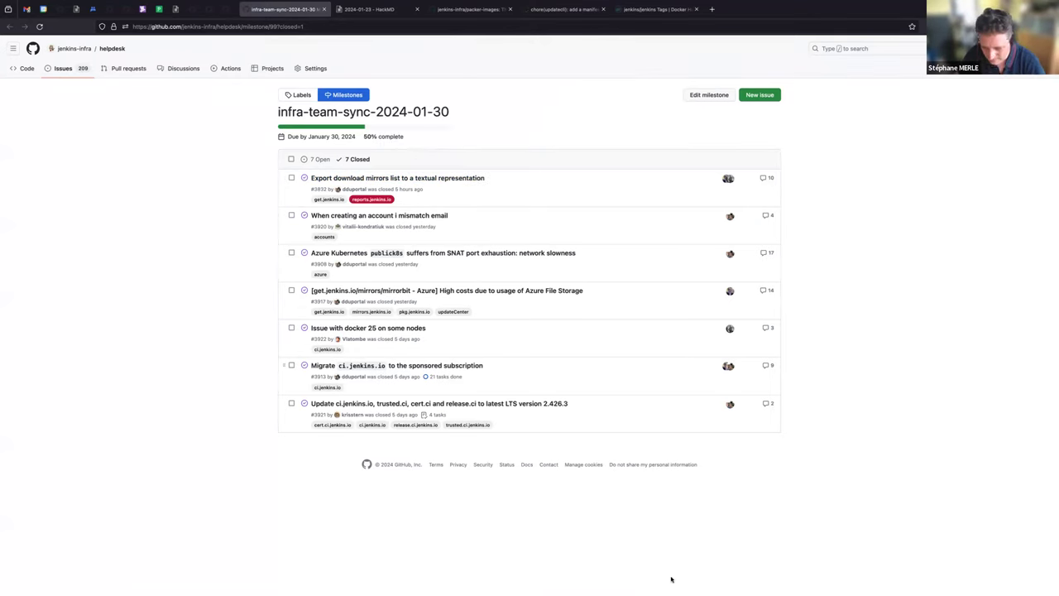
pyautogui.moveTo(244, 201)
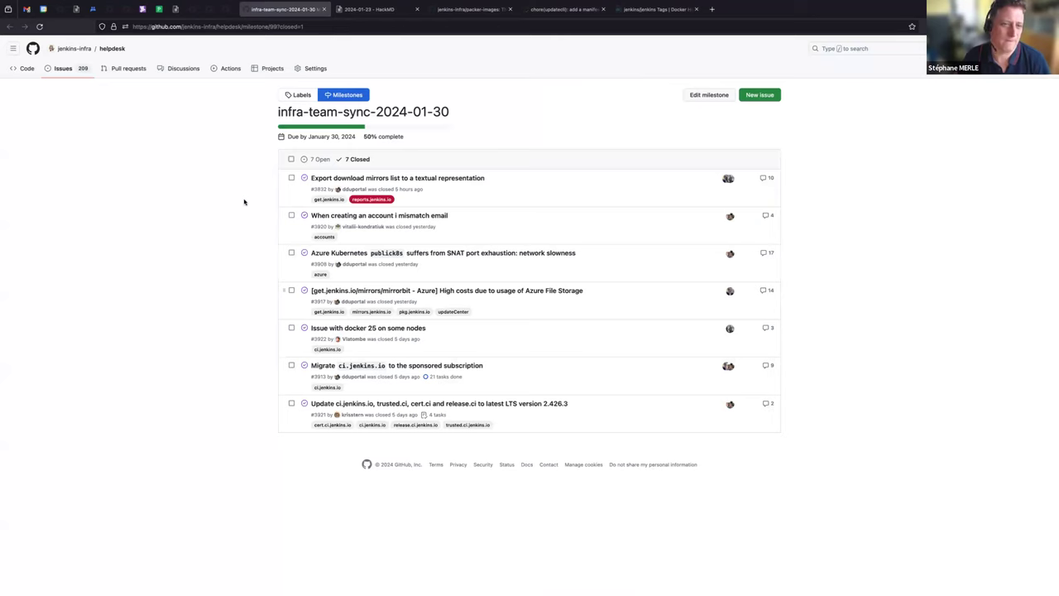
pyautogui.moveTo(397, 177)
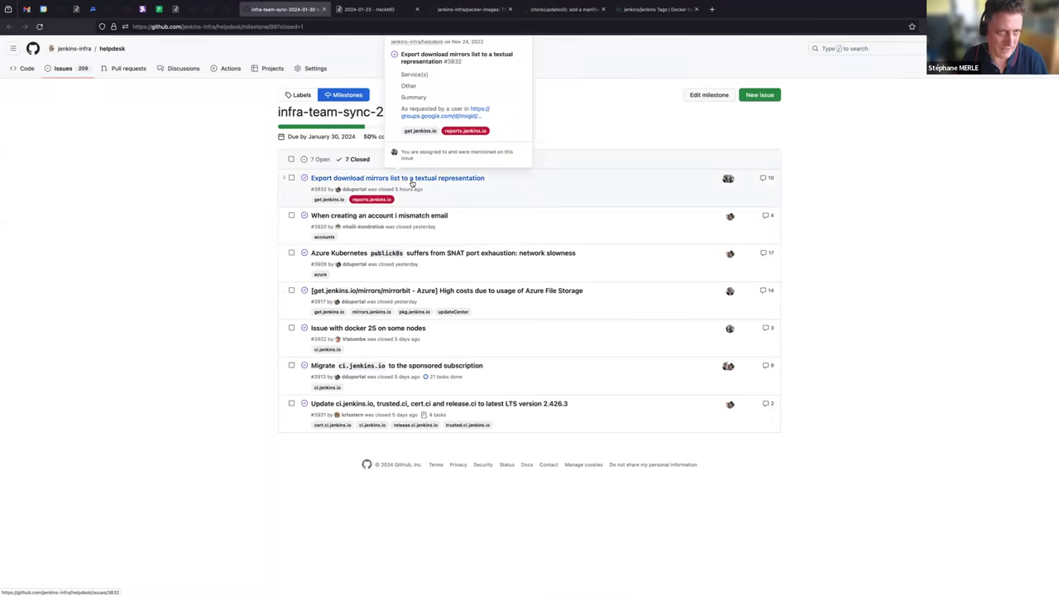
# Bring up closed issue #3832 on exporting the download mirrors list from the milestone
pyautogui.click(397, 177)
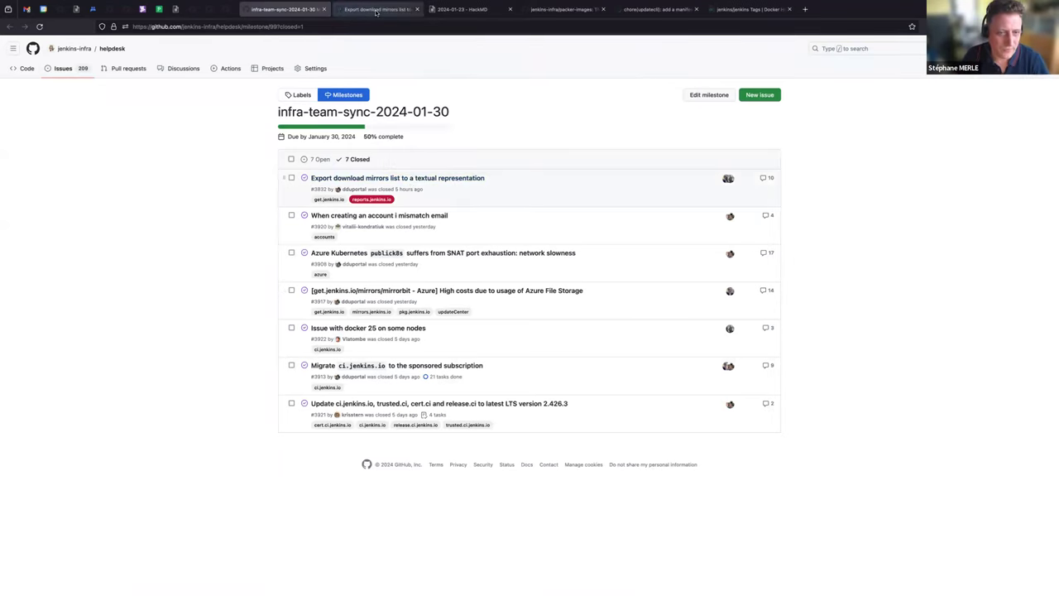
pyautogui.click(397, 178)
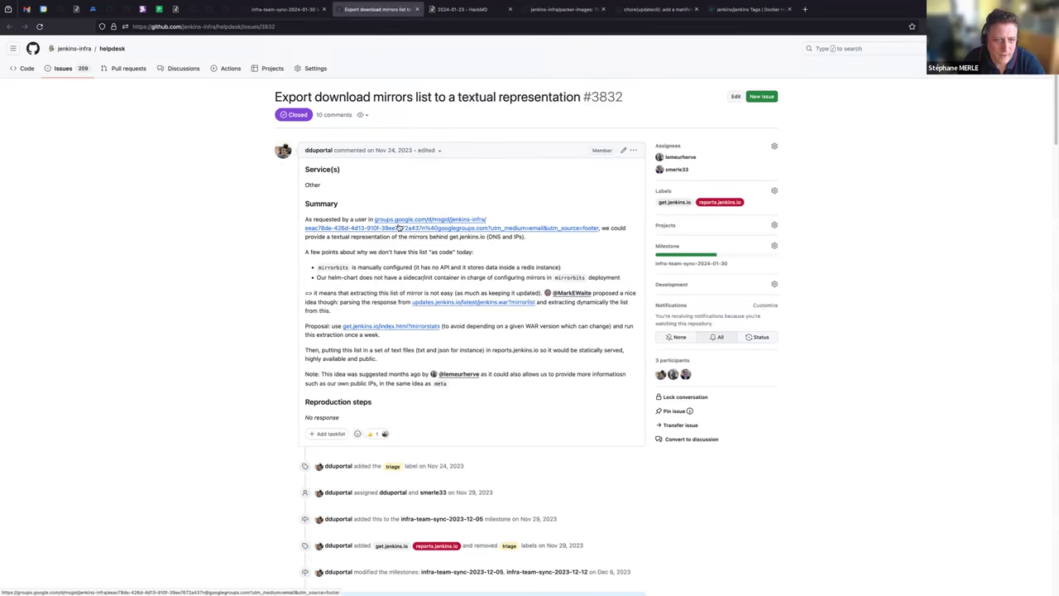
pyautogui.scroll(-3)
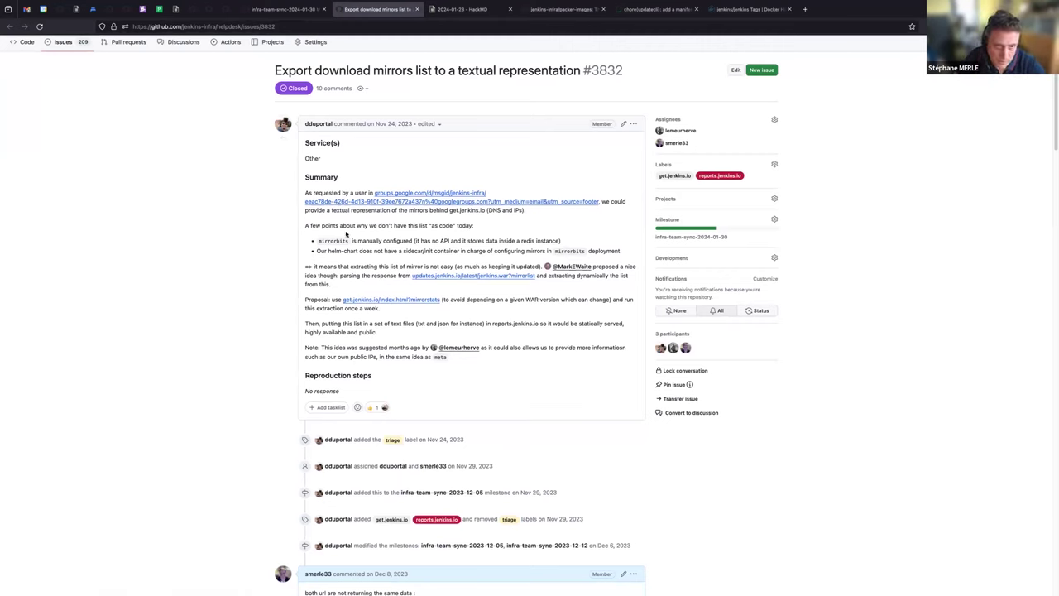
pyautogui.moveTo(485, 234)
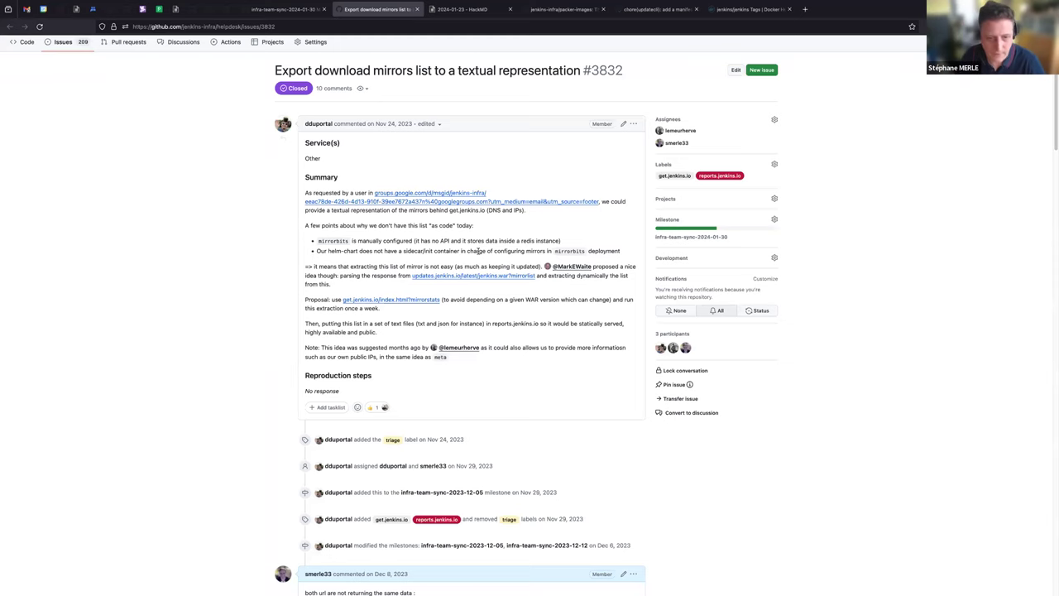
pyautogui.scroll(-3)
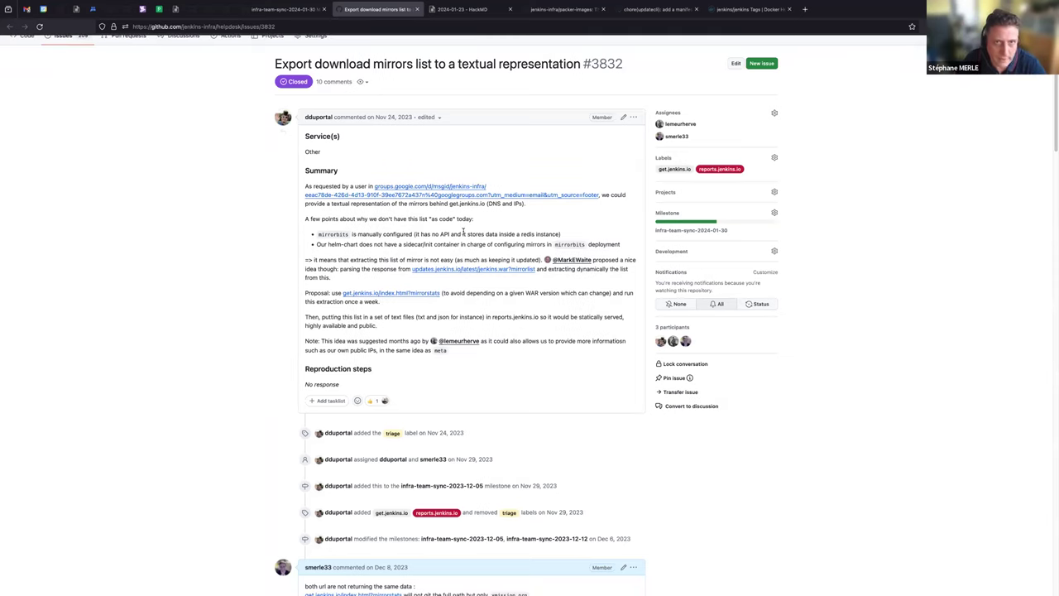
# Read issue #3832 down to its closing comment and JSON output
pyautogui.scroll(-3)
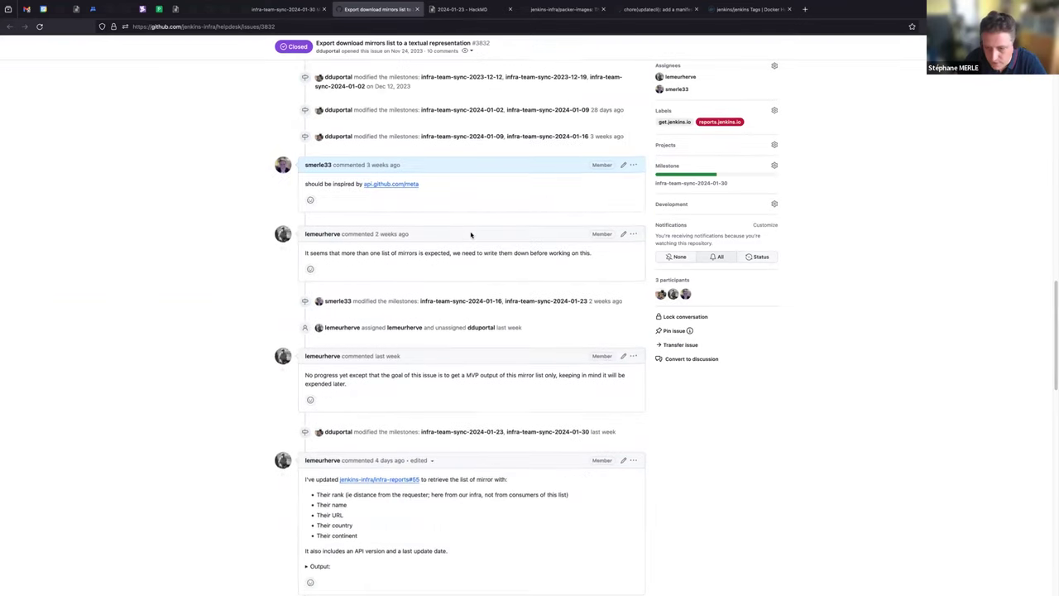
pyautogui.scroll(-3)
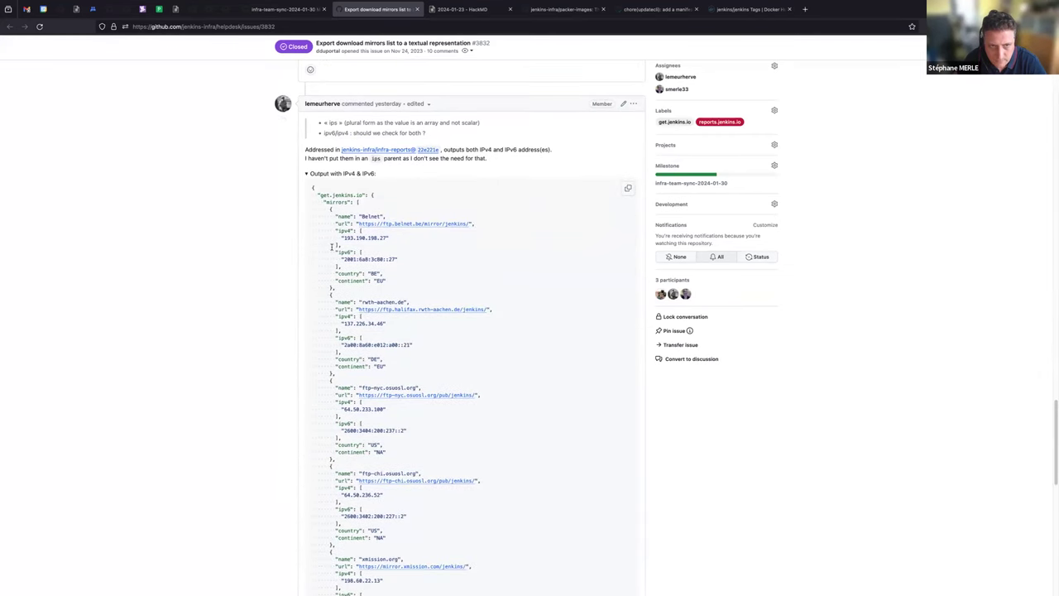
pyautogui.scroll(-3)
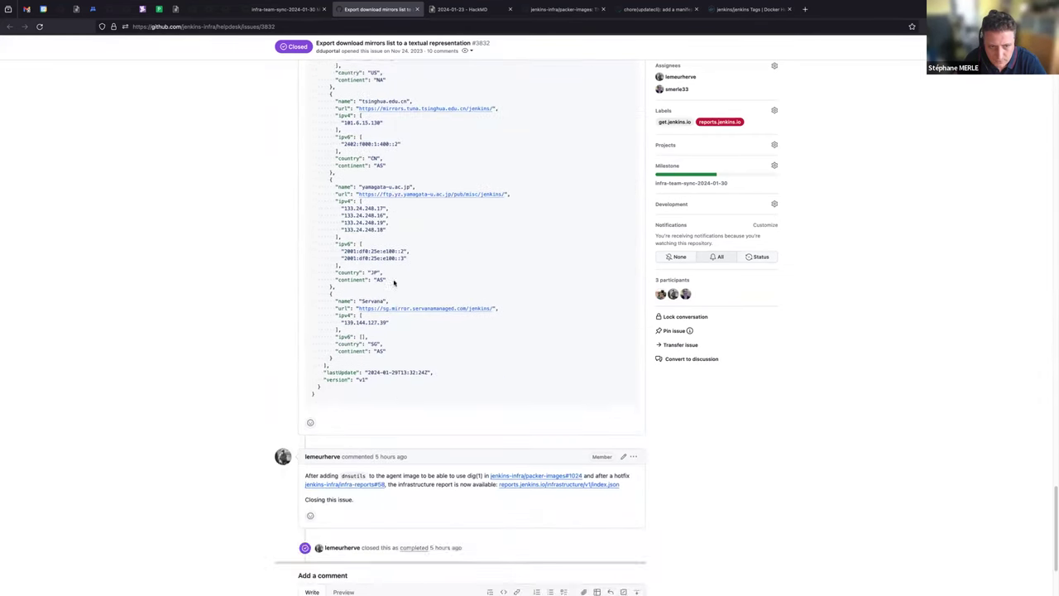
pyautogui.scroll(-3)
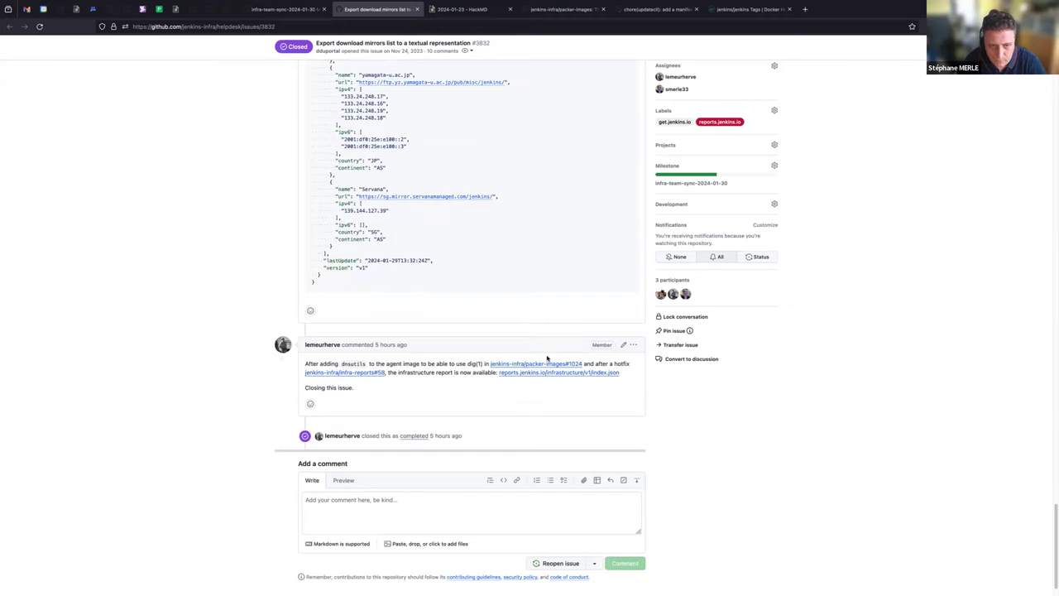
pyautogui.moveTo(483, 381)
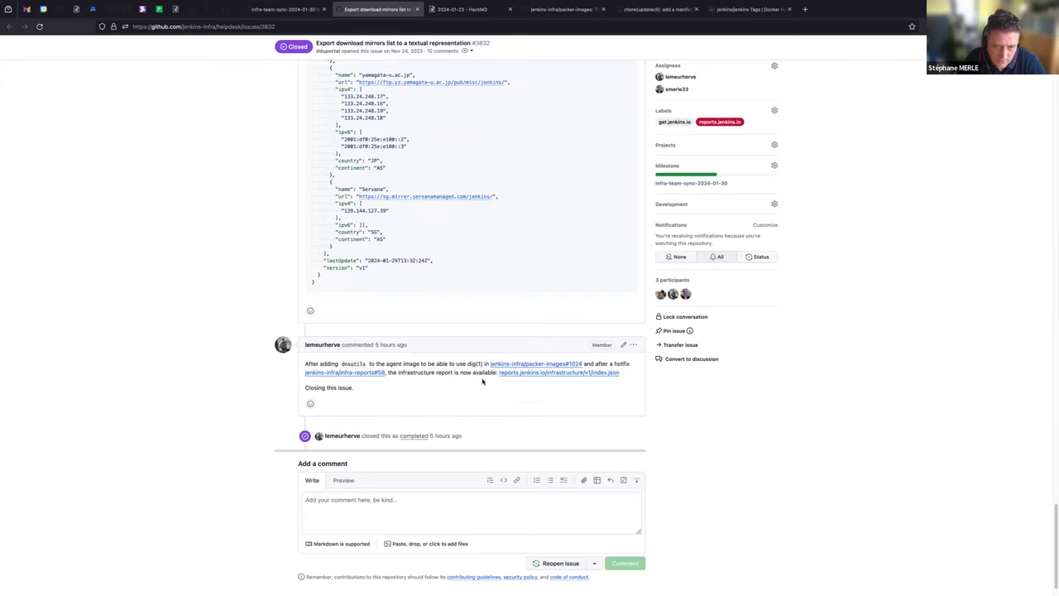
pyautogui.moveTo(510, 377)
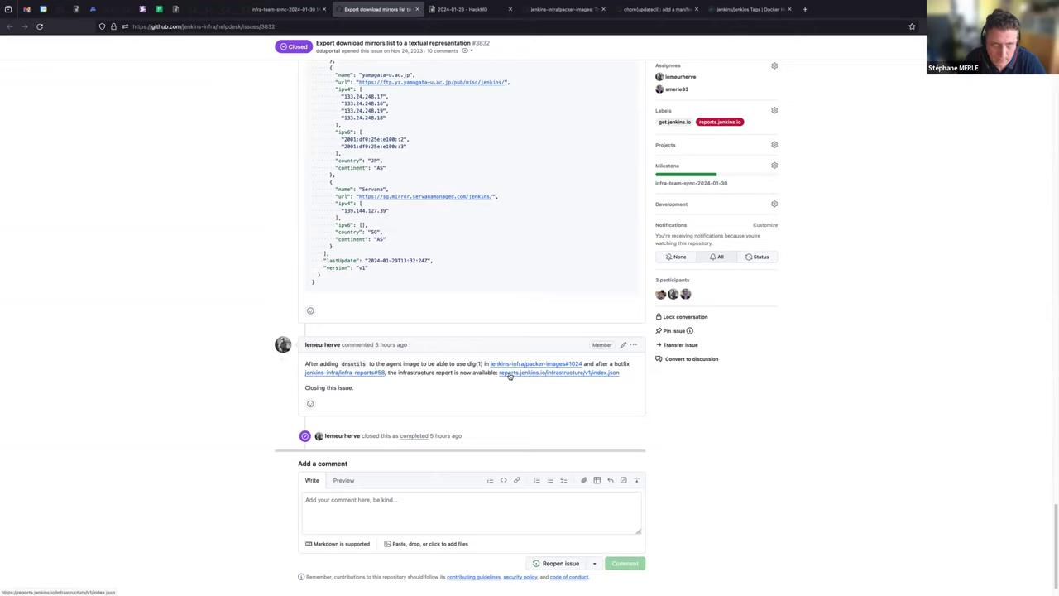
# View the reports.jenkins.io infrastructure index.json with its empty get.jenkins.io mirrors entry
pyautogui.click(557, 372)
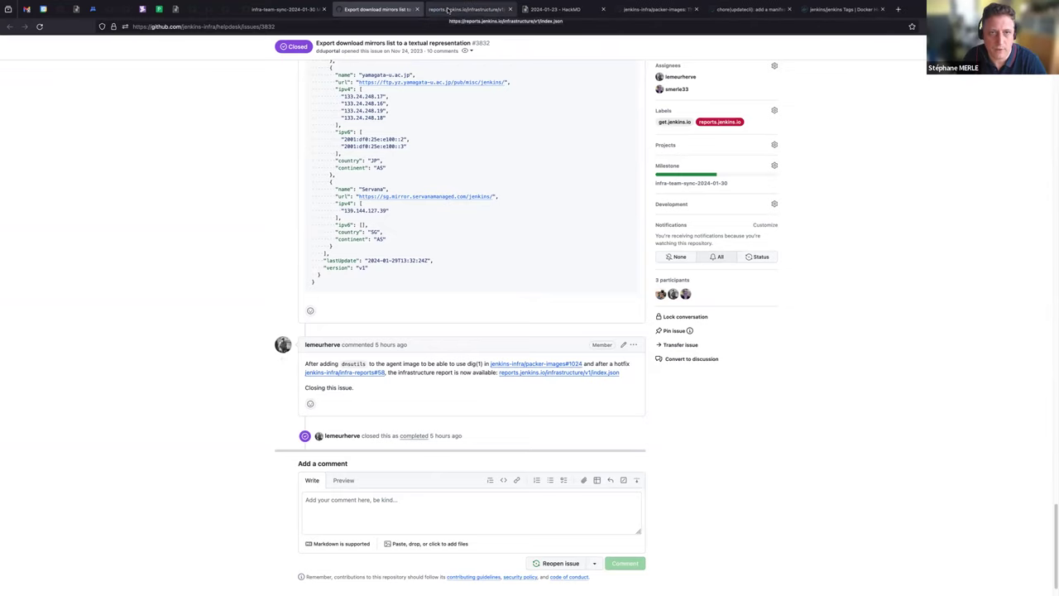
pyautogui.click(467, 9)
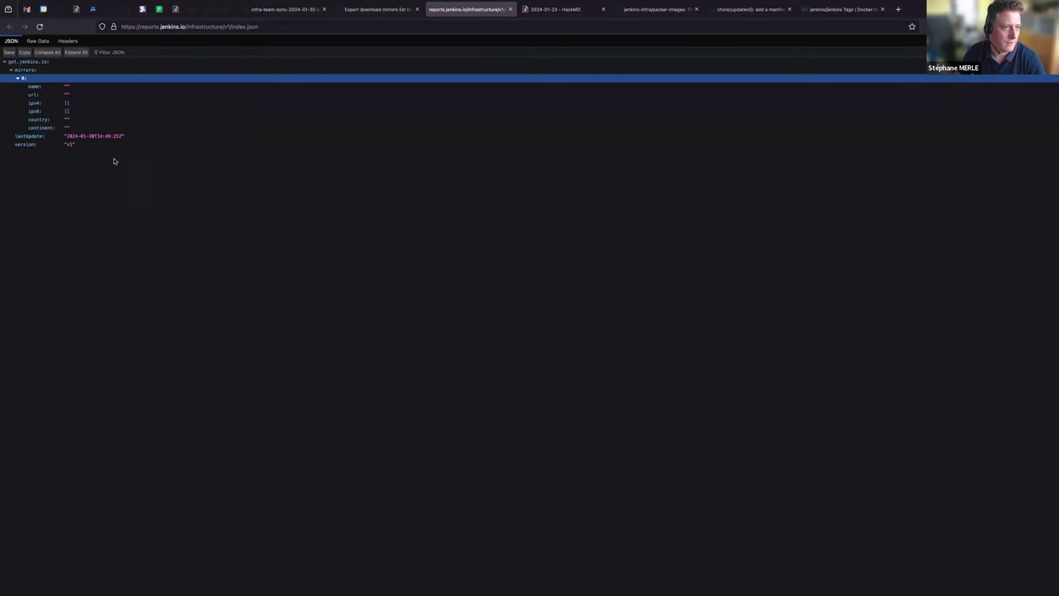
pyautogui.moveTo(593, 261)
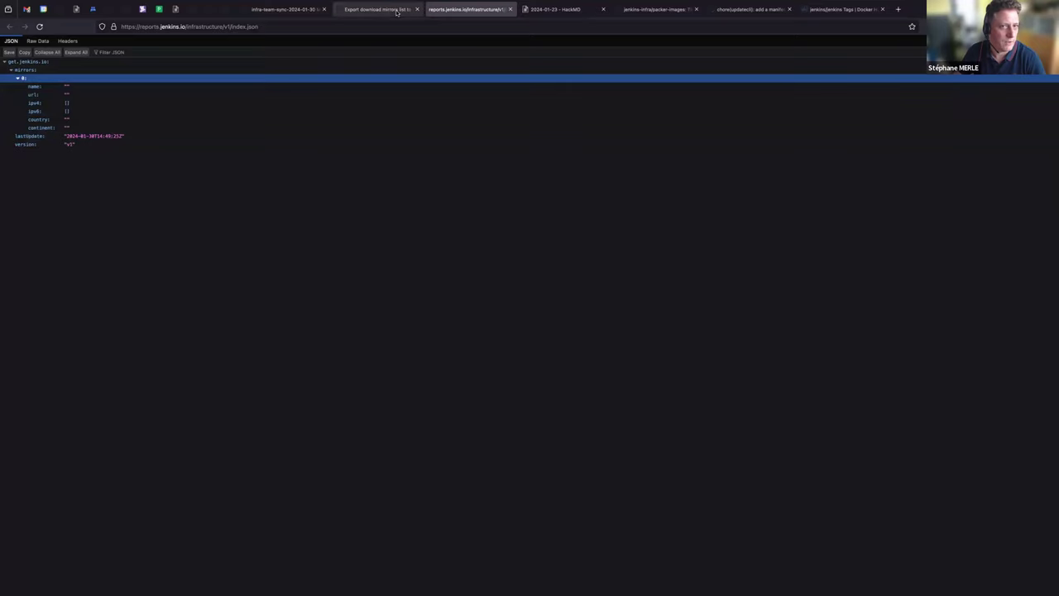
# Reopen issue #3832 with the comment "It's empty reopening"
pyautogui.click(376, 9)
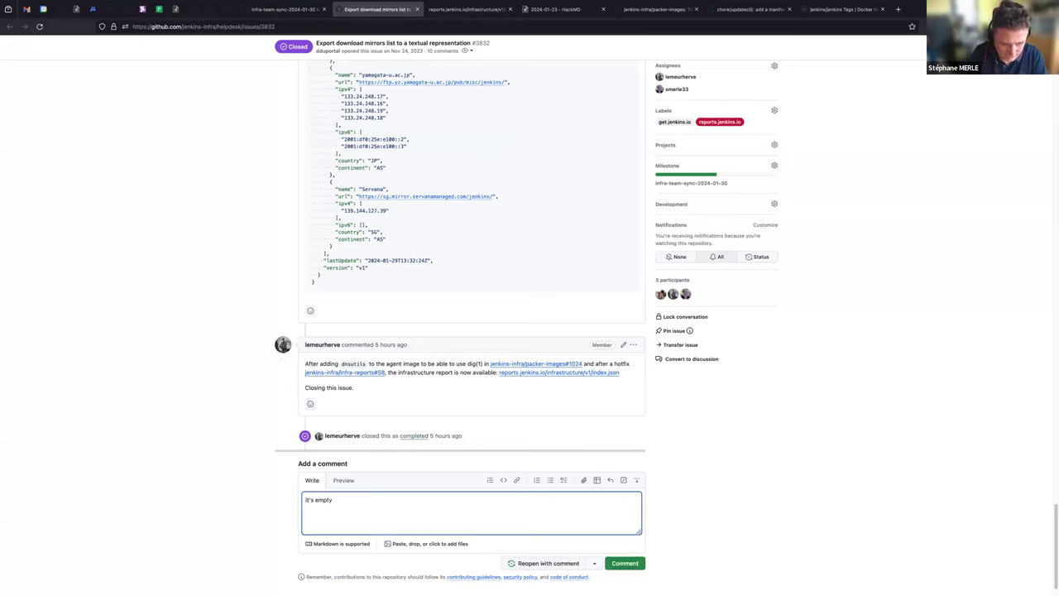
pyautogui.write('reopp')
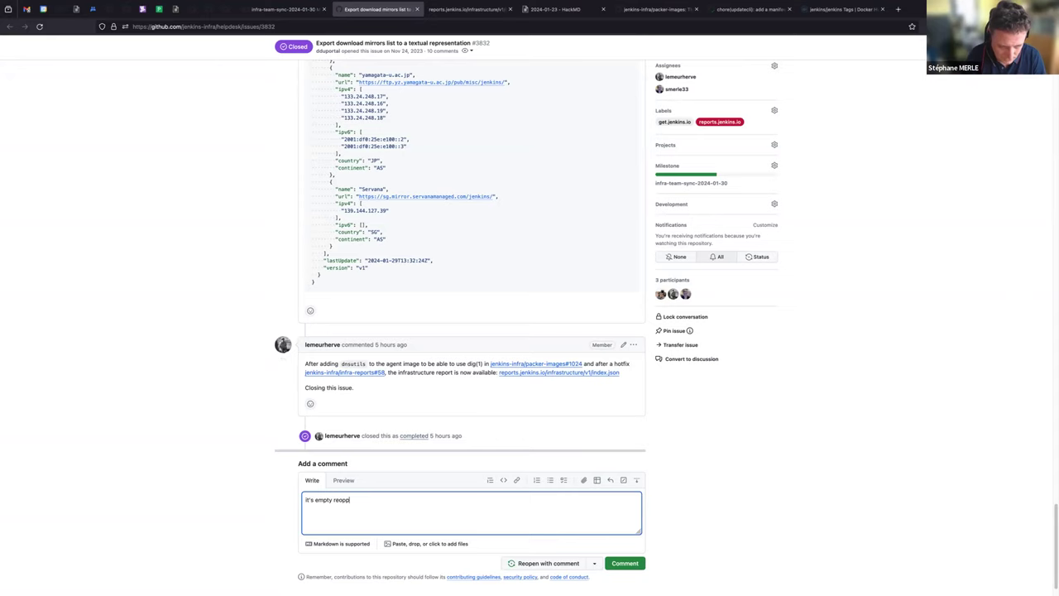
pyautogui.write('ening')
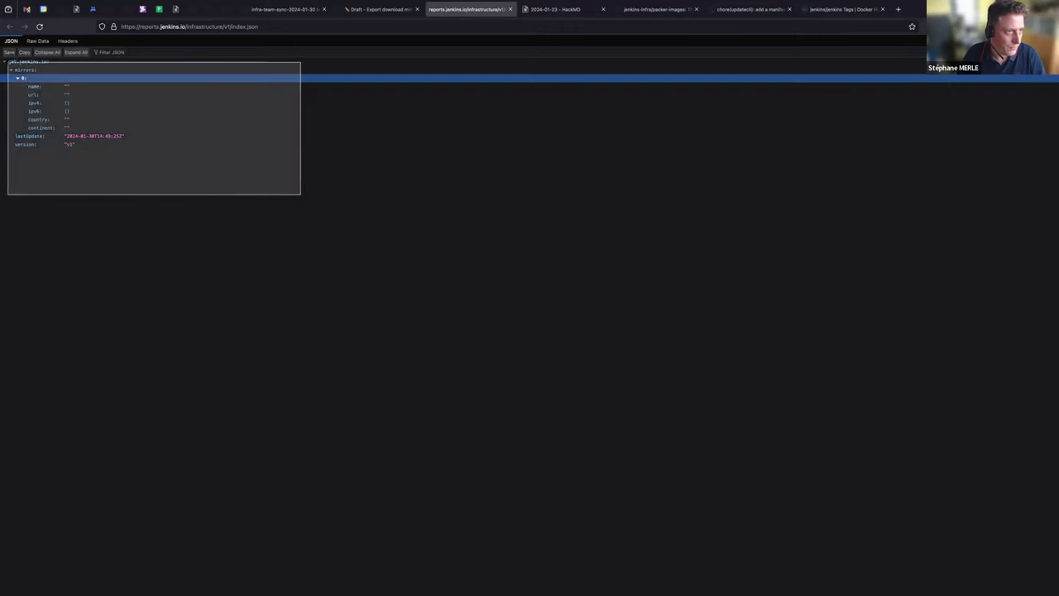
pyautogui.click(376, 9)
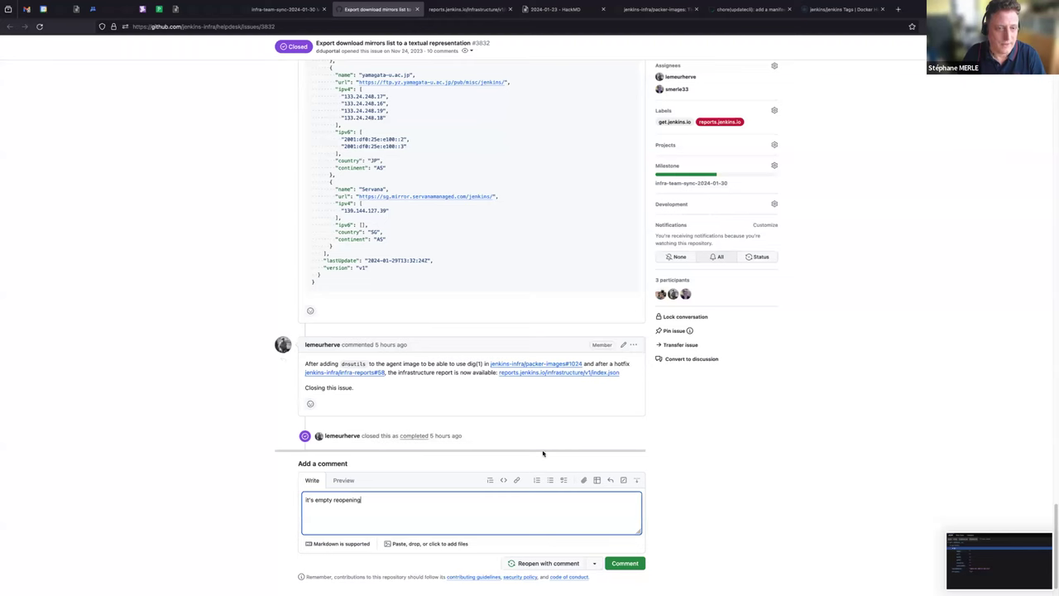
pyautogui.scroll(-3)
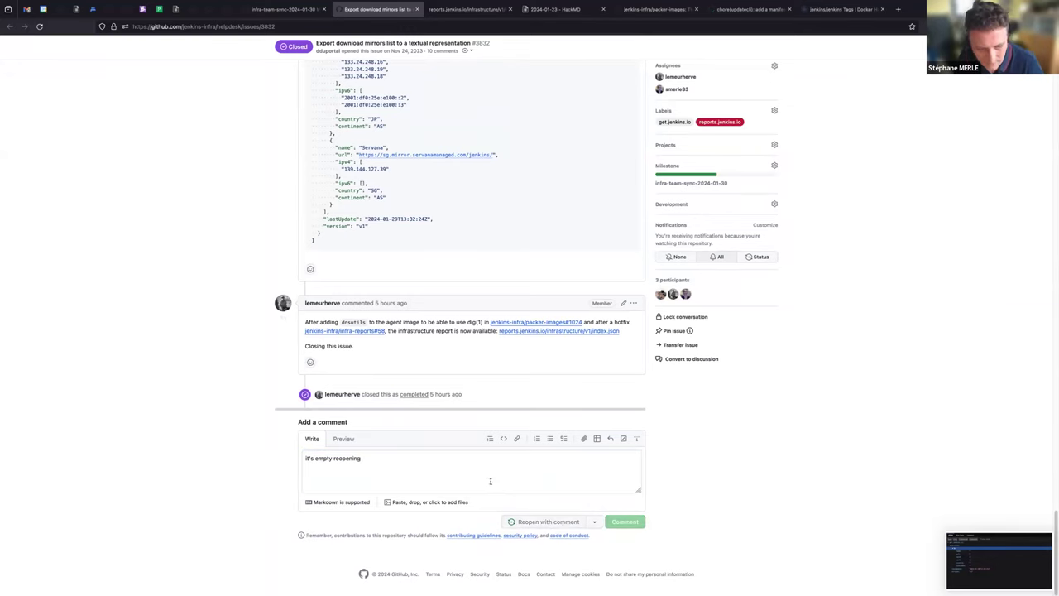
pyautogui.click(548, 521)
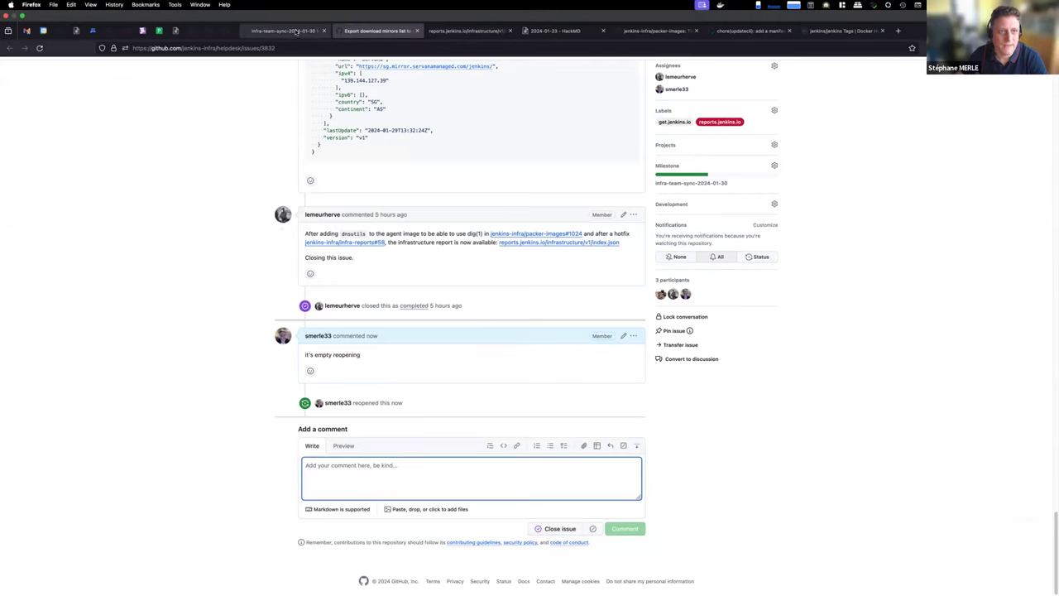
# Read closed issue #3920 on the account email mismatch from the 2024-01-30 milestone's closed list
pyautogui.click(690, 183)
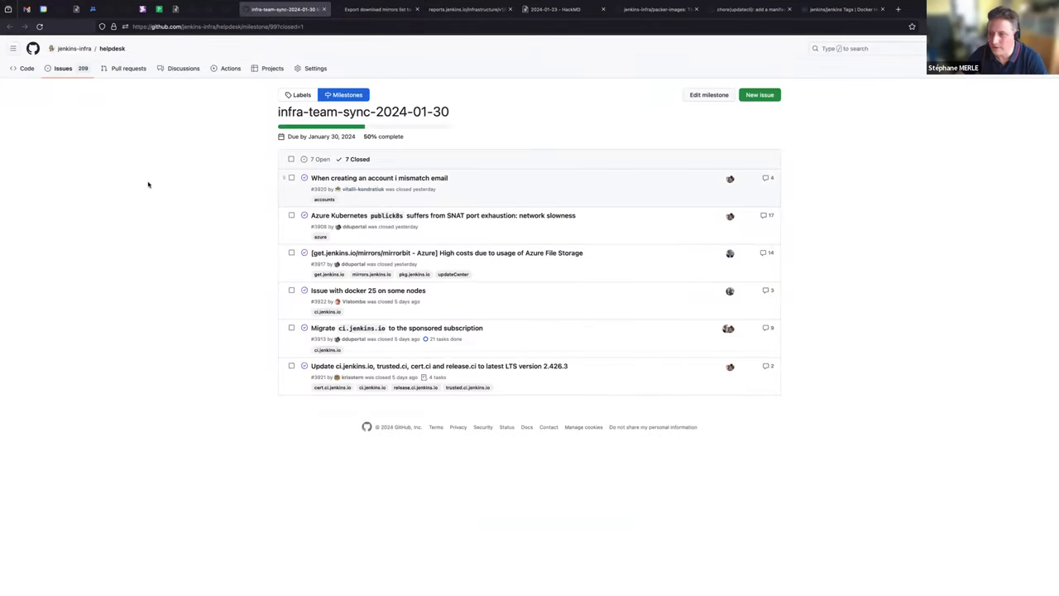
pyautogui.moveTo(918, 548)
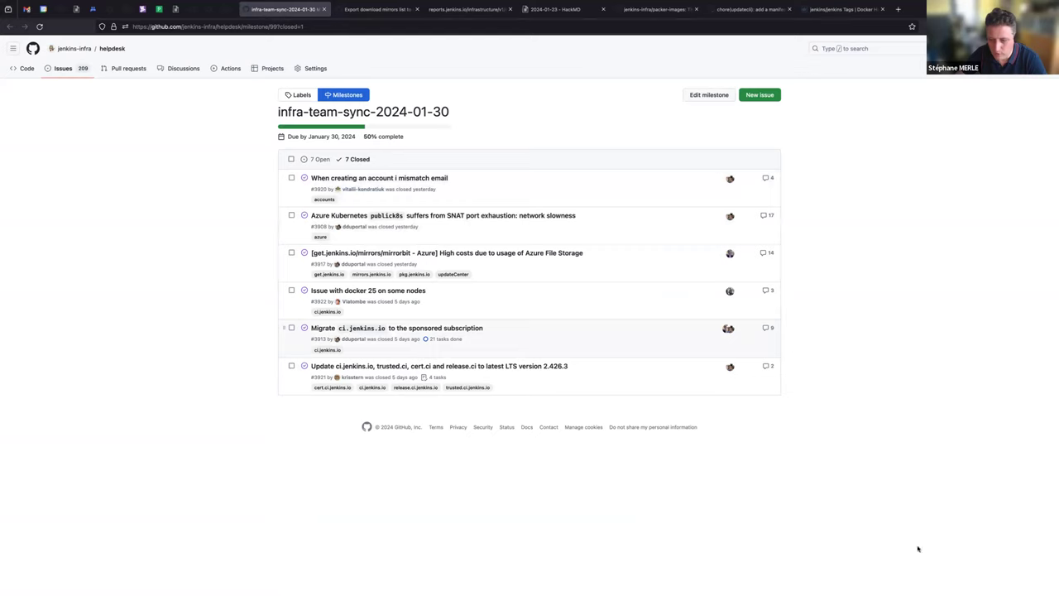
pyautogui.moveTo(253, 186)
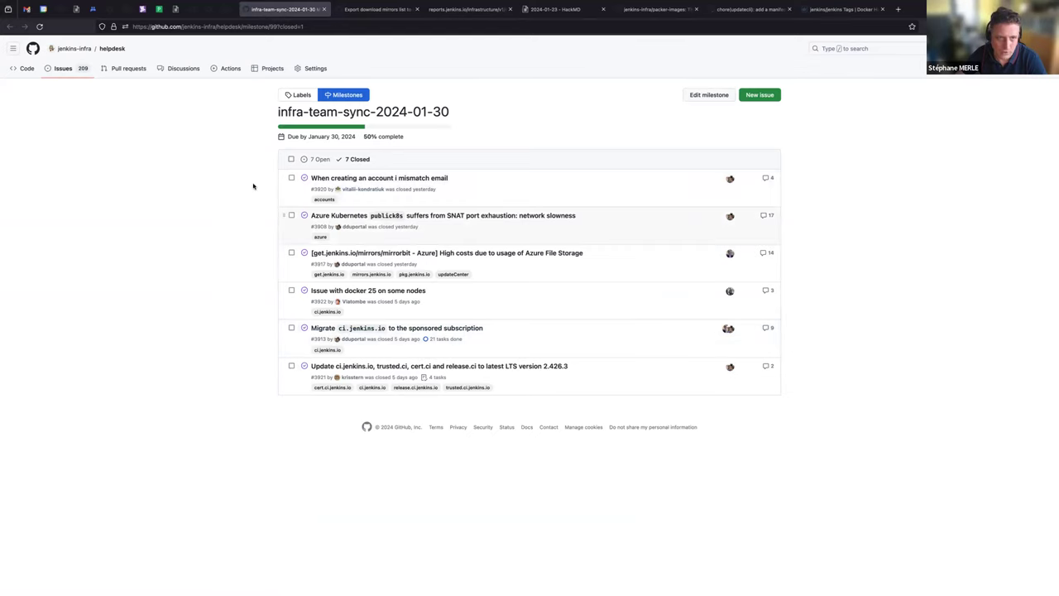
pyautogui.moveTo(379, 178)
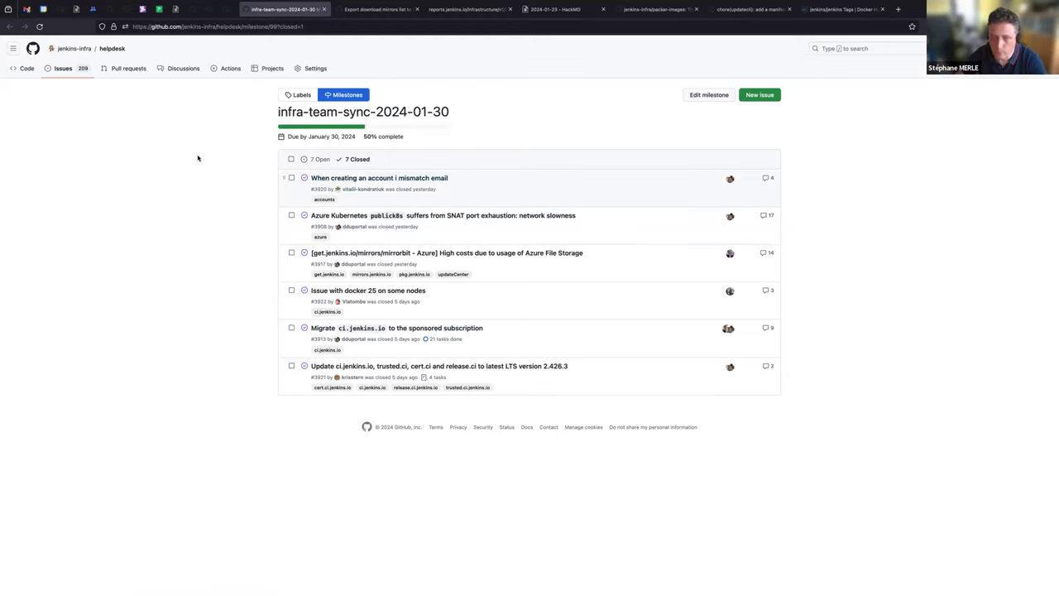
pyautogui.moveTo(411, 103)
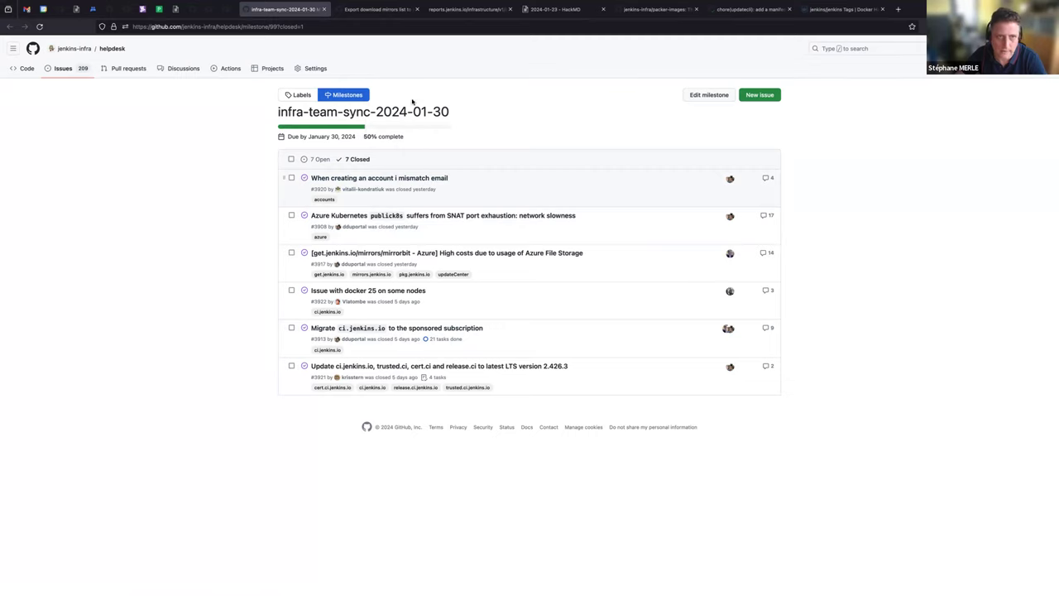
pyautogui.moveTo(379, 178)
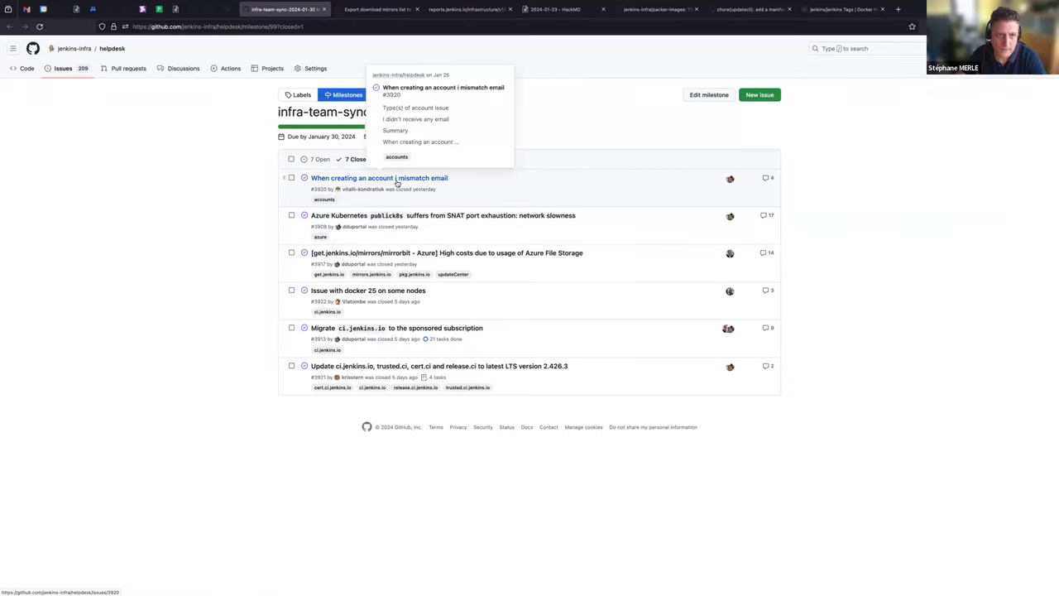
pyautogui.moveTo(416, 184)
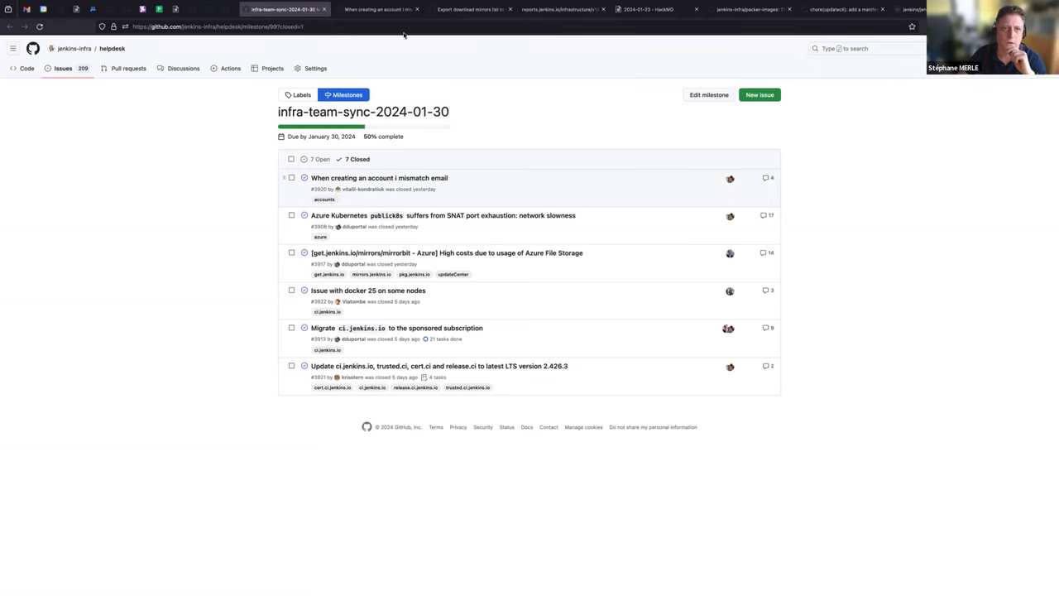
pyautogui.click(379, 177)
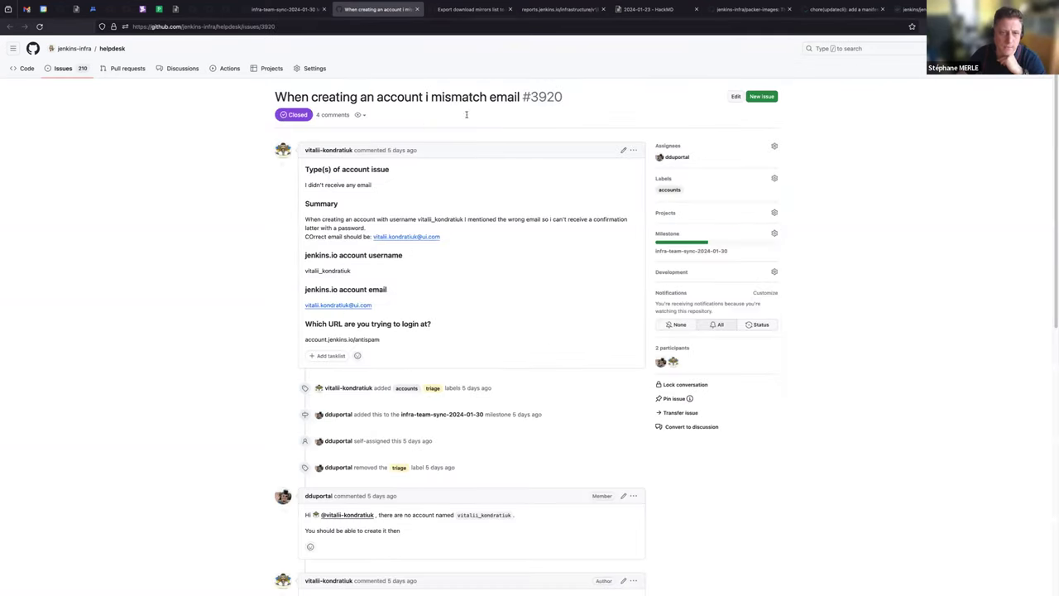
pyautogui.scroll(-3)
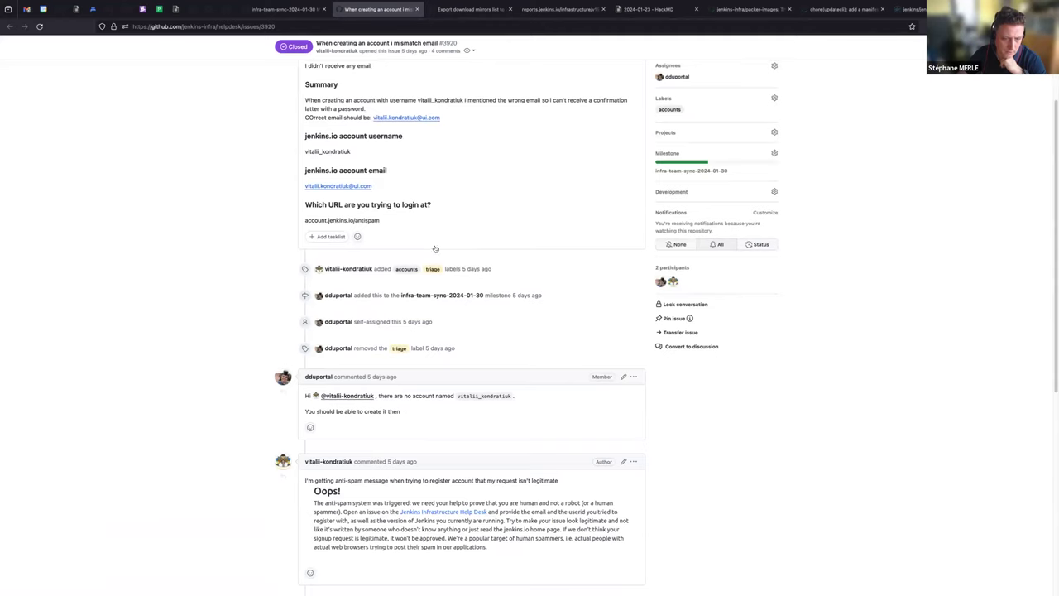
pyautogui.scroll(-3)
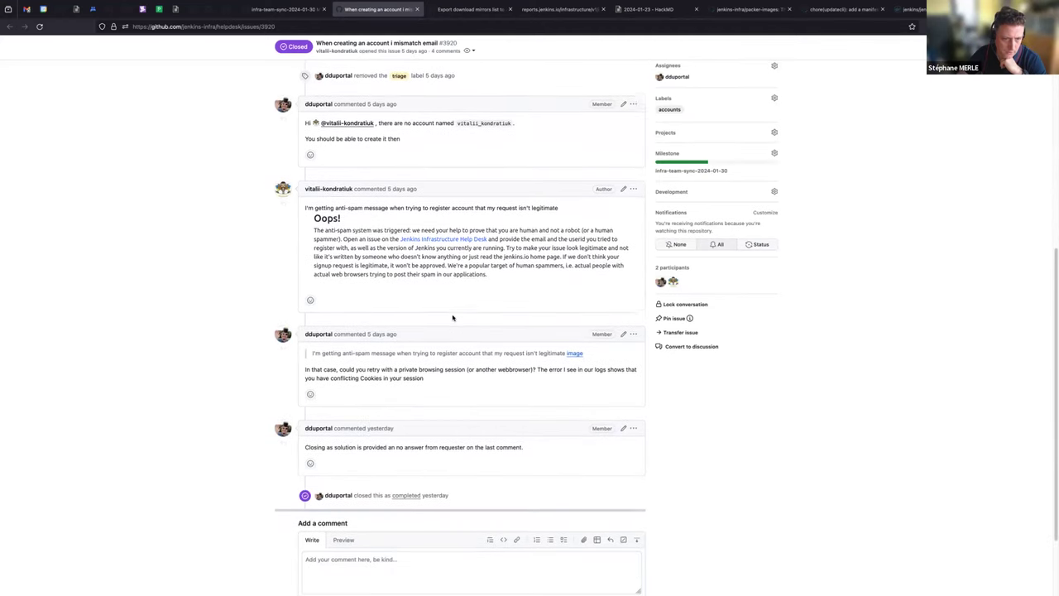
pyautogui.scroll(-3)
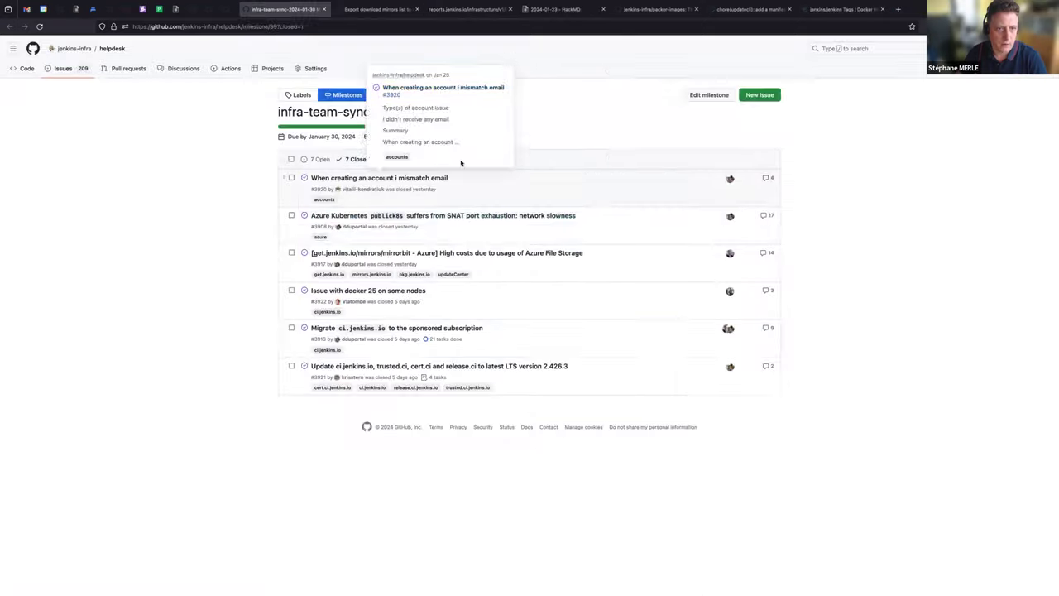
pyautogui.moveTo(442, 215)
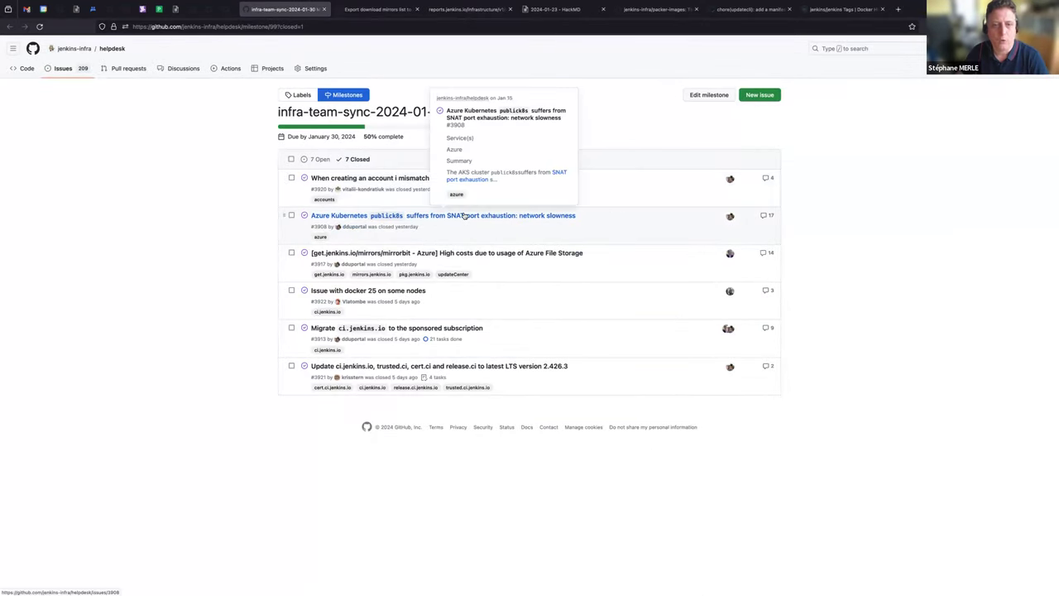
pyautogui.click(442, 215)
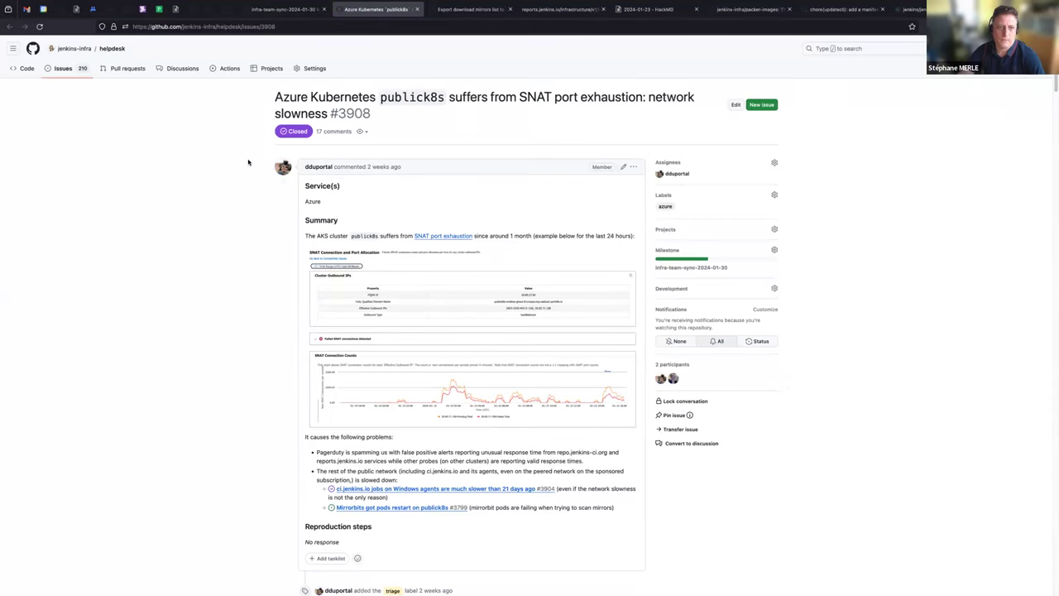
pyautogui.scroll(-3)
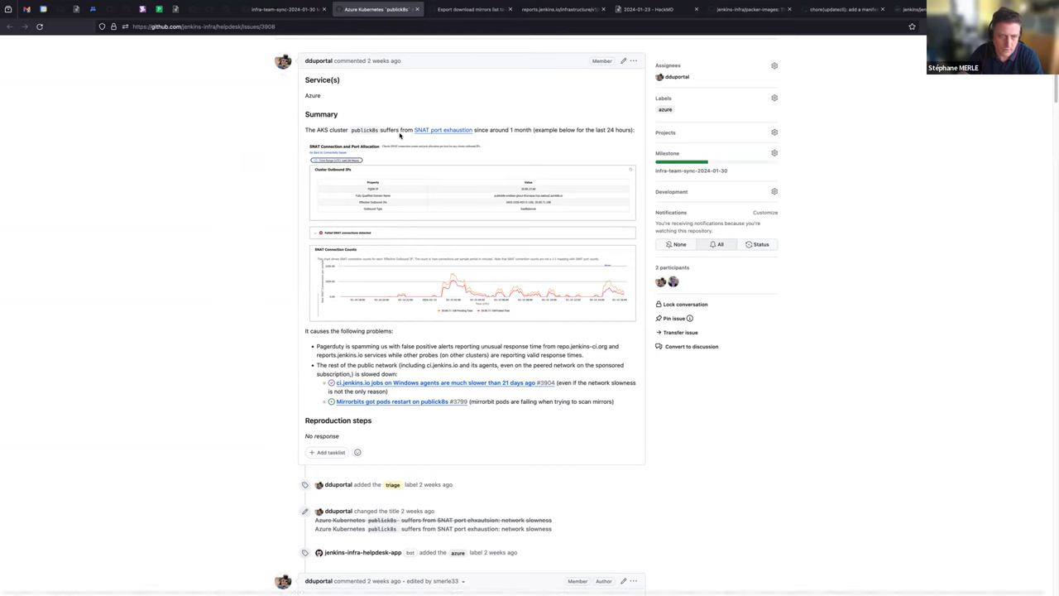
pyautogui.scroll(-3)
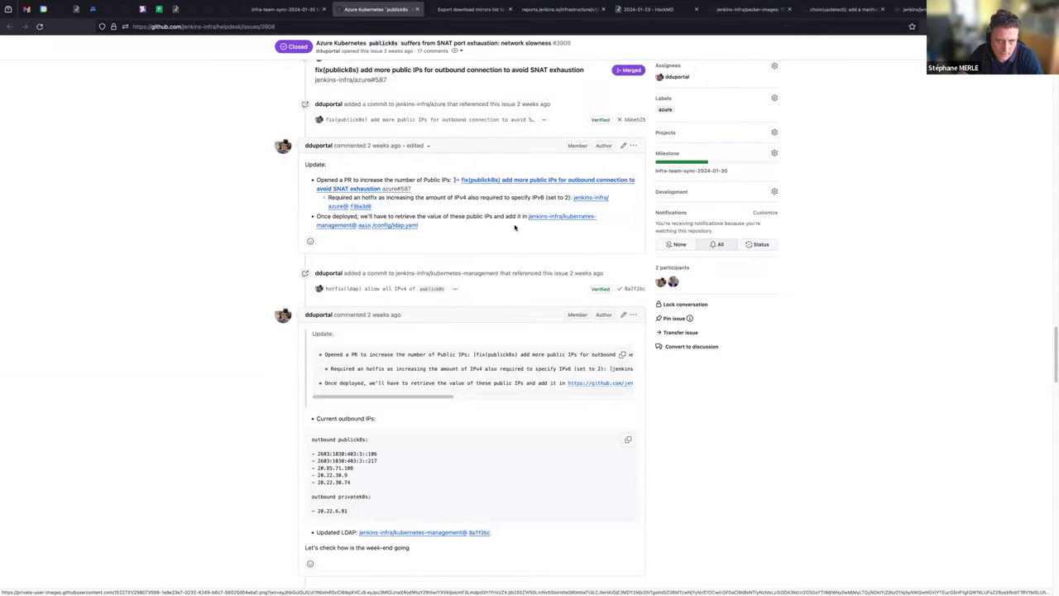
pyautogui.scroll(-3)
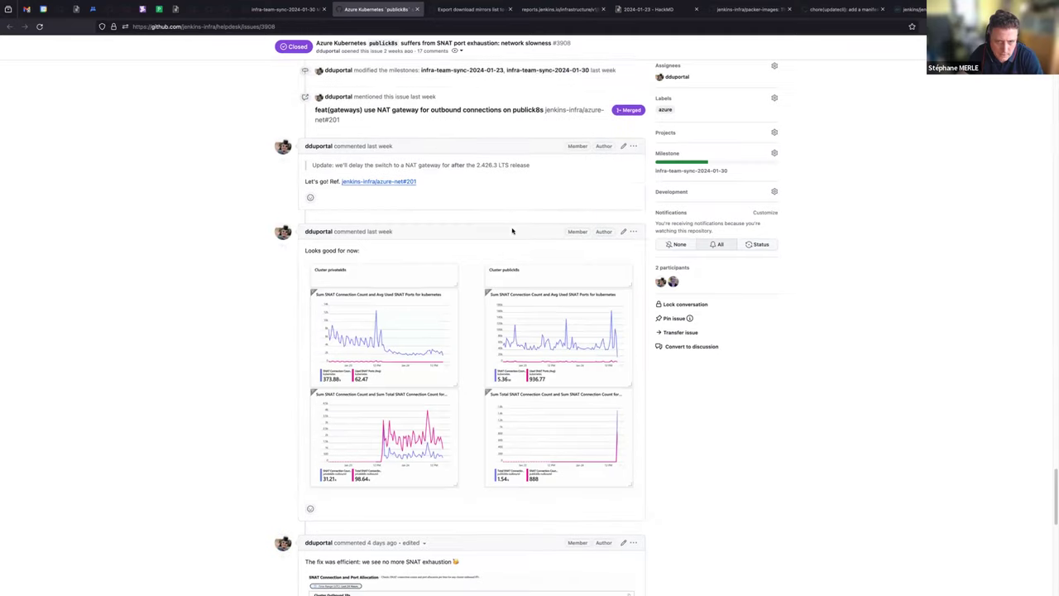
pyautogui.scroll(-3)
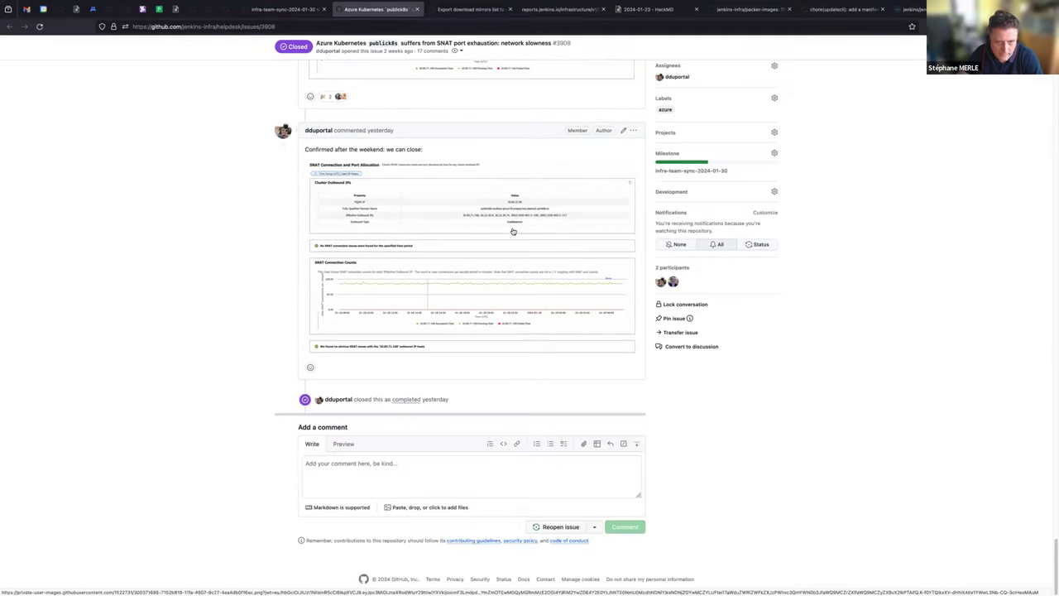
pyautogui.moveTo(352, 202)
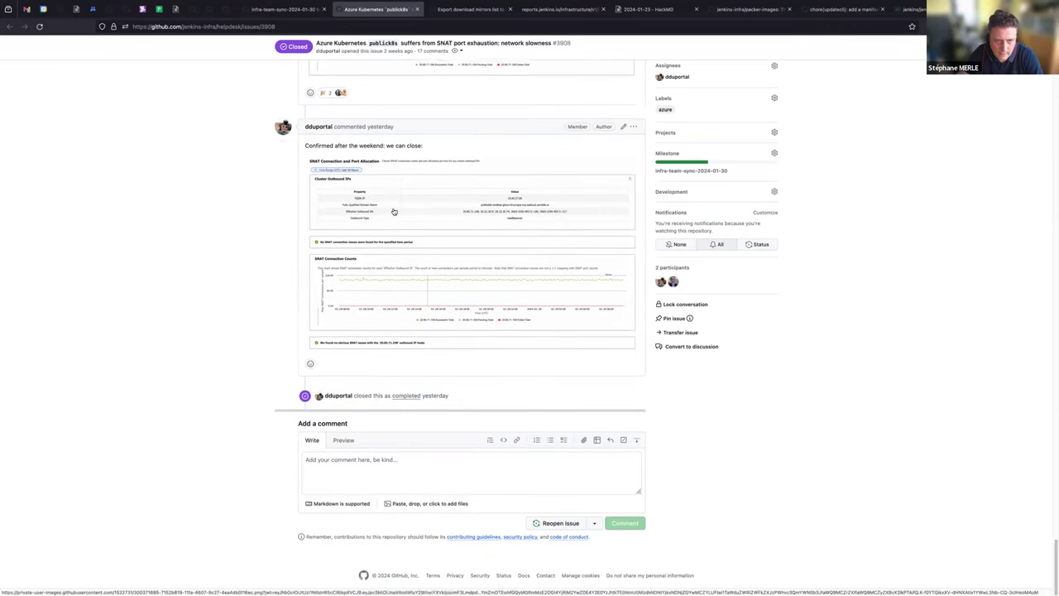
pyautogui.scroll(3)
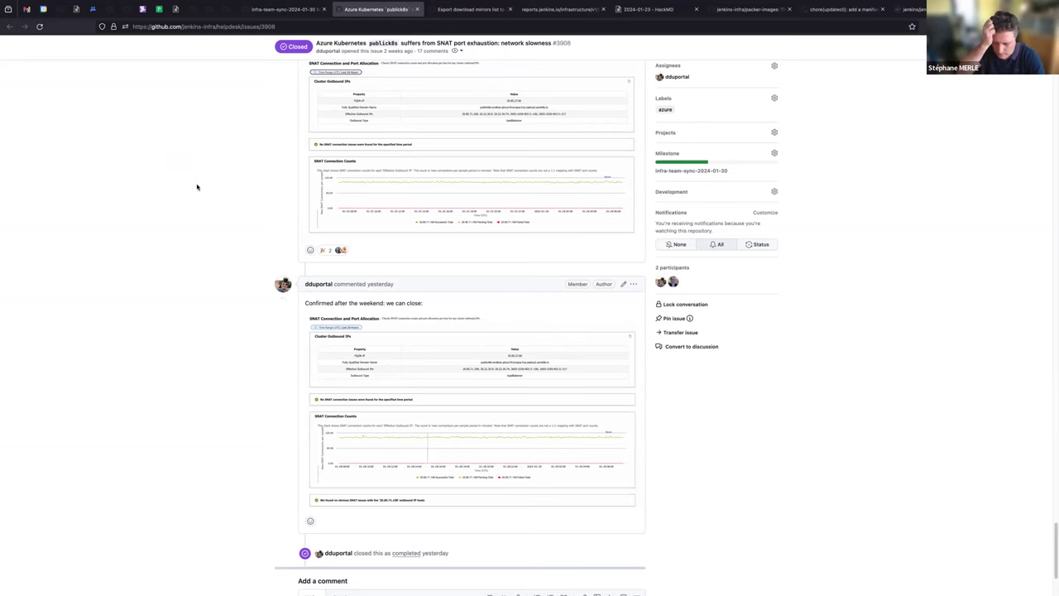
pyautogui.moveTo(488, 102)
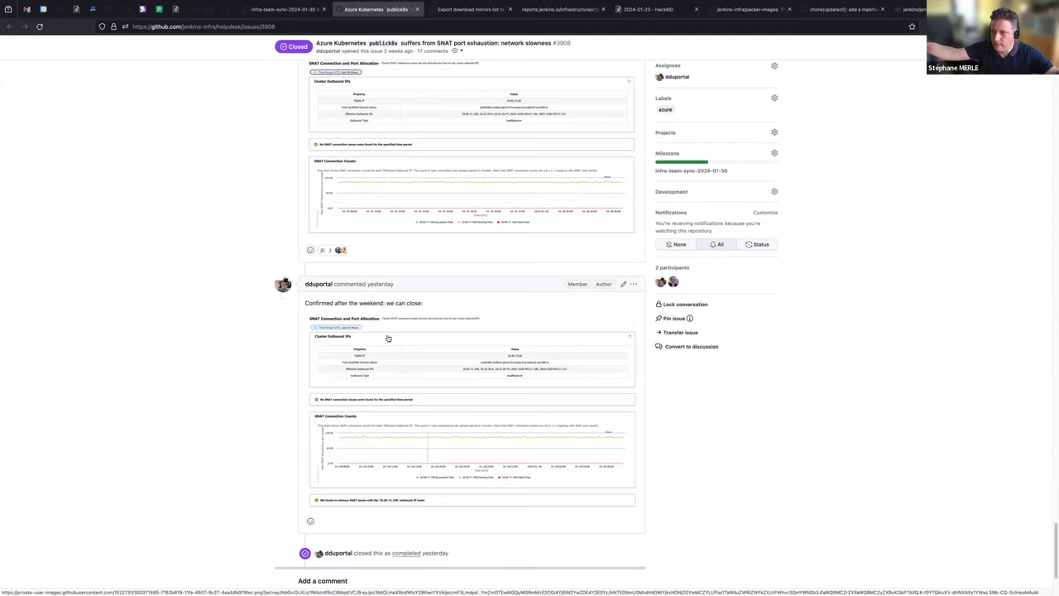
pyautogui.moveTo(328, 202)
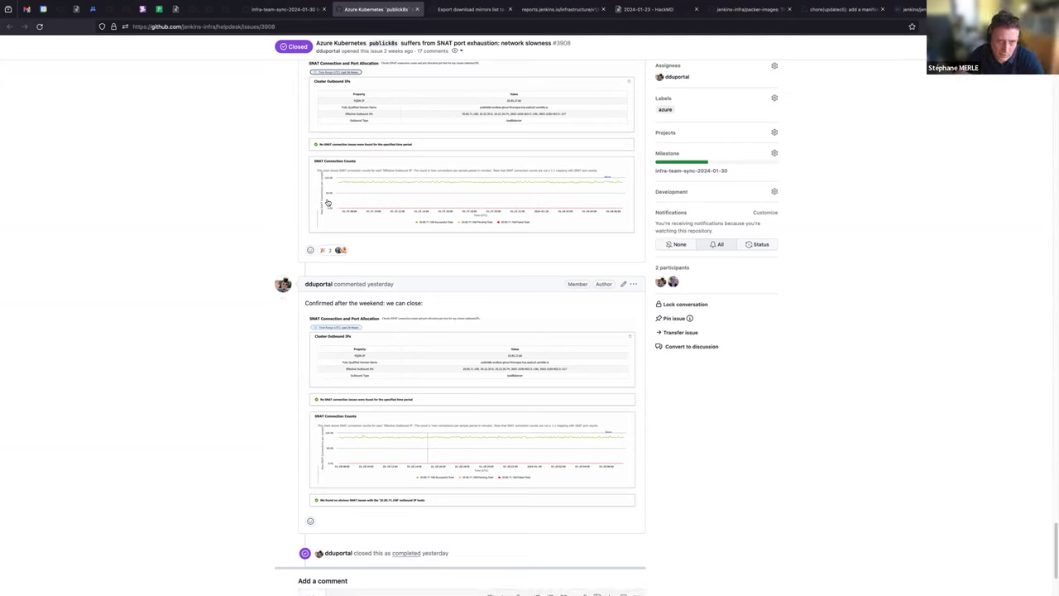
pyautogui.moveTo(376, 174)
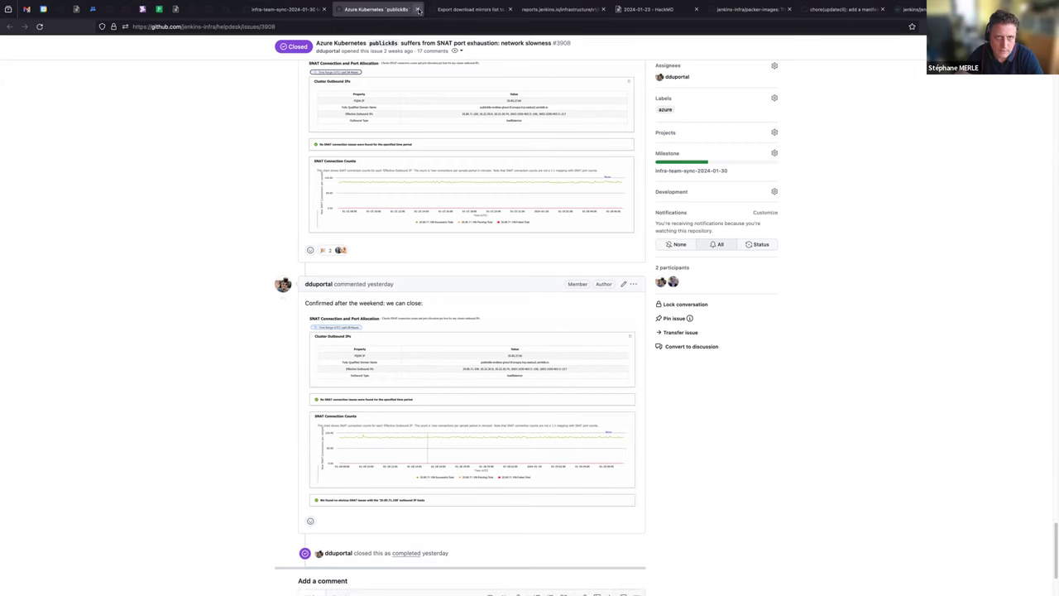
pyautogui.moveTo(418, 9)
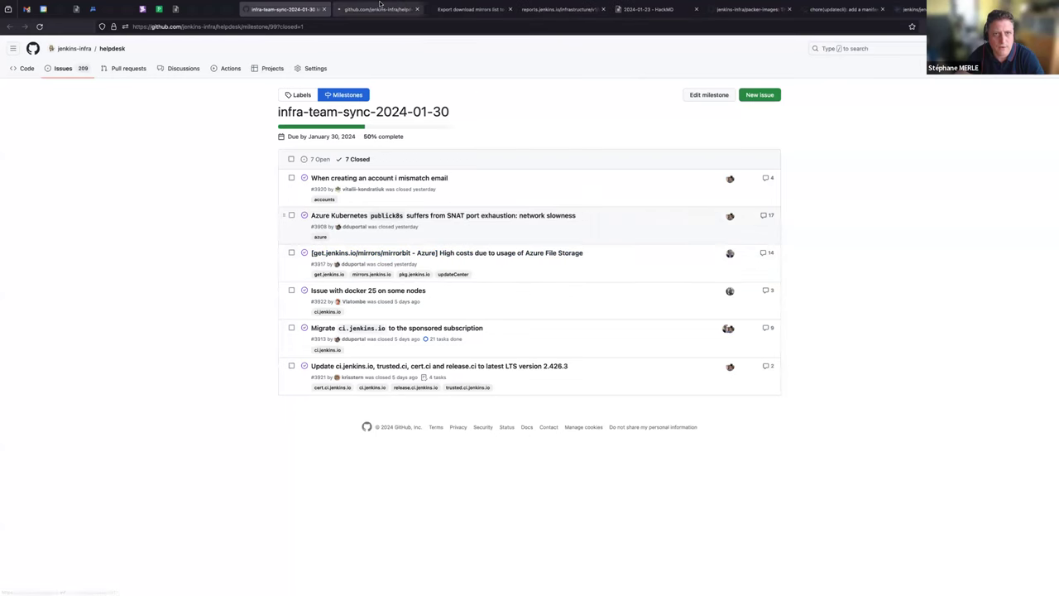
# View closed issue #3917 on high Azure File Storage costs for get.jenkins.io mirrors
pyautogui.click(446, 253)
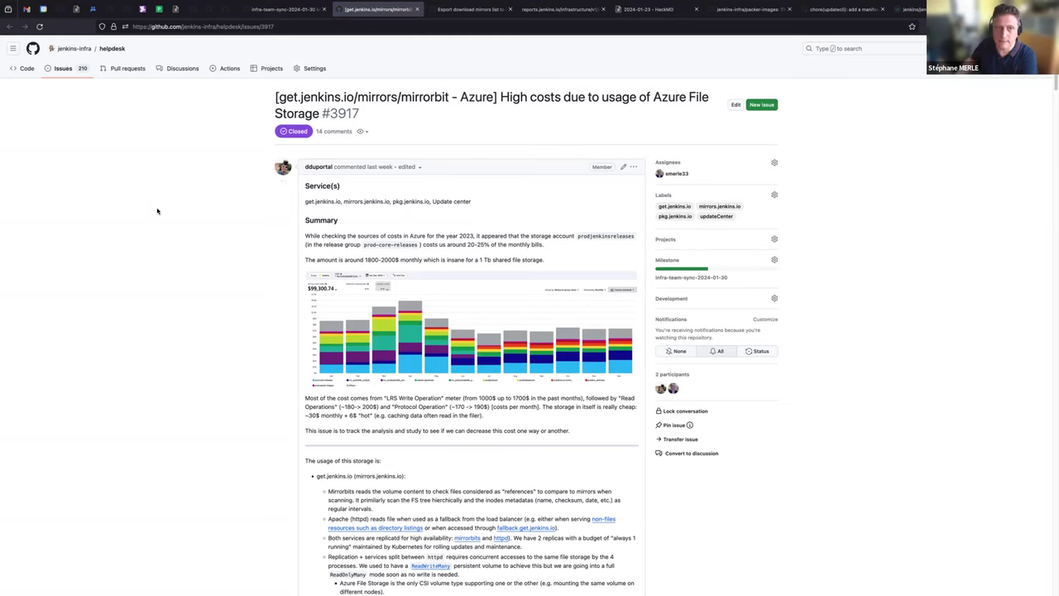
pyautogui.moveTo(178, 205)
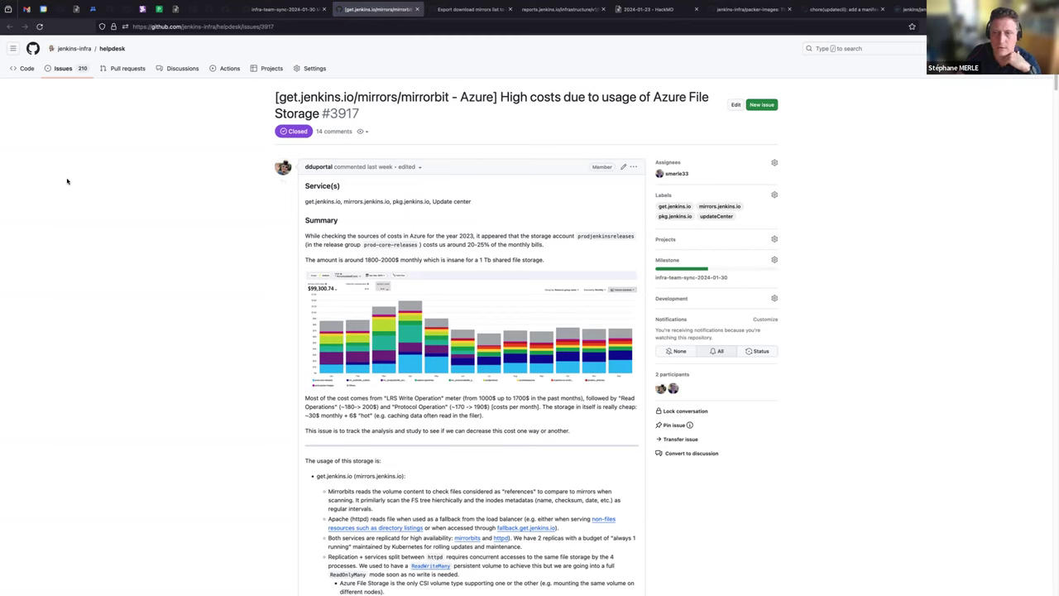
pyautogui.moveTo(115, 201)
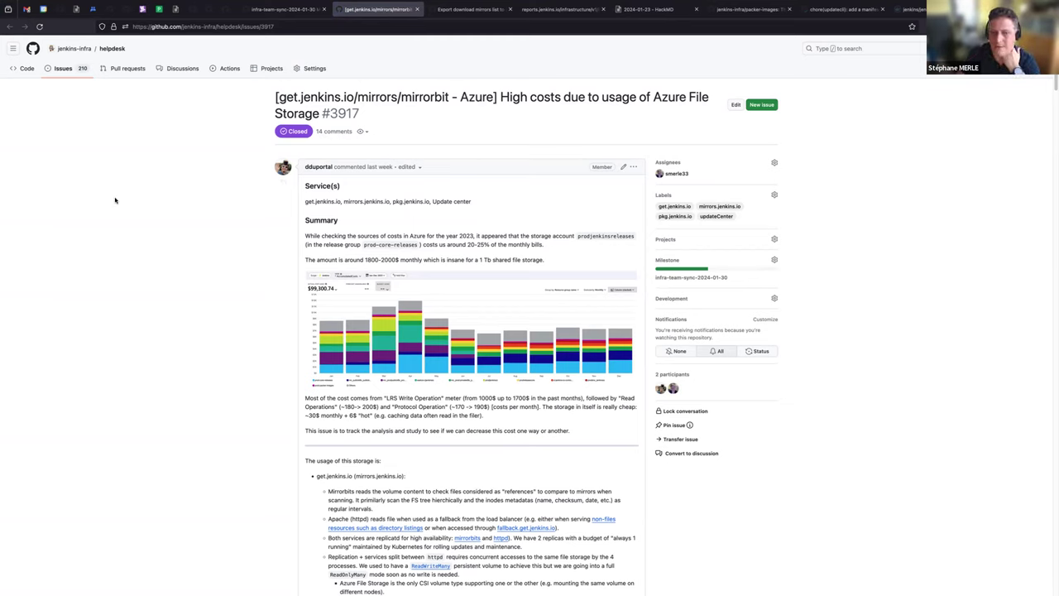
pyautogui.moveTo(173, 262)
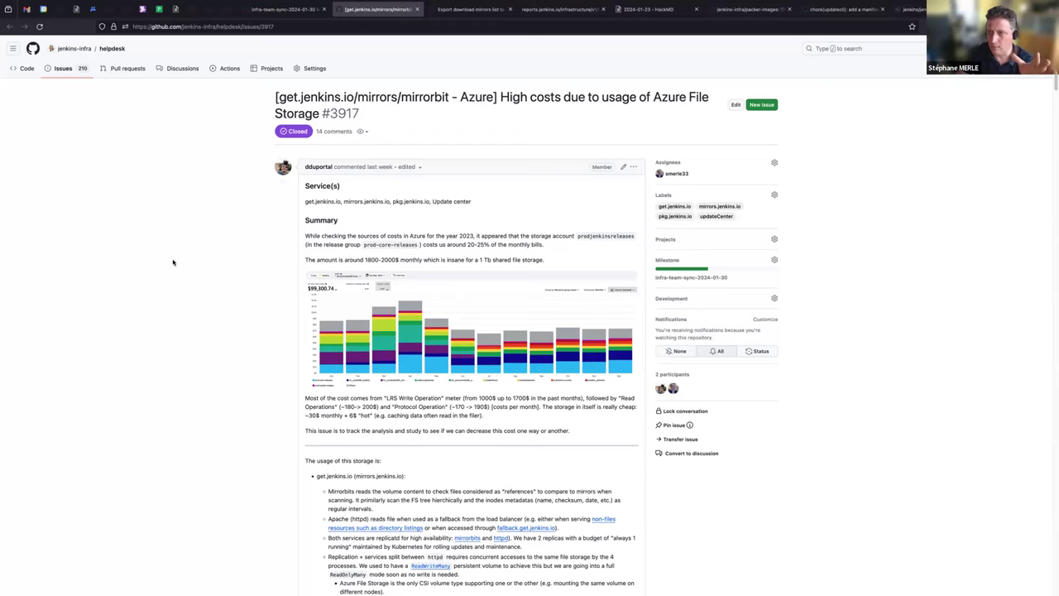
pyautogui.moveTo(993, 554)
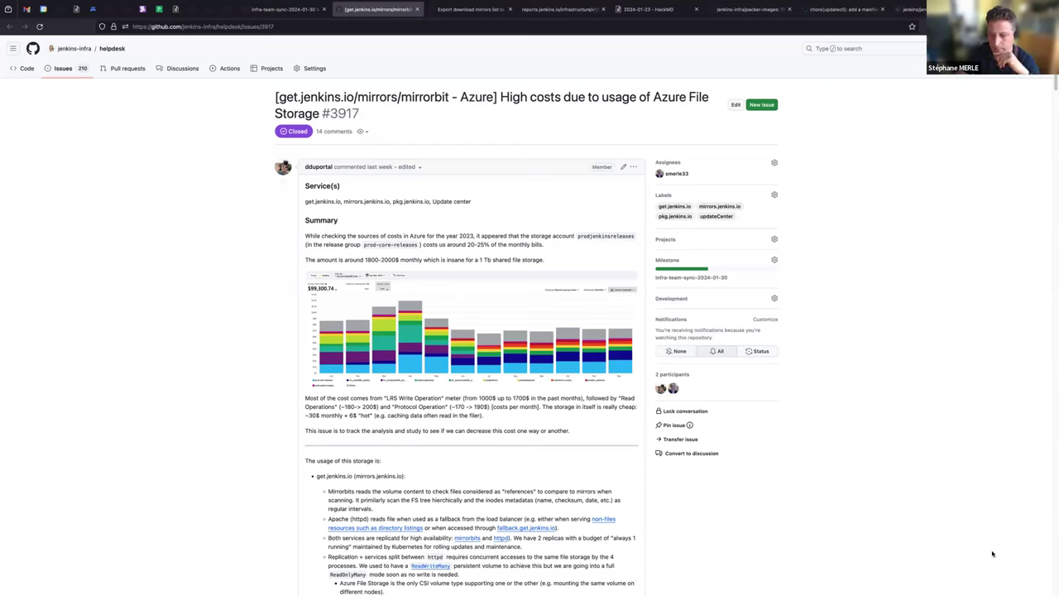
pyautogui.moveTo(907, 423)
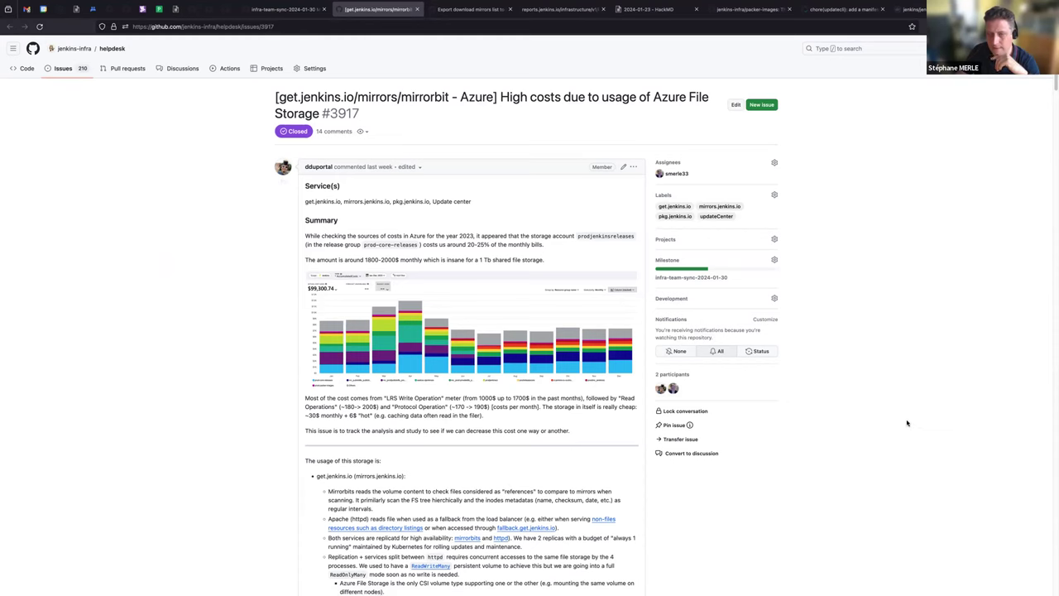
# Read through issue #3917's discussion comments and cost charts
pyautogui.scroll(-3)
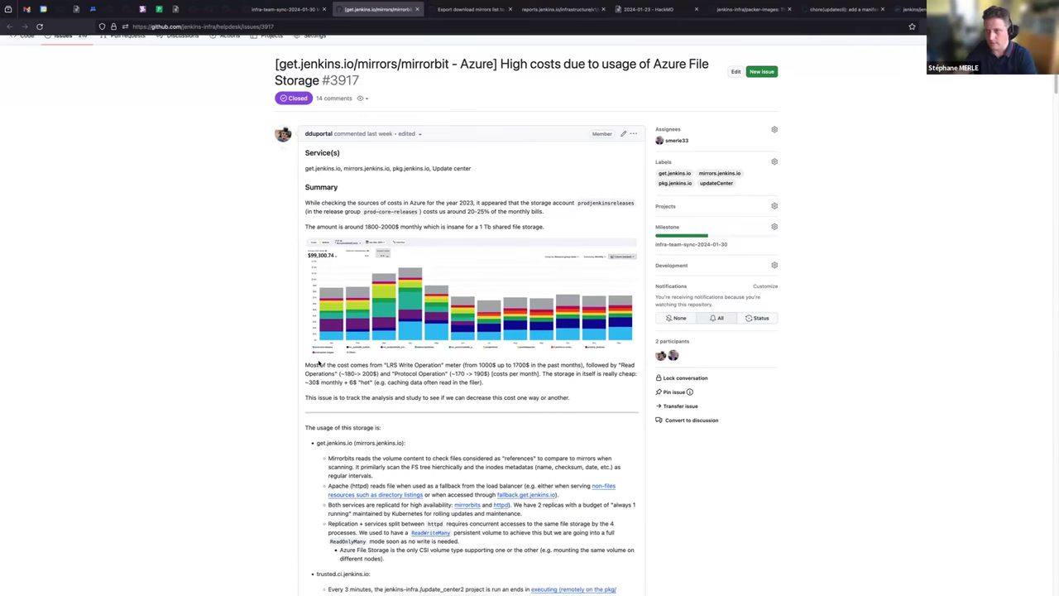
pyautogui.scroll(-3)
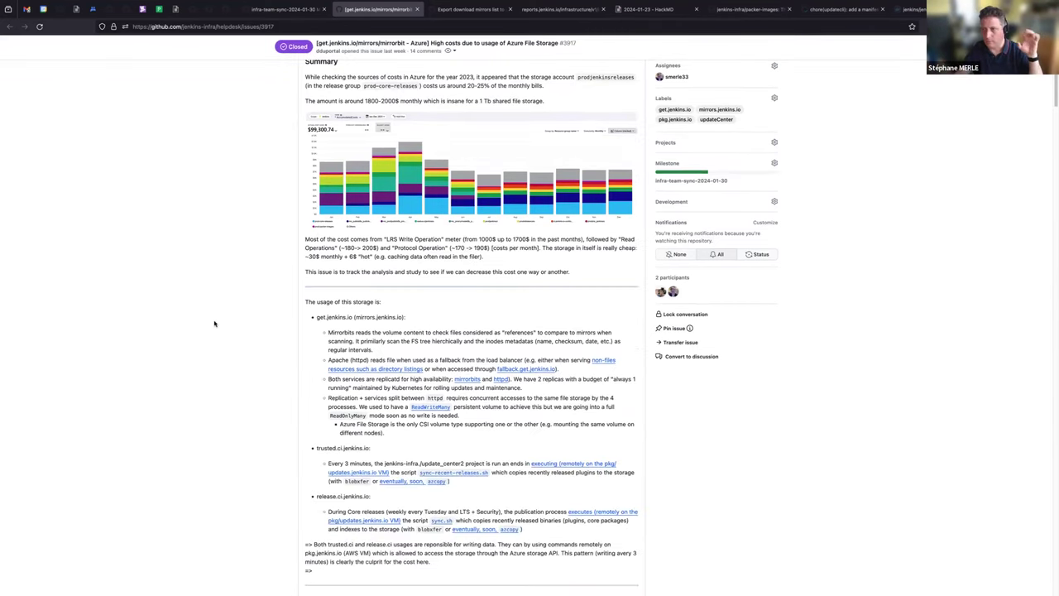
pyautogui.scroll(-3)
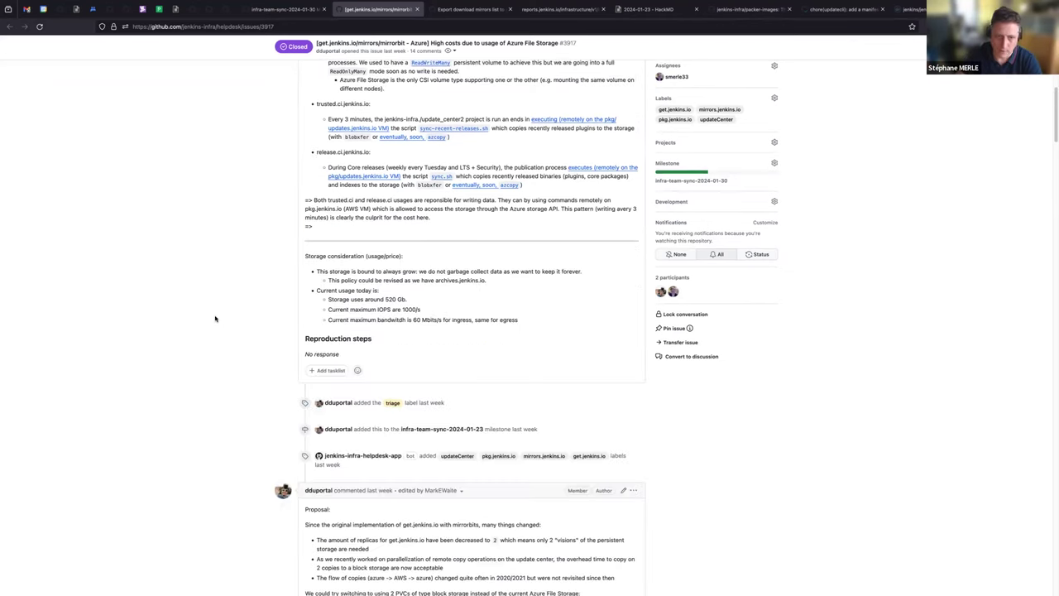
pyautogui.scroll(-3)
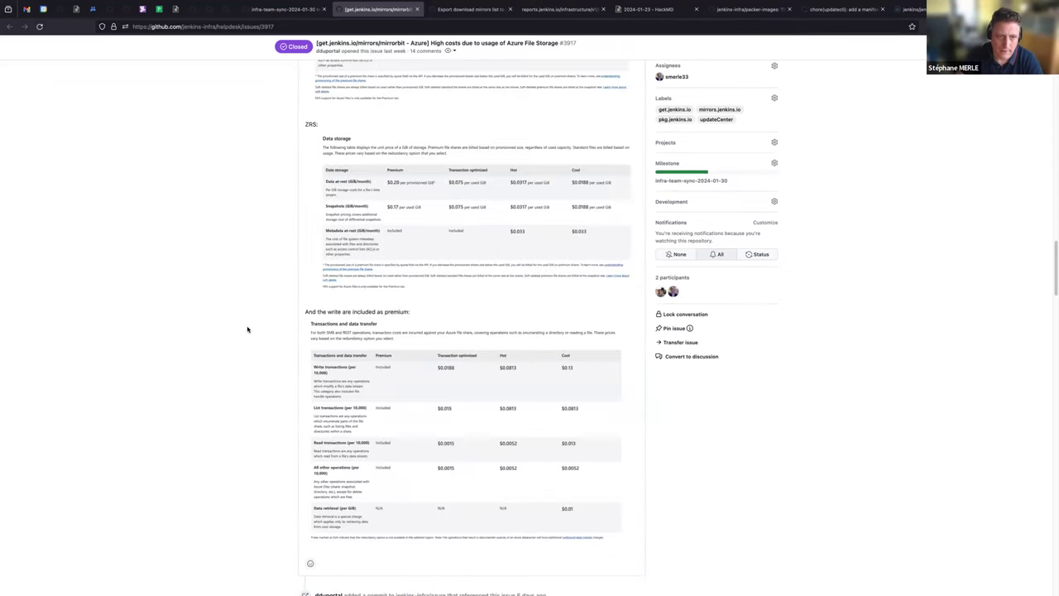
pyautogui.scroll(-3)
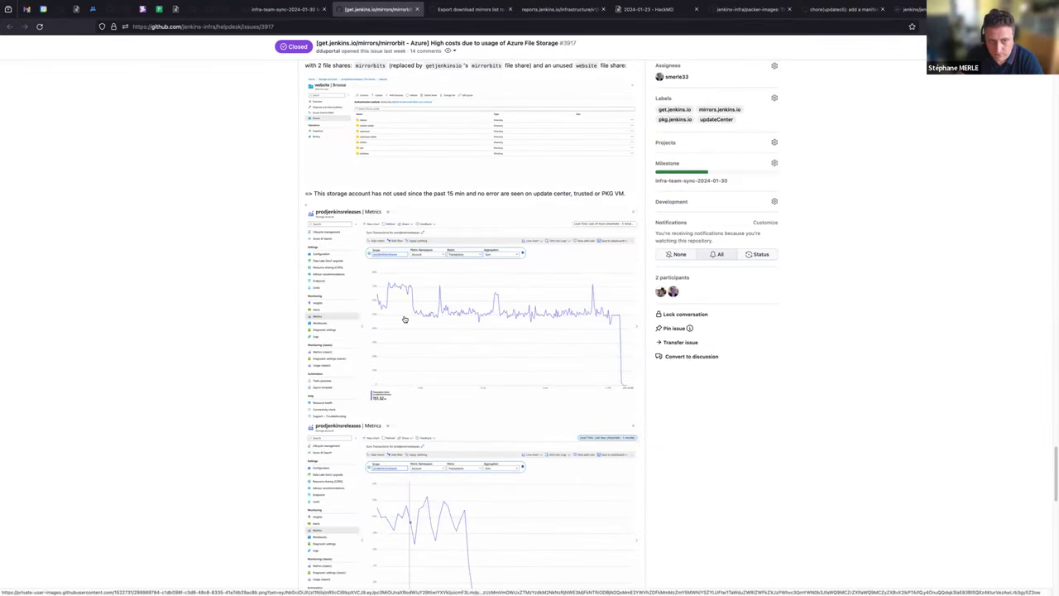
pyautogui.moveTo(379, 336)
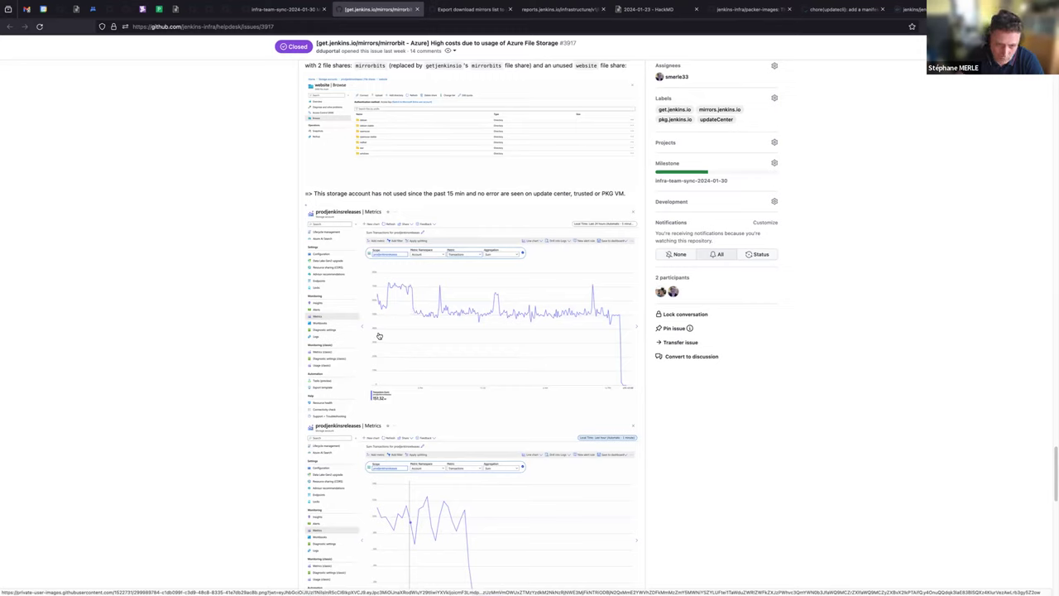
pyautogui.moveTo(623, 386)
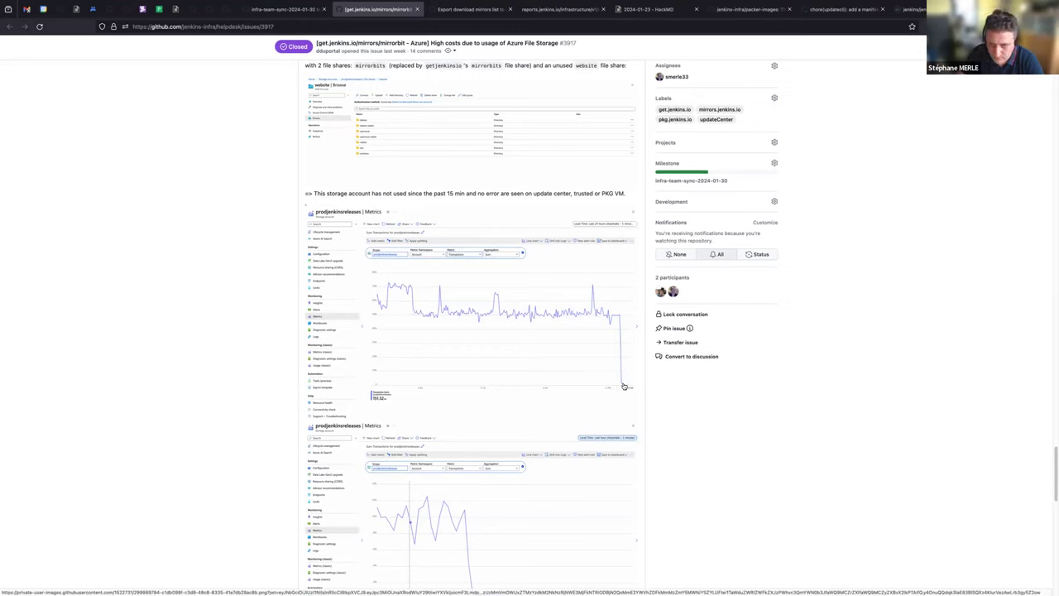
pyautogui.moveTo(584, 382)
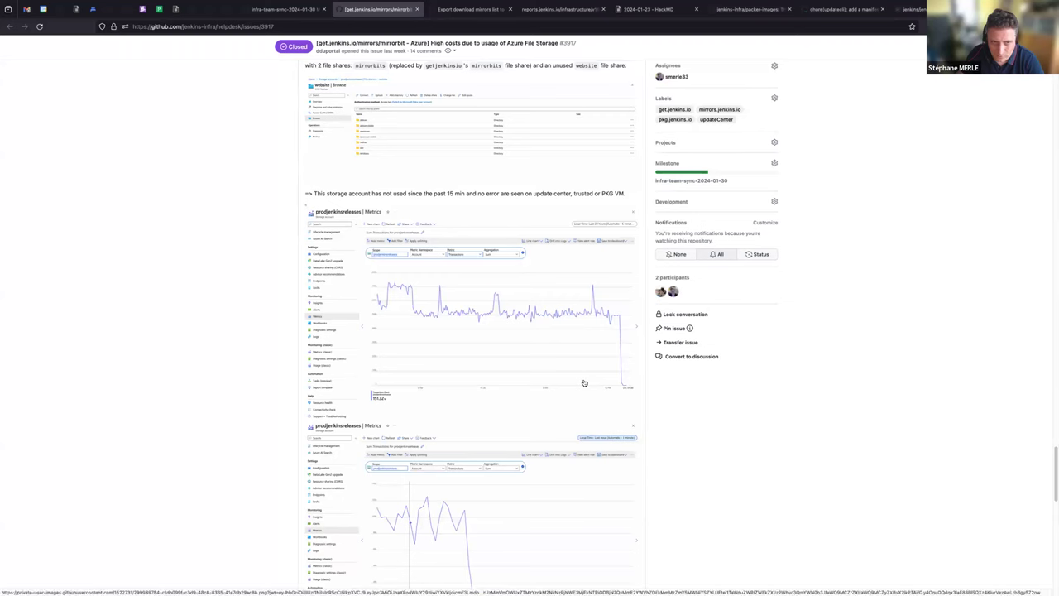
pyautogui.scroll(-3)
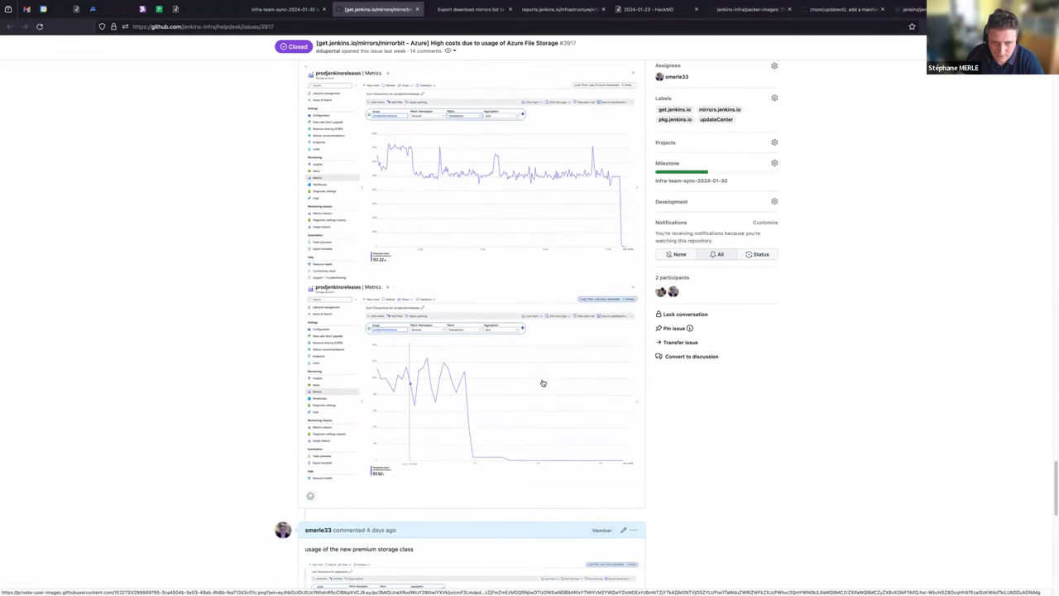
# Continue to the closing comment and the linked storage-tracking issue #3924
pyautogui.scroll(-3)
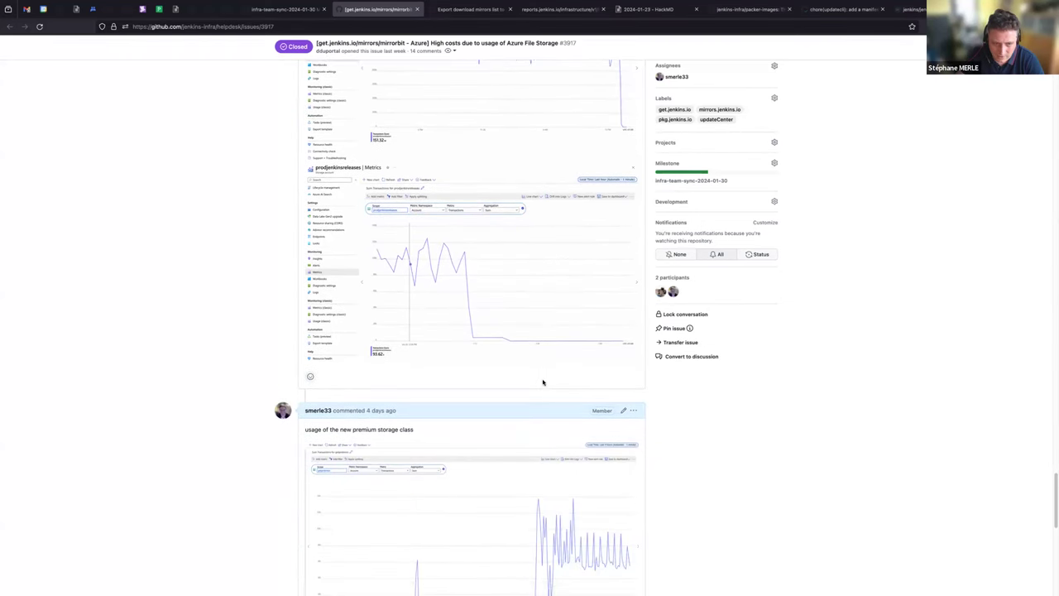
pyautogui.scroll(-3)
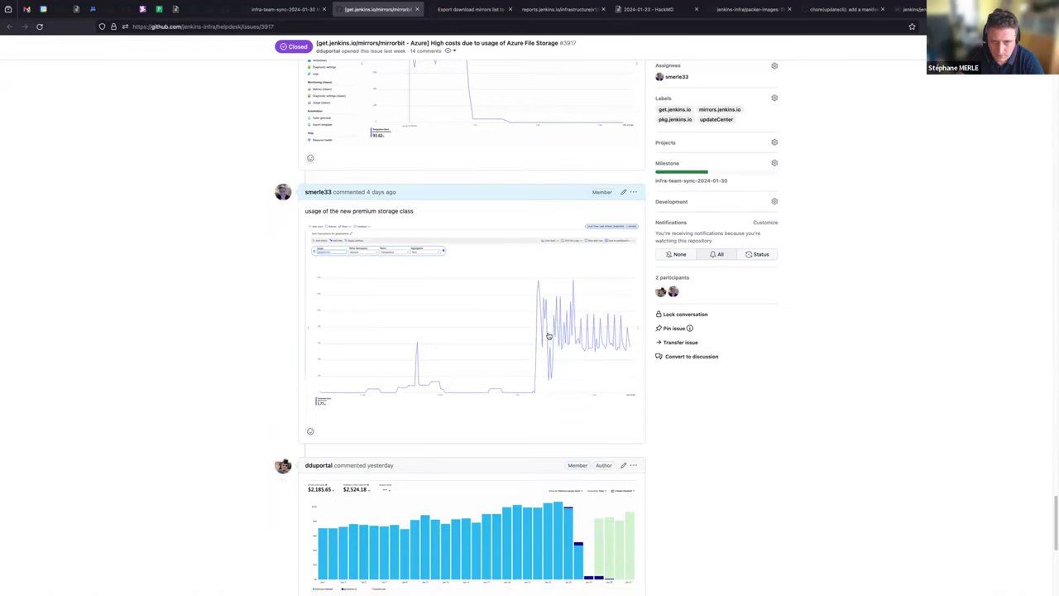
pyautogui.scroll(3)
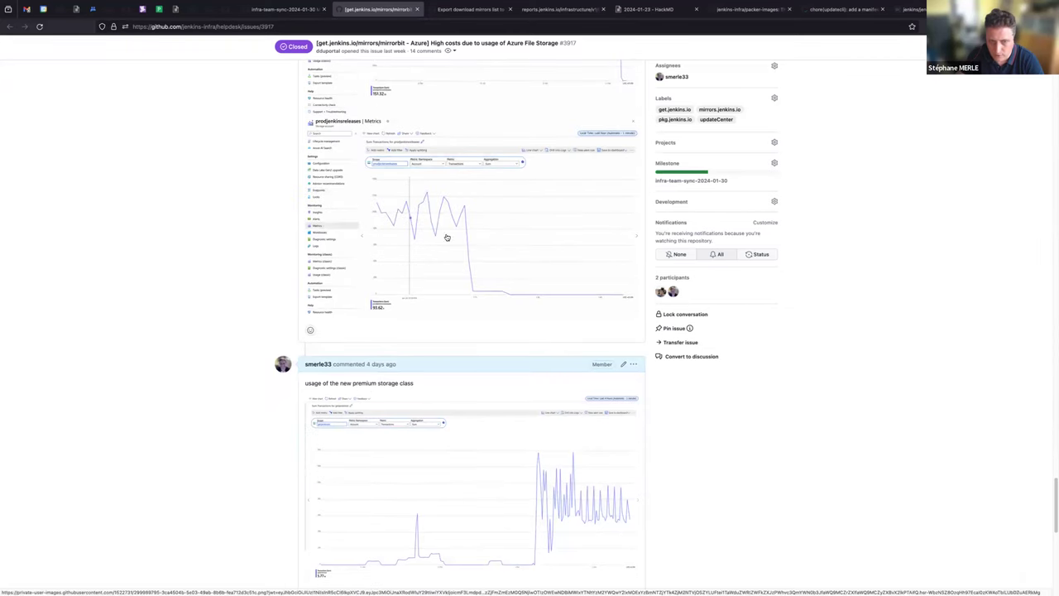
pyautogui.scroll(-3)
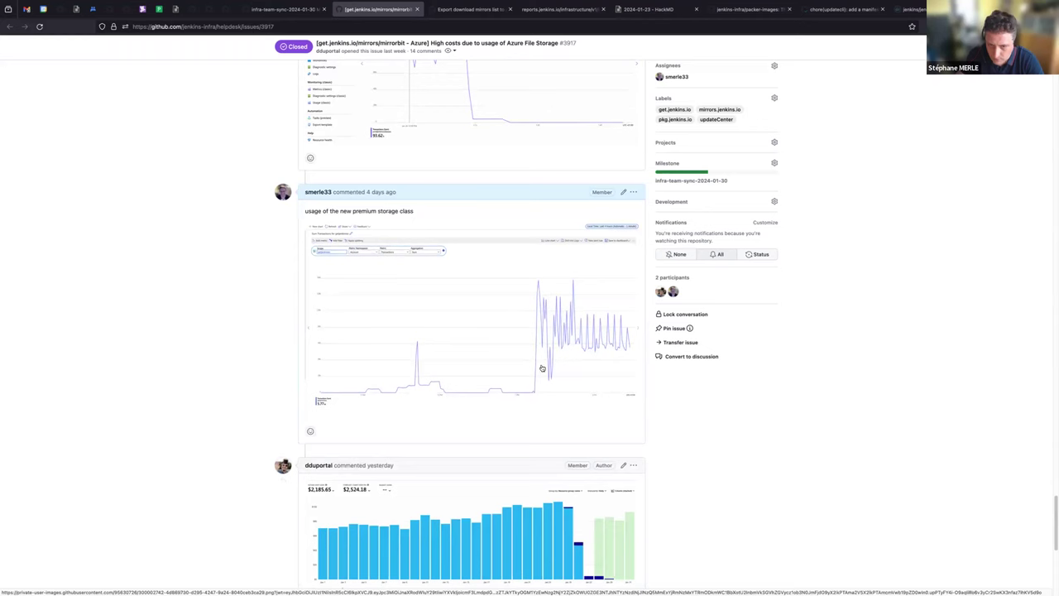
pyautogui.scroll(-3)
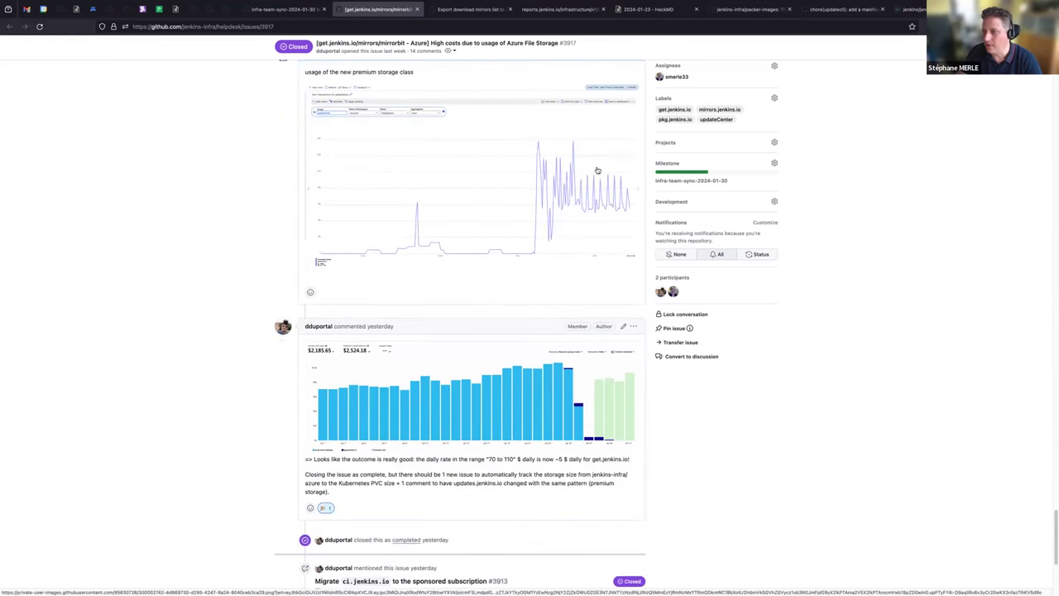
pyautogui.scroll(-3)
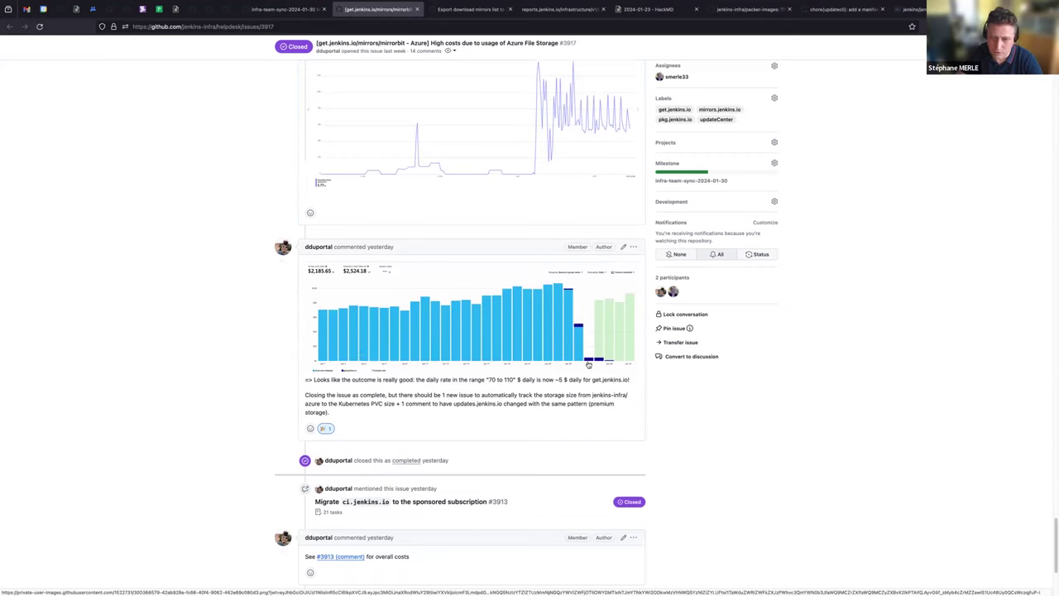
pyautogui.moveTo(610, 361)
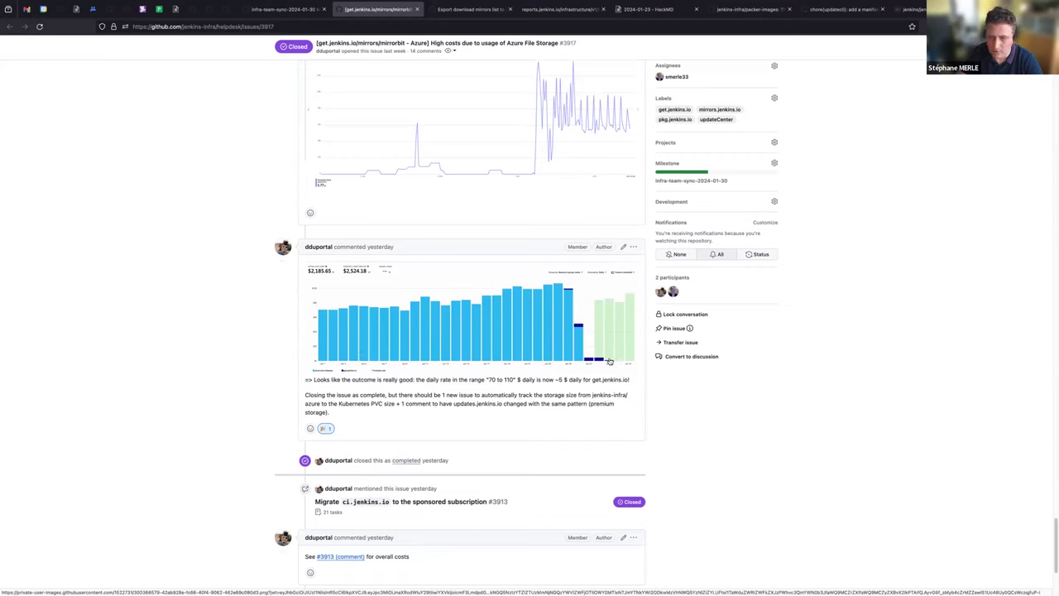
pyautogui.moveTo(485, 314)
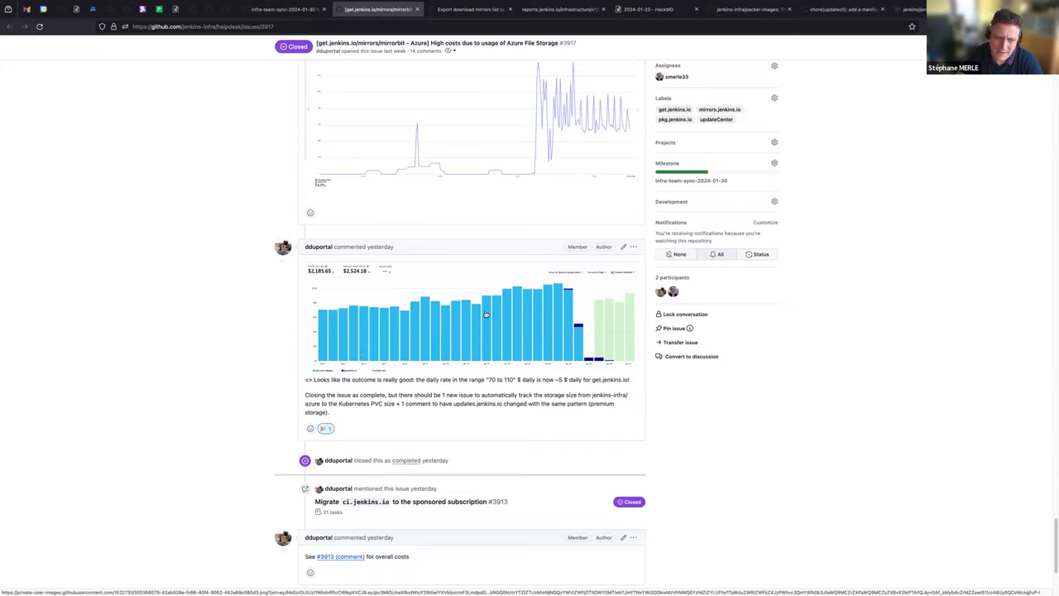
pyautogui.scroll(-3)
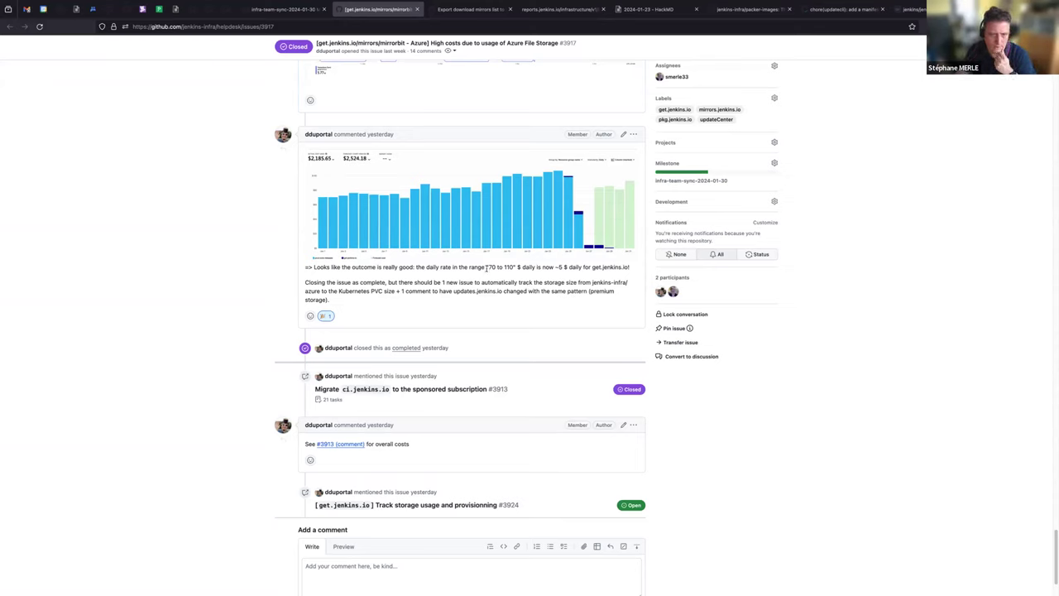
pyautogui.doubleClick(499, 266)
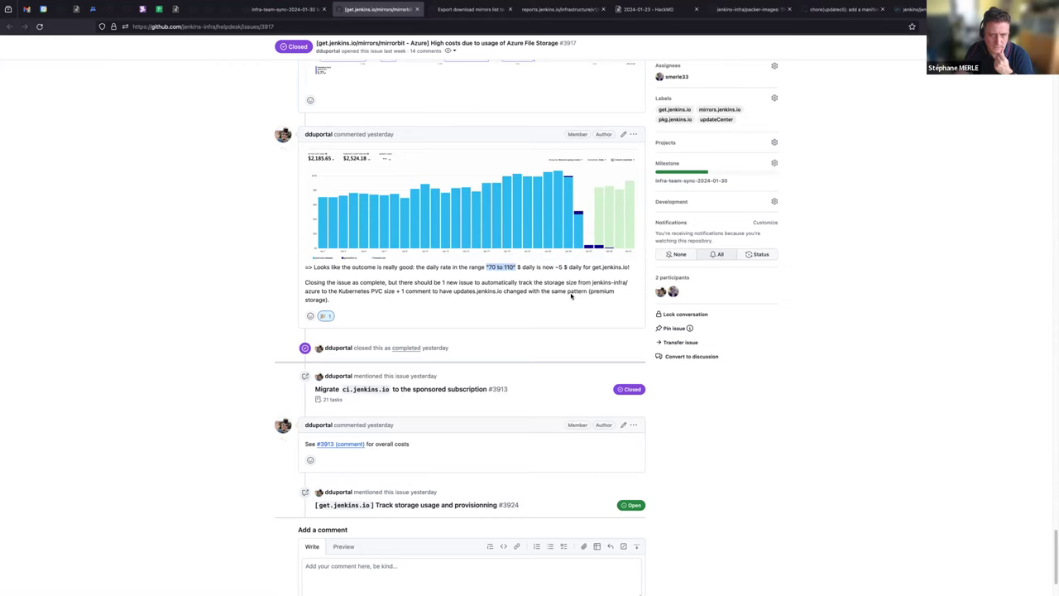
pyautogui.scroll(3)
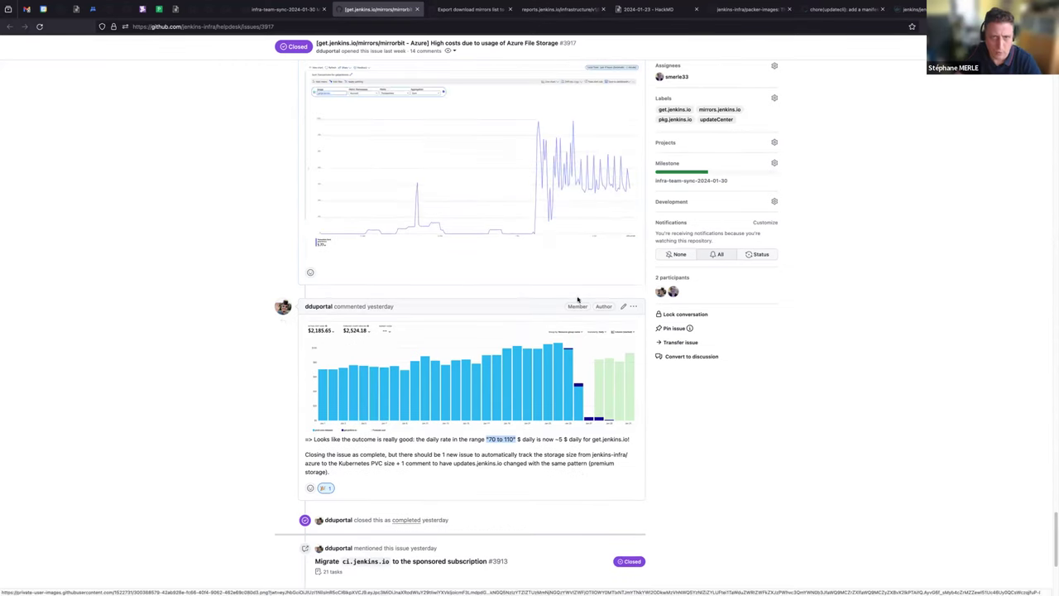
pyautogui.scroll(3)
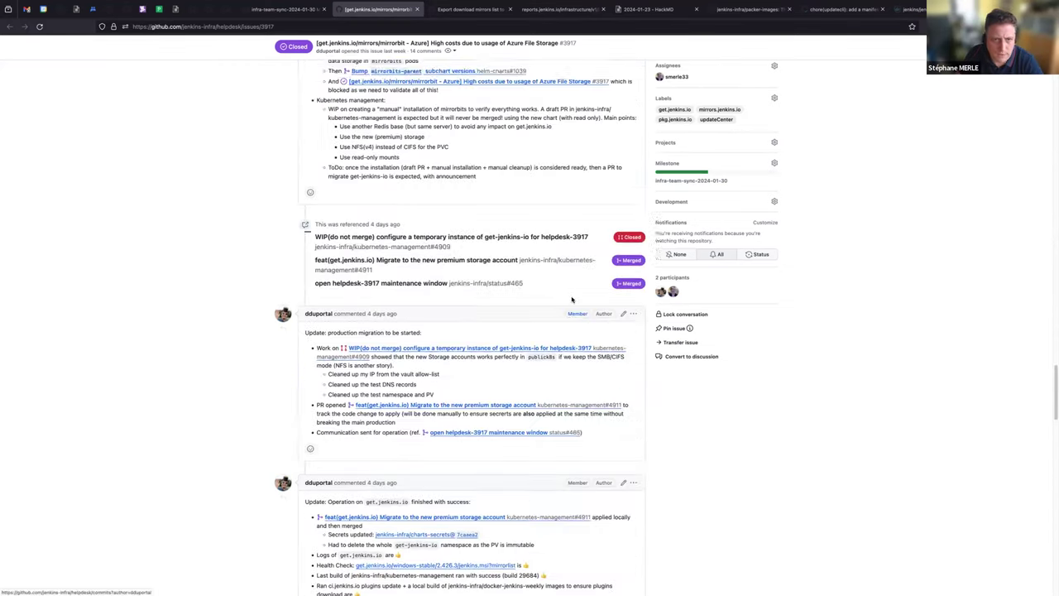
pyautogui.scroll(3)
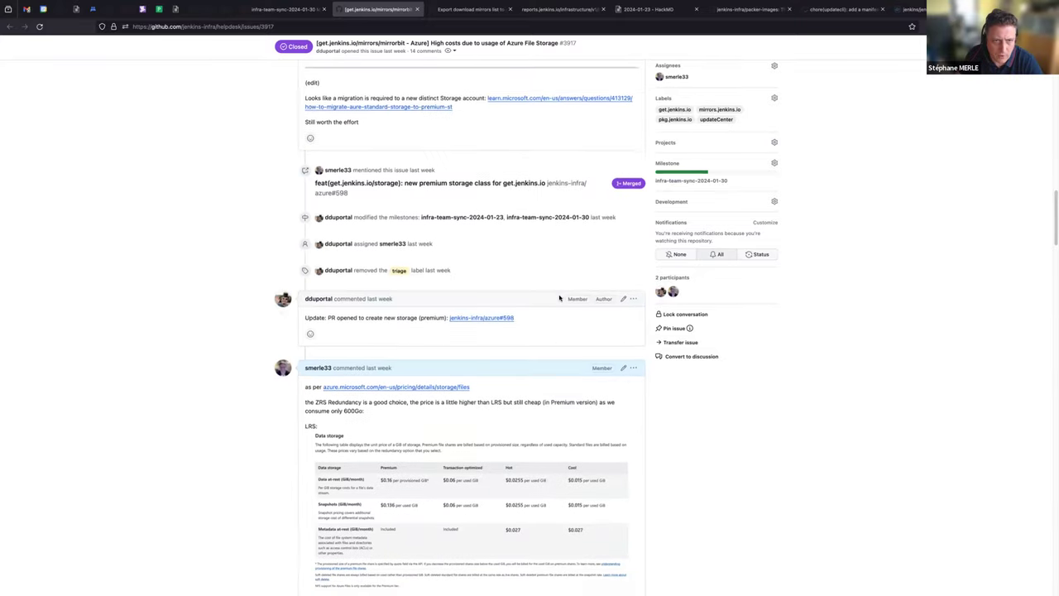
pyautogui.scroll(3)
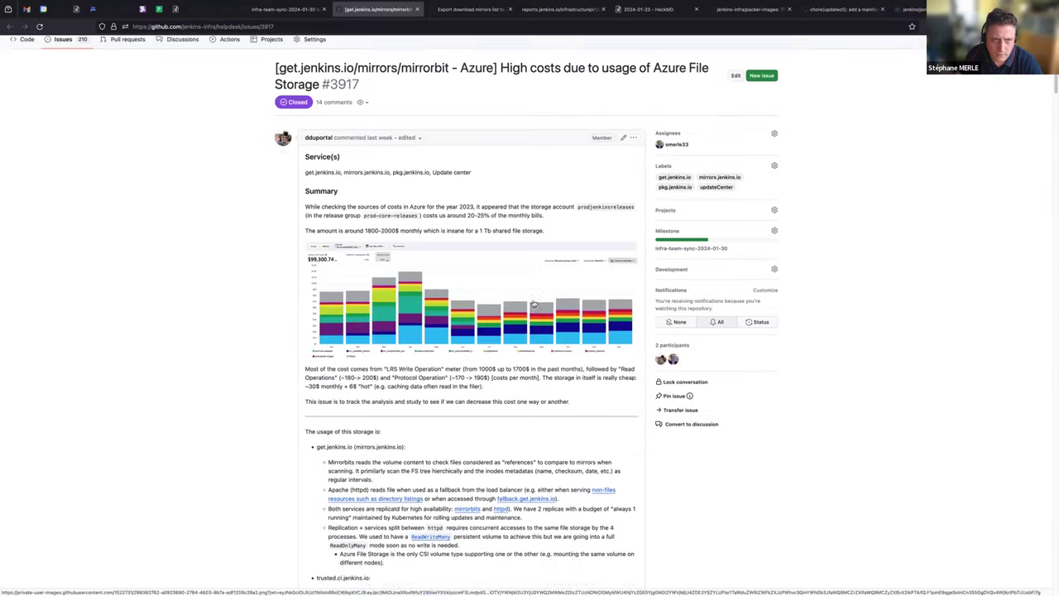
pyautogui.scroll(-3)
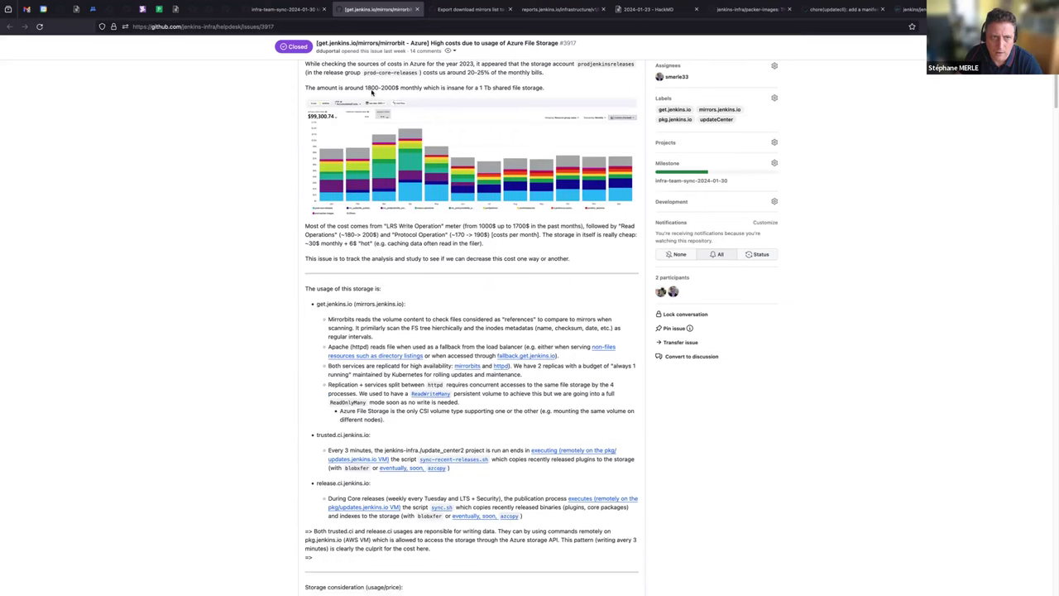
pyautogui.doubleClick(381, 87)
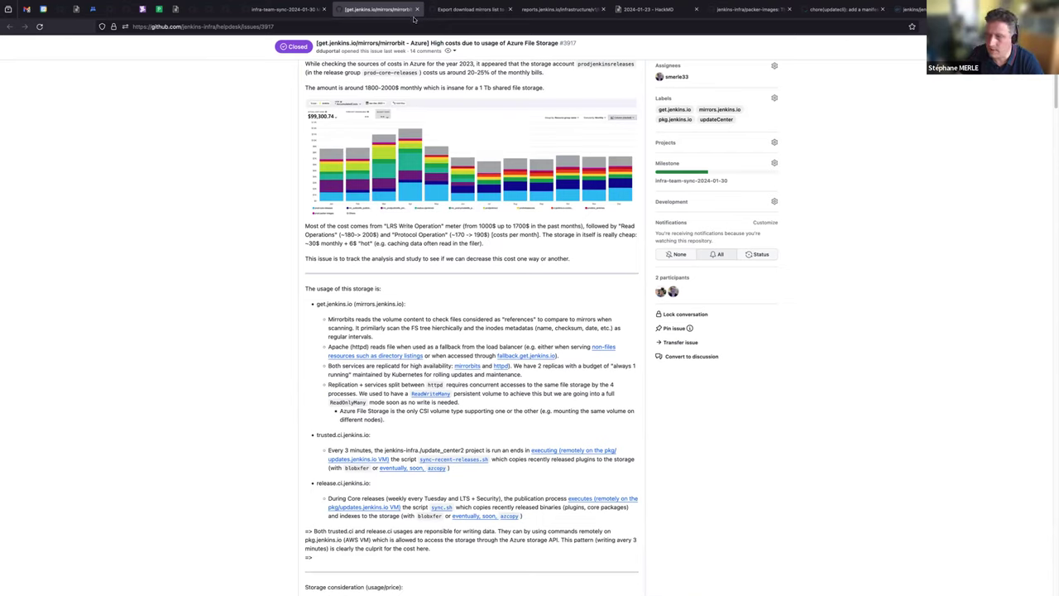
pyautogui.moveTo(416, 10)
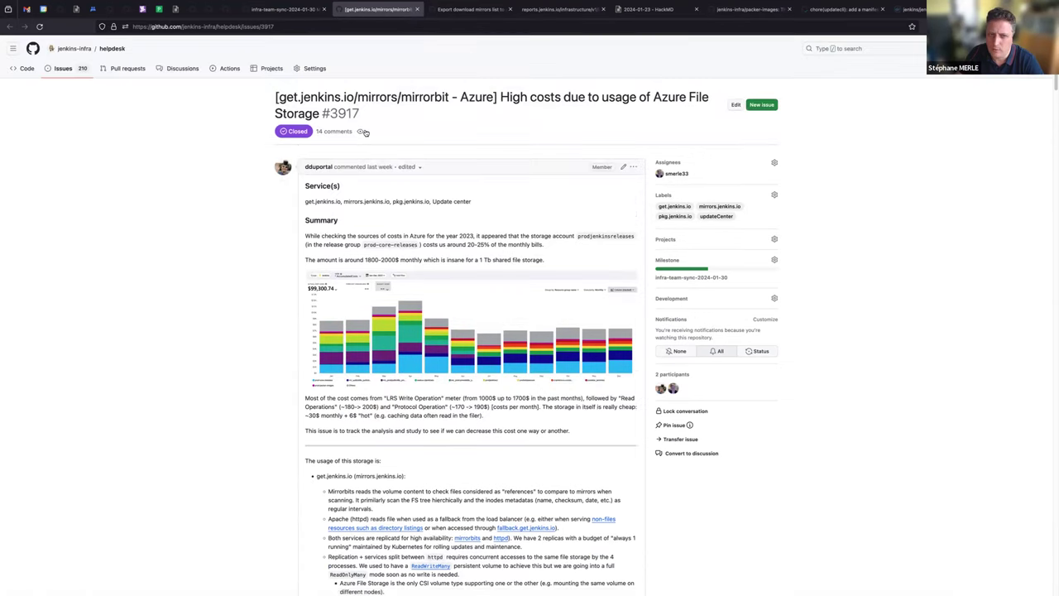
pyautogui.scroll(-3)
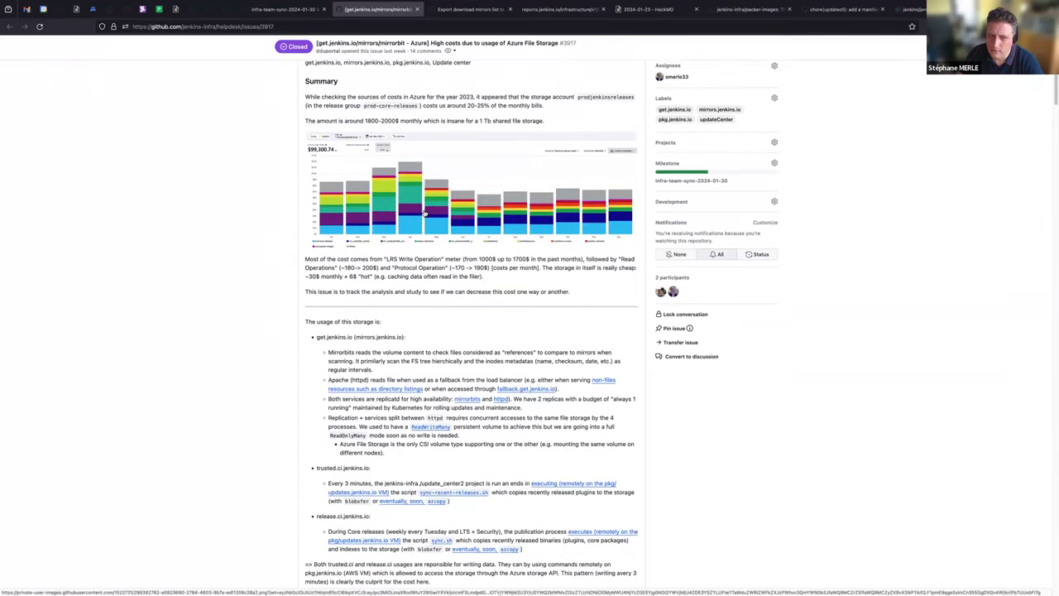
pyautogui.scroll(-3)
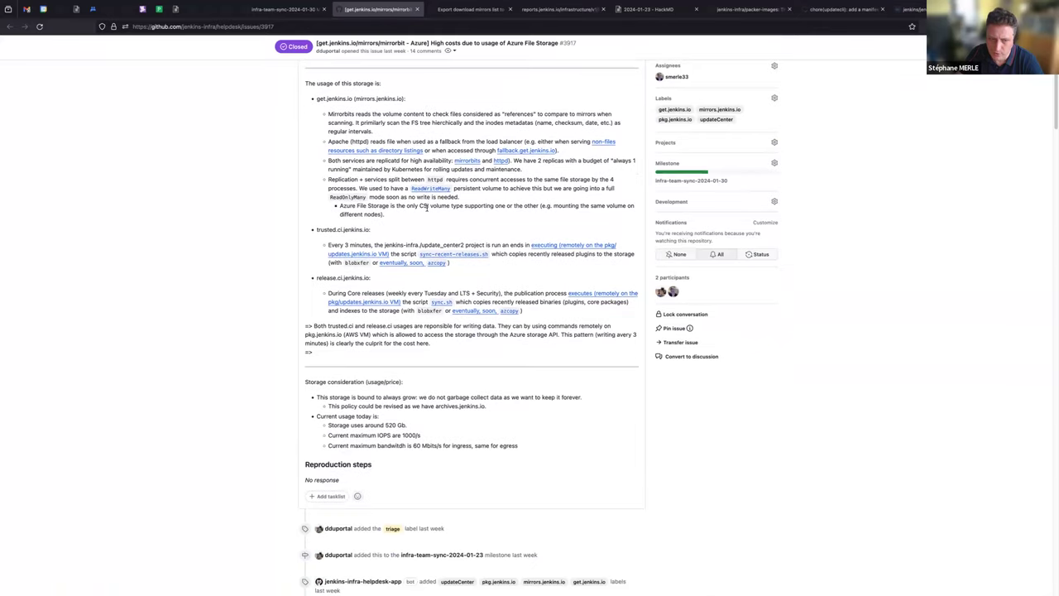
pyautogui.scroll(-3)
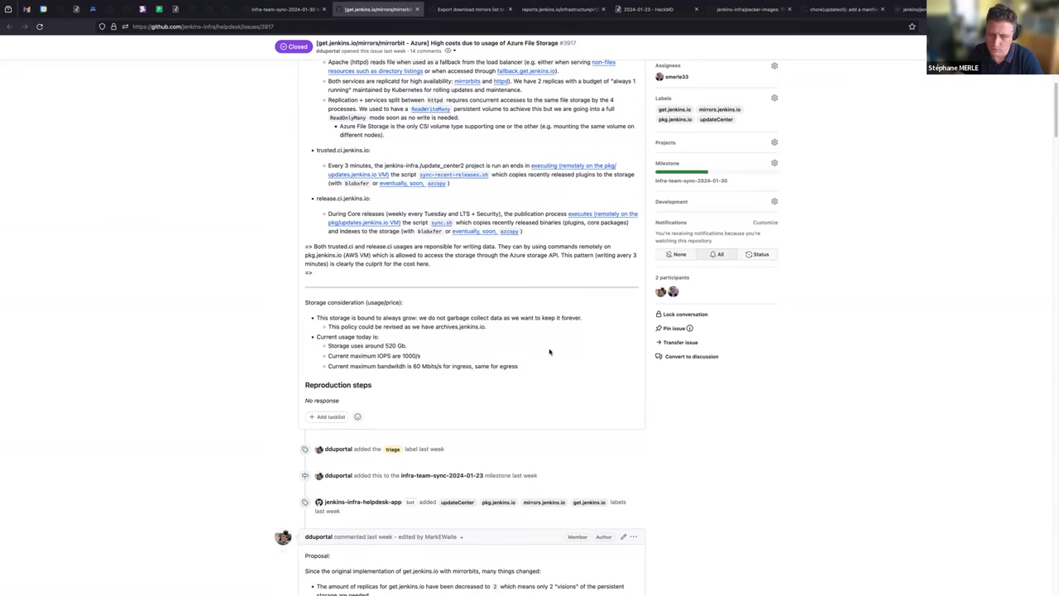
pyautogui.scroll(-3)
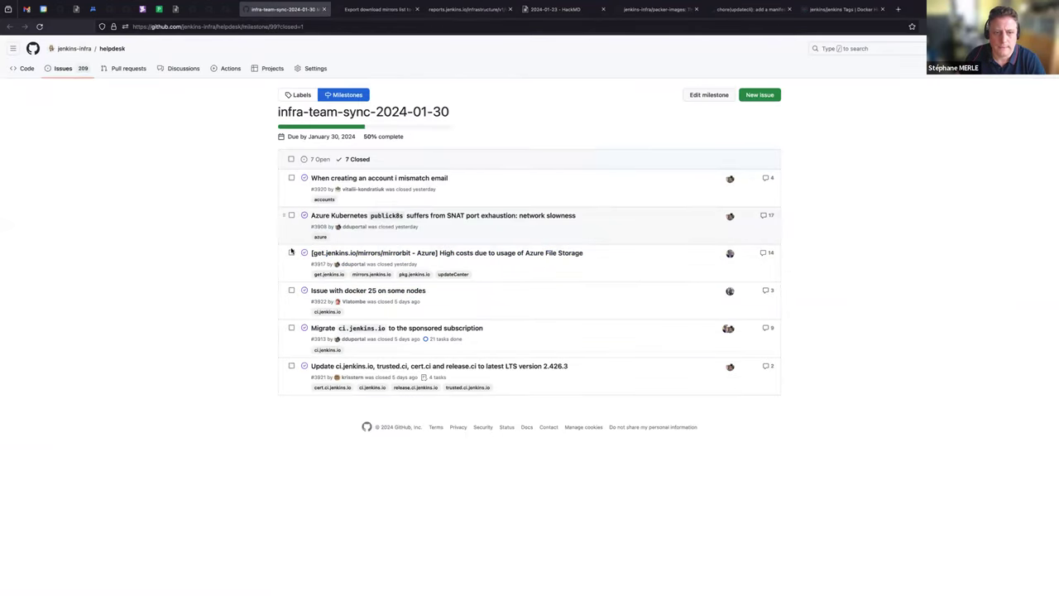
pyautogui.moveTo(368, 291)
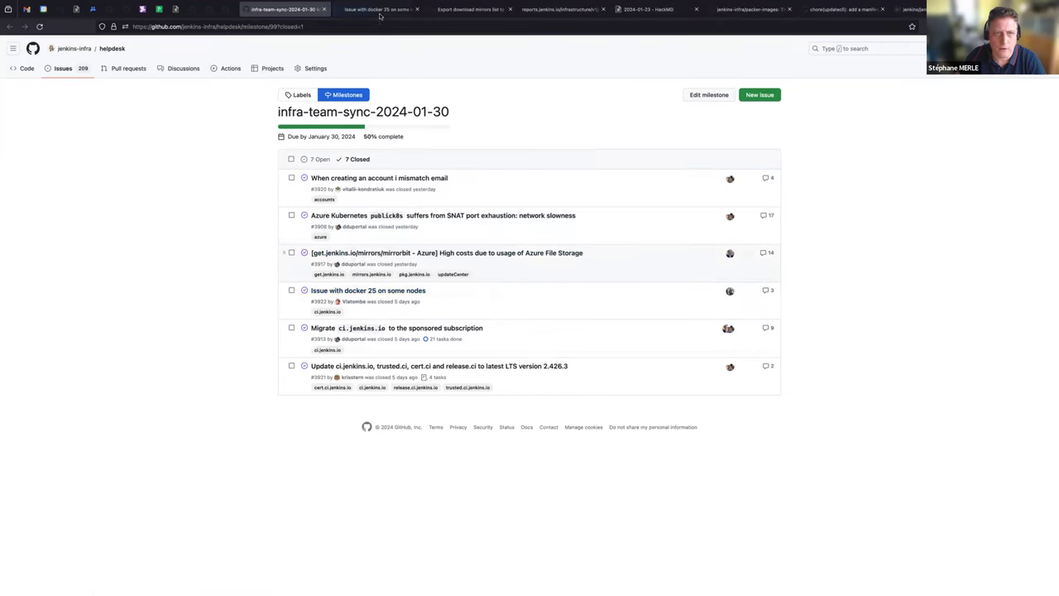
# View closed issue #3922 on Docker 25 problems on some nodes
pyautogui.click(368, 290)
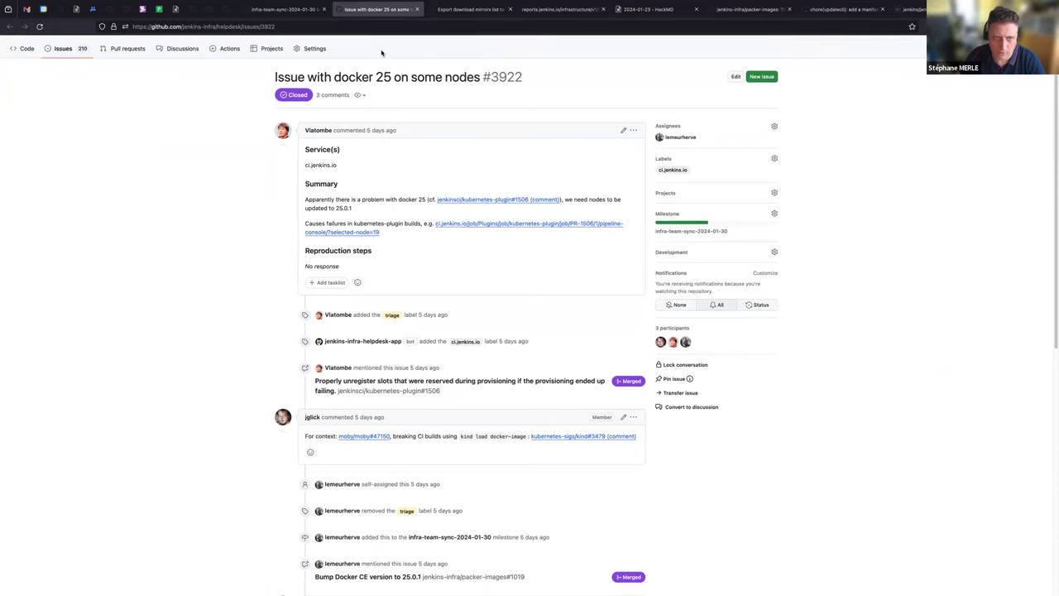
pyautogui.moveTo(417, 9)
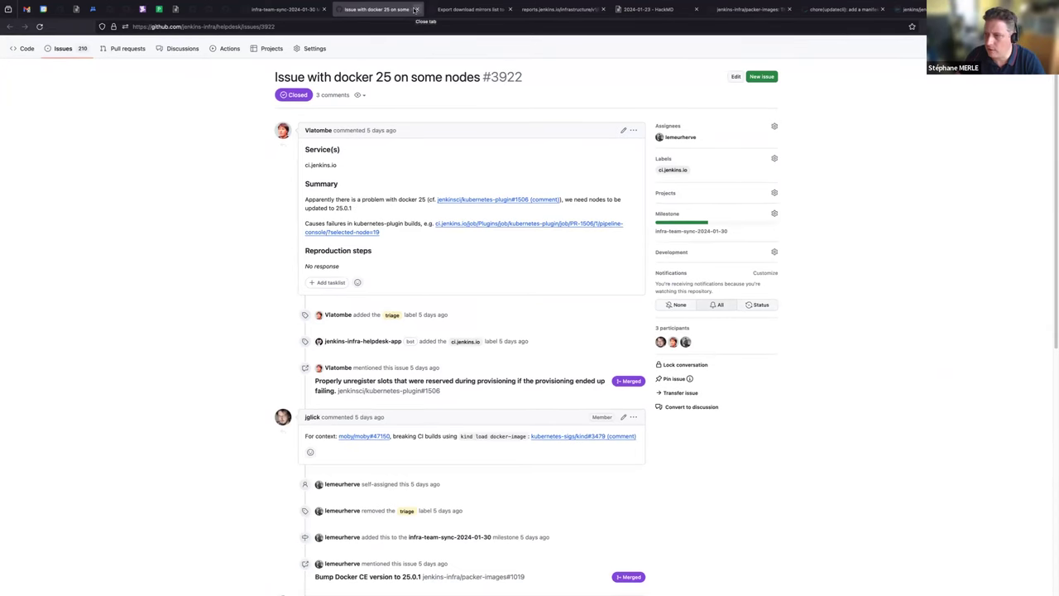
pyautogui.moveTo(361, 181)
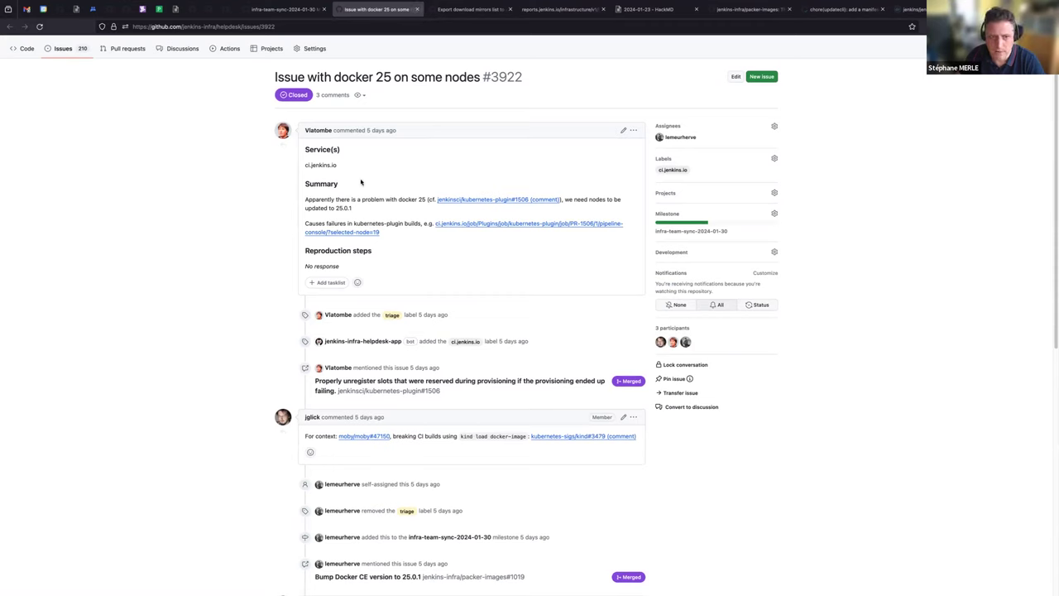
pyautogui.moveTo(453, 140)
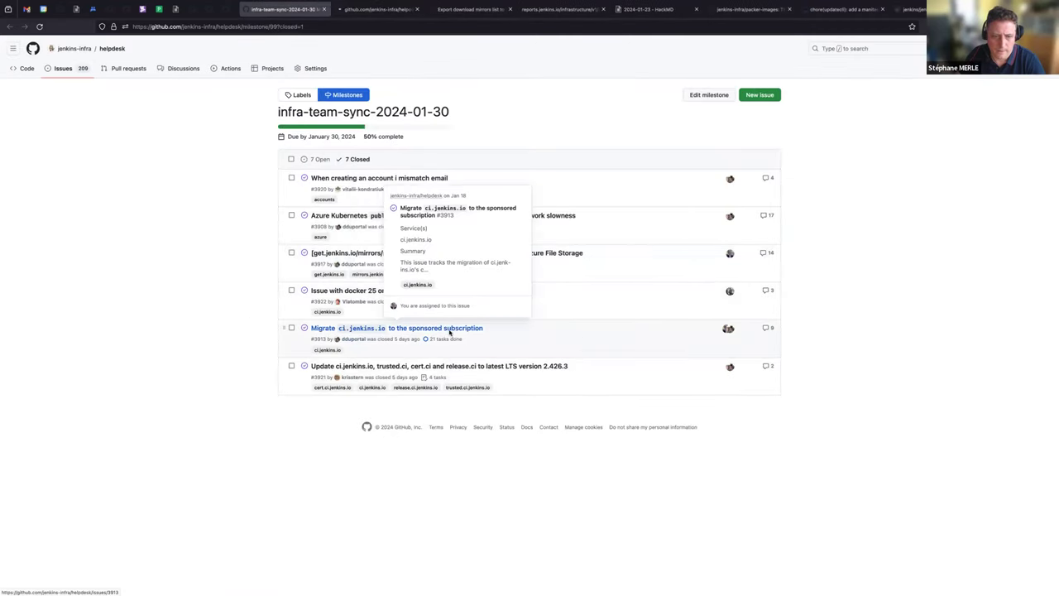
# Read through issue #3913 on migrating ci.jenkins.io to the sponsored subscription
pyautogui.click(396, 328)
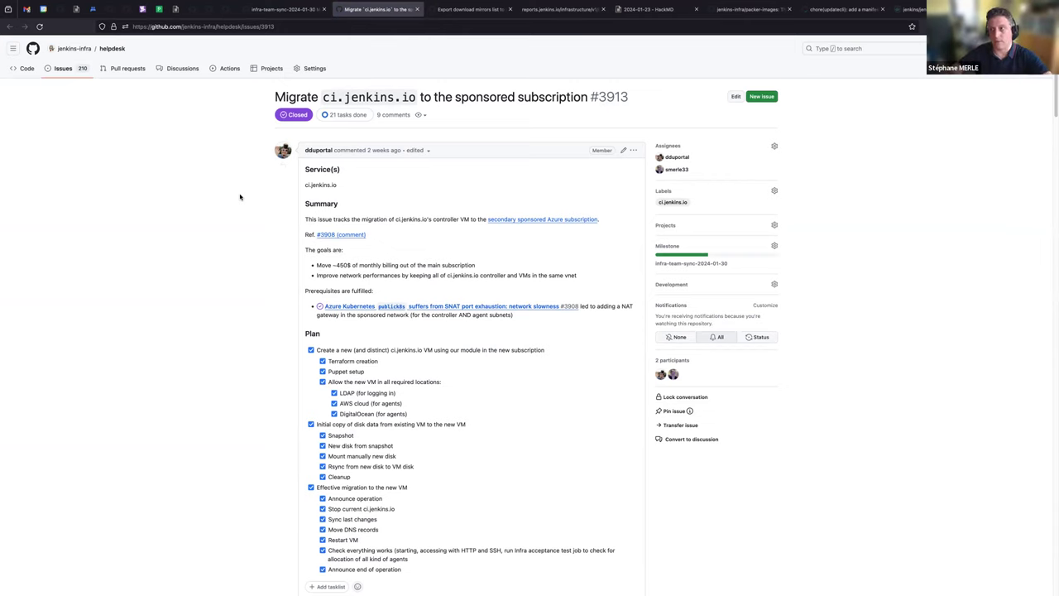
pyautogui.scroll(-3)
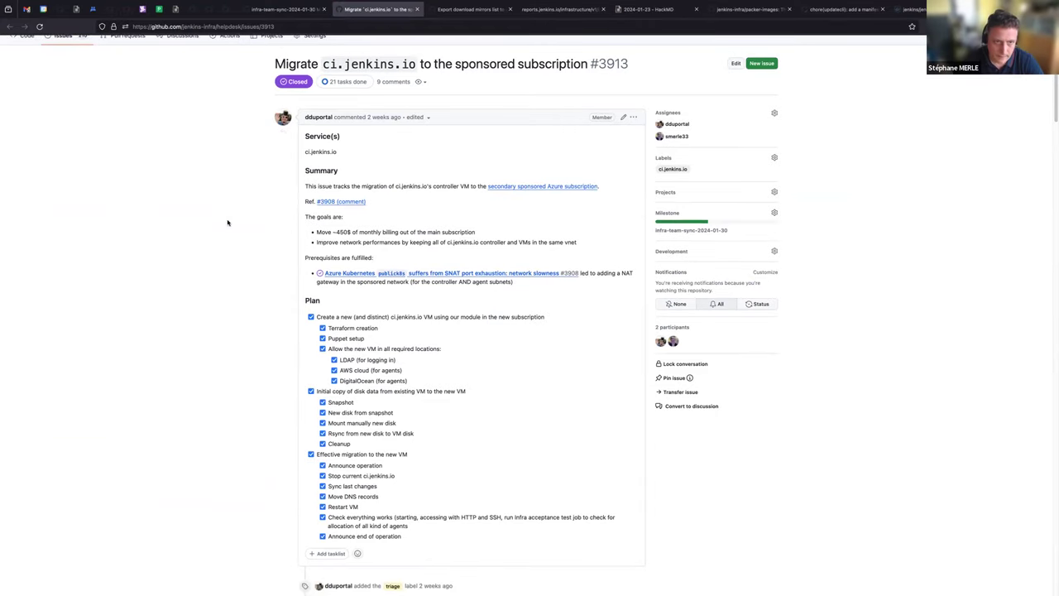
pyautogui.scroll(-3)
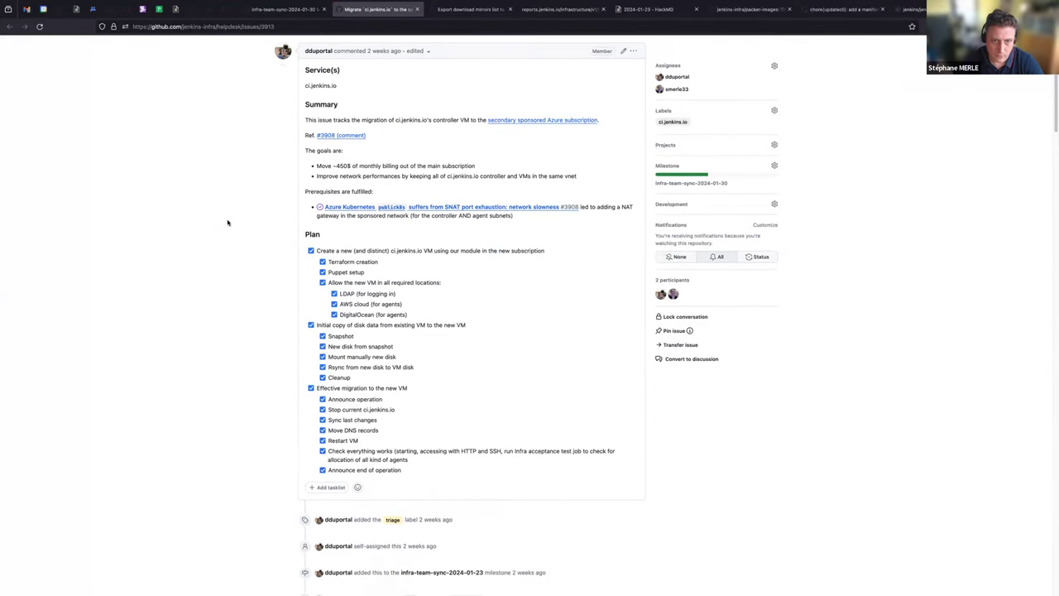
pyautogui.scroll(-3)
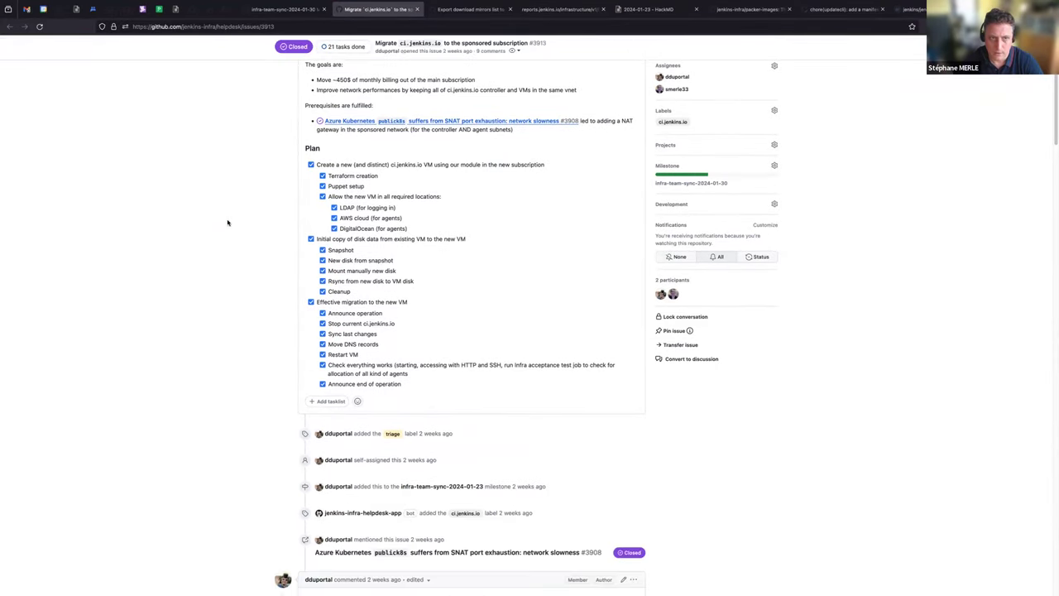
pyautogui.scroll(-3)
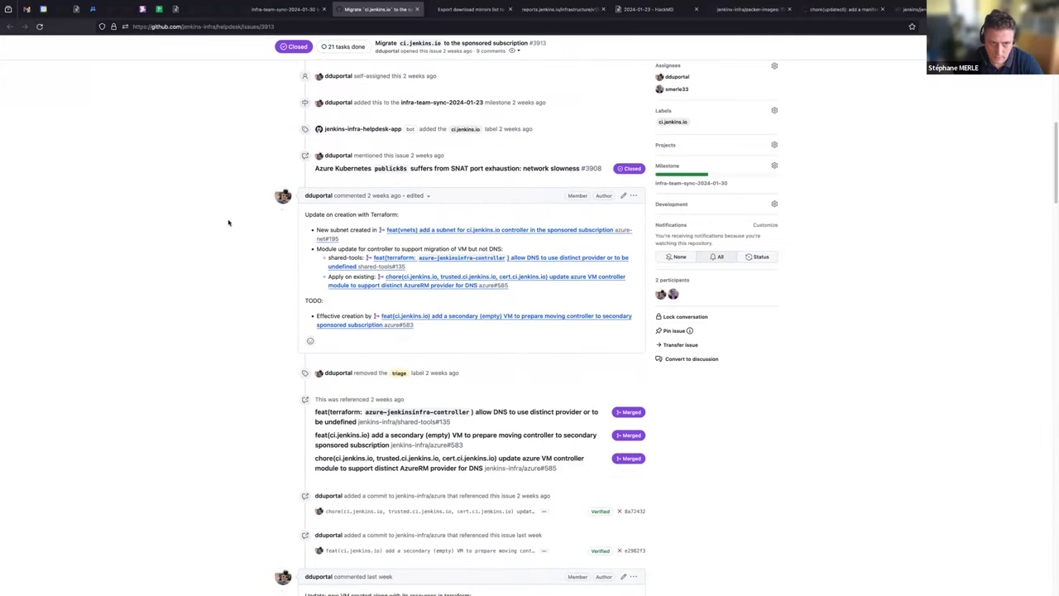
pyautogui.scroll(-3)
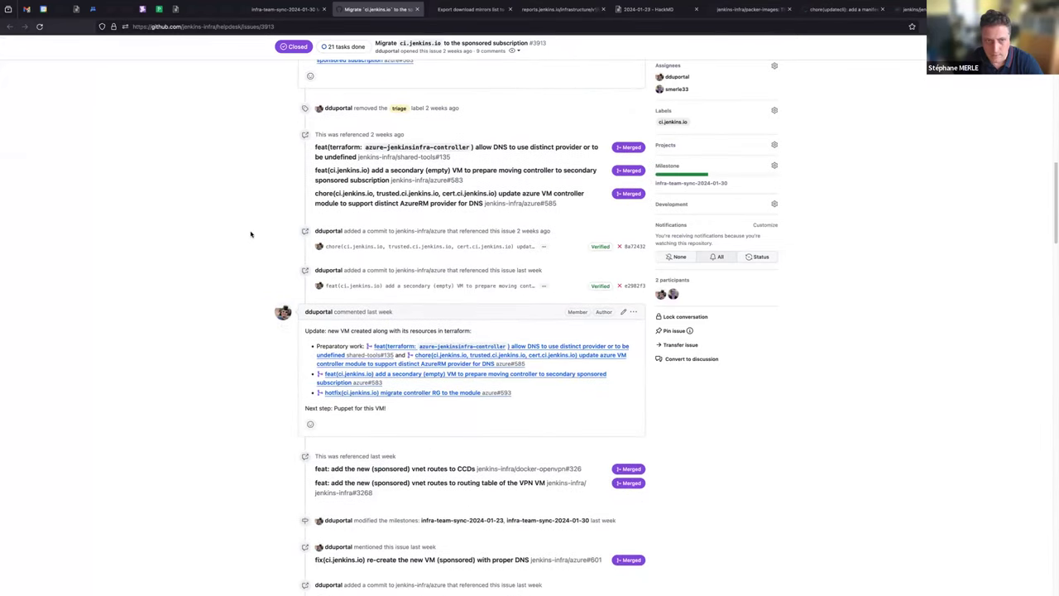
pyautogui.scroll(-3)
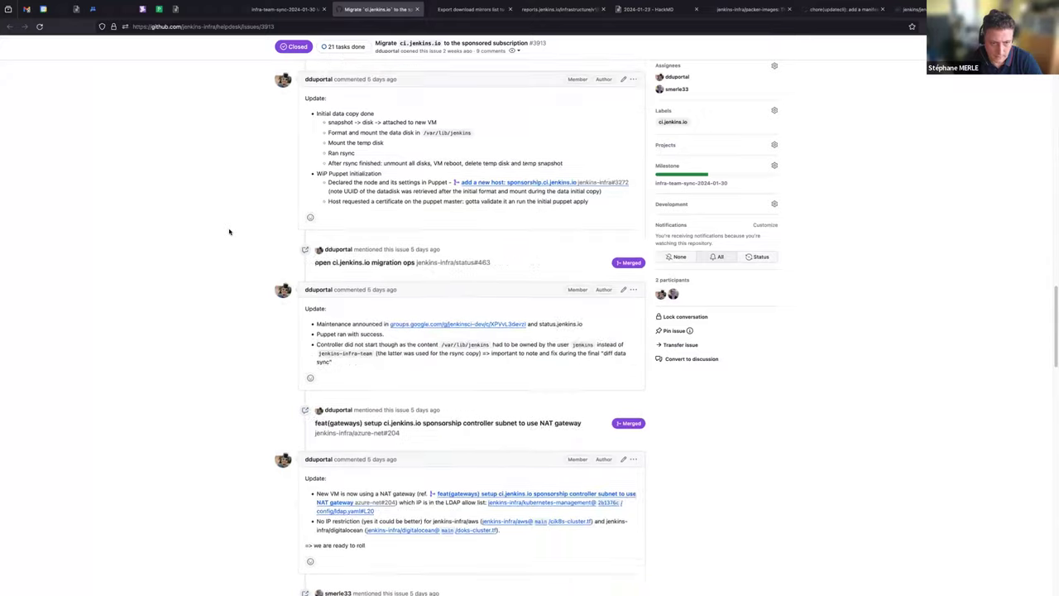
# Review the migration issue's cost update charts, then return to the milestone's closed issues
pyautogui.scroll(-3)
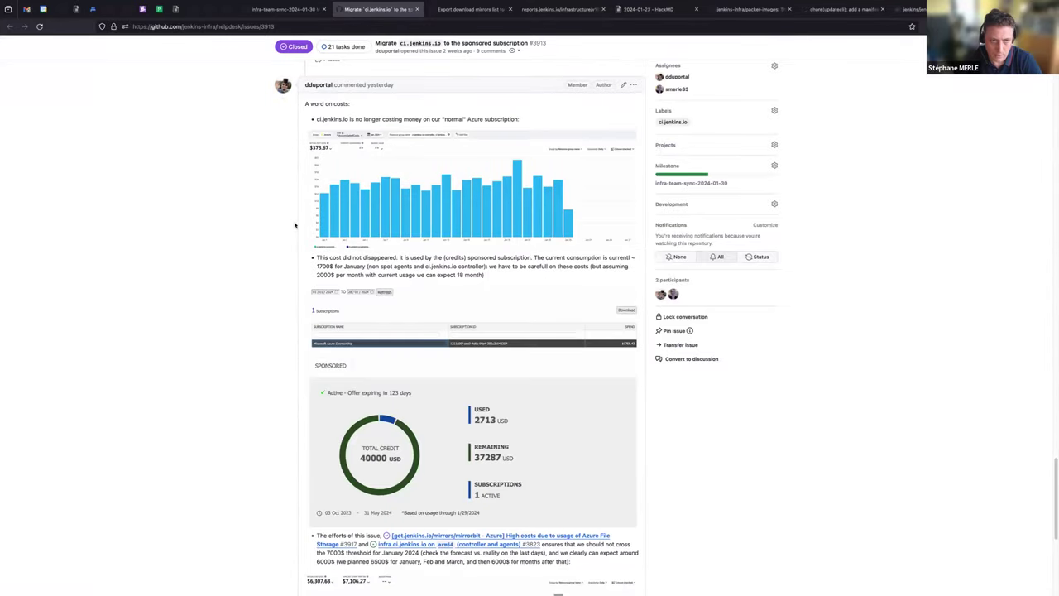
pyautogui.moveTo(399, 214)
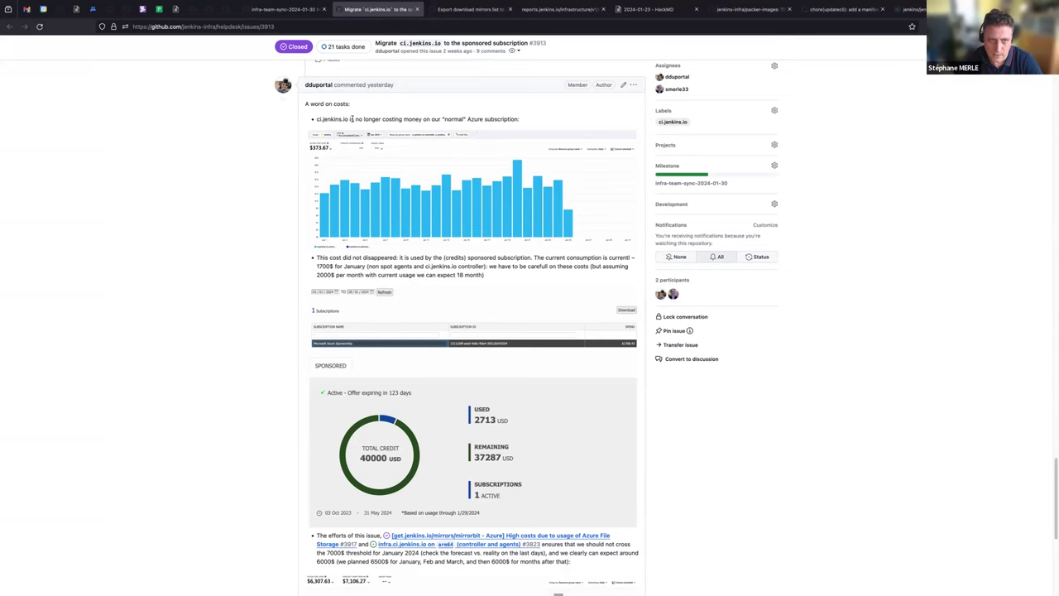
pyautogui.moveTo(527, 220)
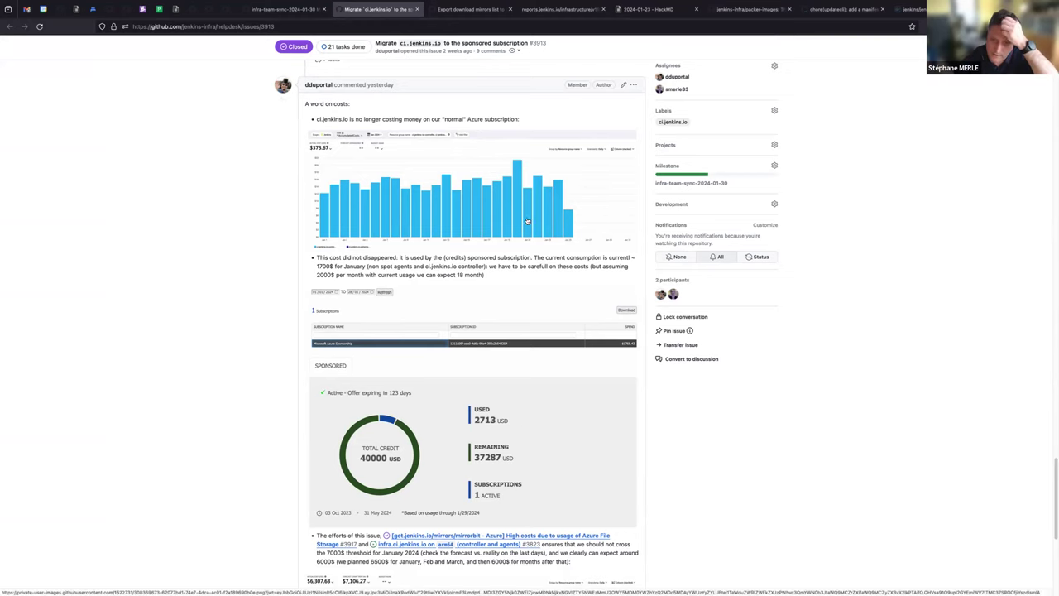
pyautogui.moveTo(449, 202)
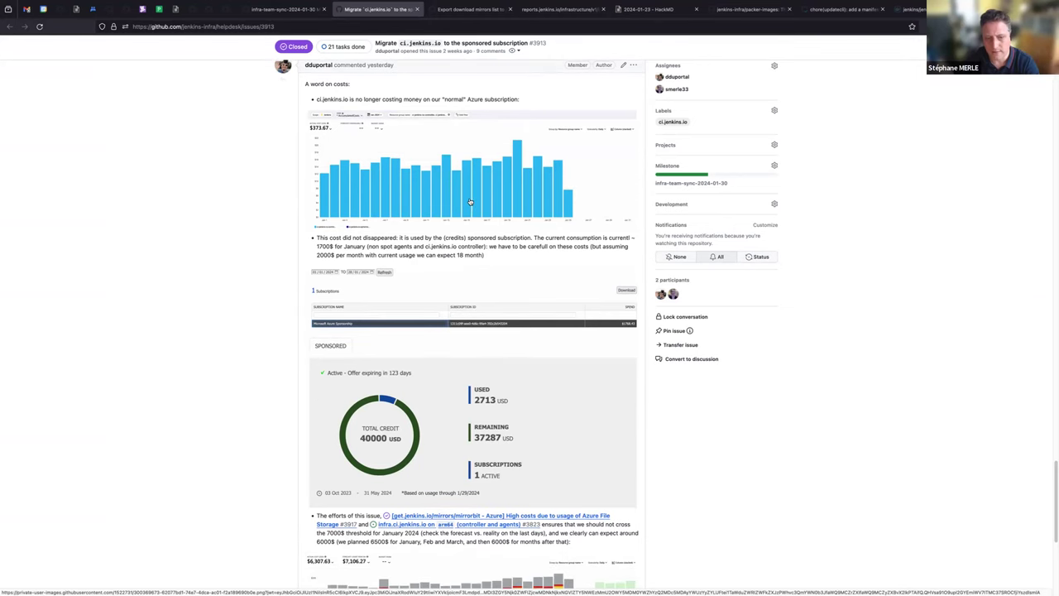
pyautogui.scroll(-3)
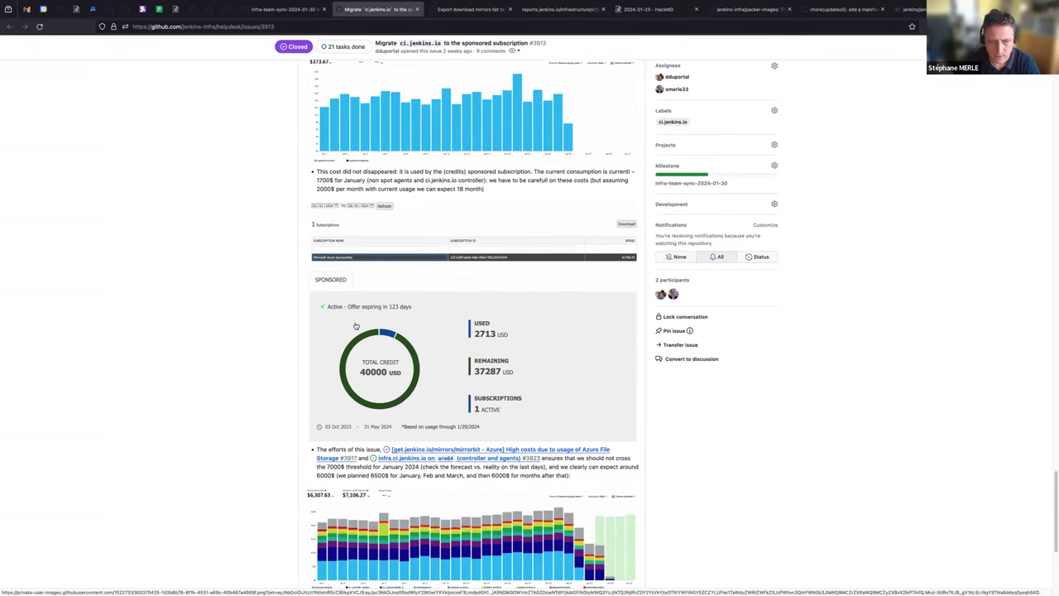
pyautogui.scroll(-3)
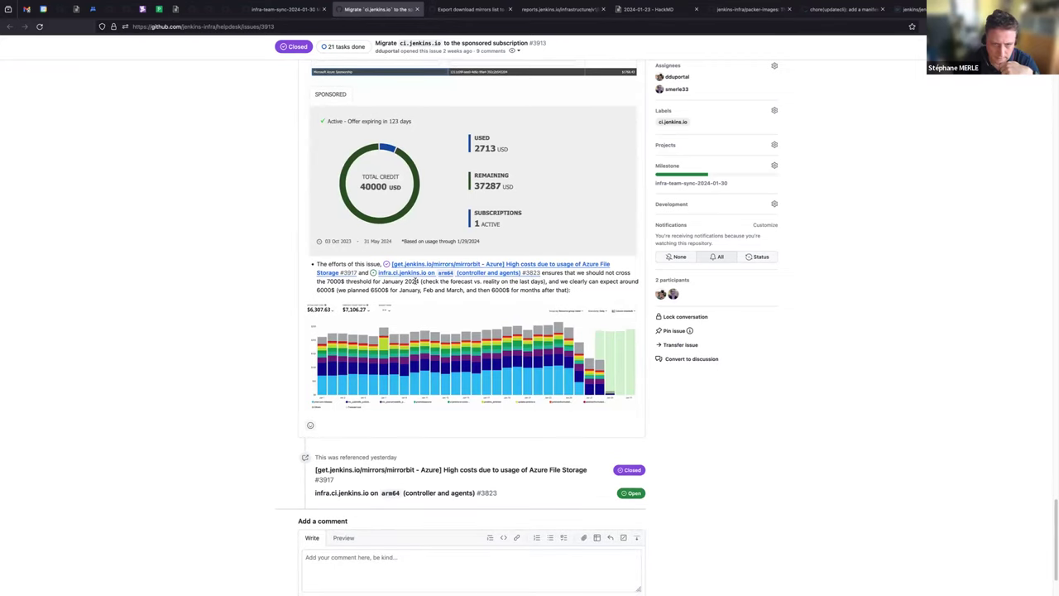
pyautogui.moveTo(423, 288)
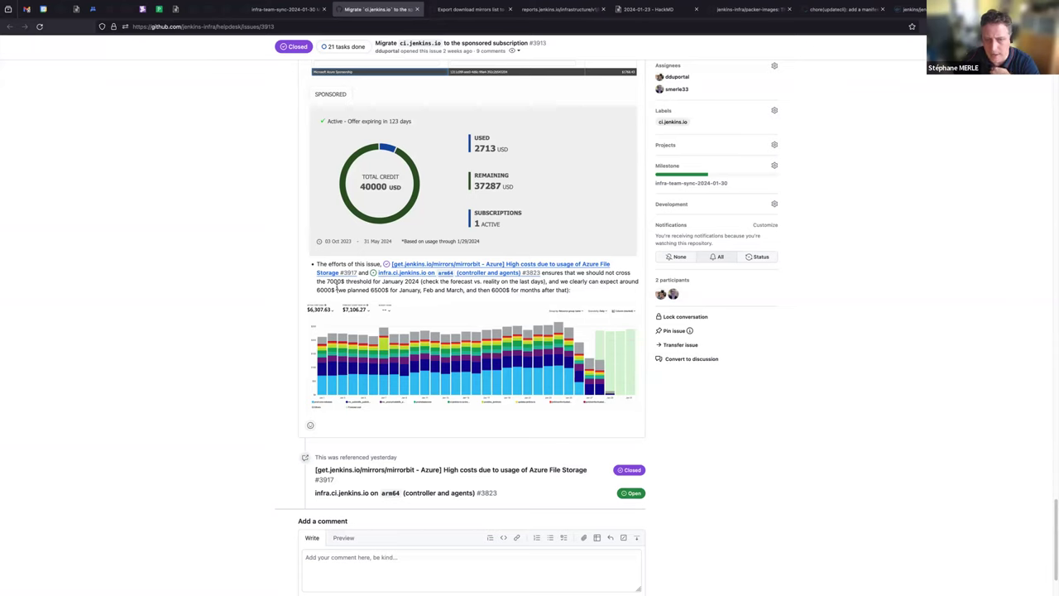
pyautogui.moveTo(612, 305)
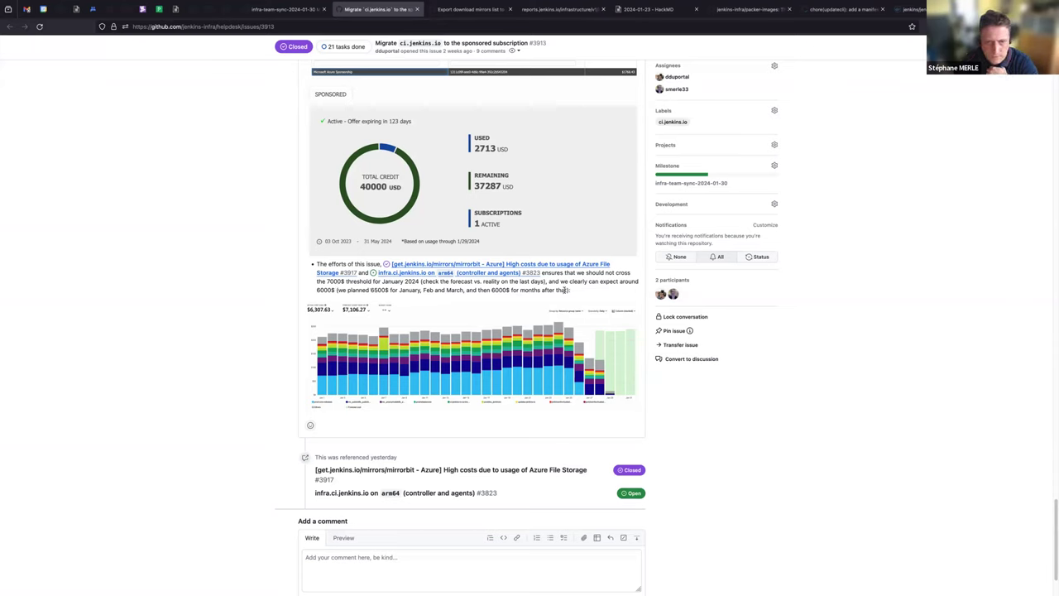
pyautogui.scroll(-3)
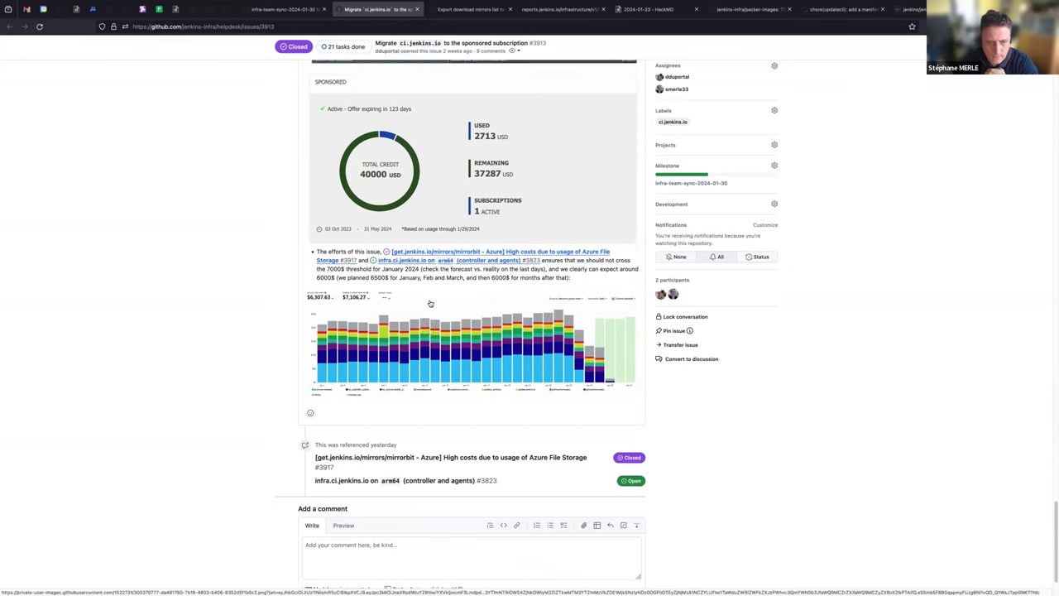
pyautogui.scroll(3)
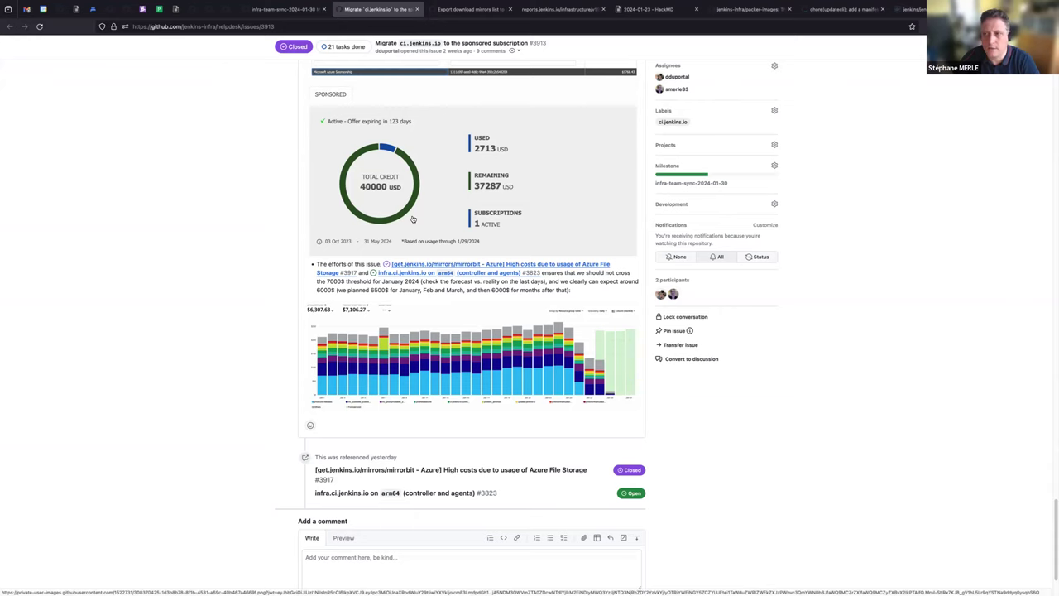
pyautogui.moveTo(411, 193)
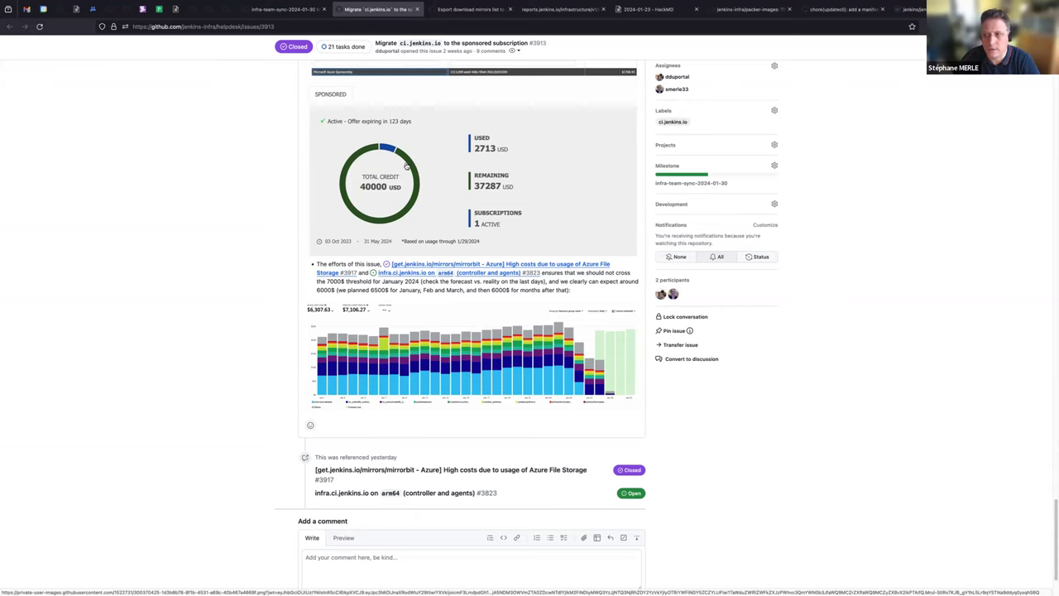
pyautogui.click(691, 183)
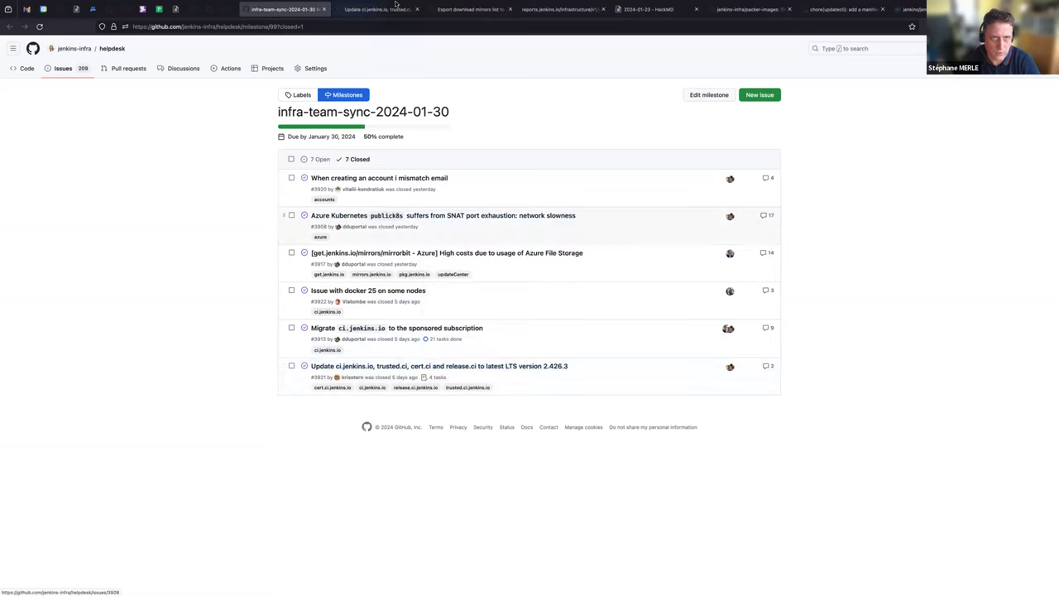
# View LTS 2.426.3 update issue #3921, then list the 2024-01-30 milestone's eight open issues
pyautogui.click(438, 366)
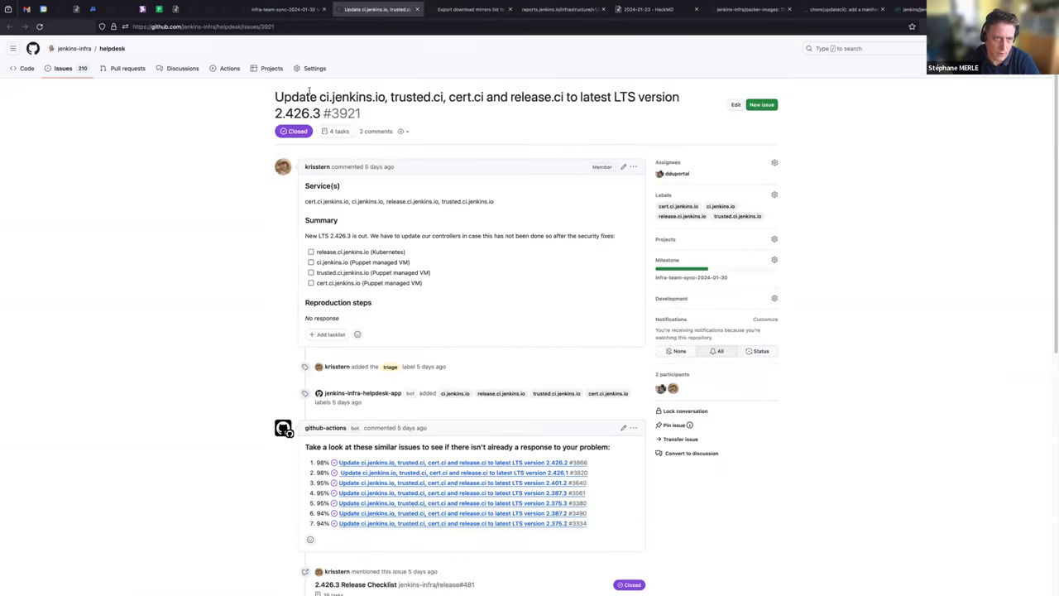
pyautogui.doubleClick(292, 113)
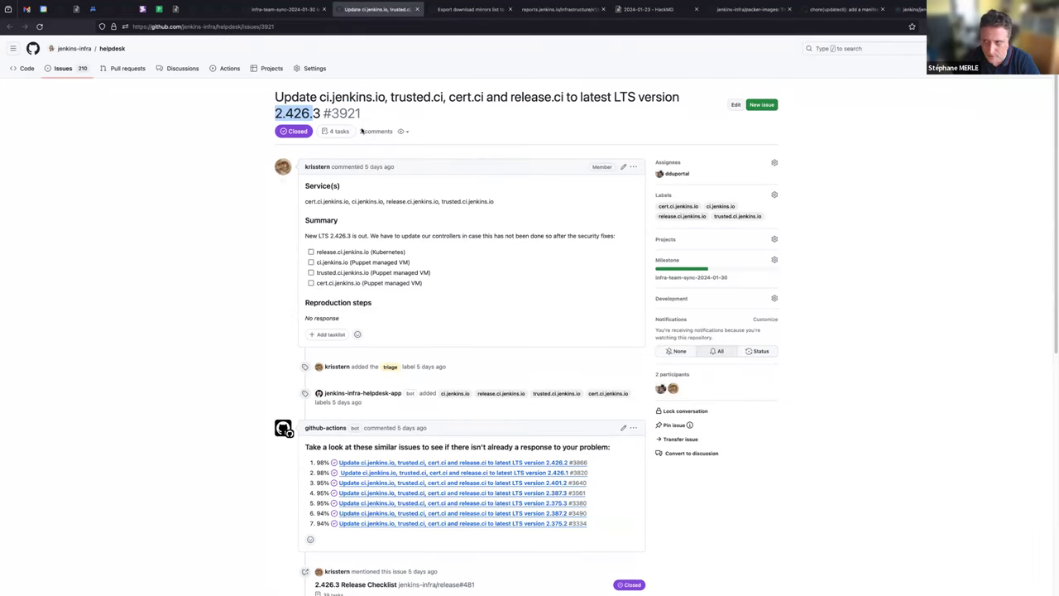
pyautogui.click(691, 277)
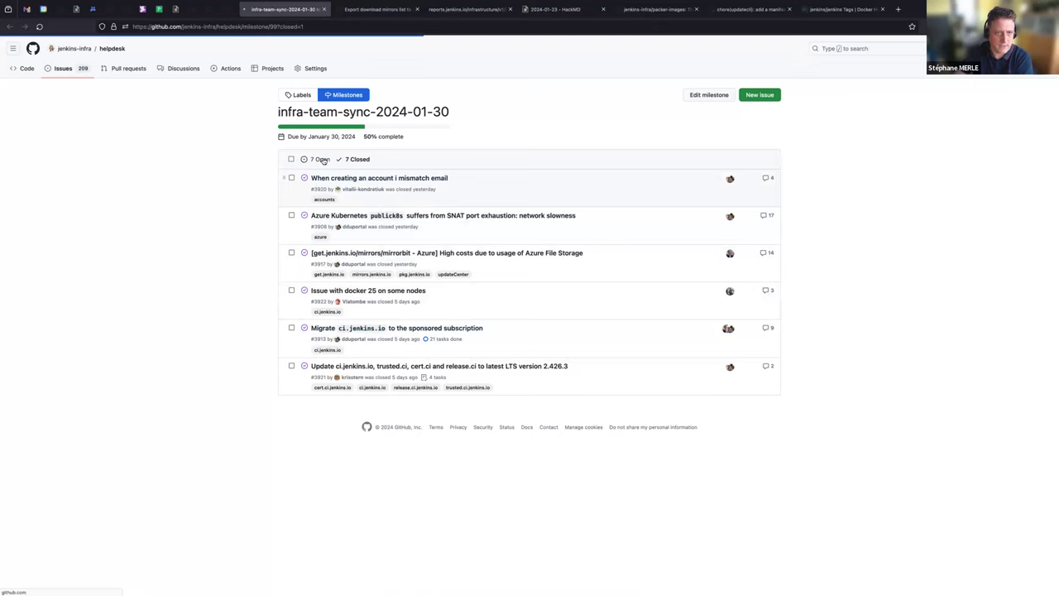
pyautogui.click(318, 159)
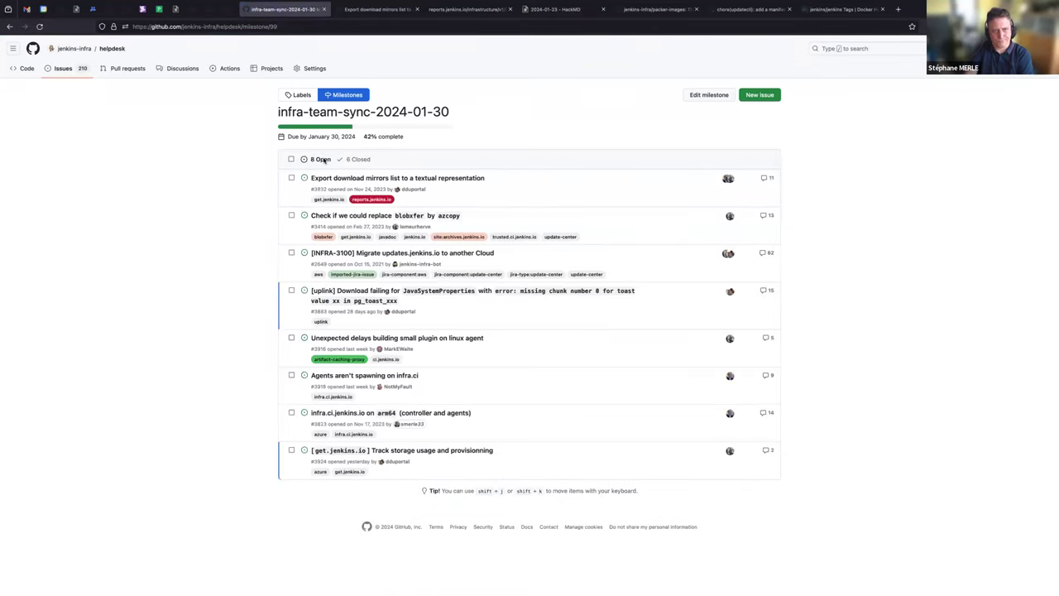
pyautogui.moveTo(397, 178)
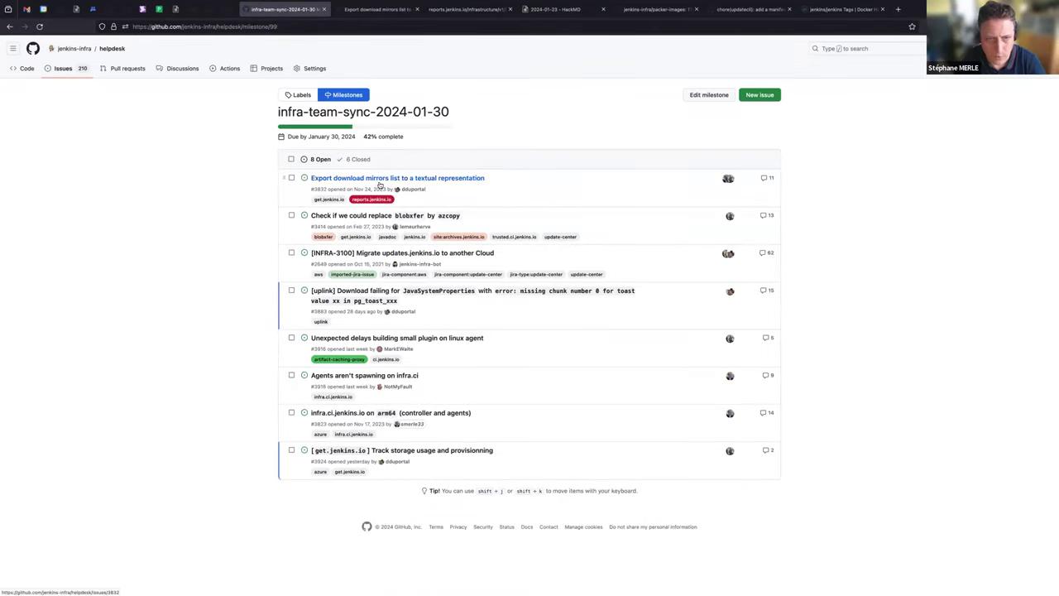
pyautogui.moveTo(453, 185)
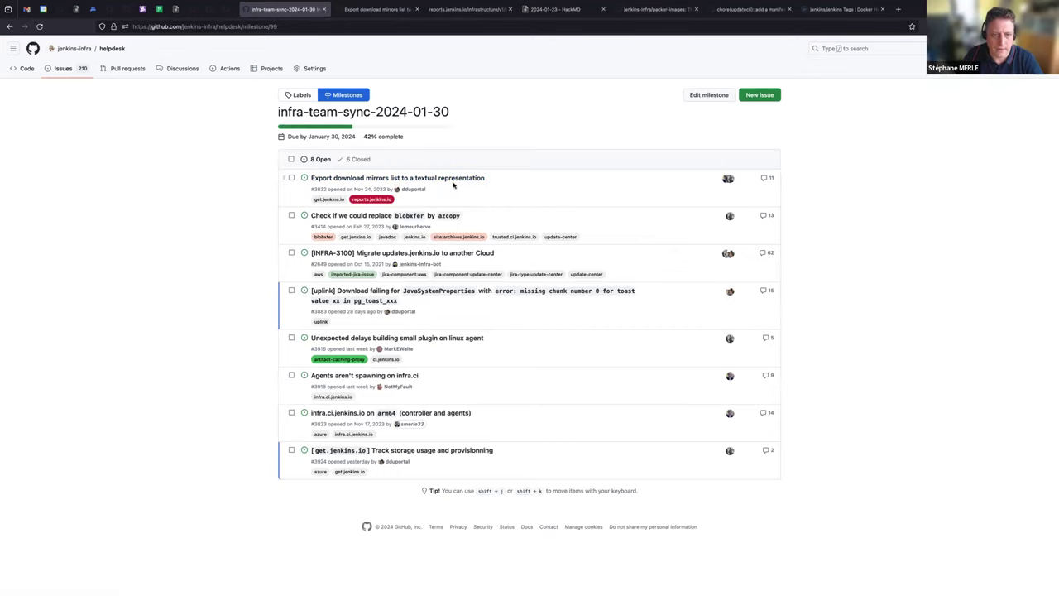
pyautogui.moveTo(355, 215)
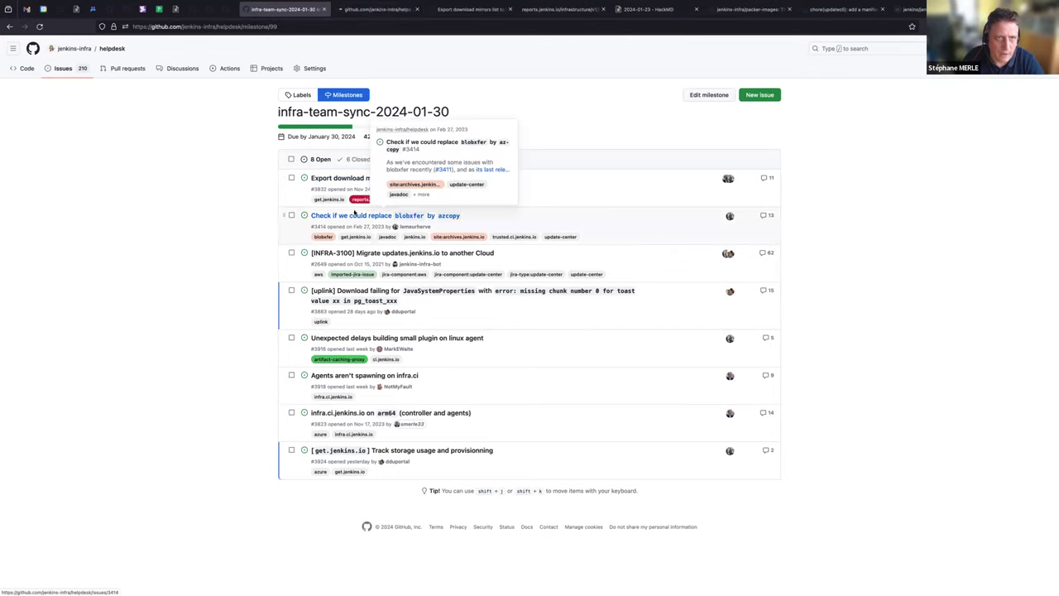
pyautogui.click(386, 215)
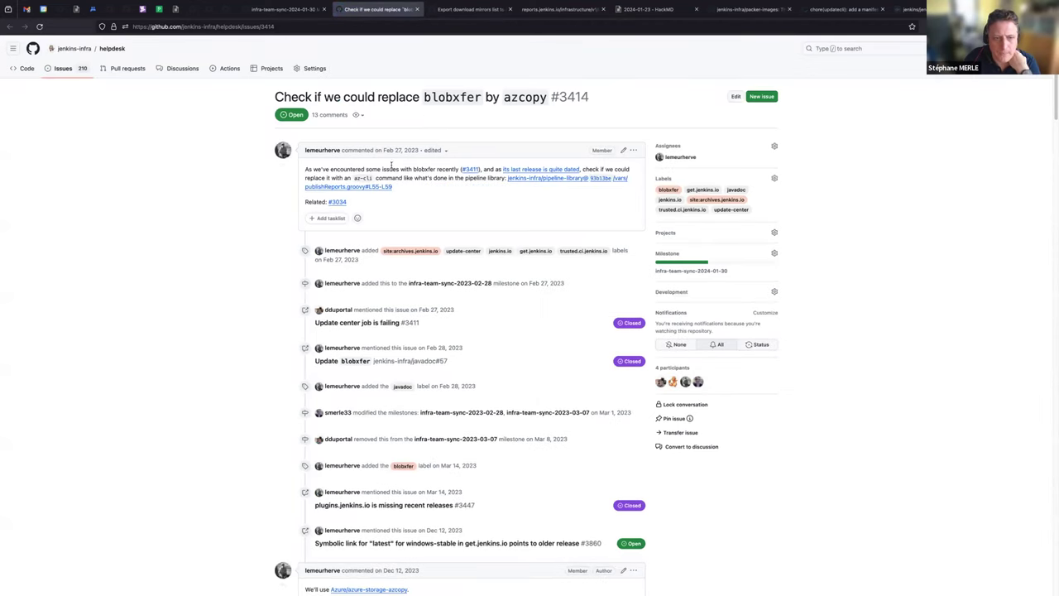
pyautogui.scroll(-3)
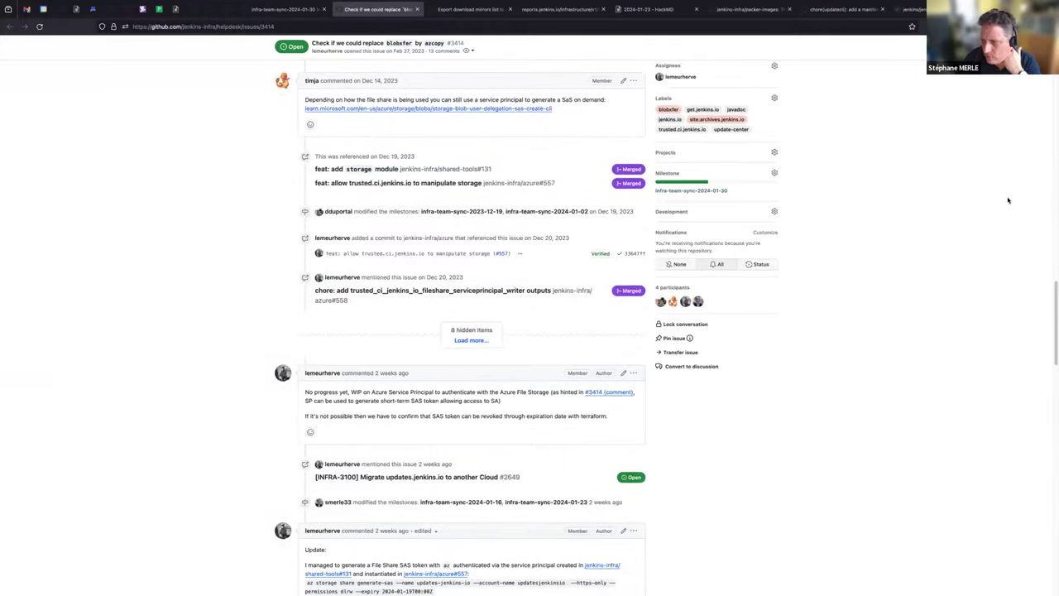
pyautogui.scroll(-3)
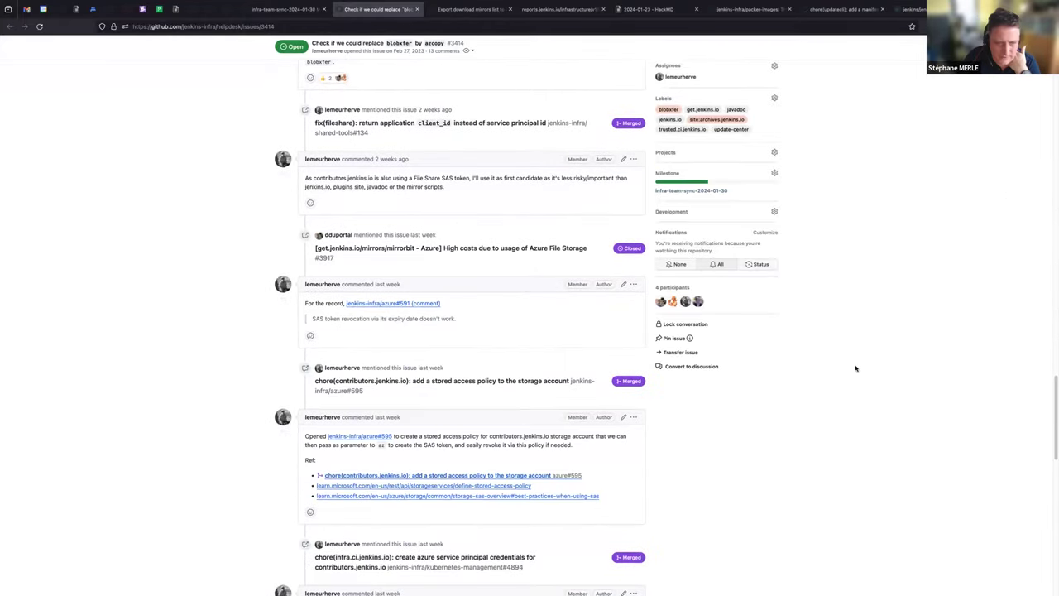
pyautogui.scroll(-3)
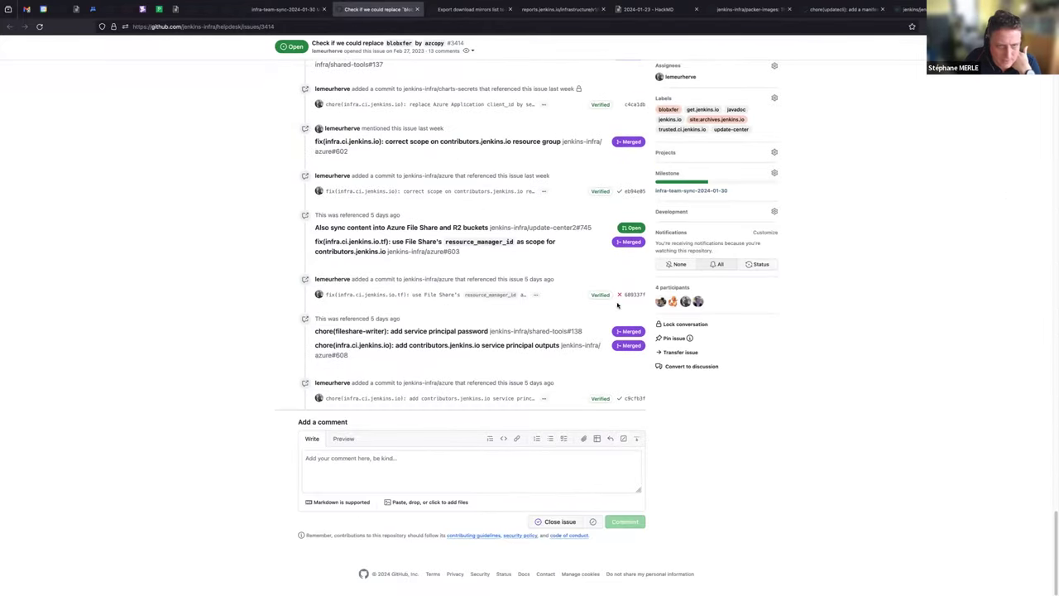
pyautogui.scroll(3)
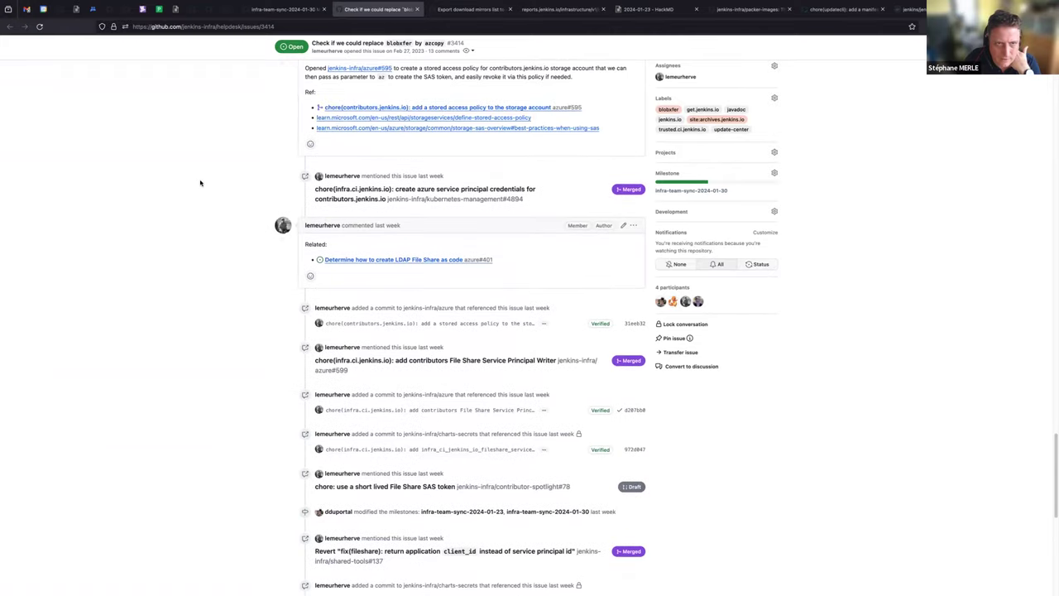
pyautogui.moveTo(607, 271)
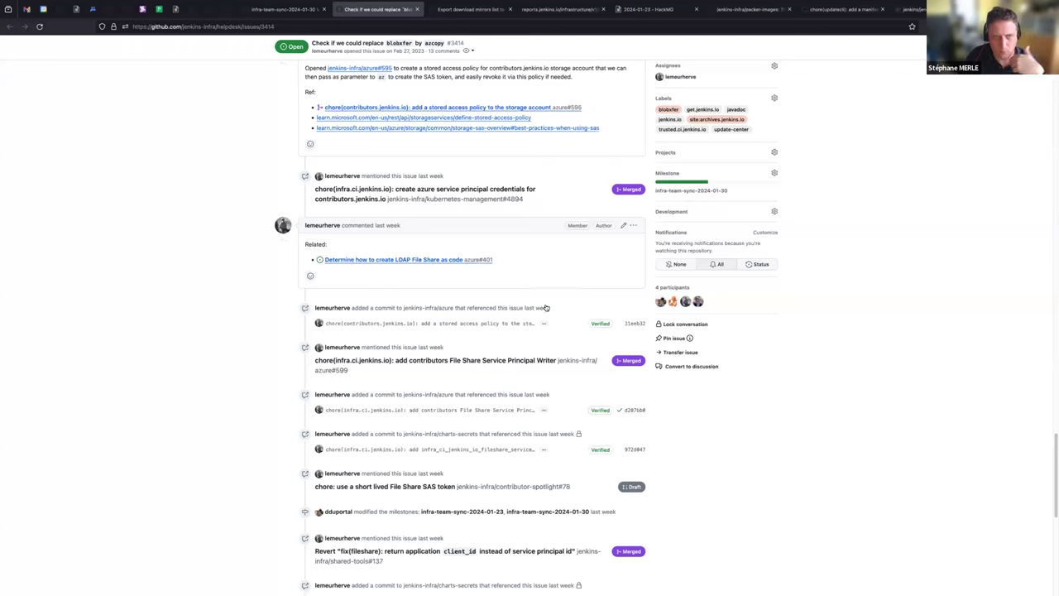
pyautogui.scroll(-3)
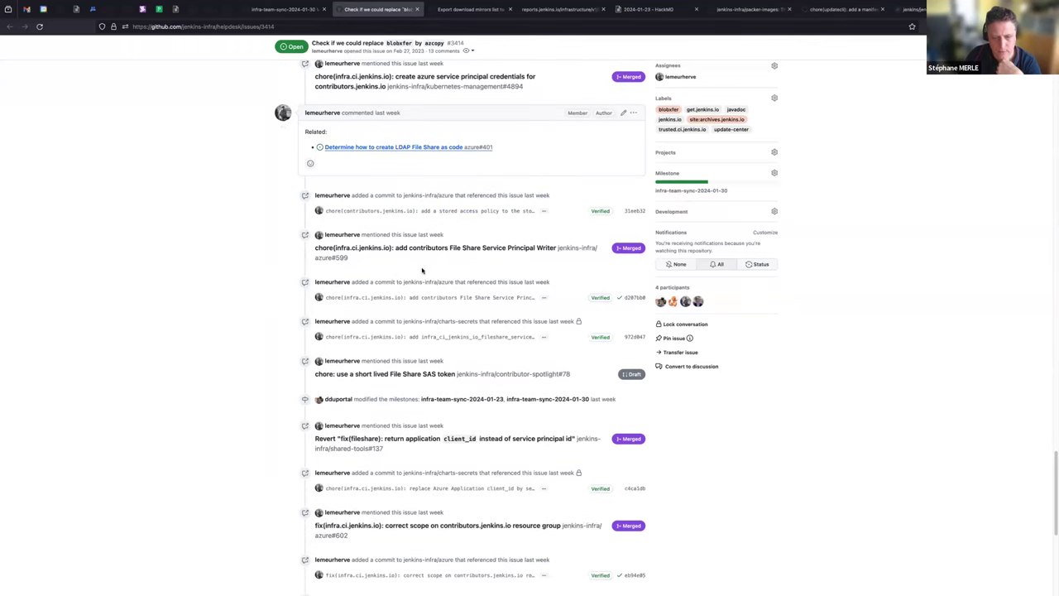
pyautogui.moveTo(417, 10)
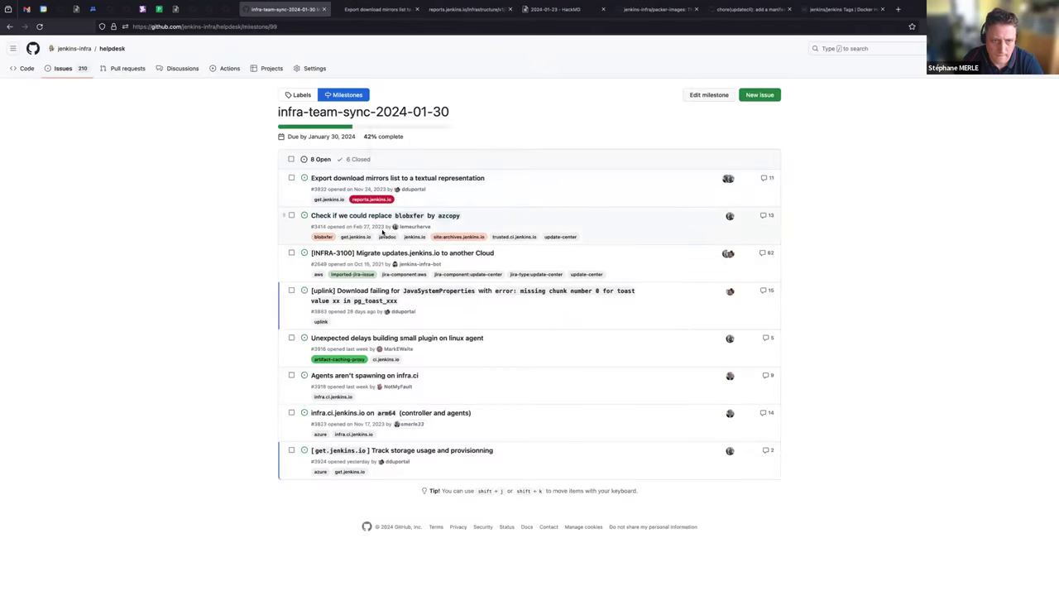
pyautogui.moveTo(402, 252)
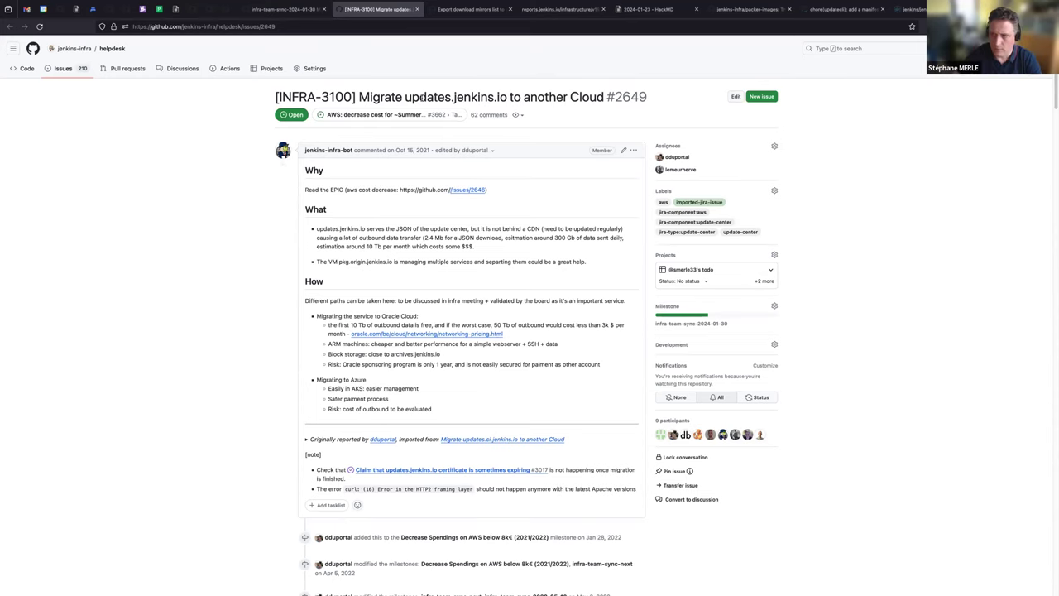
pyautogui.moveTo(419, 38)
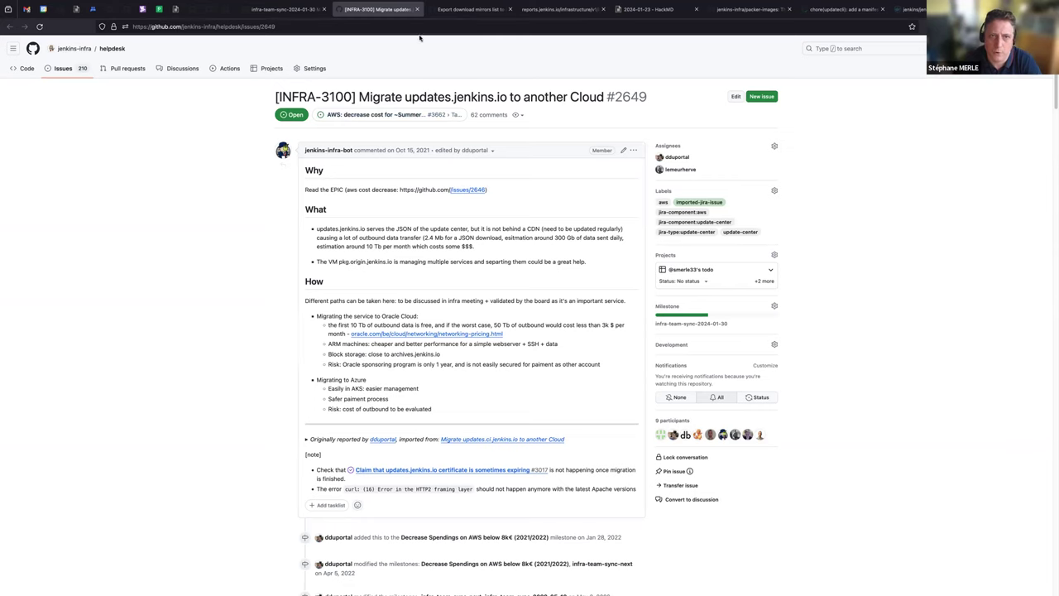
pyautogui.moveTo(417, 9)
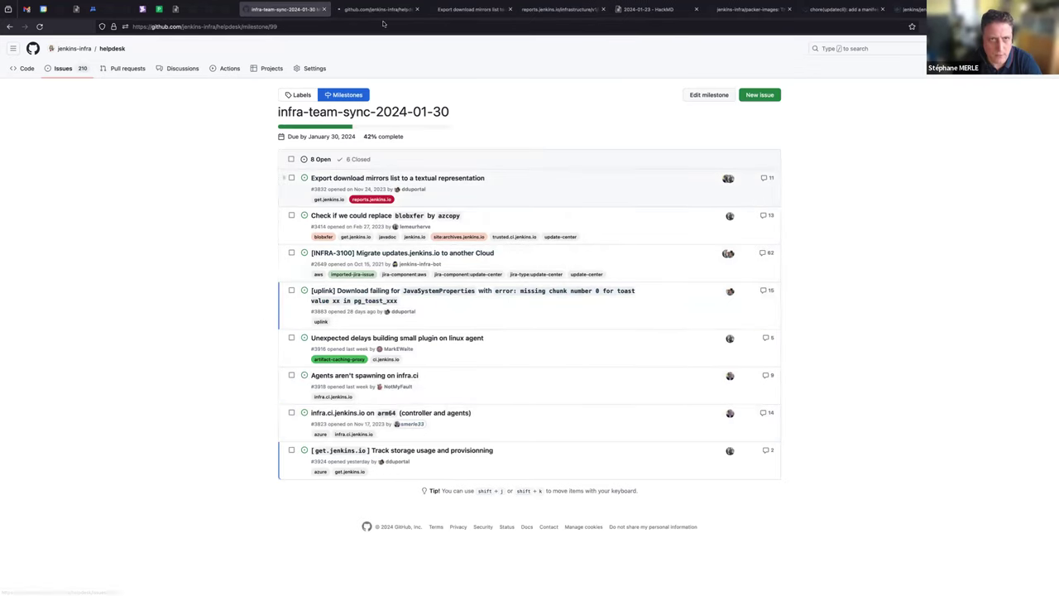
pyautogui.click(472, 295)
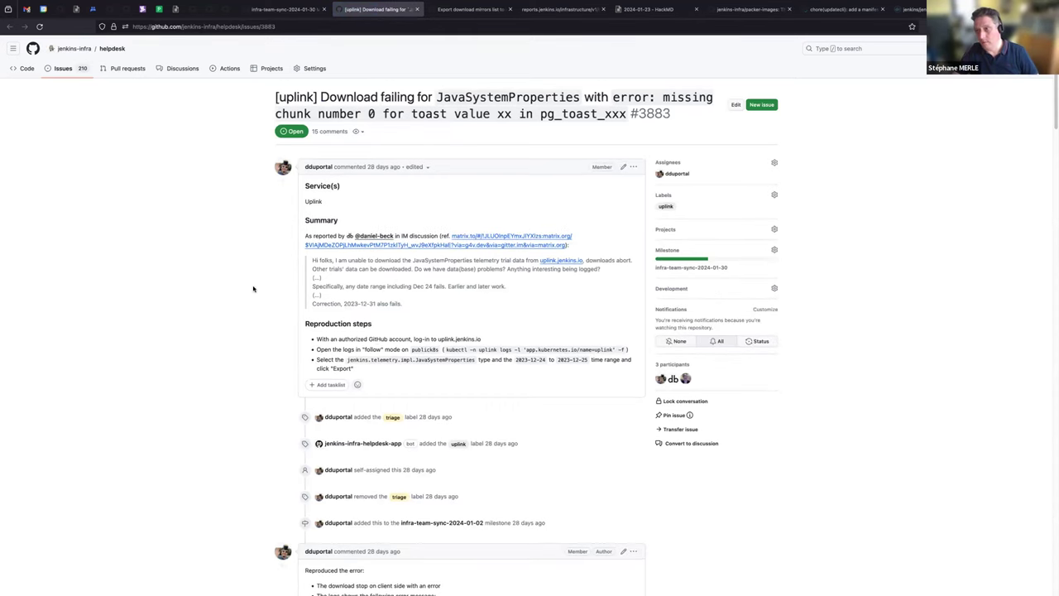
pyautogui.moveTo(163, 296)
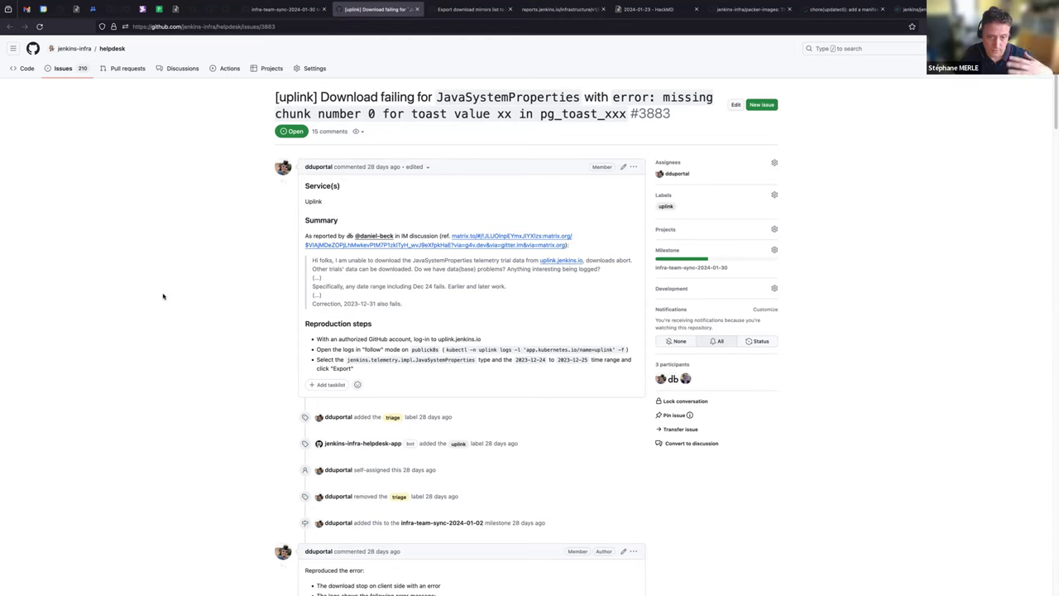
pyautogui.moveTo(215, 233)
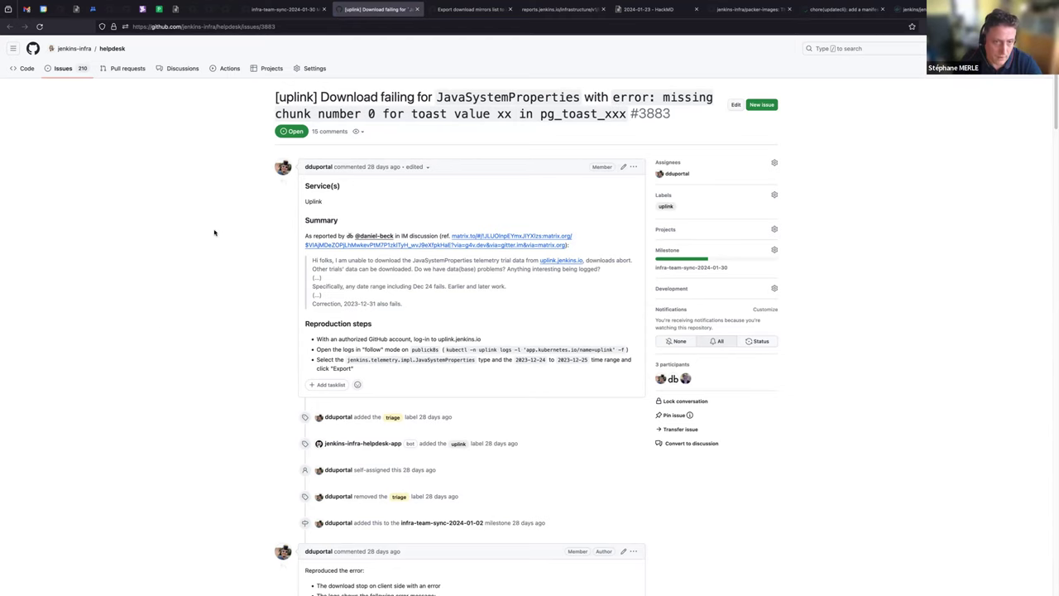
pyautogui.moveTo(224, 372)
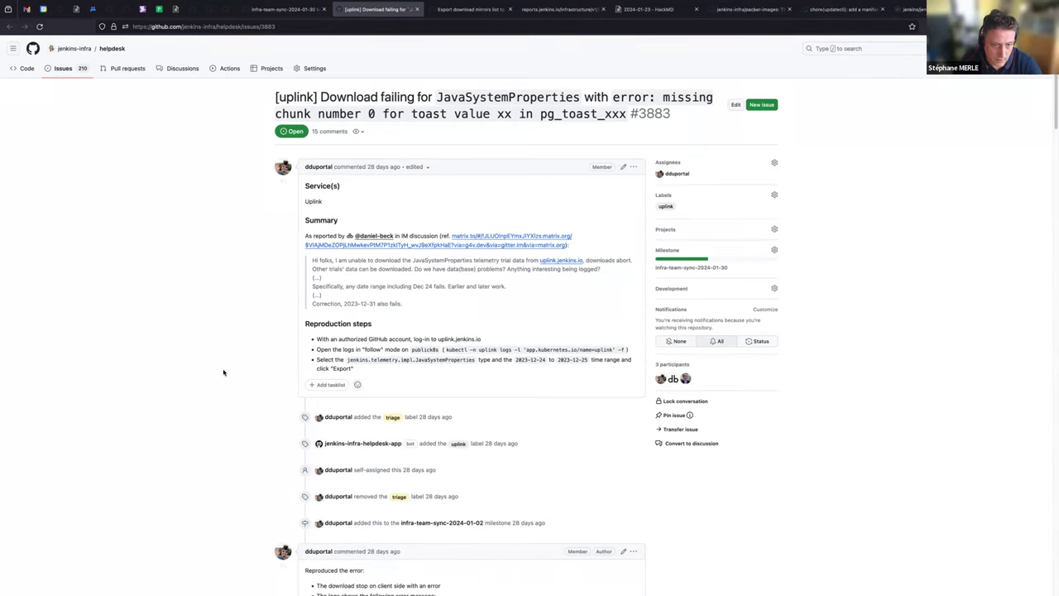
pyautogui.scroll(-3)
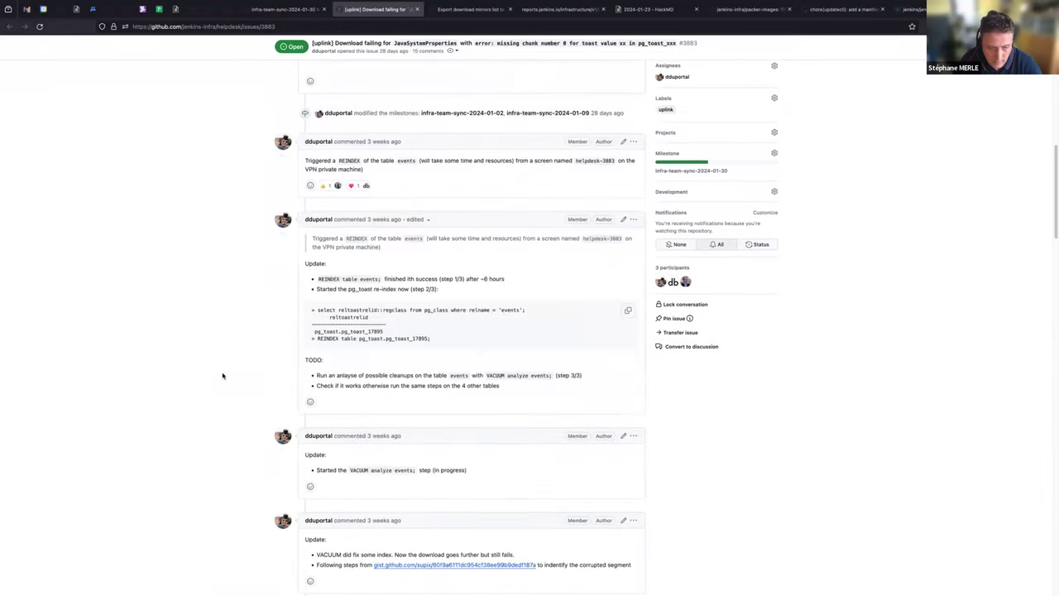
pyautogui.scroll(-3)
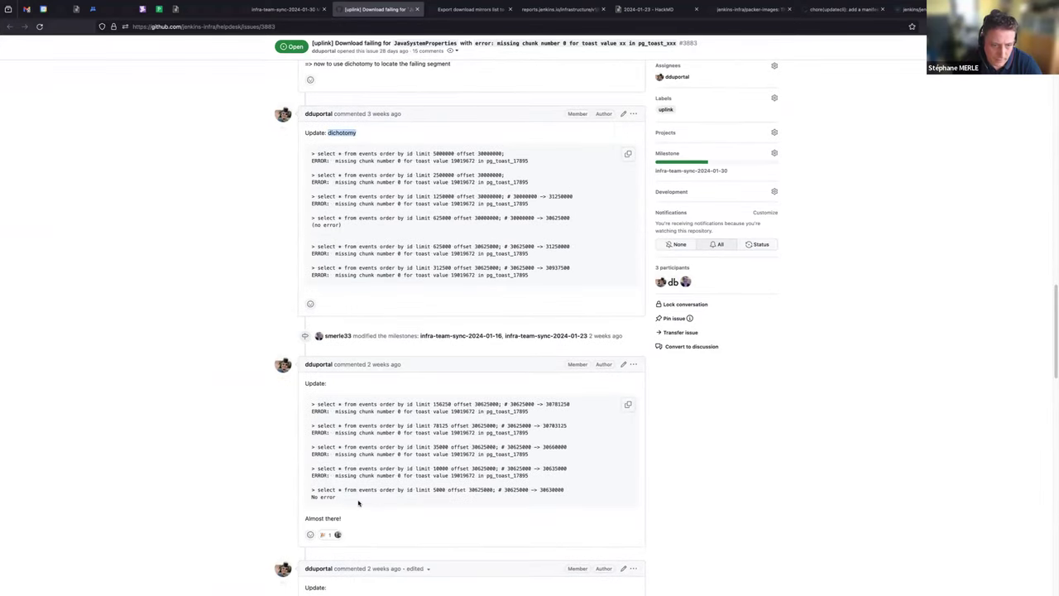
pyautogui.scroll(-3)
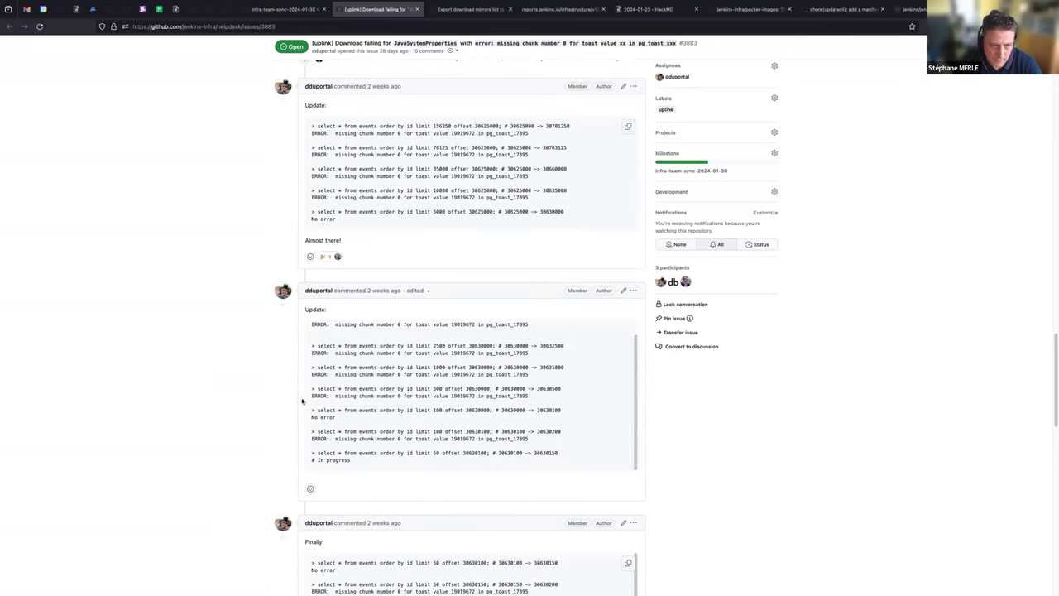
pyautogui.scroll(-3)
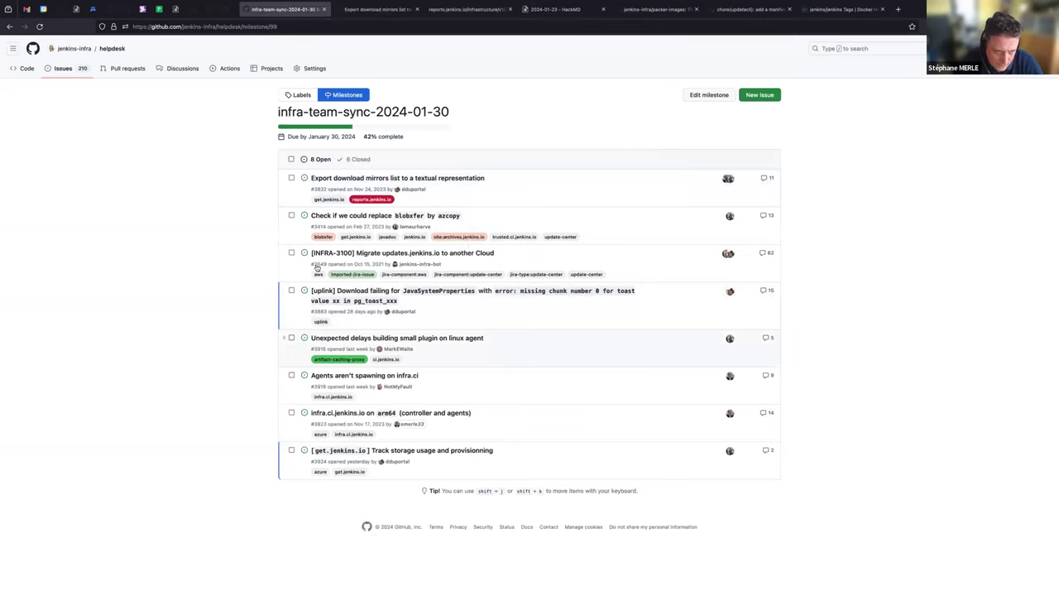
pyautogui.moveTo(397, 338)
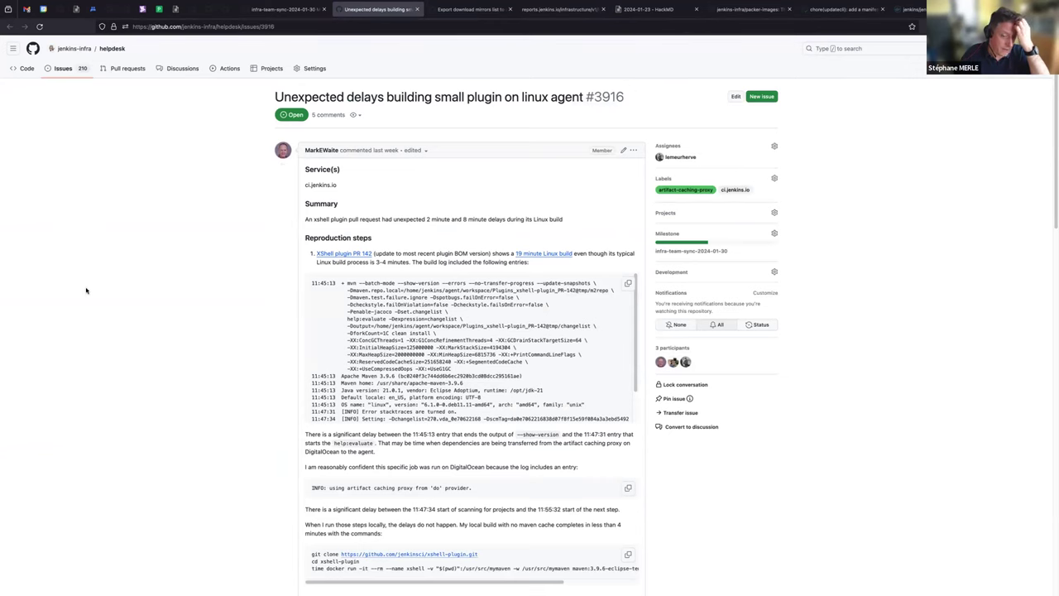
pyautogui.scroll(3)
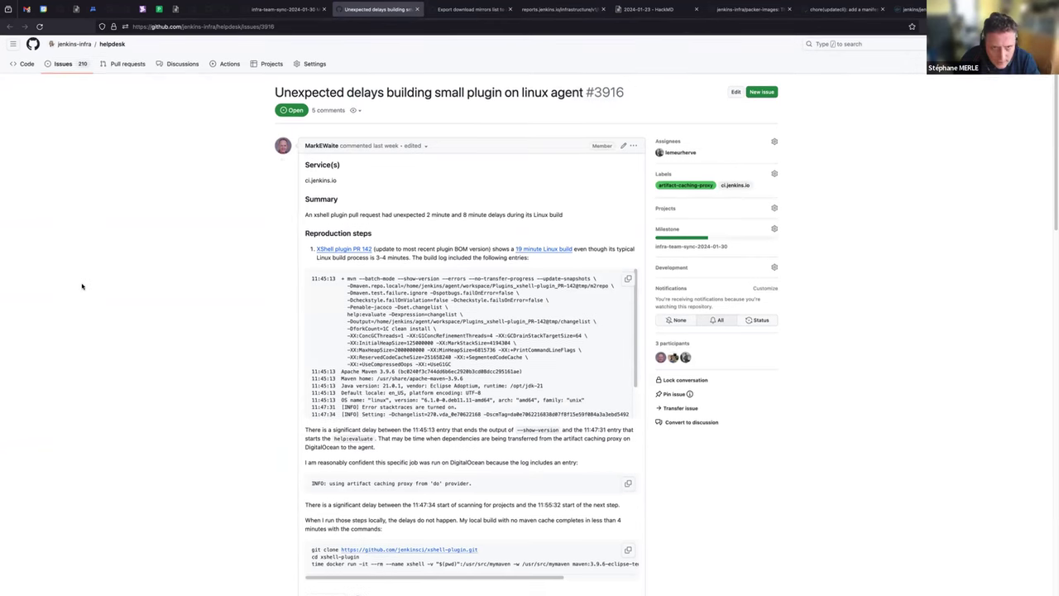
pyautogui.scroll(-3)
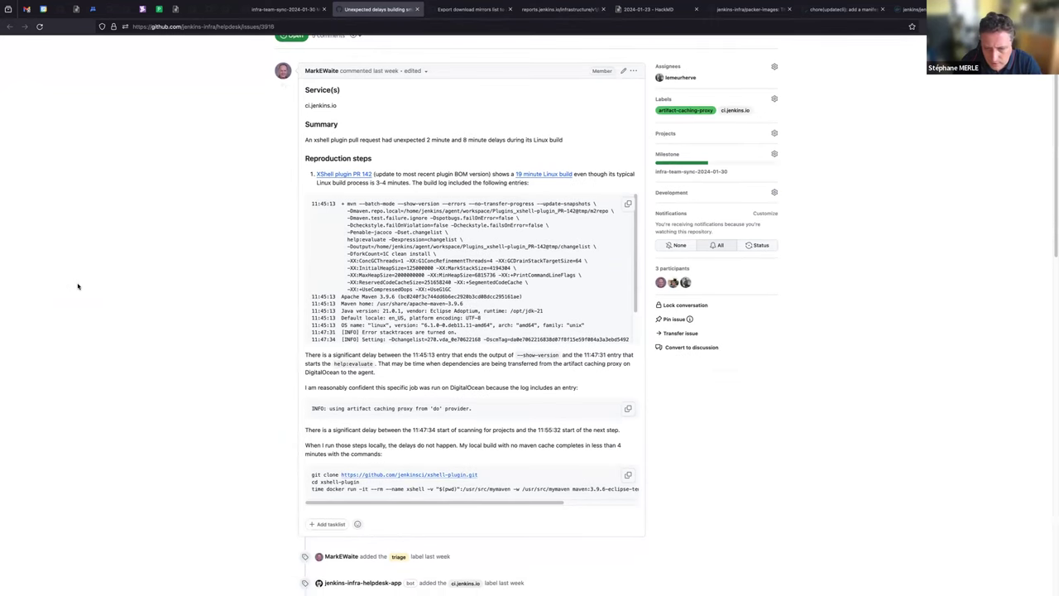
pyautogui.moveTo(83, 303)
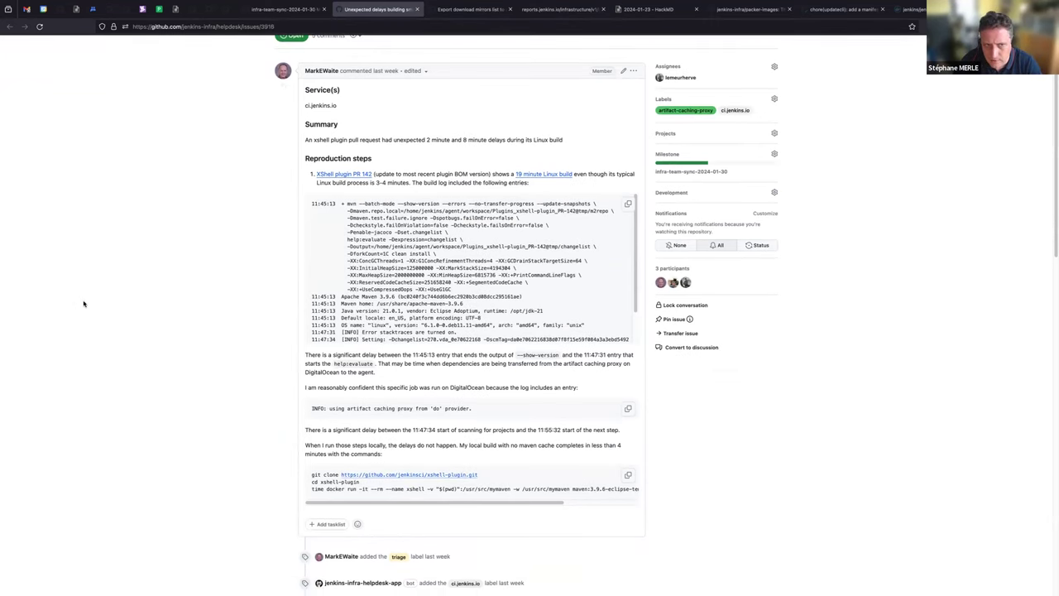
pyautogui.scroll(-3)
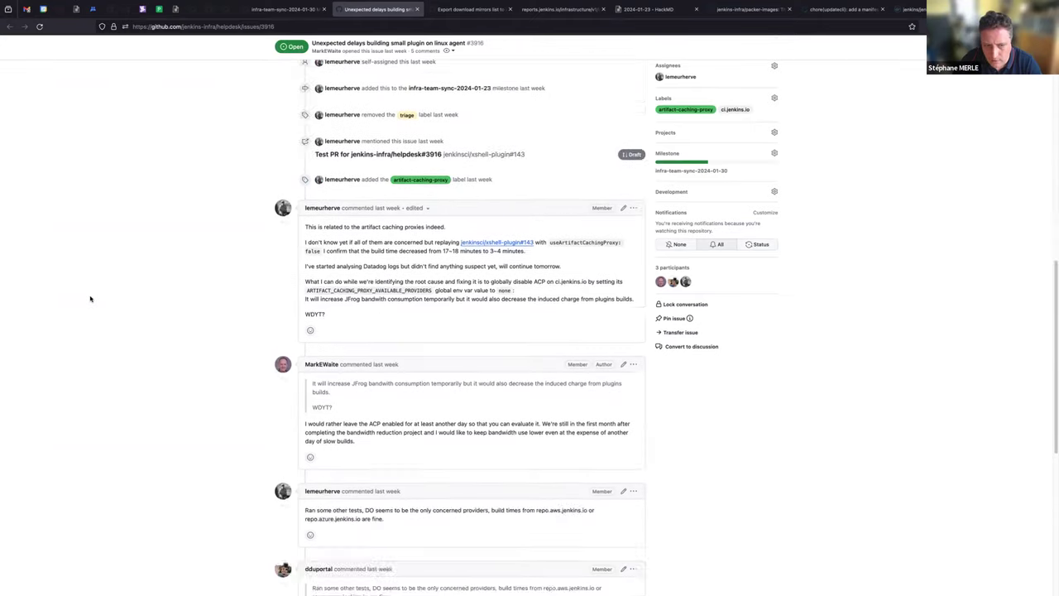
pyautogui.scroll(-3)
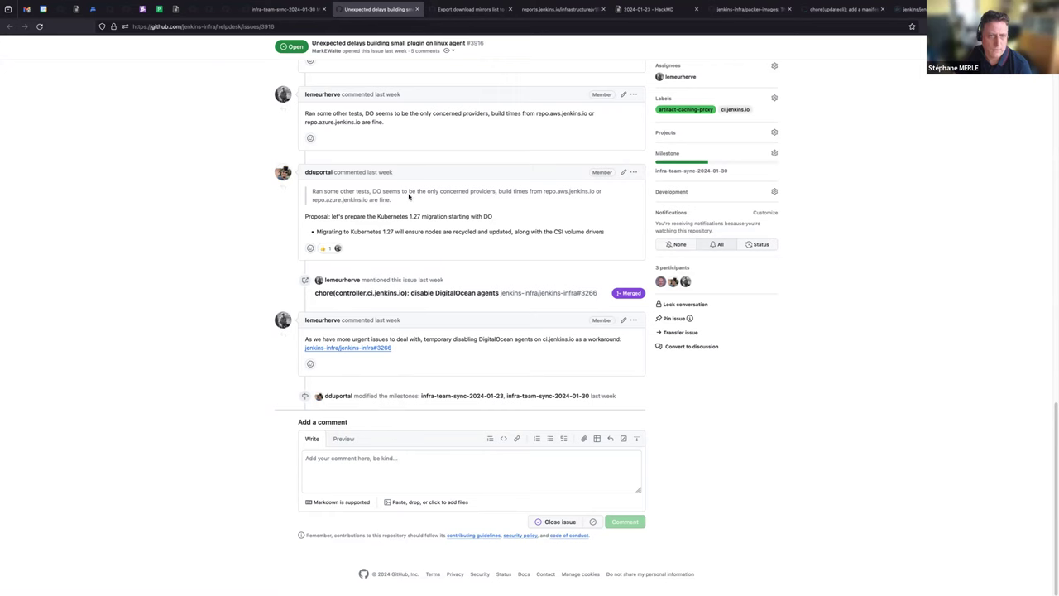
pyautogui.scroll(3)
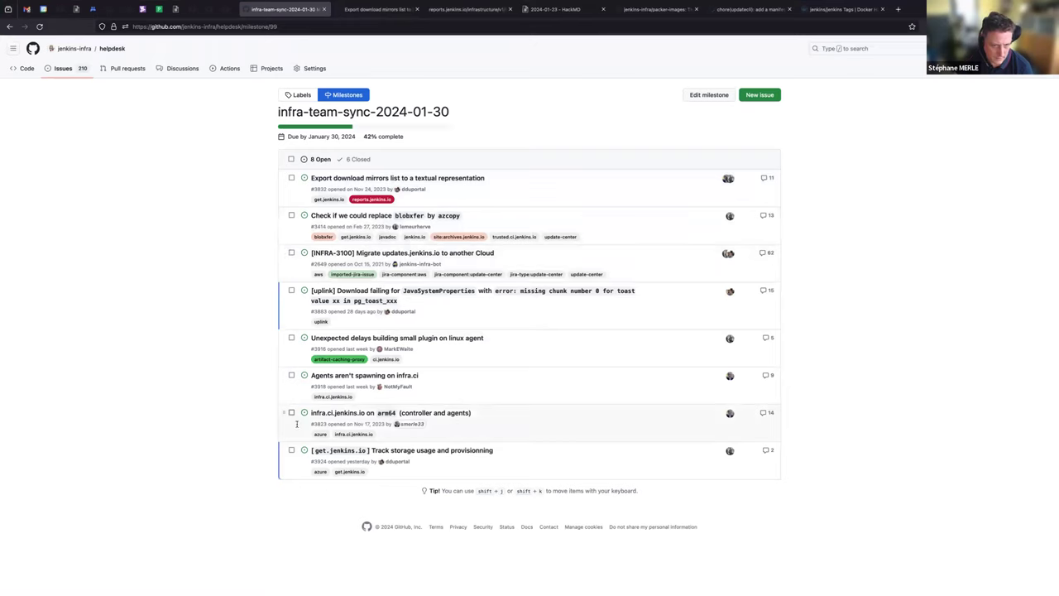
# Open the 'Agents aren't spawning on infra.ci' issue #3918 in a new browser tab
pyautogui.rightClick(364, 374)
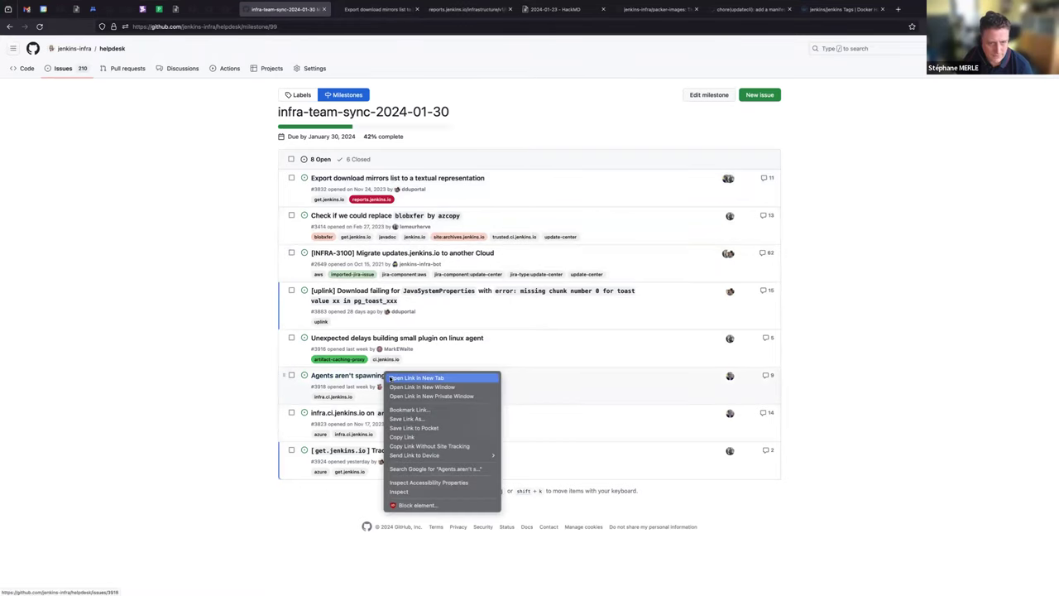
pyautogui.click(416, 377)
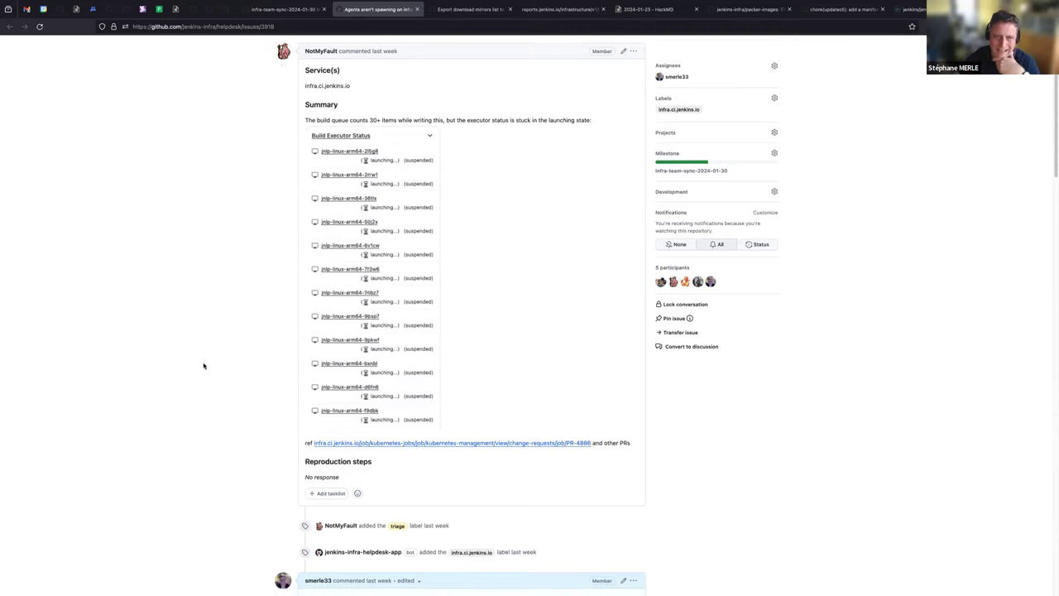
pyautogui.scroll(-3)
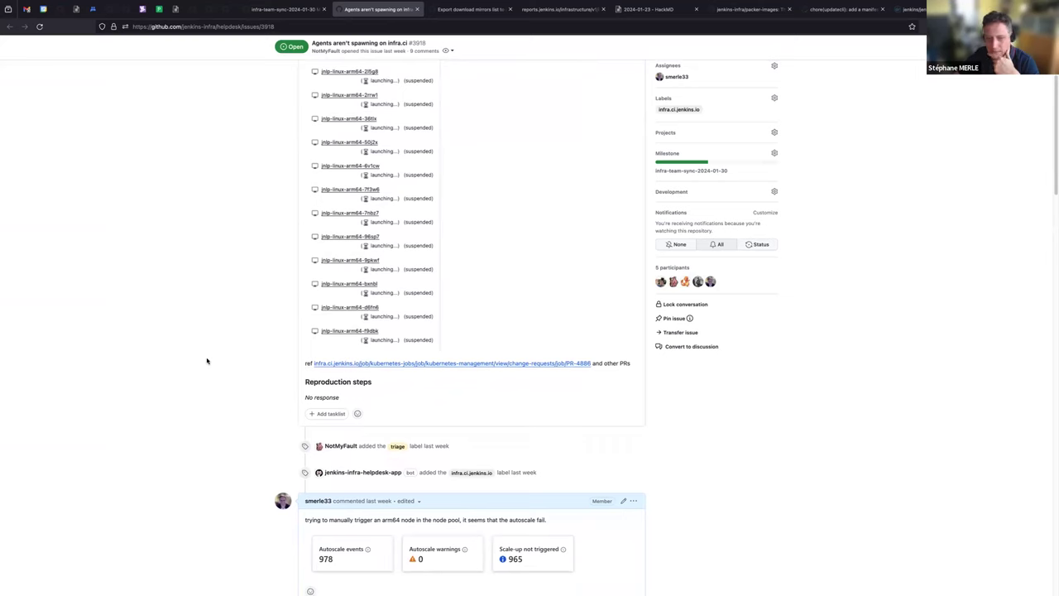
pyautogui.scroll(-3)
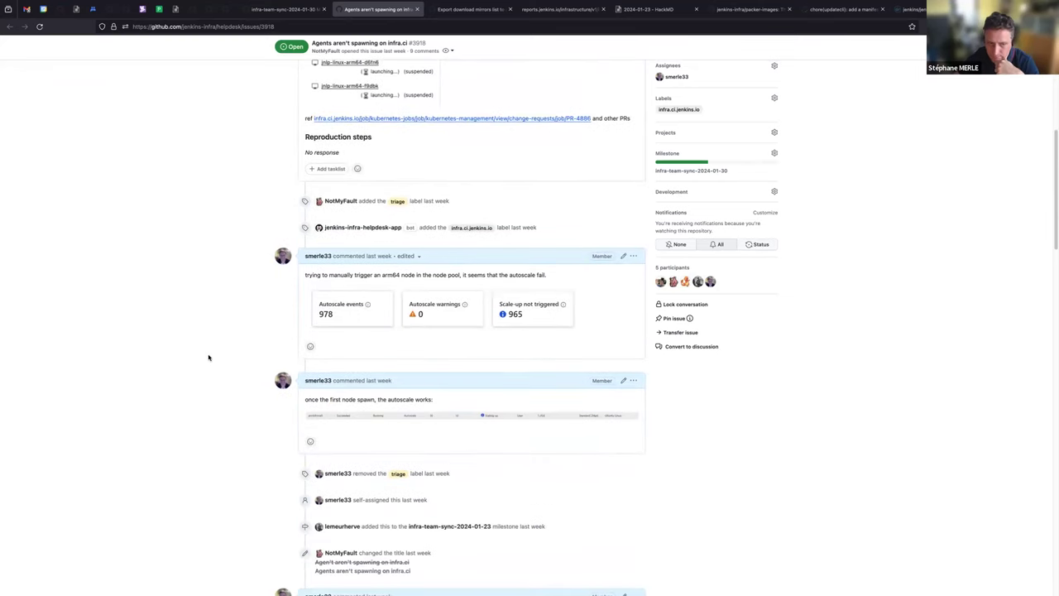
pyautogui.scroll(-3)
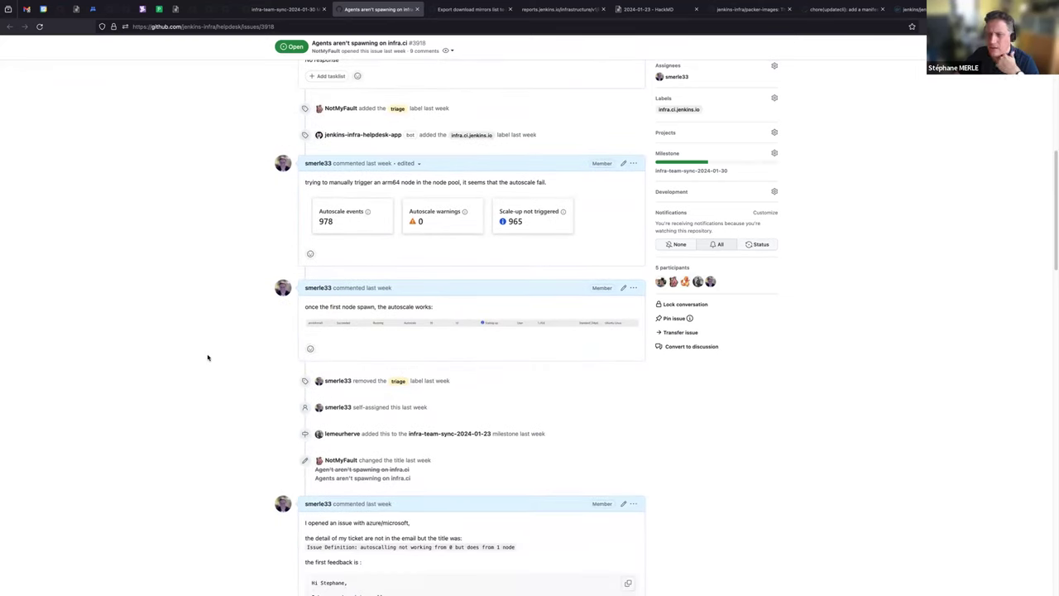
pyautogui.scroll(-3)
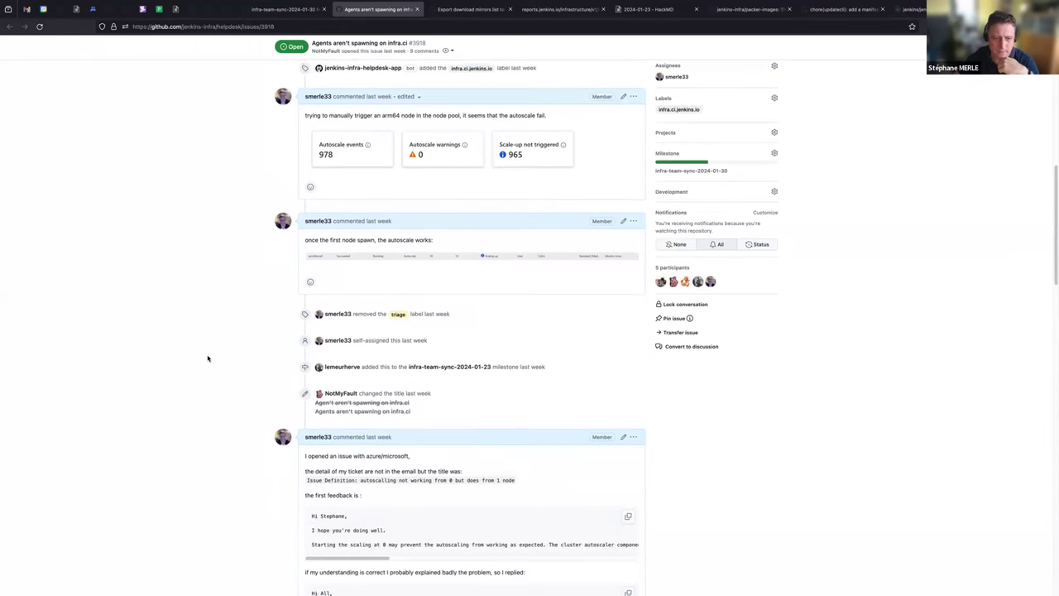
pyautogui.scroll(-3)
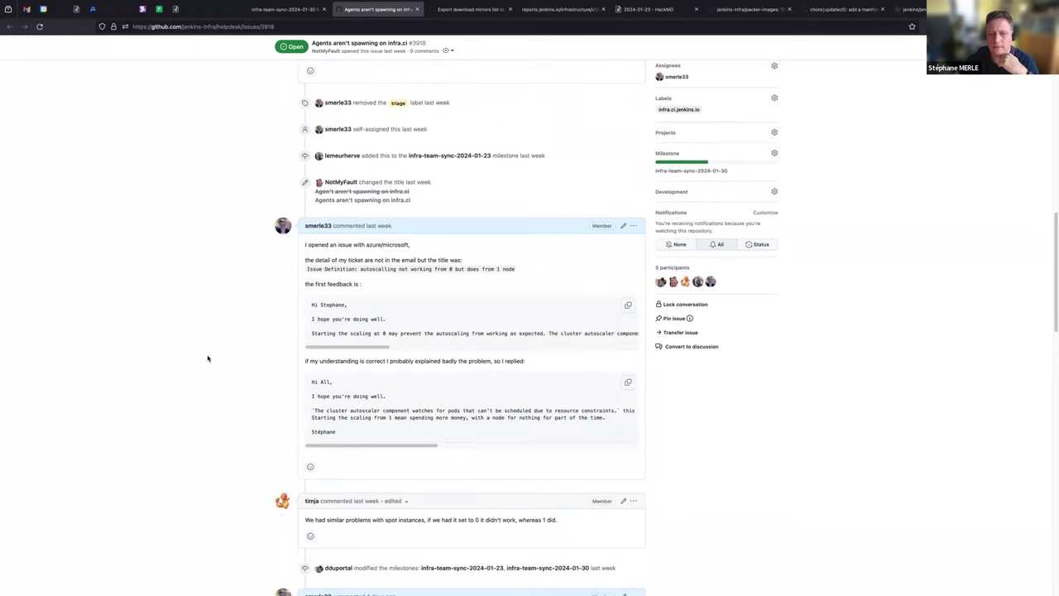
pyautogui.scroll(-3)
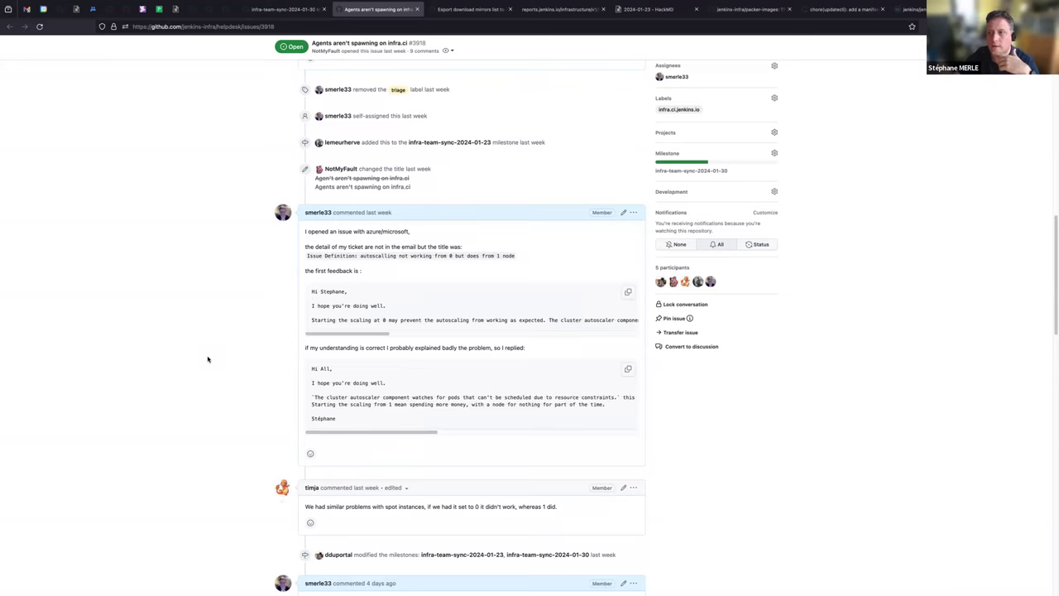
pyautogui.scroll(-3)
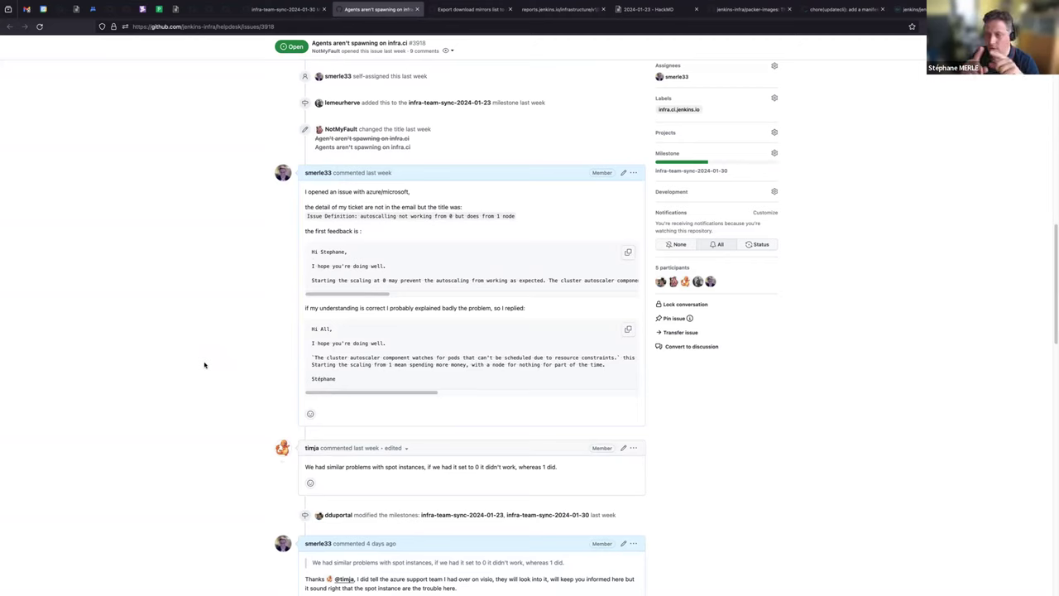
pyautogui.moveTo(229, 383)
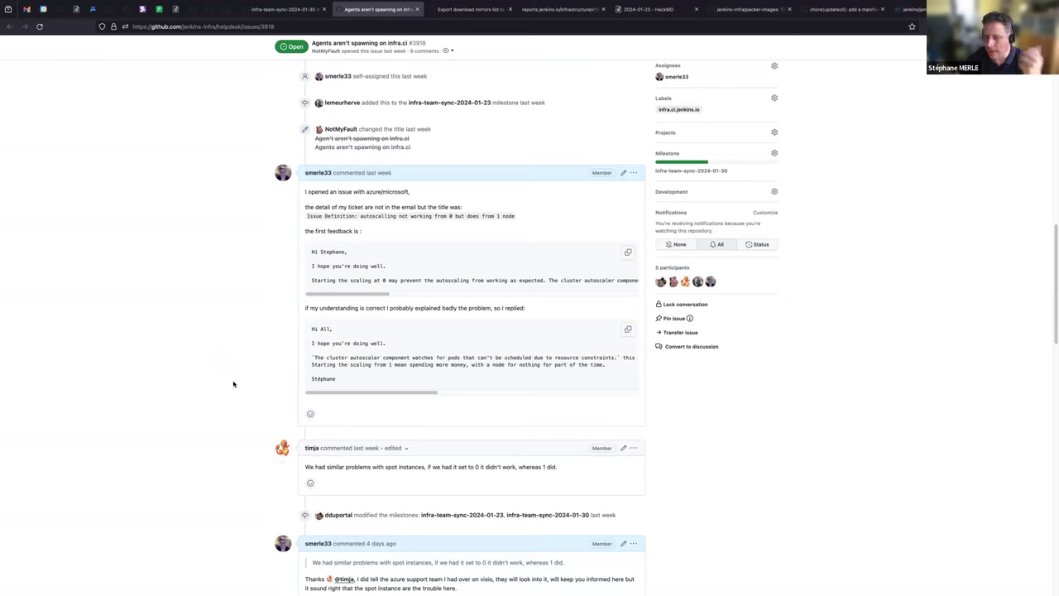
pyautogui.scroll(-3)
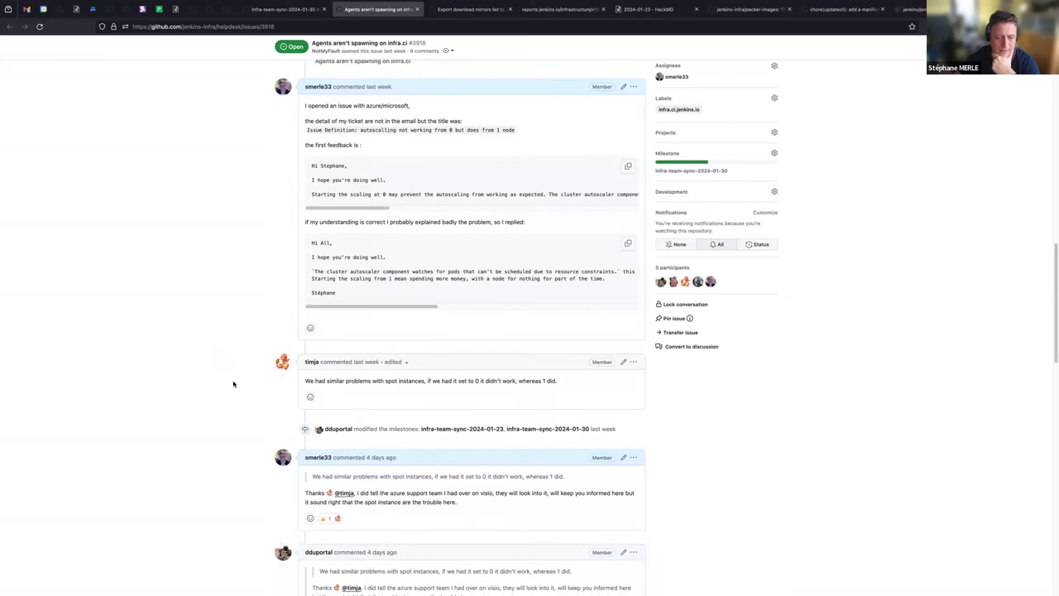
pyautogui.scroll(-3)
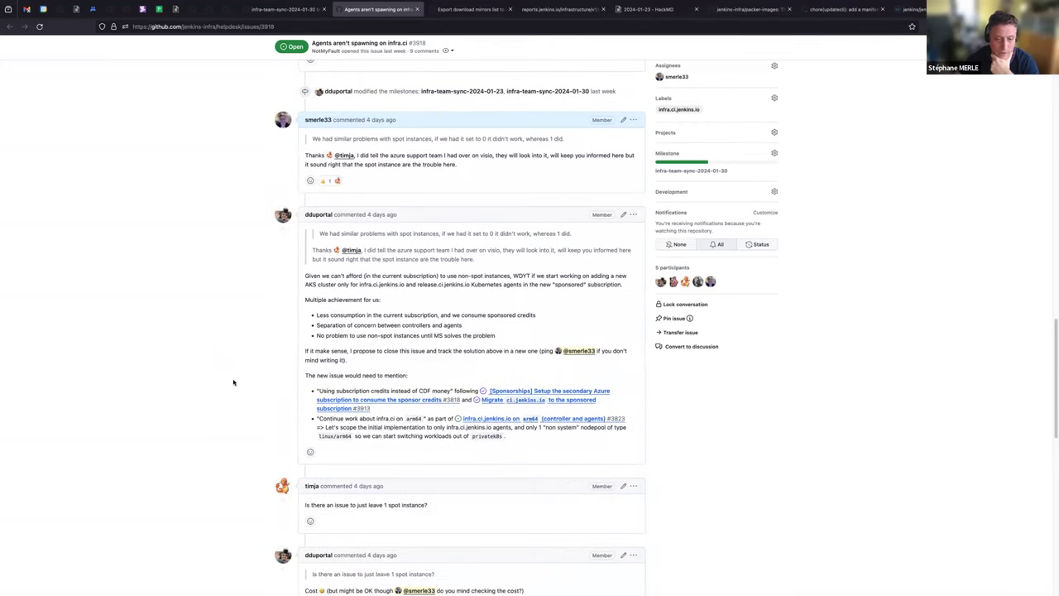
pyautogui.scroll(-3)
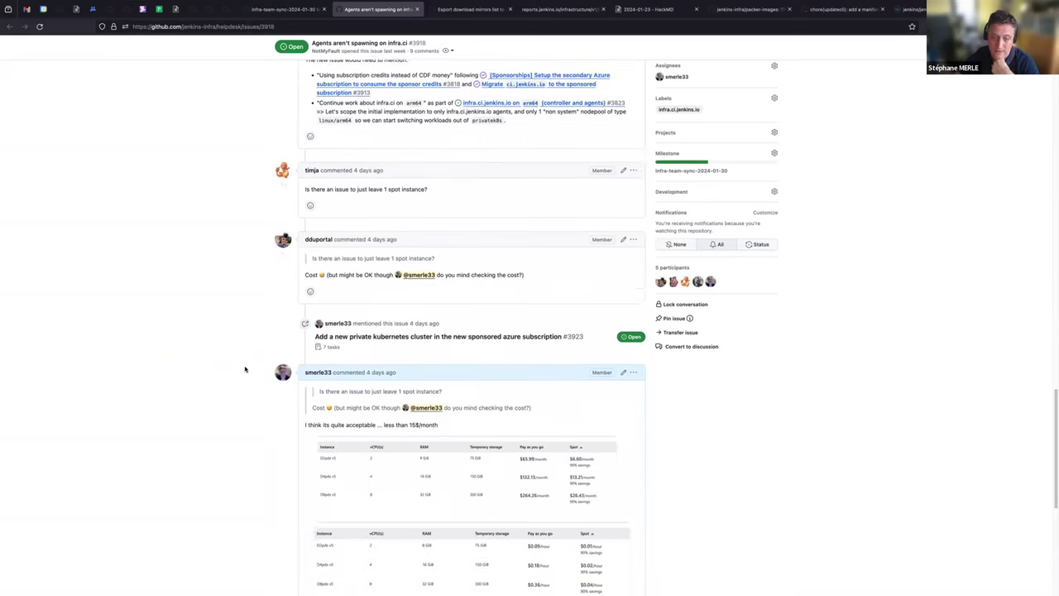
pyautogui.scroll(-3)
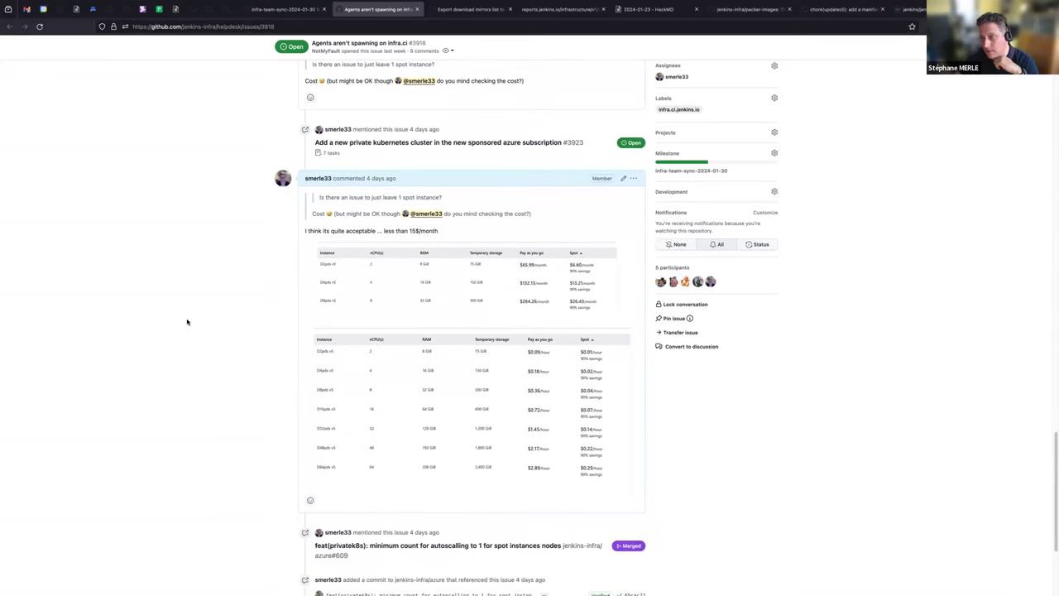
pyautogui.moveTo(184, 326)
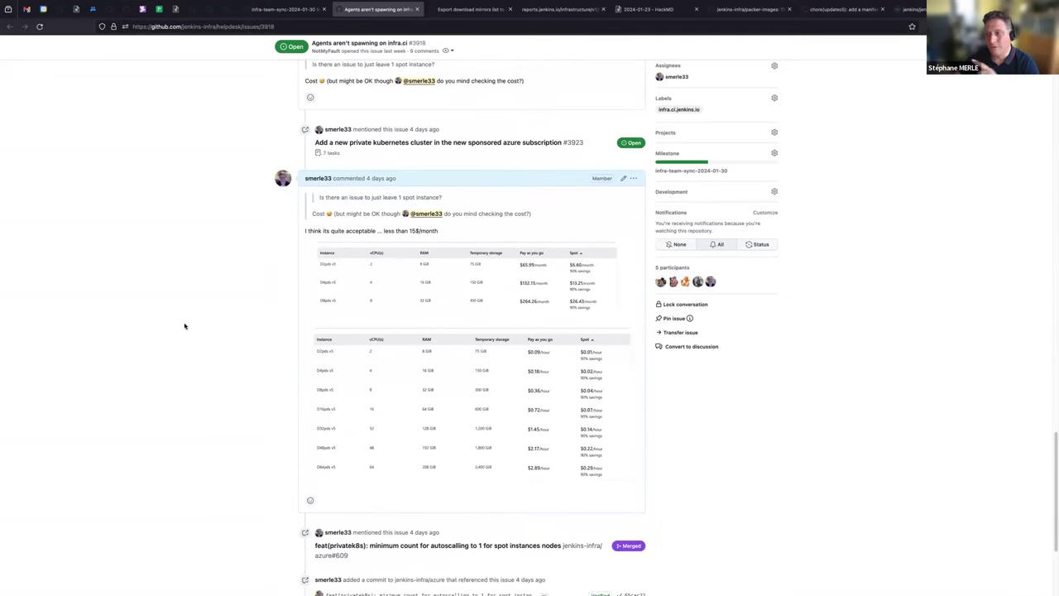
pyautogui.moveTo(217, 232)
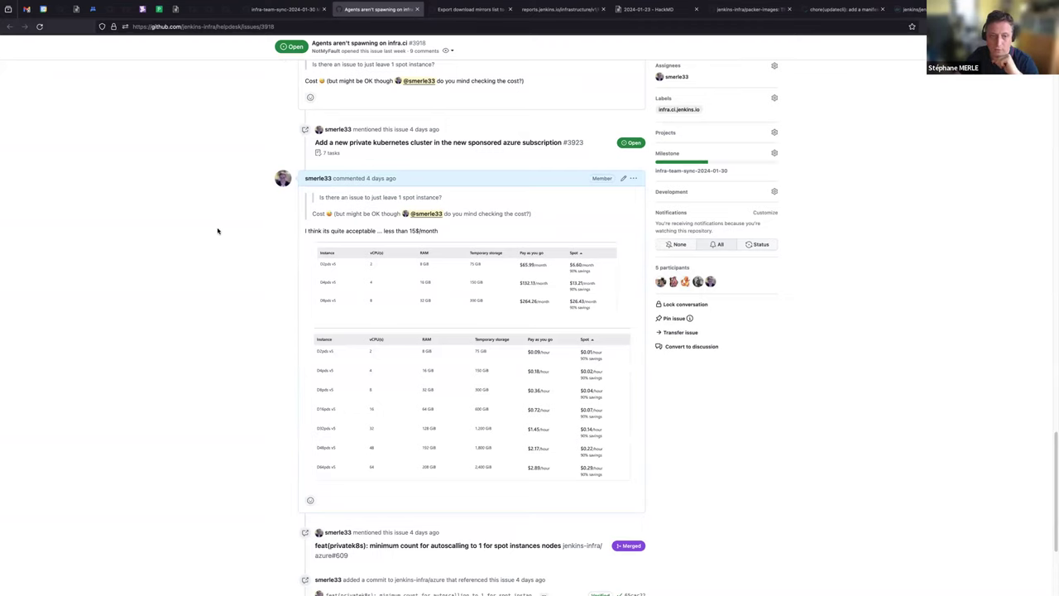
pyautogui.moveTo(414, 231)
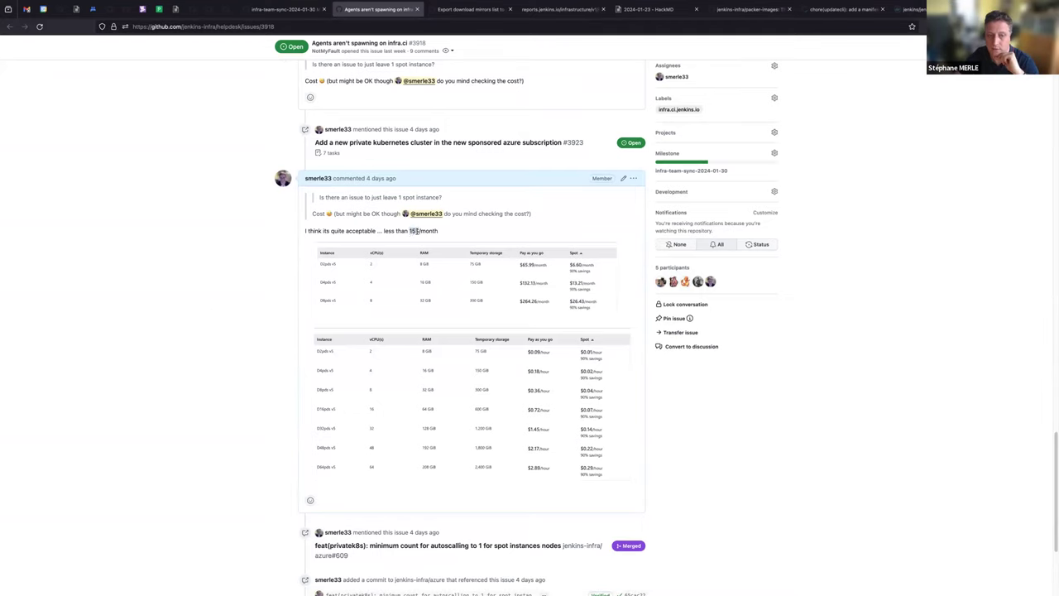
pyautogui.scroll(-3)
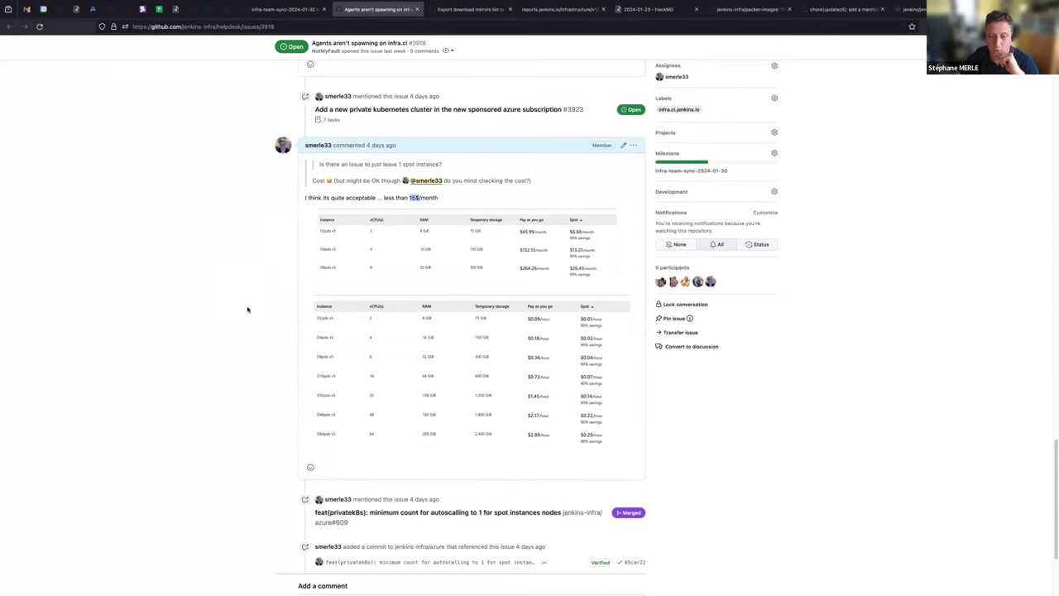
pyautogui.moveTo(226, 279)
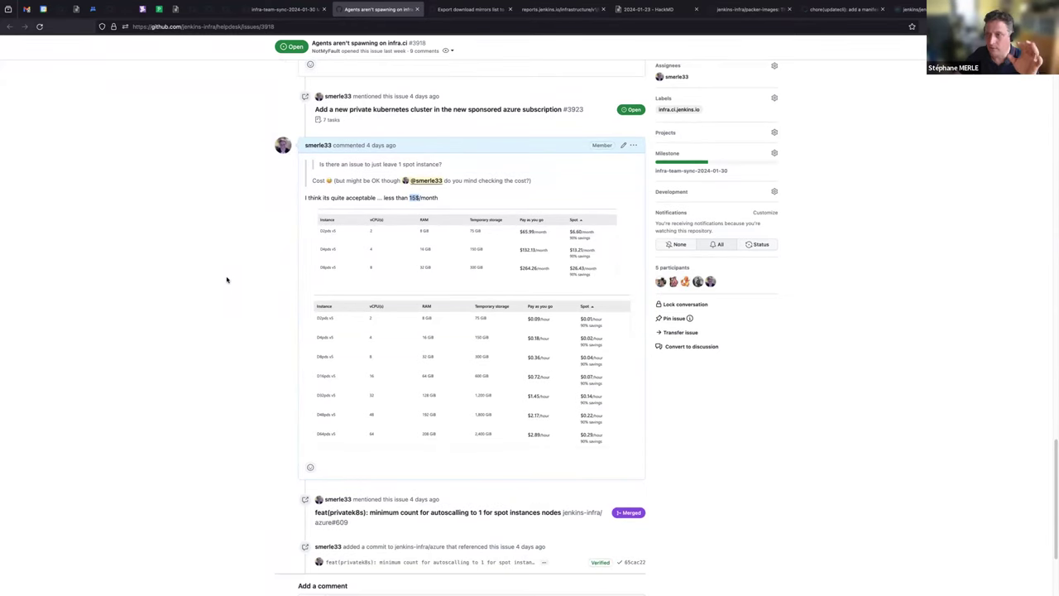
pyautogui.moveTo(312, 322)
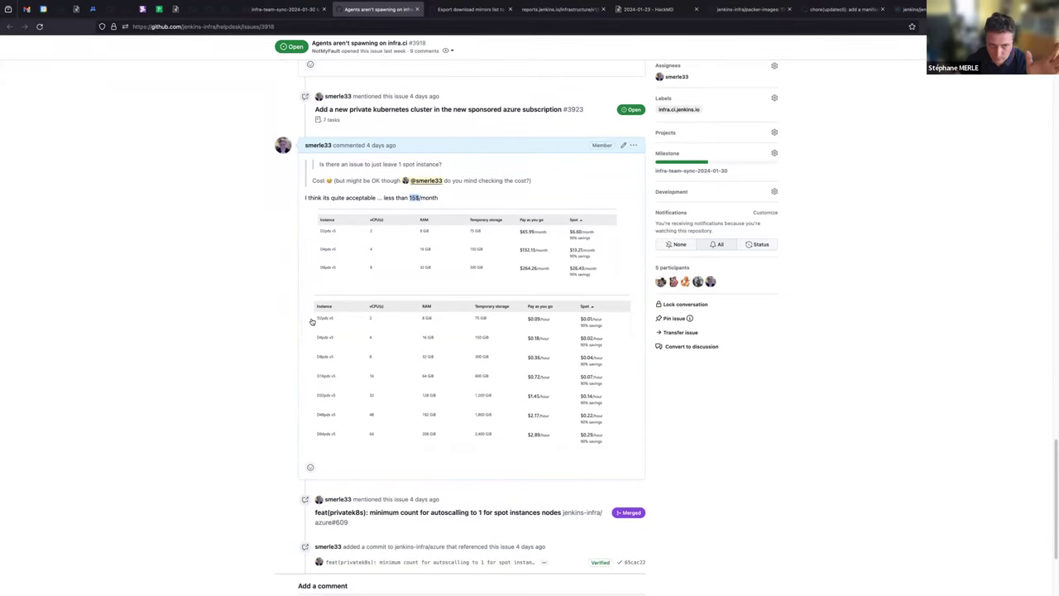
pyautogui.scroll(-3)
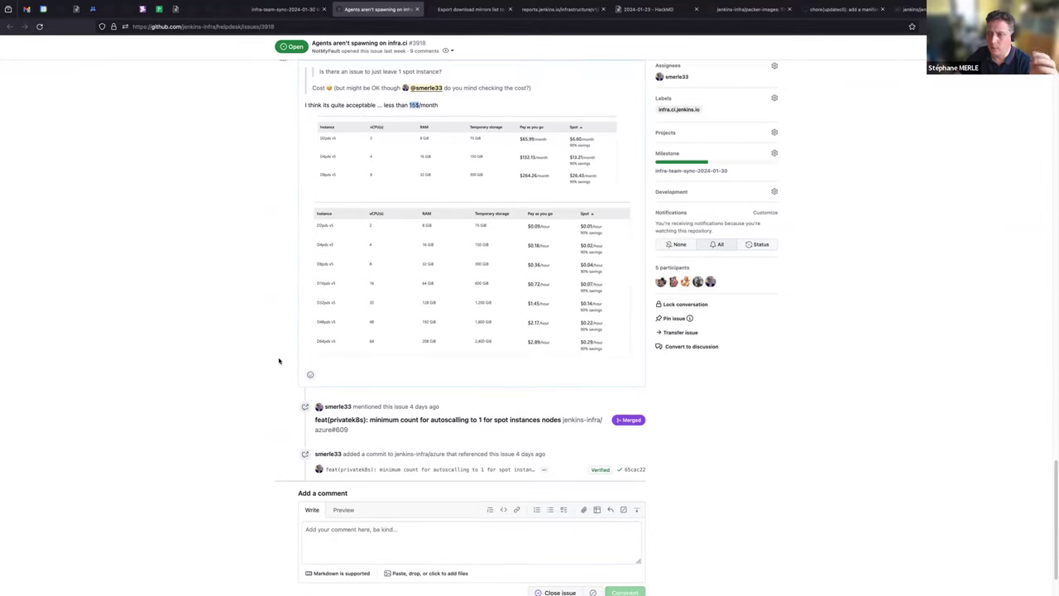
# Scroll back through issue #3918's spot-instance discussion and close its tab to reach the milestone list
pyautogui.scroll(-3)
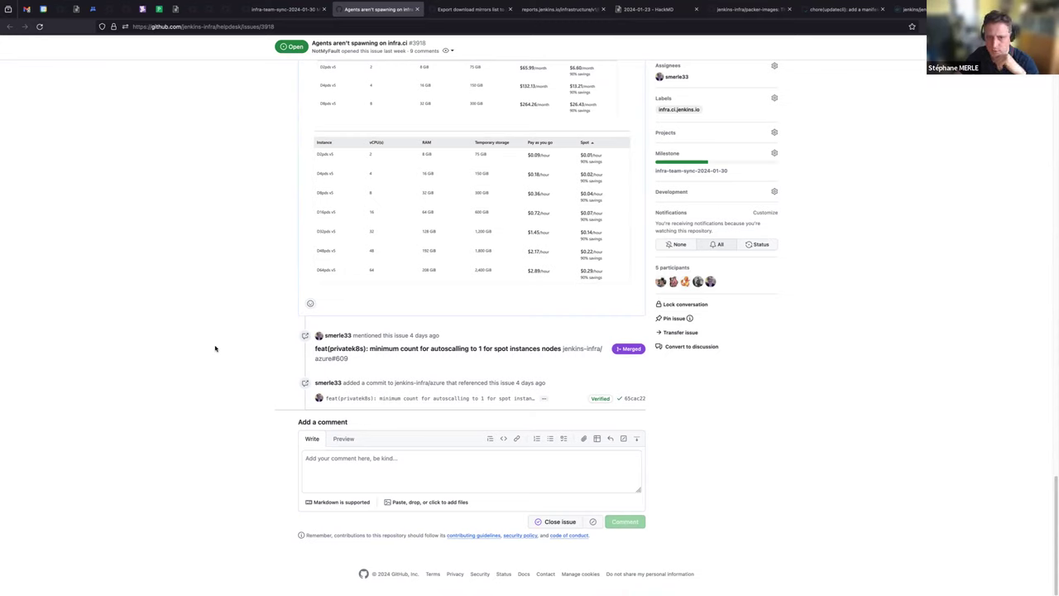
pyautogui.moveTo(165, 348)
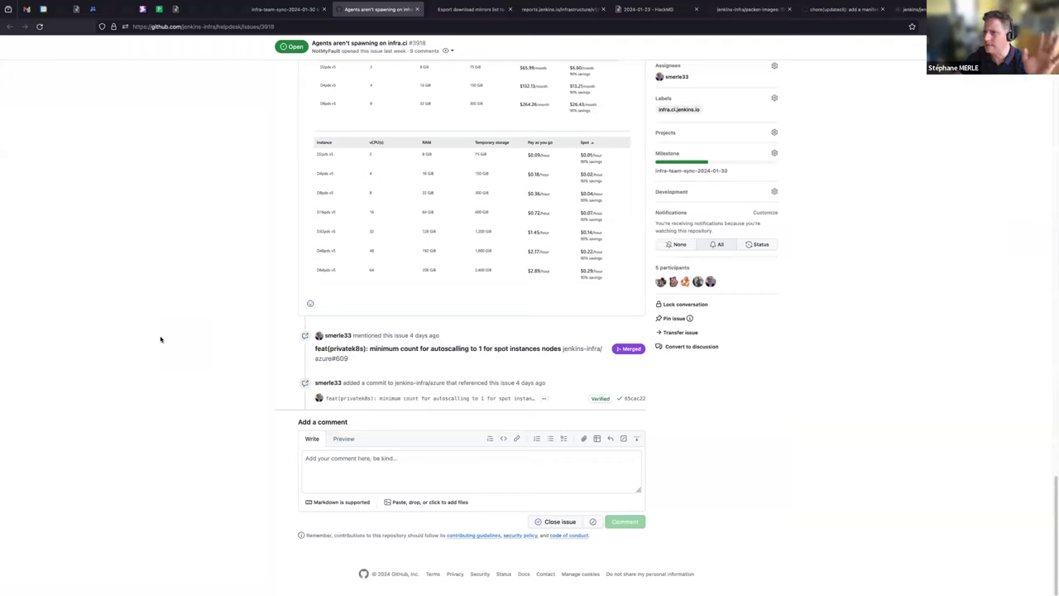
pyautogui.scroll(3)
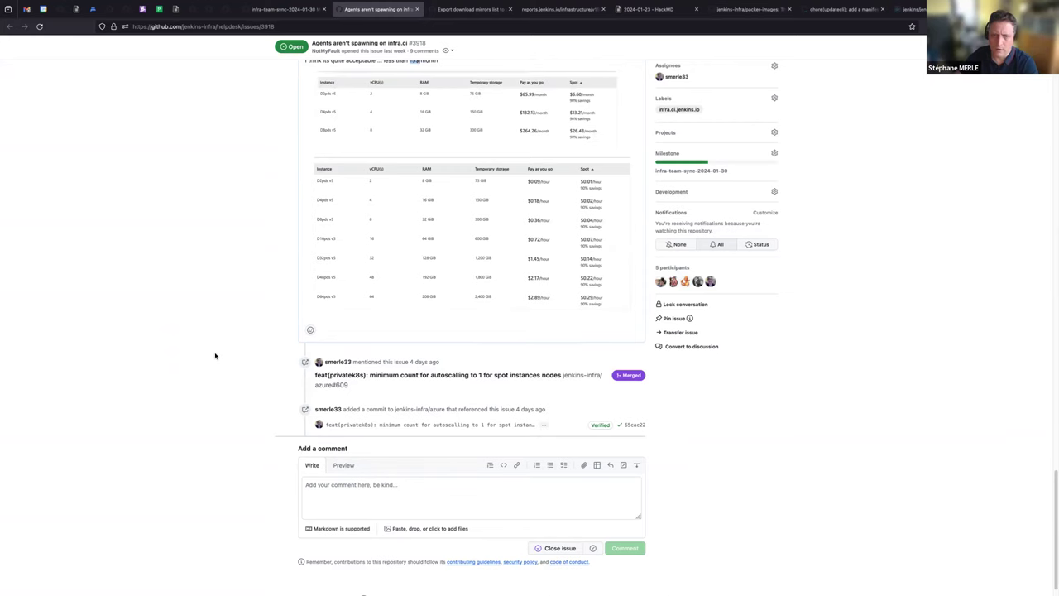
pyautogui.scroll(3)
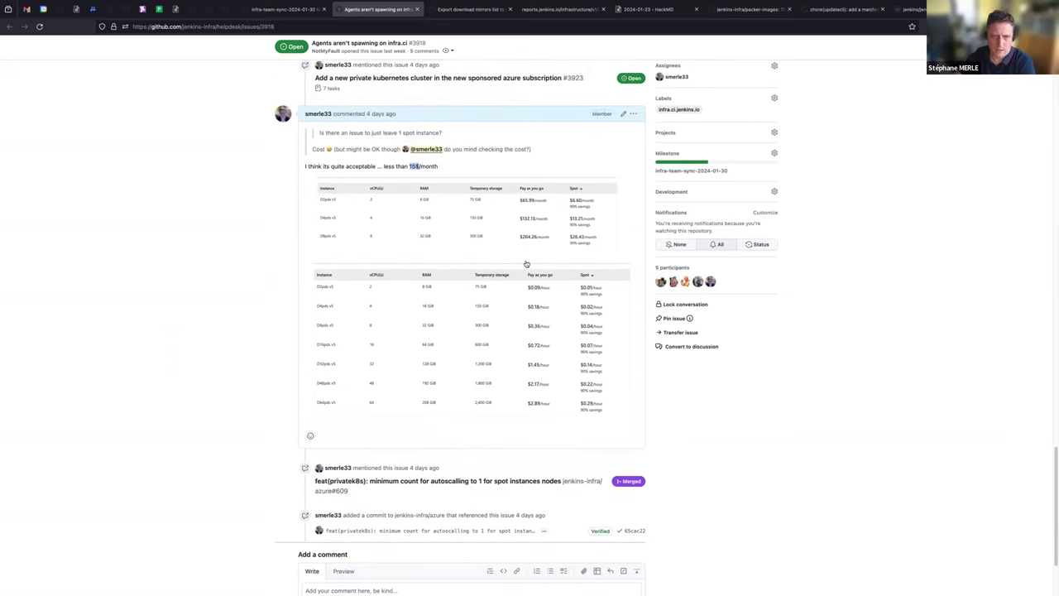
pyautogui.moveTo(334, 200)
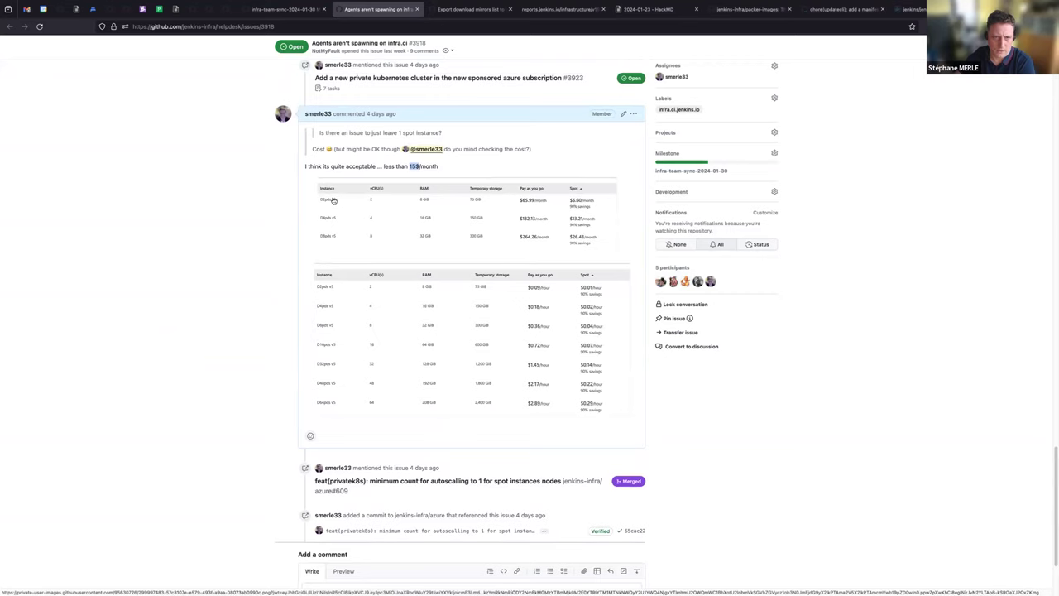
pyautogui.moveTo(665, 432)
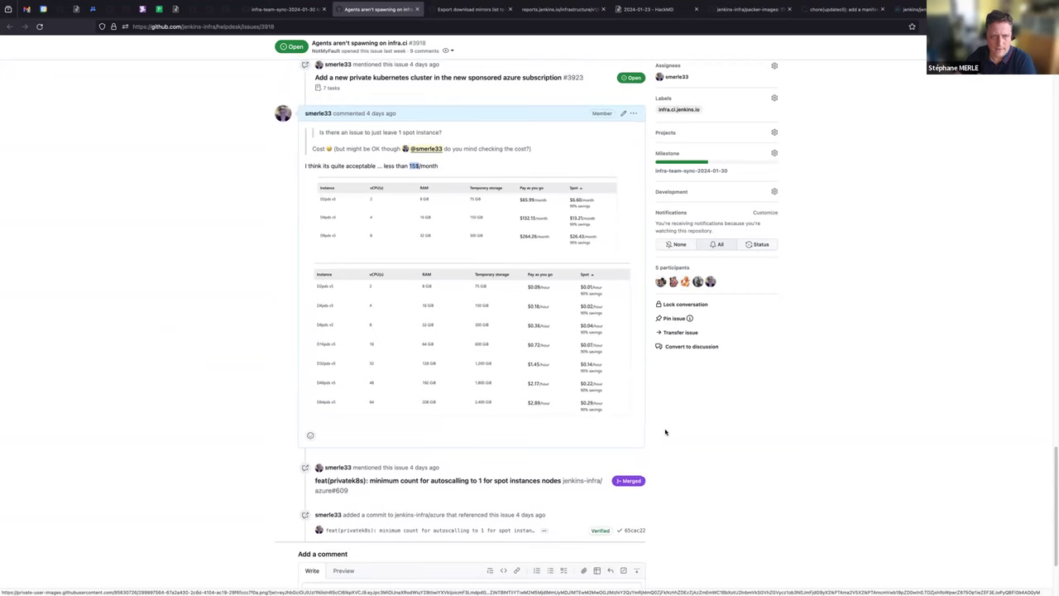
pyautogui.scroll(-3)
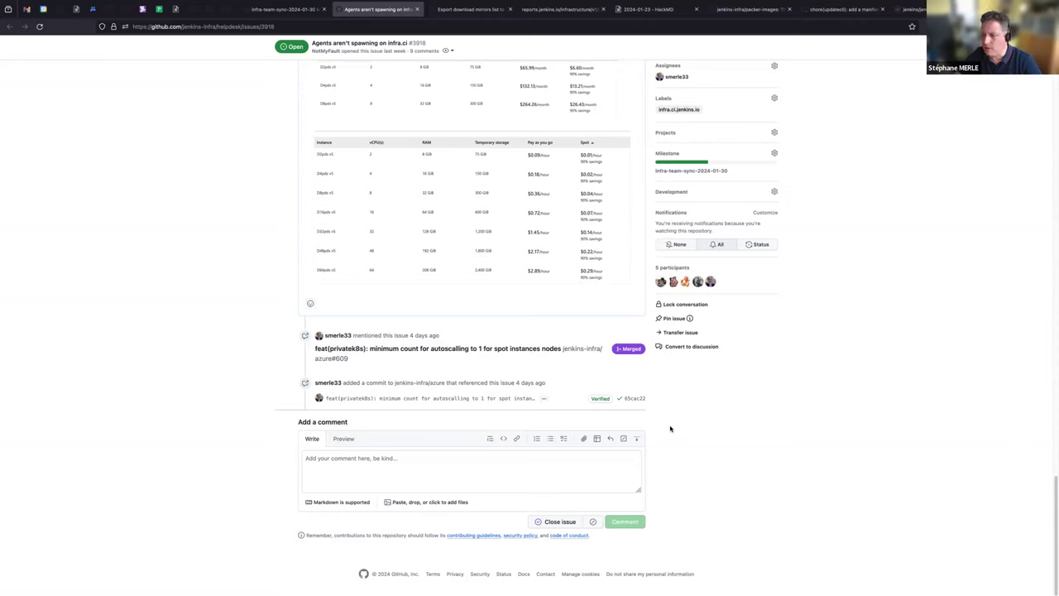
pyautogui.moveTo(703, 440)
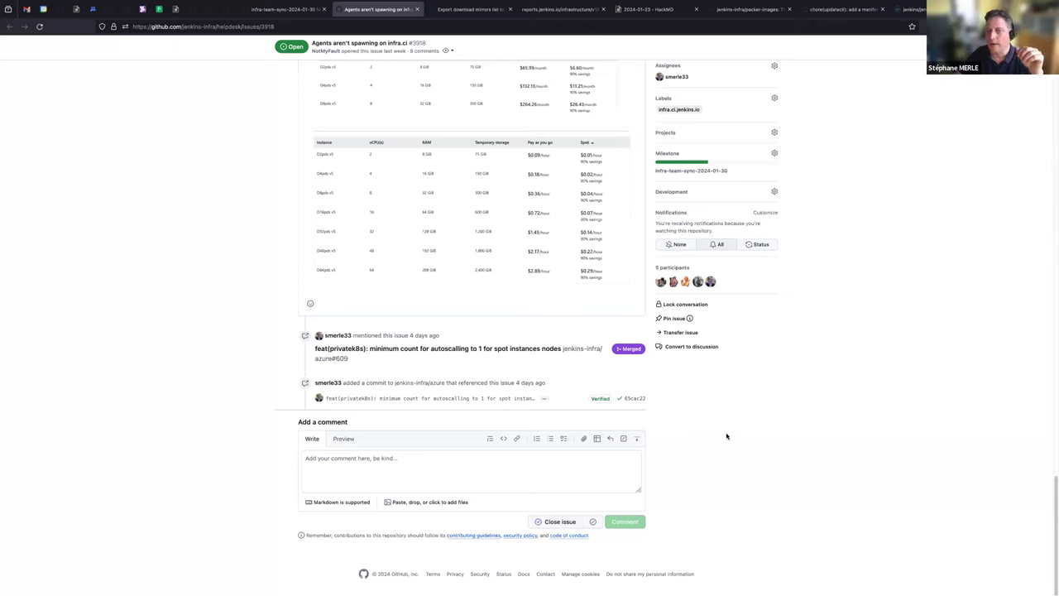
pyautogui.moveTo(755, 460)
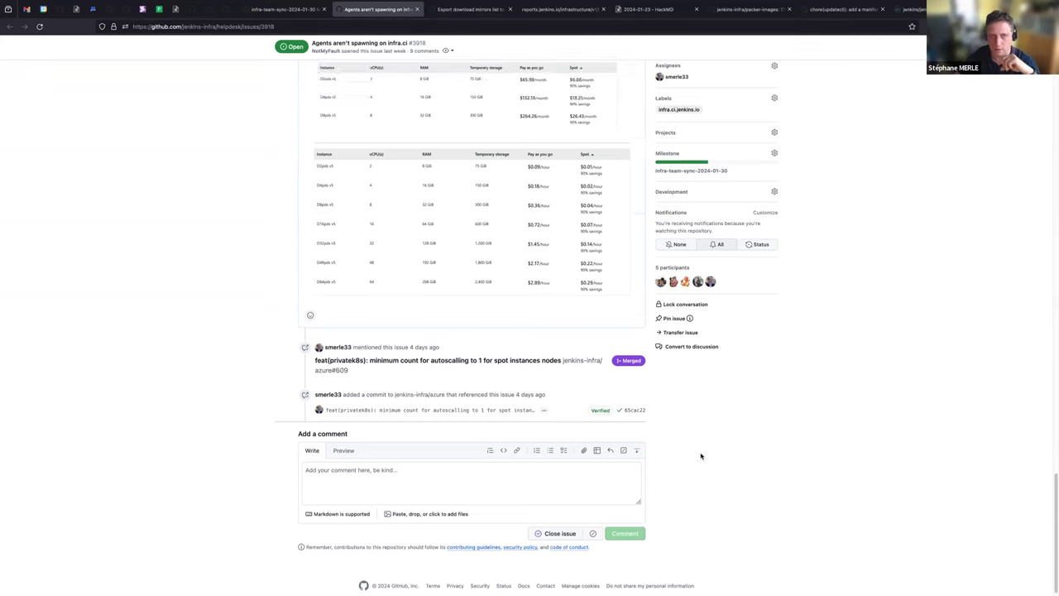
pyautogui.scroll(3)
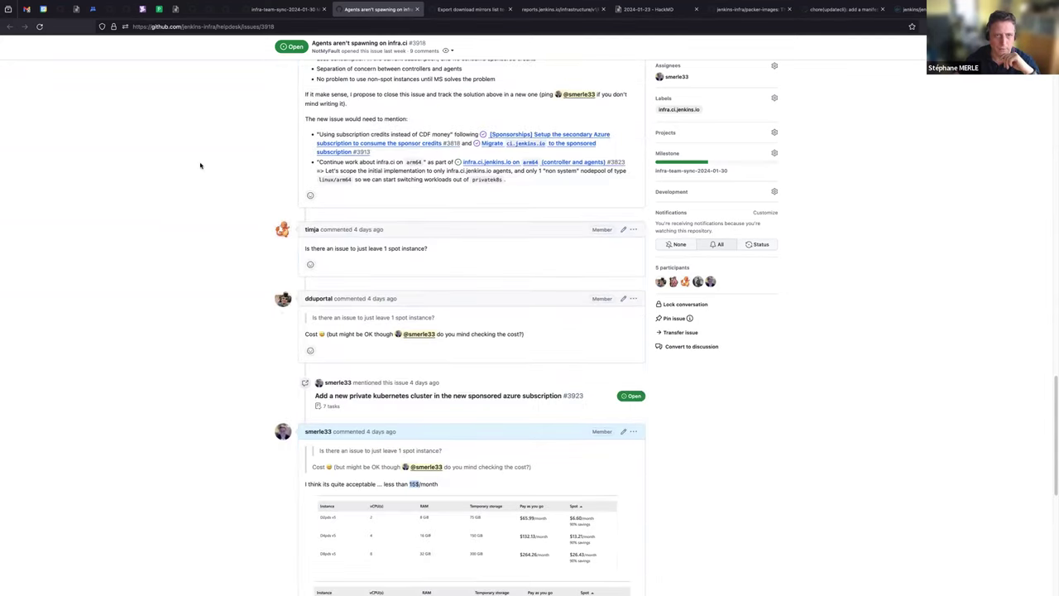
pyautogui.scroll(3)
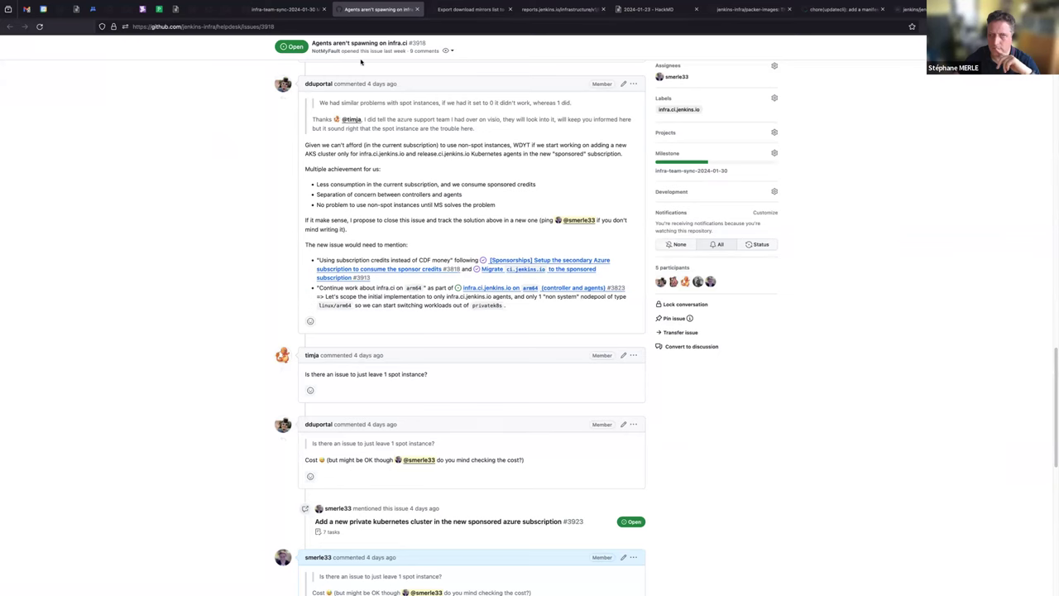
pyautogui.click(691, 171)
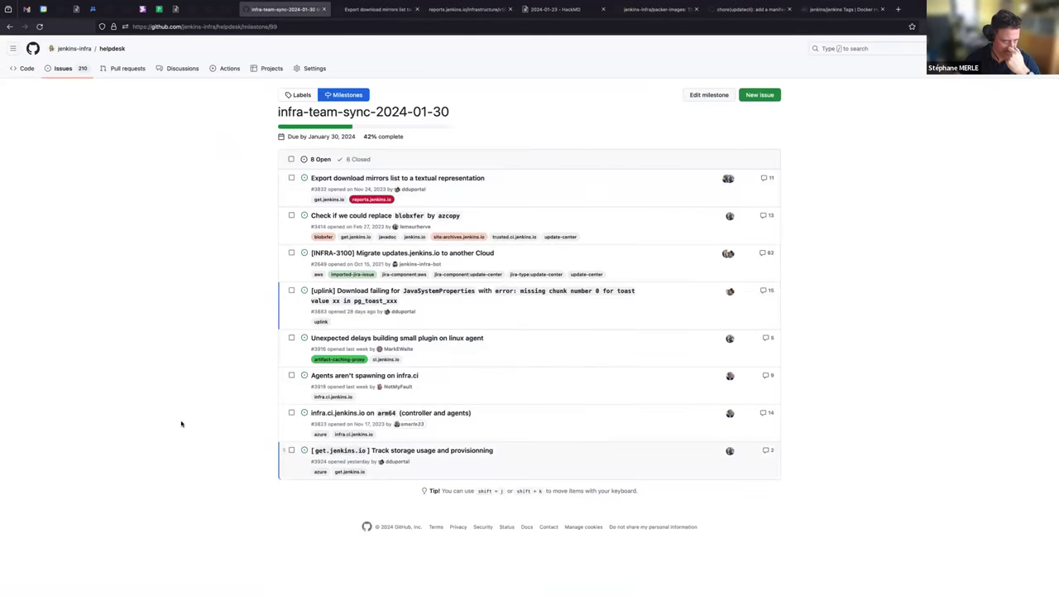
pyautogui.moveTo(391, 412)
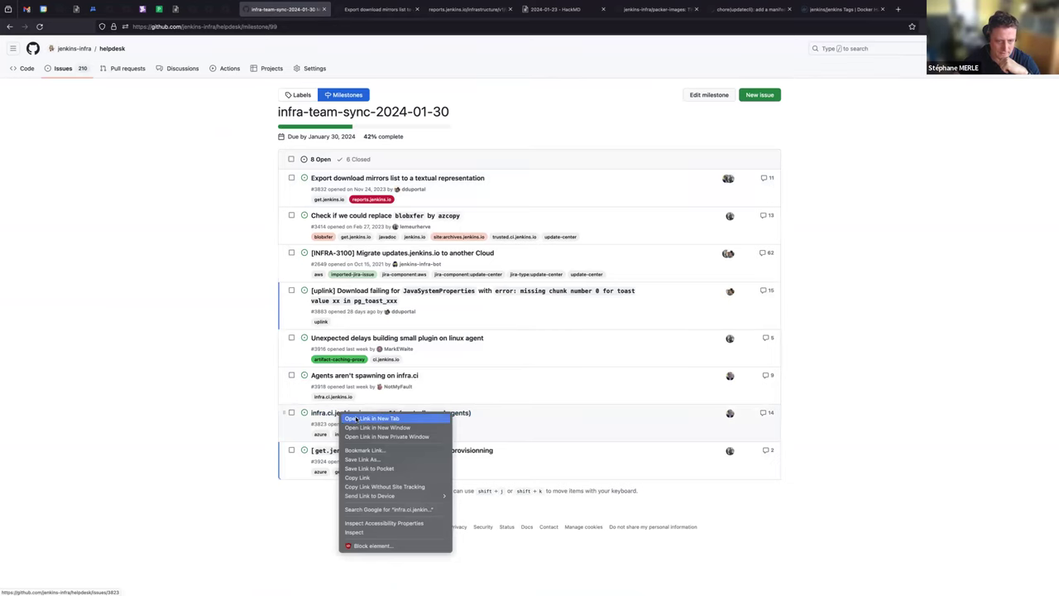
# Open issue #3823 on running infra.ci.jenkins.io on arm64 and start reading its timeline
pyautogui.click(372, 418)
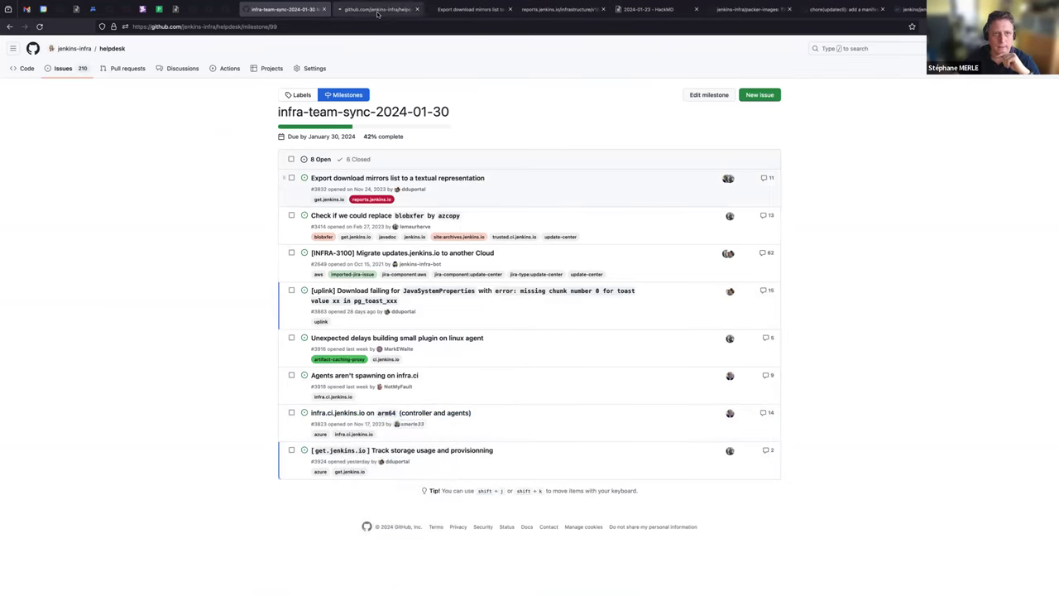
pyautogui.click(390, 412)
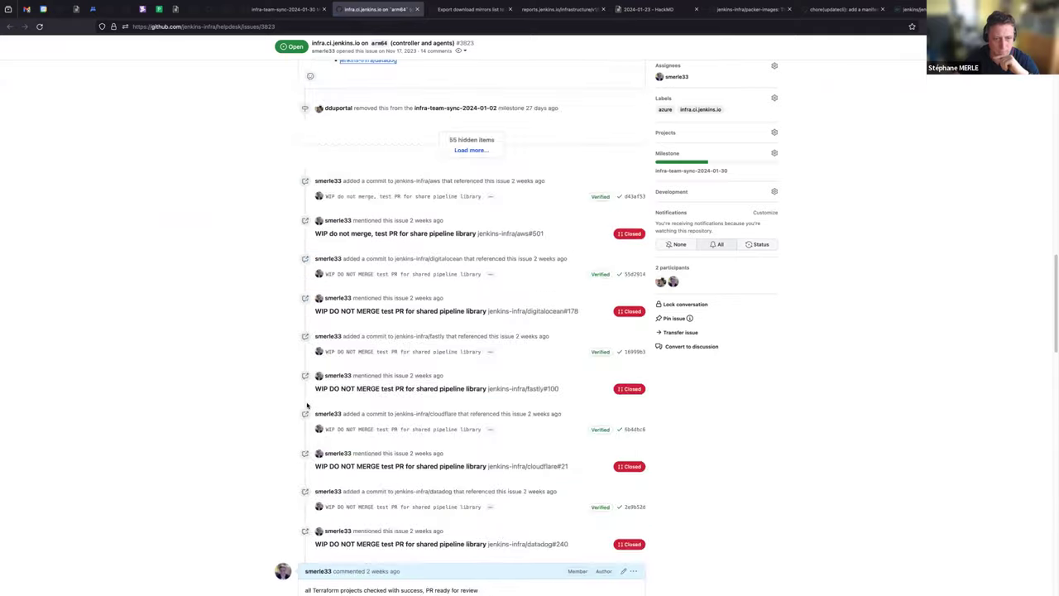
pyautogui.scroll(-3)
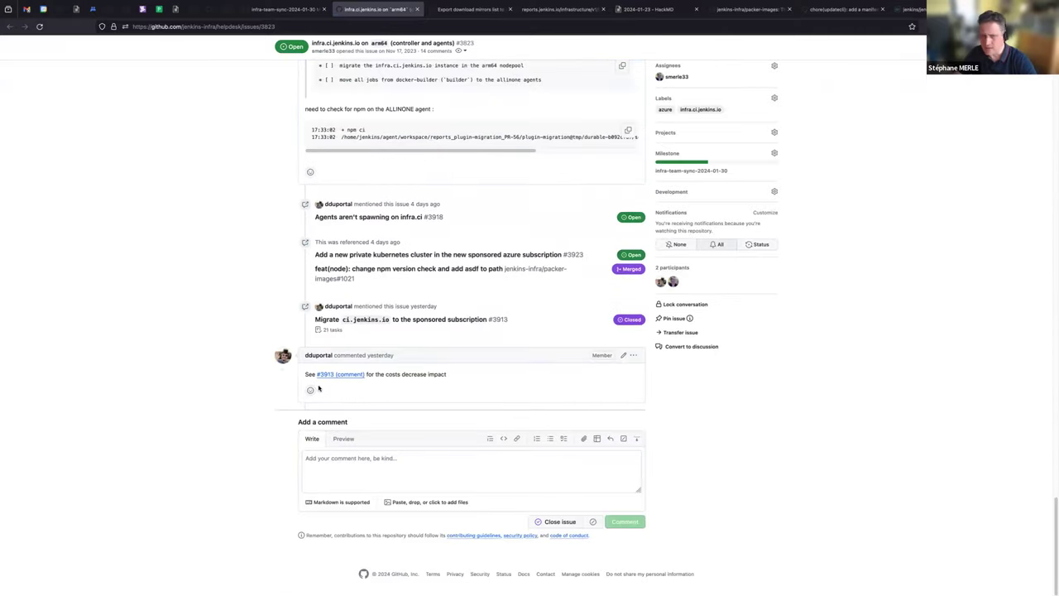
pyautogui.scroll(3)
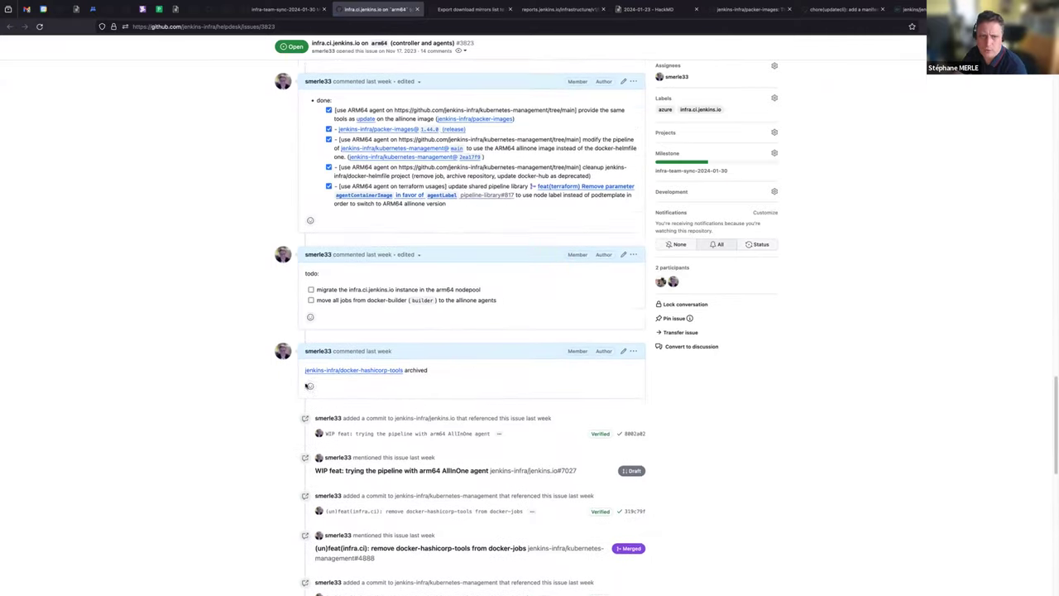
pyautogui.scroll(-3)
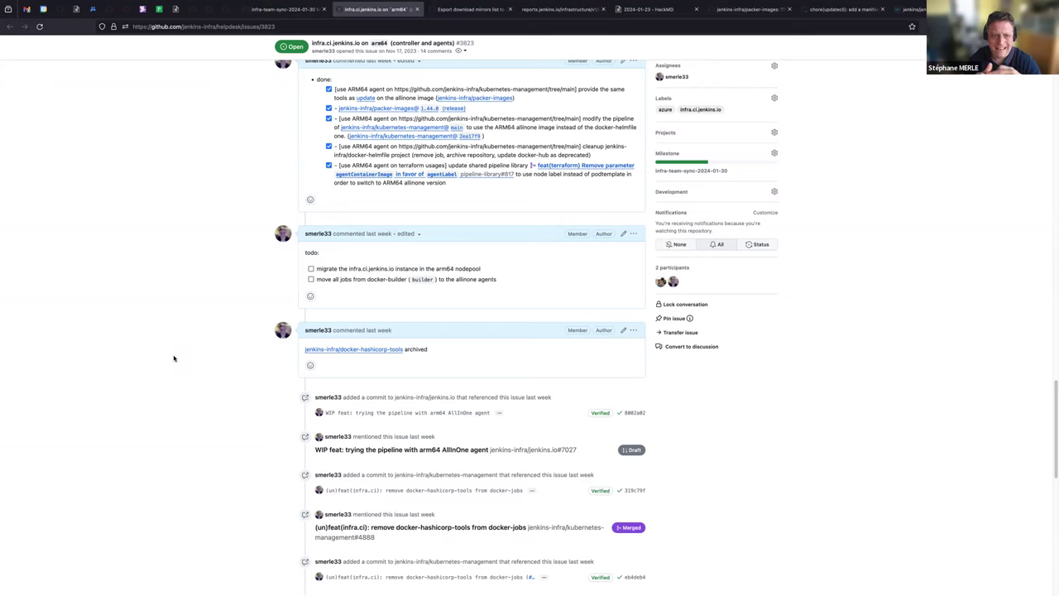
pyautogui.moveTo(158, 374)
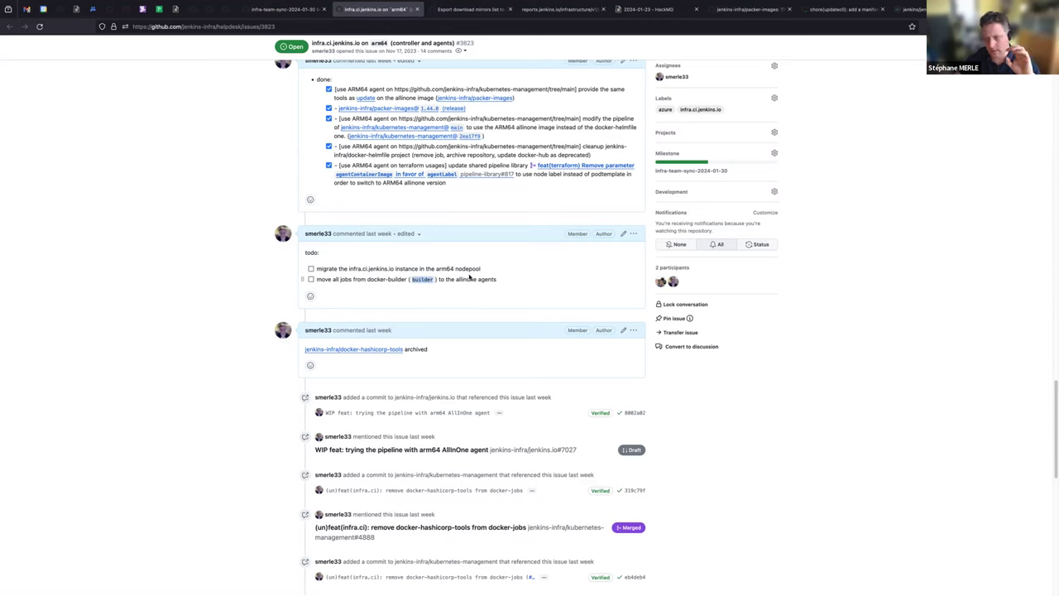
pyautogui.moveTo(447, 296)
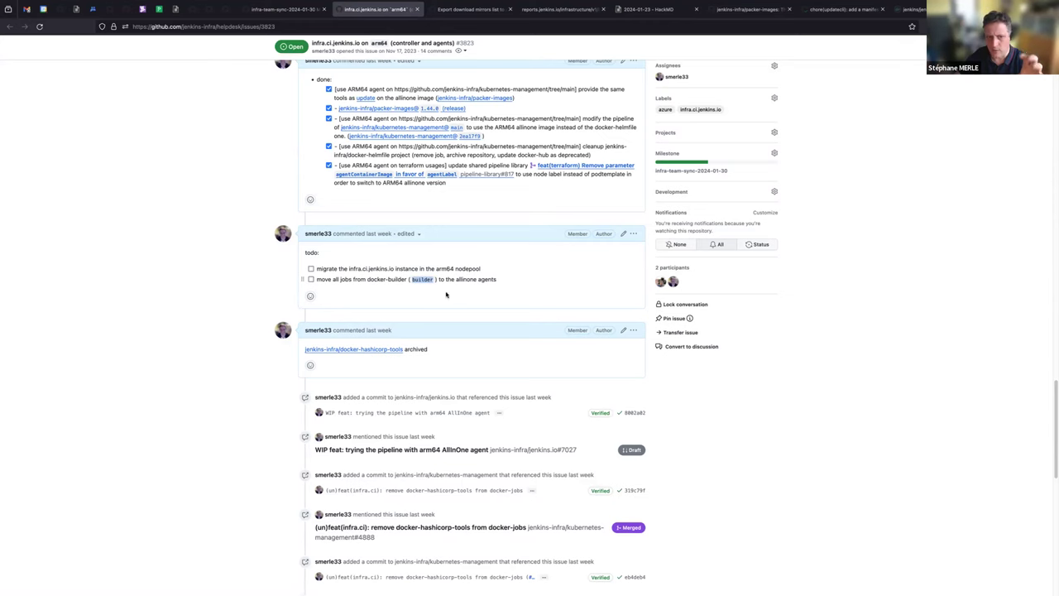
# Read issue #3823 down to its latest comment linking the #3913 costs comment
pyautogui.scroll(-3)
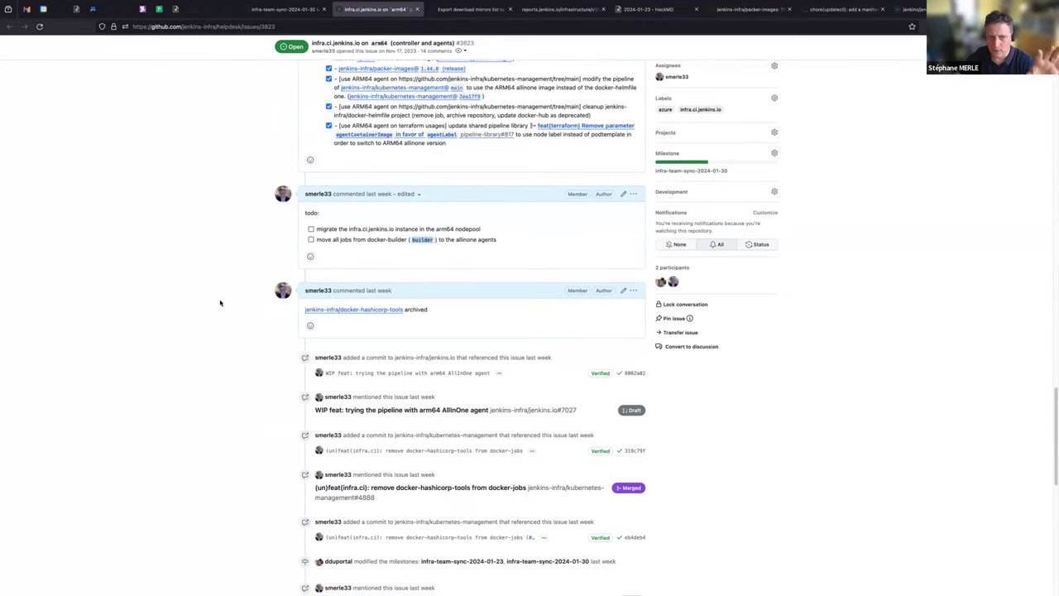
pyautogui.scroll(-3)
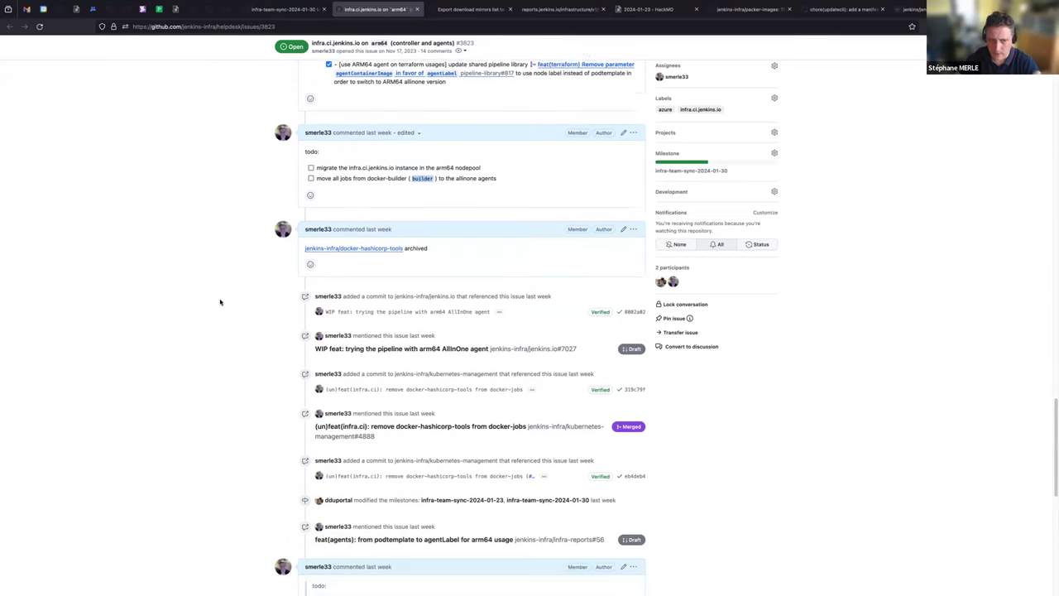
pyautogui.scroll(-3)
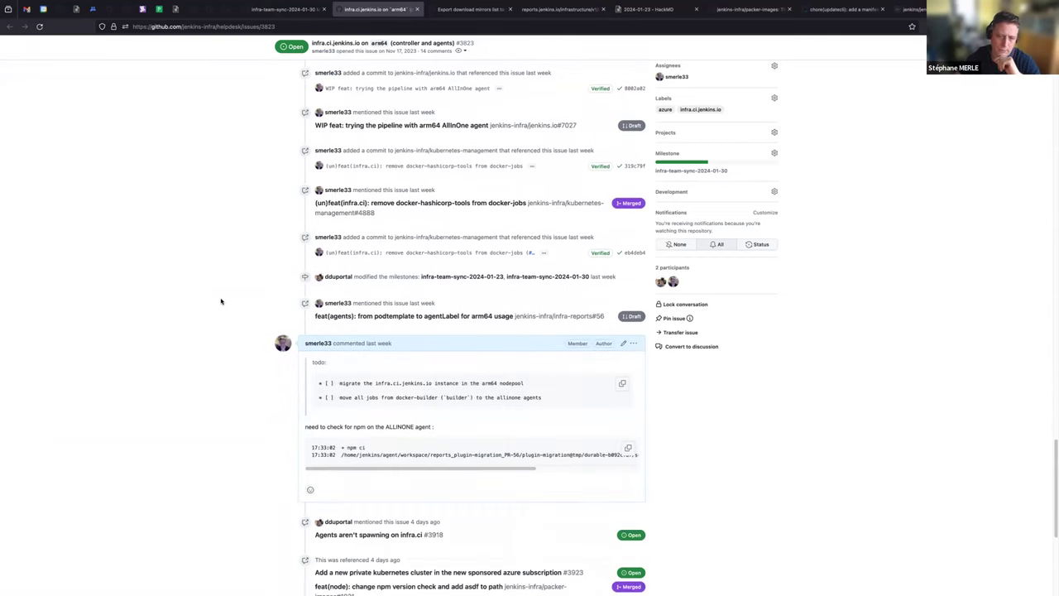
pyautogui.scroll(-3)
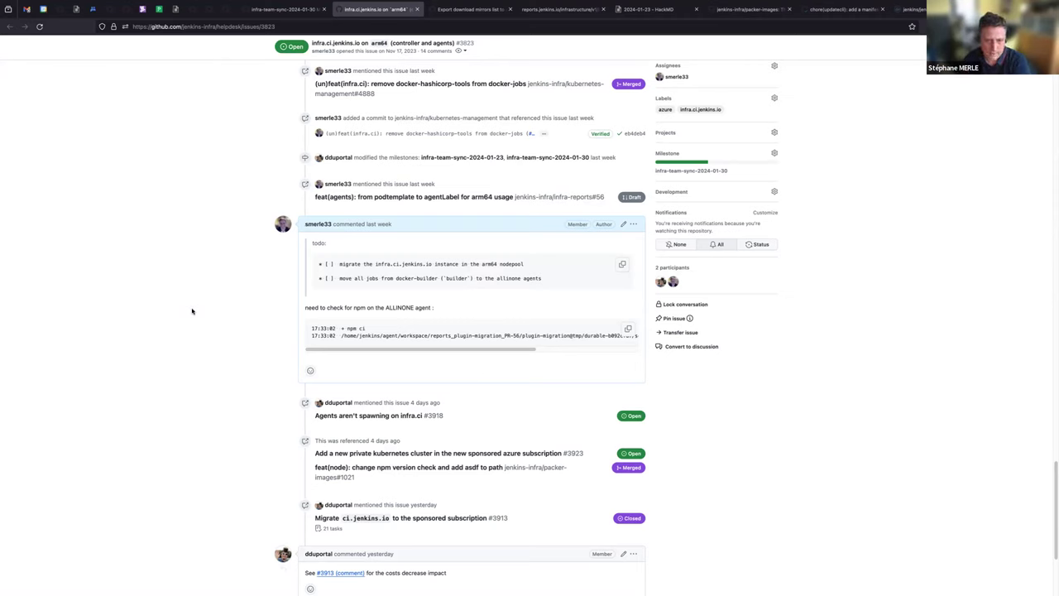
pyautogui.scroll(-3)
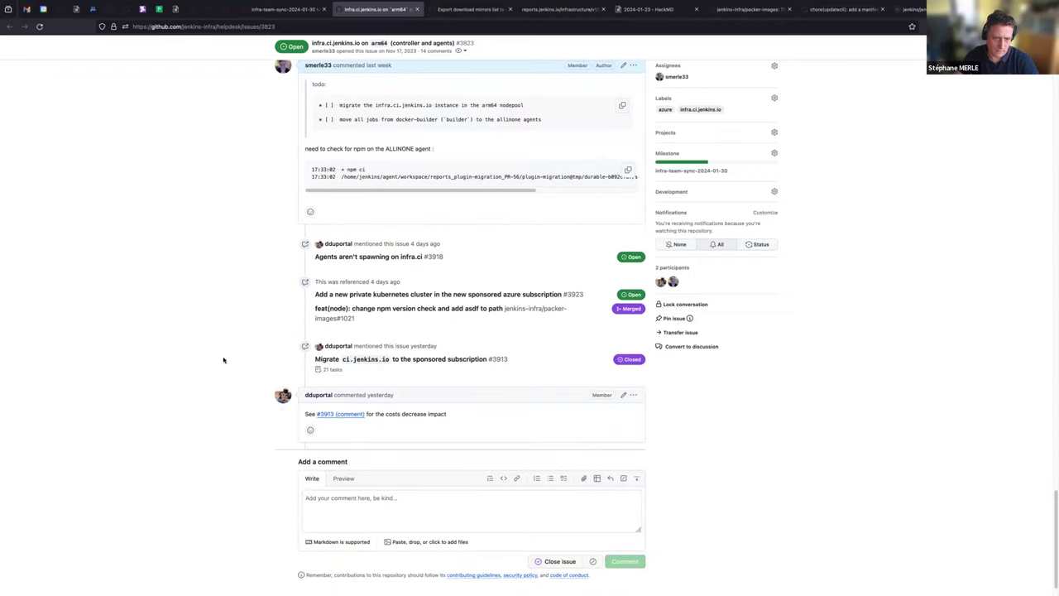
pyautogui.scroll(-3)
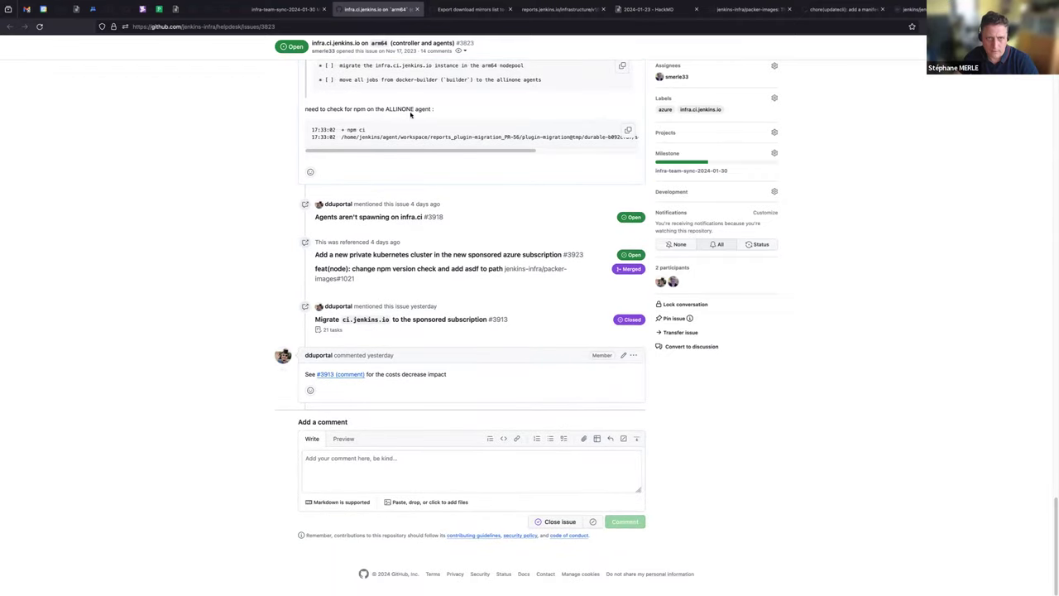
pyautogui.moveTo(339, 374)
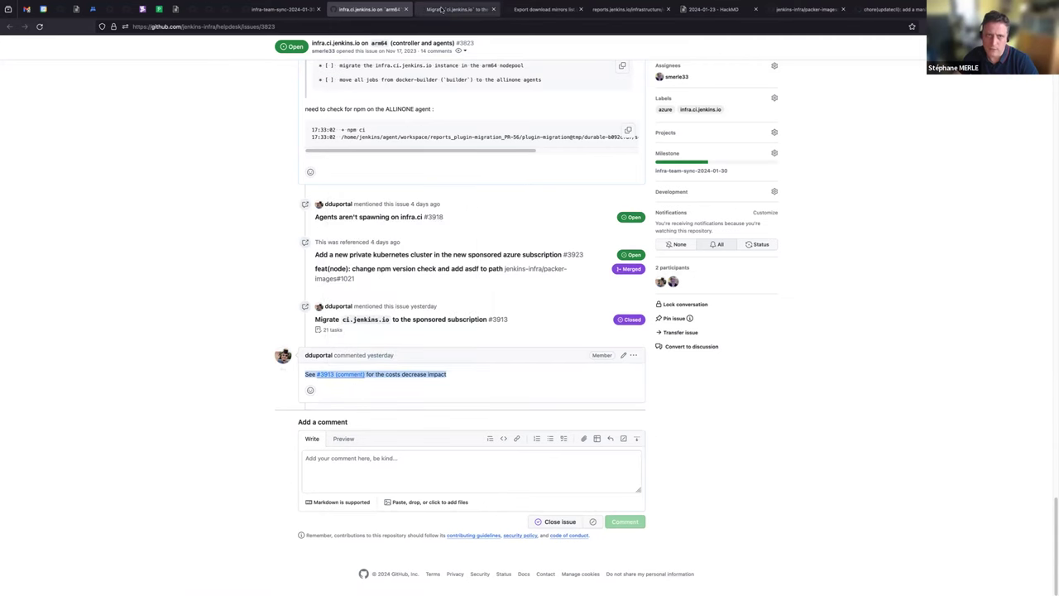
# View the #3913 costs comment with its sponsored credit usage chart
pyautogui.click(335, 374)
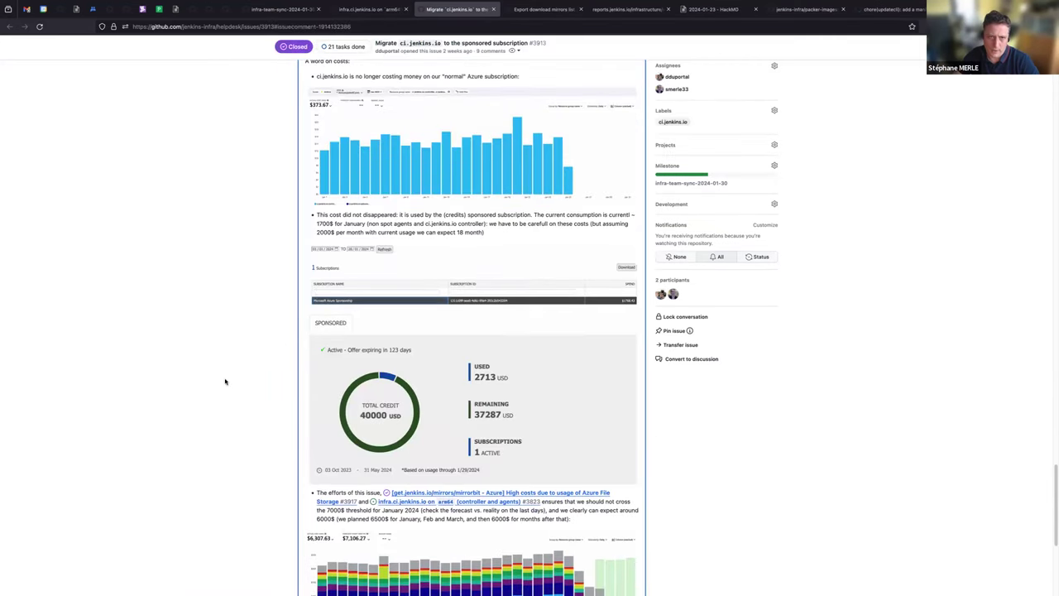
pyautogui.scroll(-3)
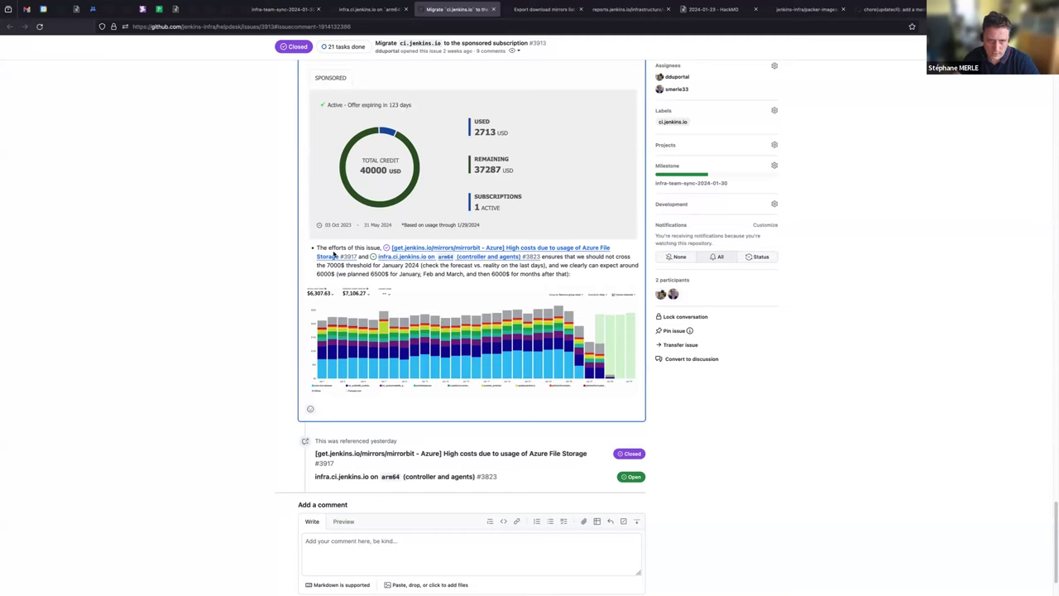
pyautogui.moveTo(389, 267)
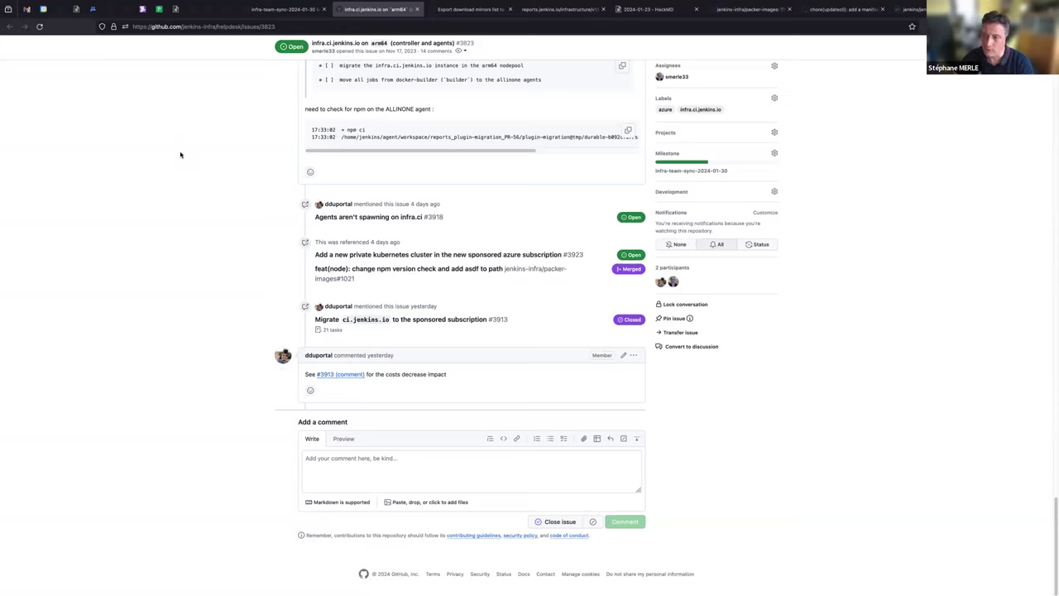
pyautogui.moveTo(115, 180)
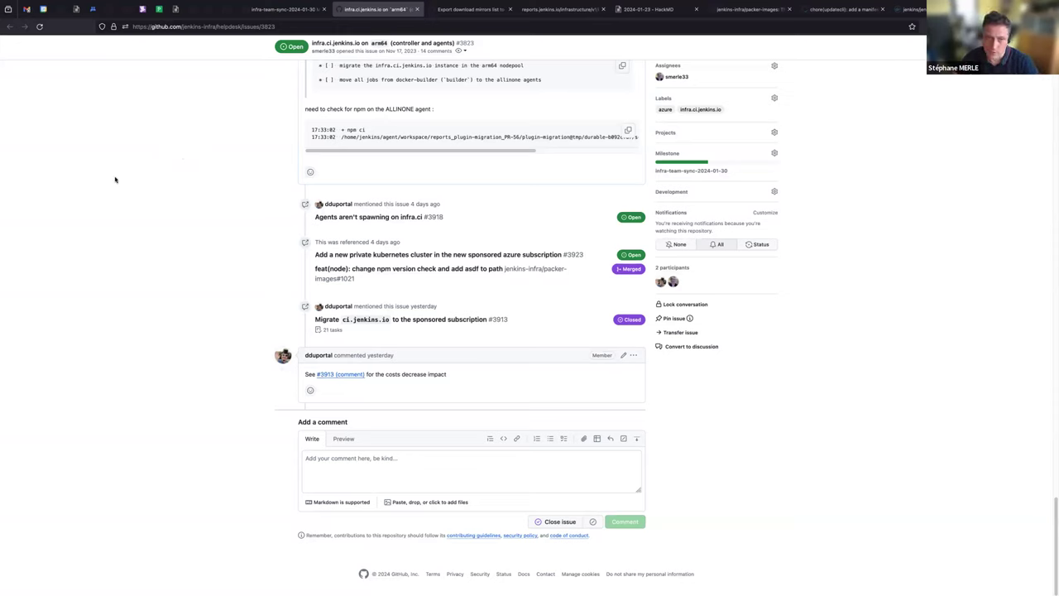
pyautogui.moveTo(272, 91)
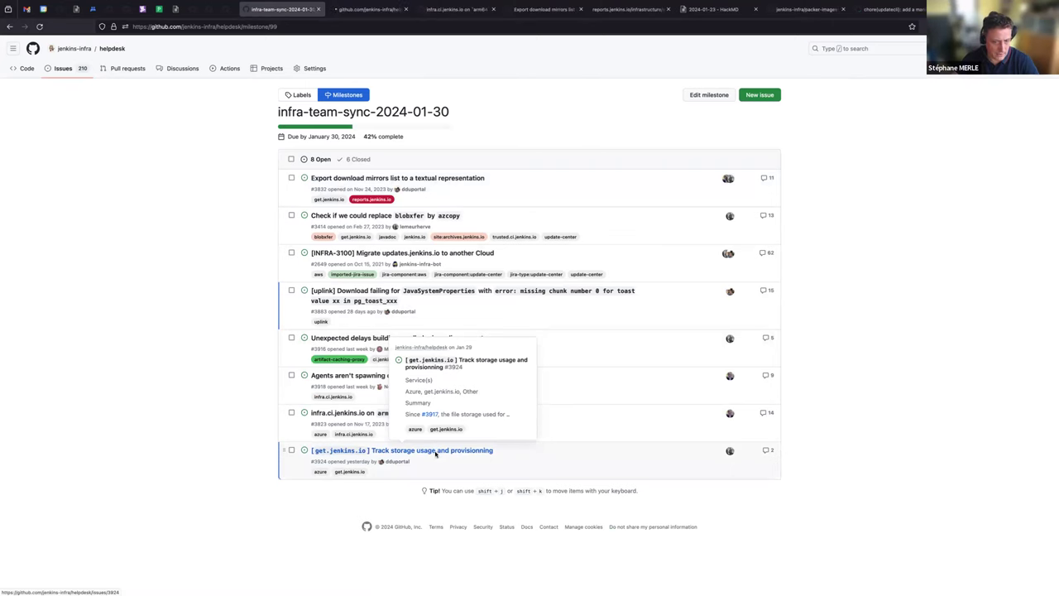
pyautogui.click(402, 449)
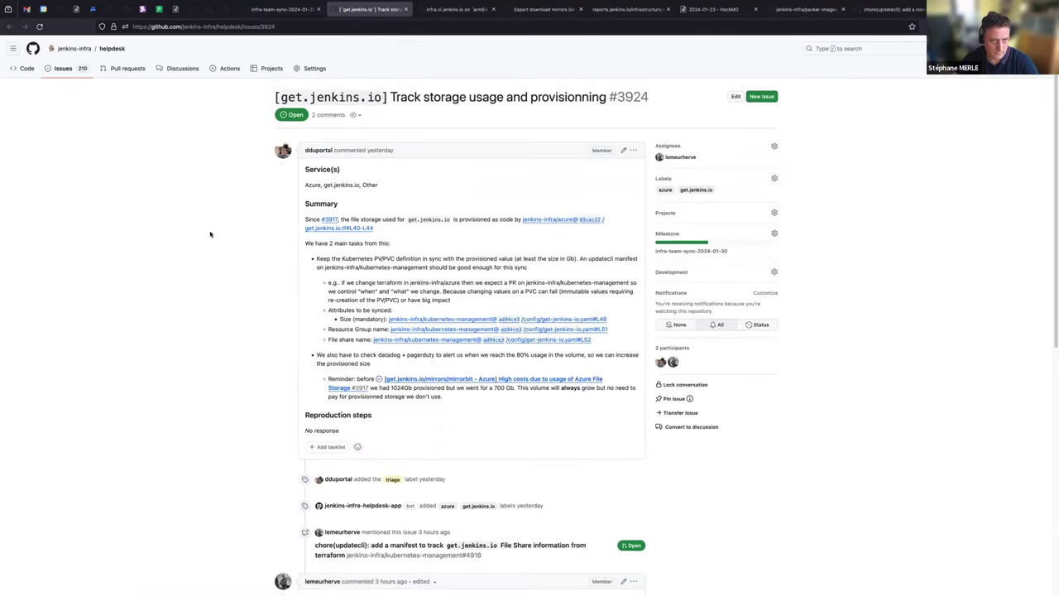
pyautogui.scroll(3)
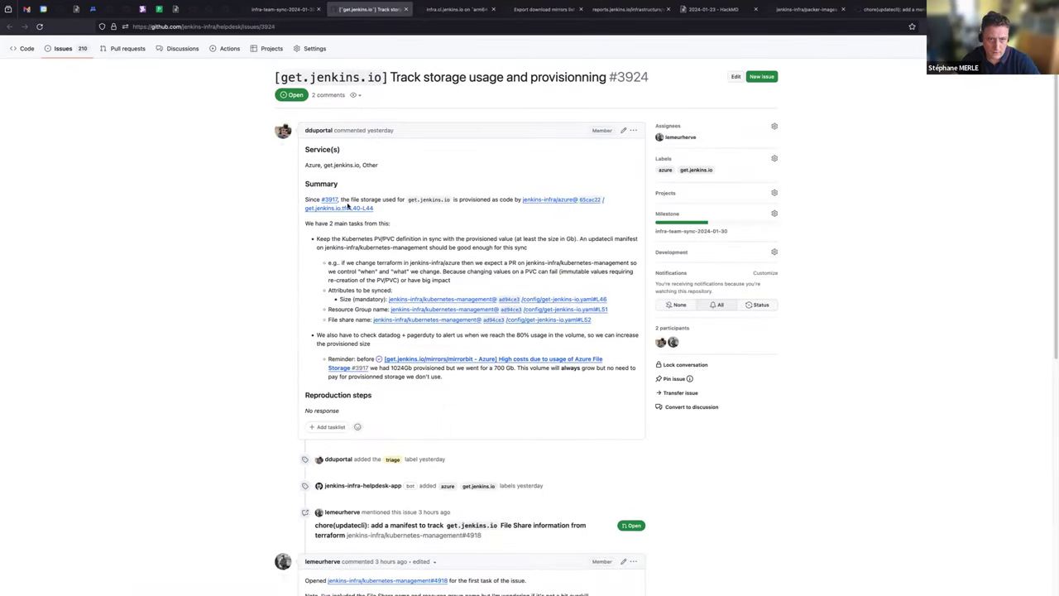
pyautogui.scroll(-3)
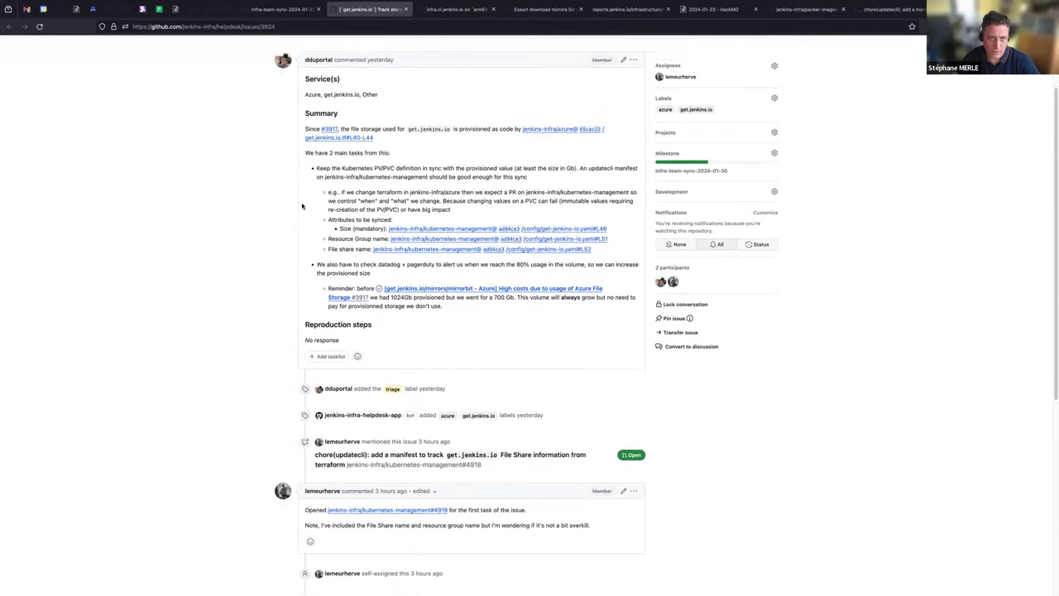
pyautogui.scroll(3)
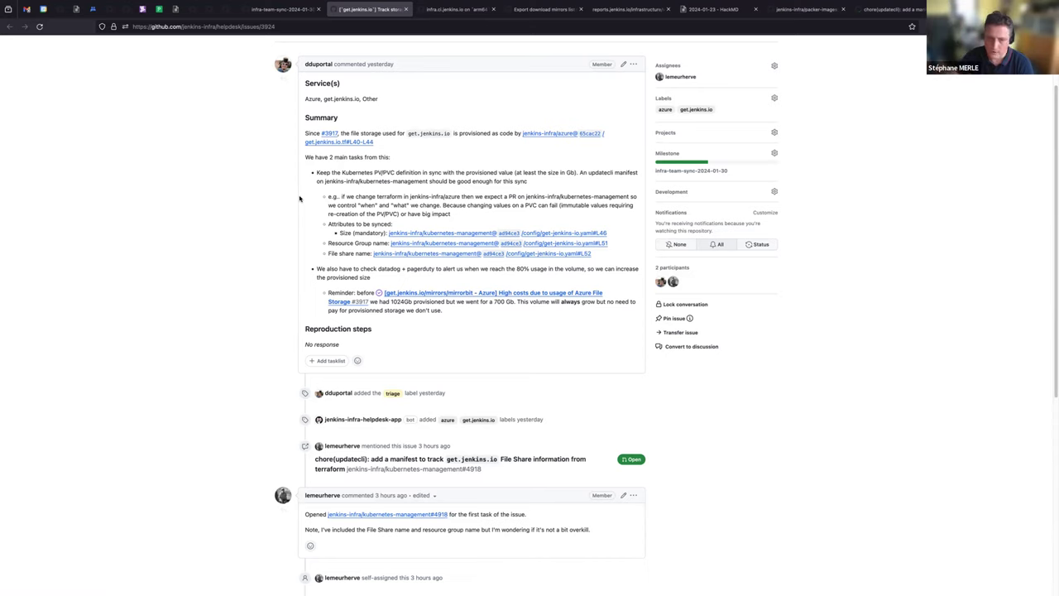
pyautogui.scroll(-3)
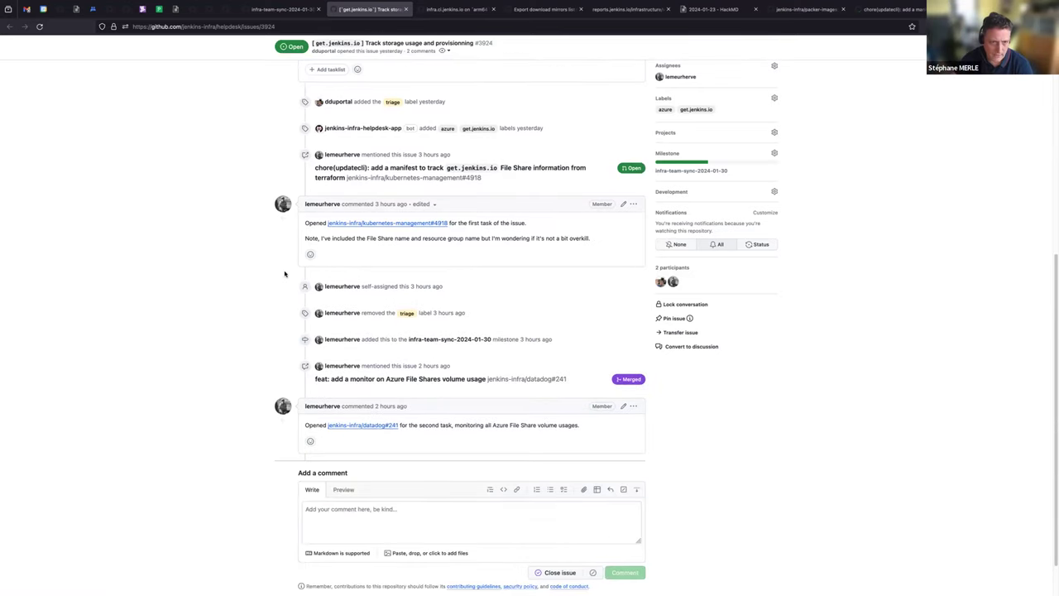
pyautogui.moveTo(513, 289)
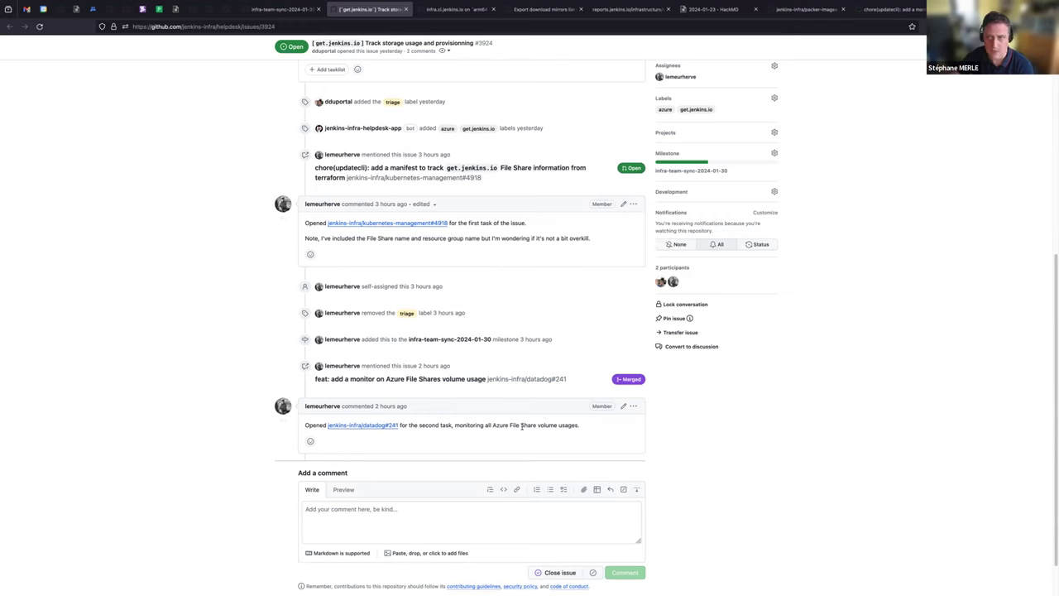
pyautogui.moveTo(478, 372)
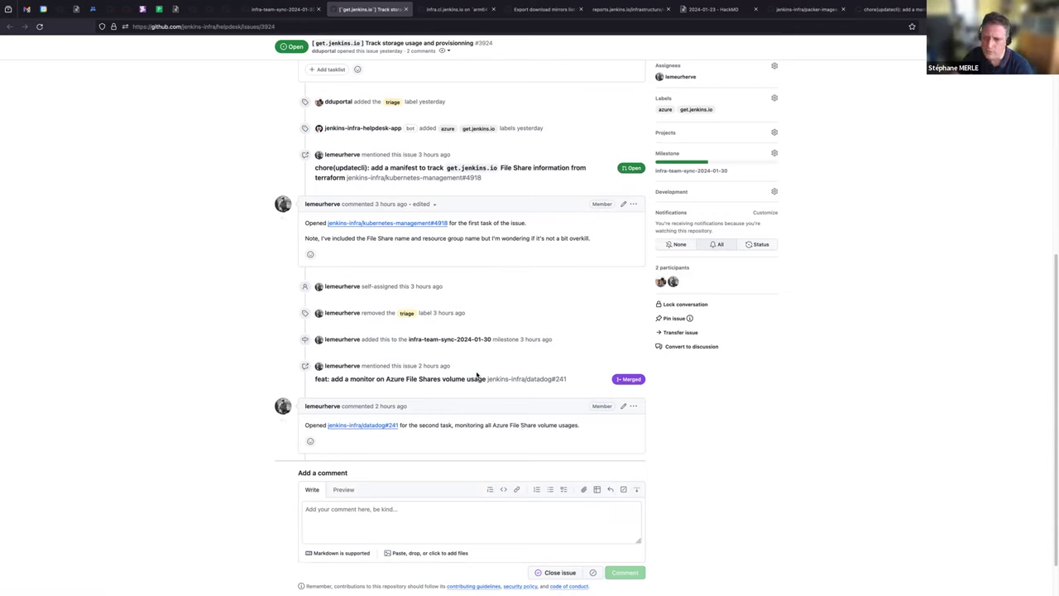
pyautogui.scroll(3)
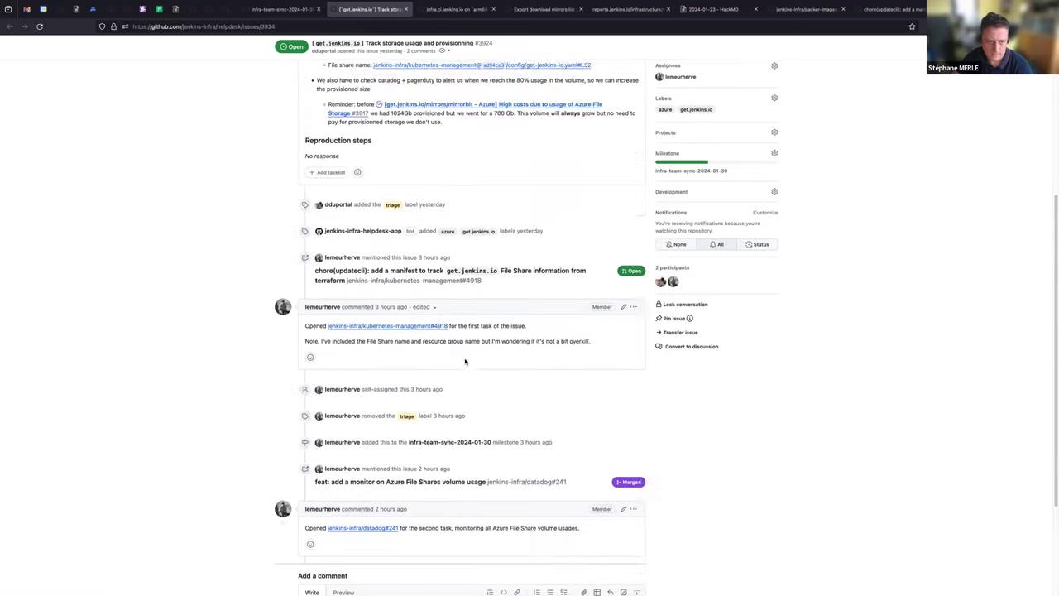
pyautogui.scroll(3)
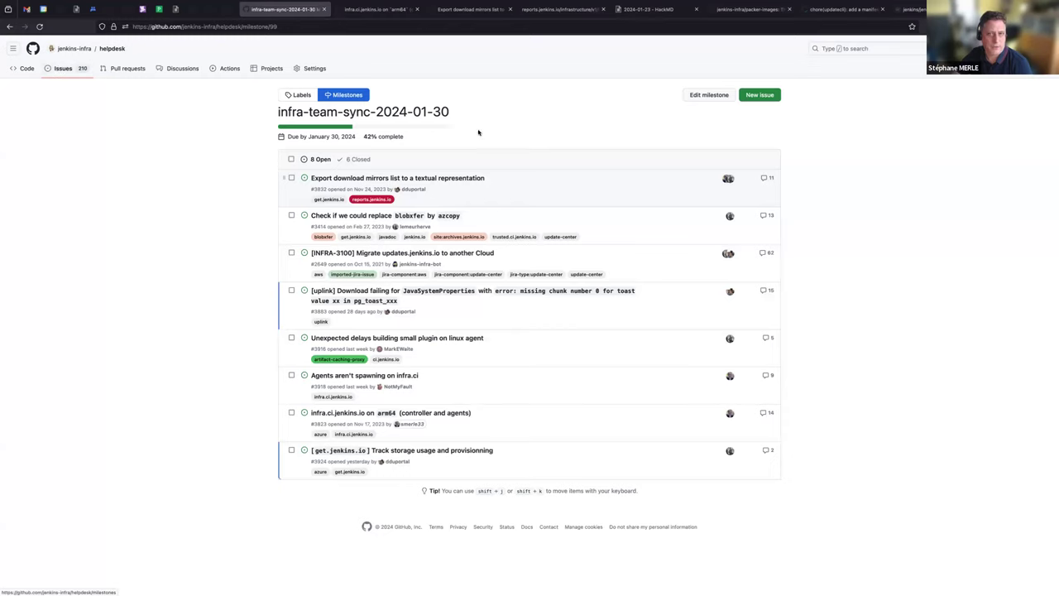
pyautogui.moveTo(496, 147)
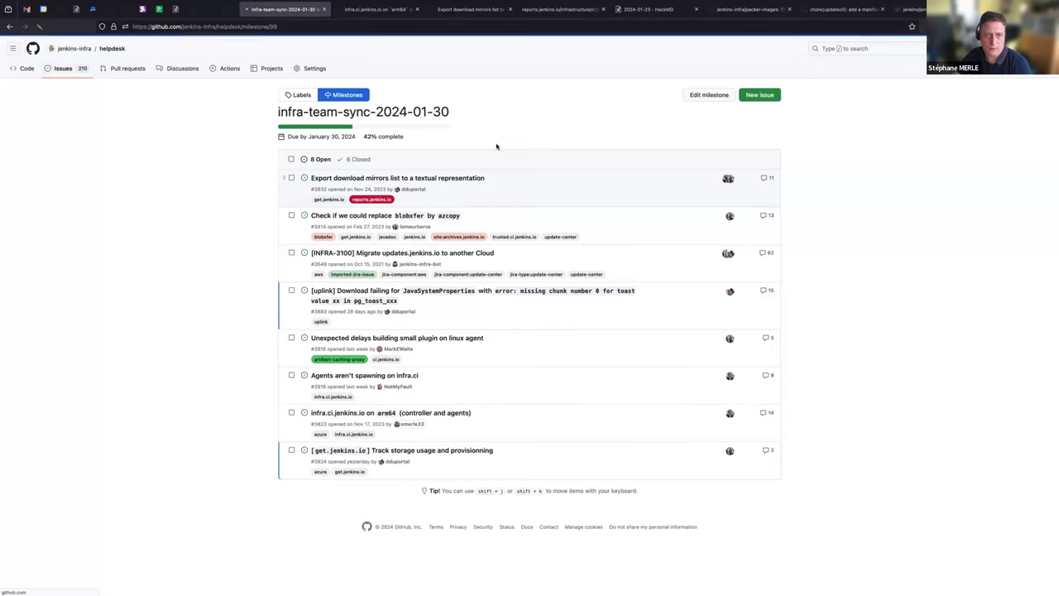
# From the helpdesk milestones list, open the infra-team-sync-2024-02-13 milestone
pyautogui.click(346, 95)
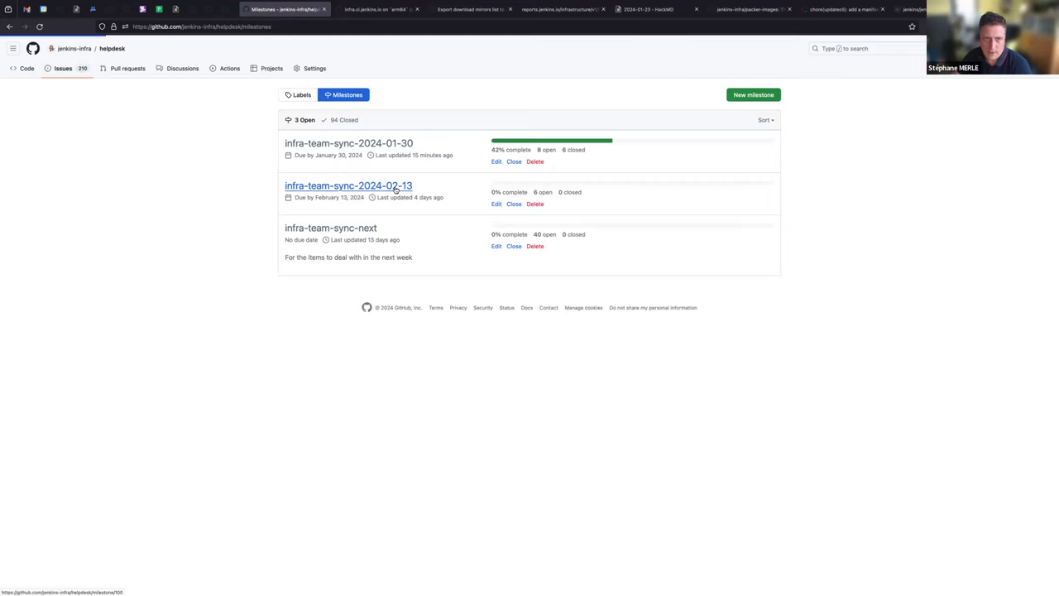
pyautogui.click(347, 185)
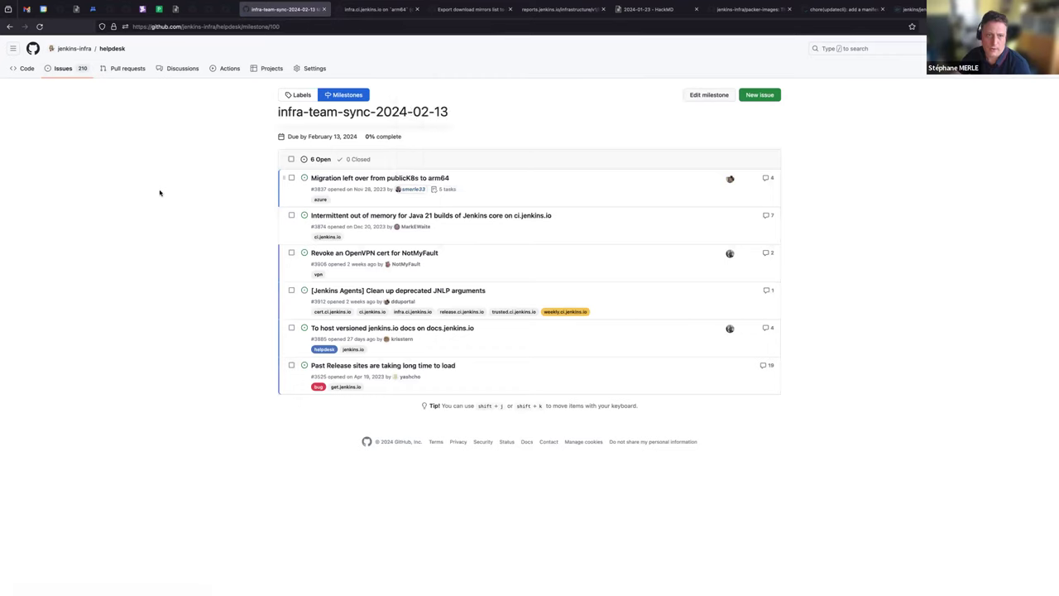
pyautogui.moveTo(267, 270)
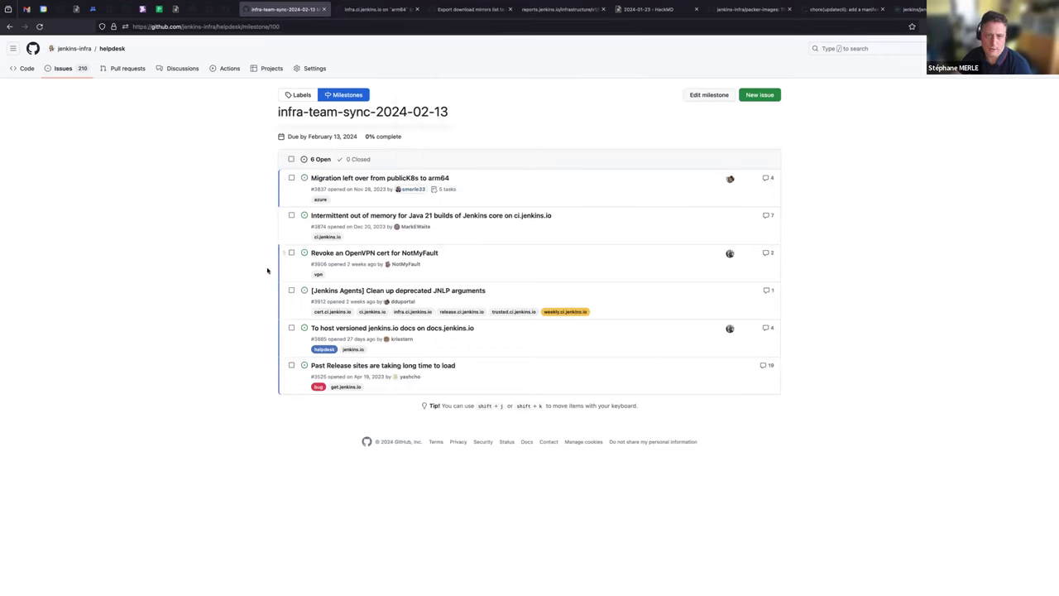
pyautogui.moveTo(157, 256)
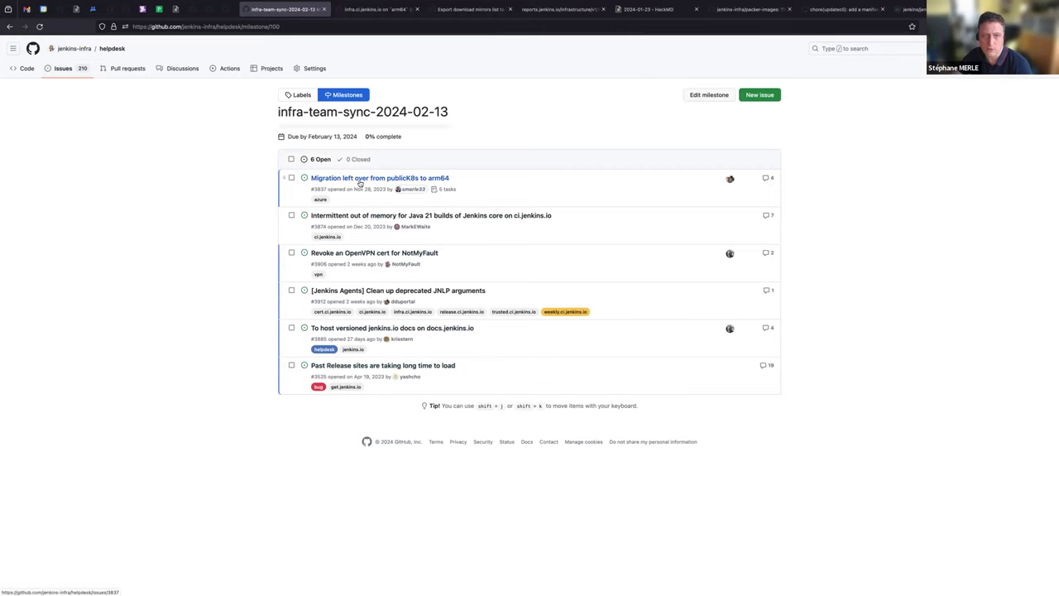
pyautogui.moveTo(380, 177)
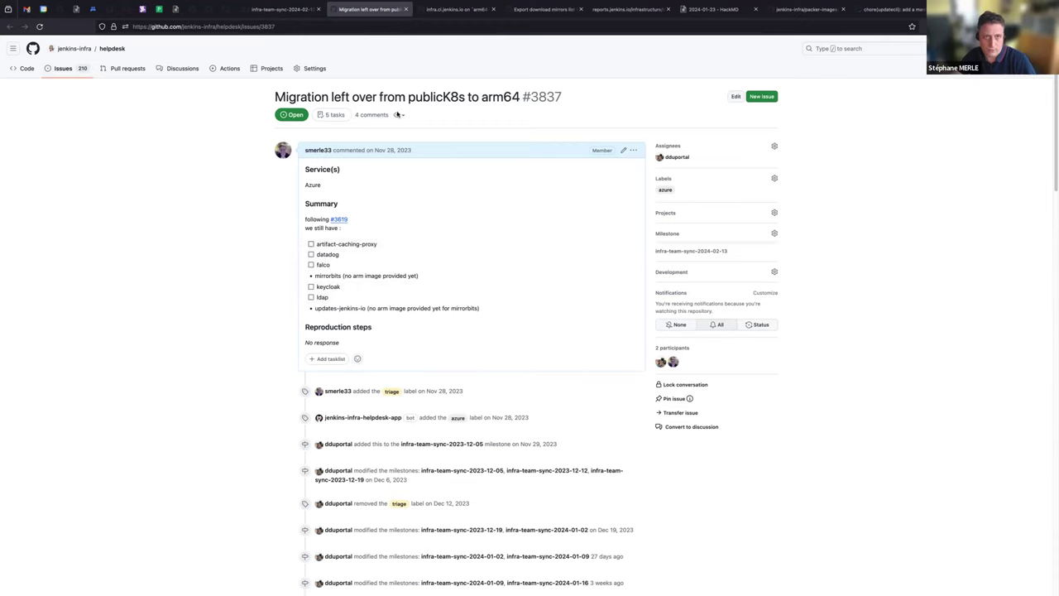
pyautogui.moveTo(336, 244)
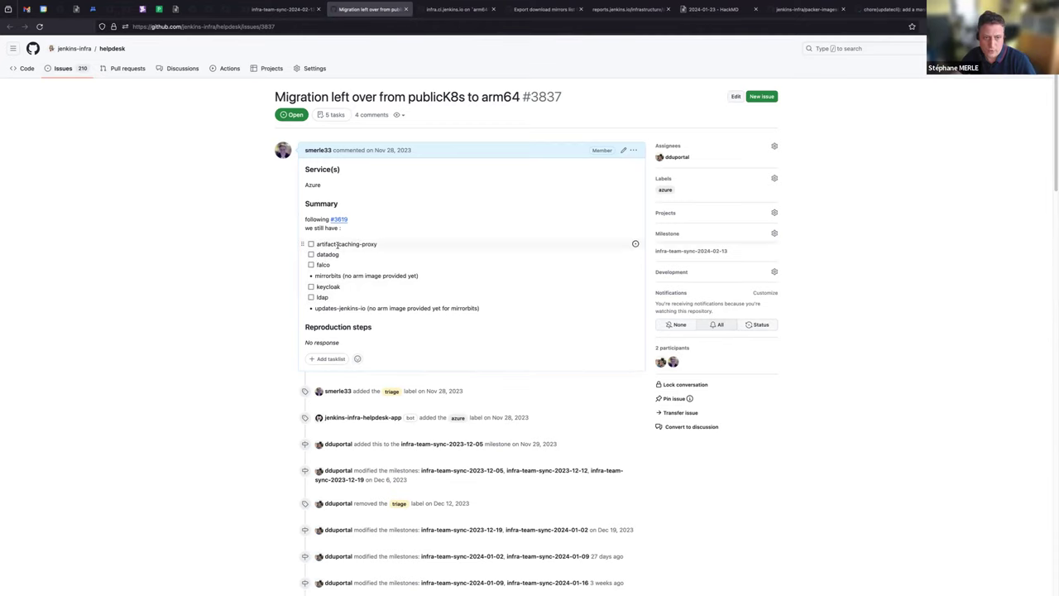
# Read issue #3837 on migrating publicK8s leftovers to arm64, then close it for the milestone list
pyautogui.scroll(3)
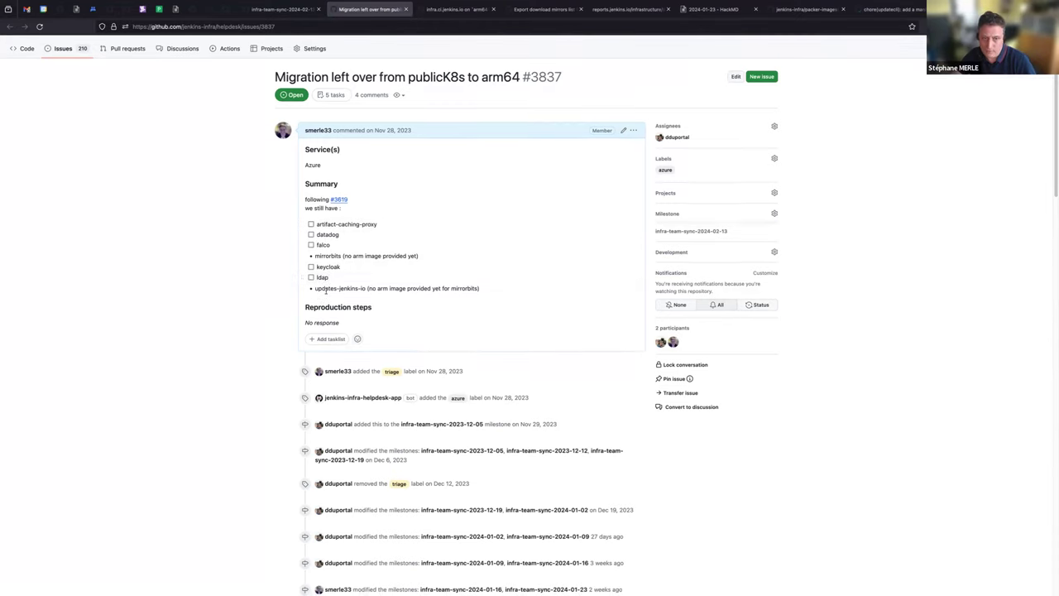
pyautogui.scroll(-3)
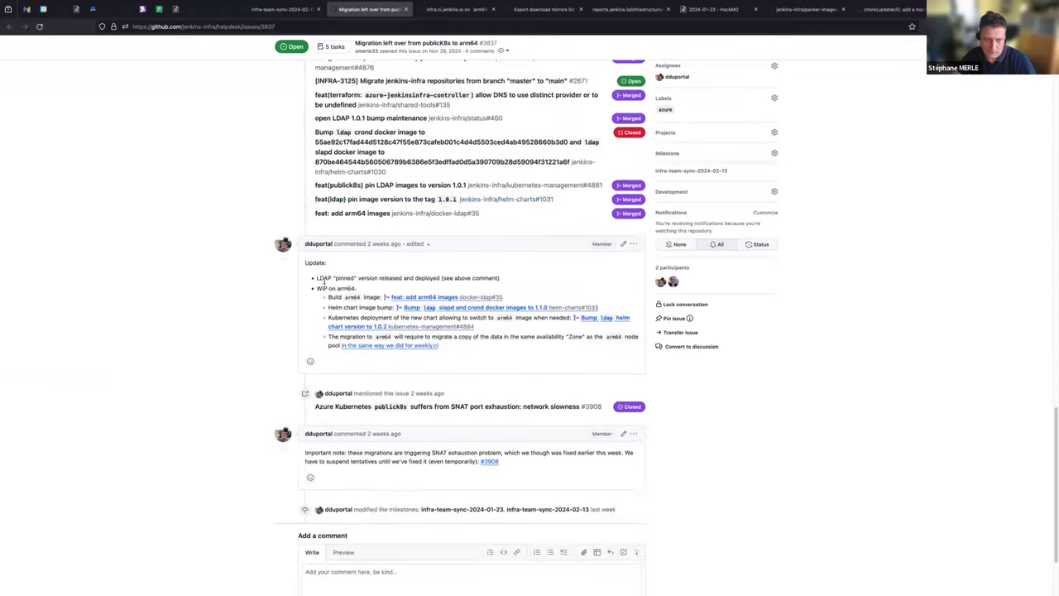
pyautogui.scroll(-3)
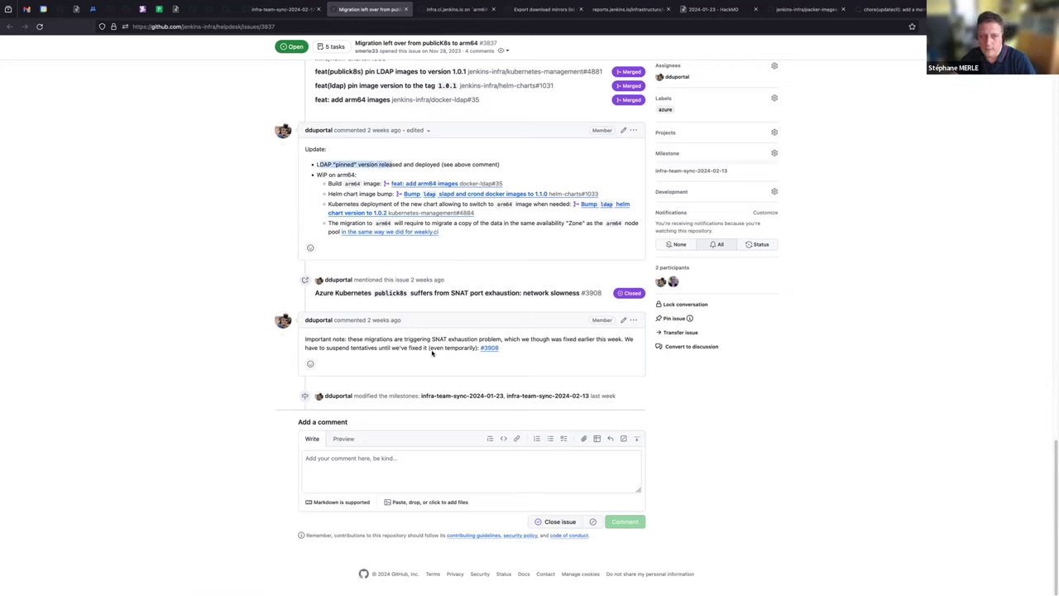
pyautogui.scroll(3)
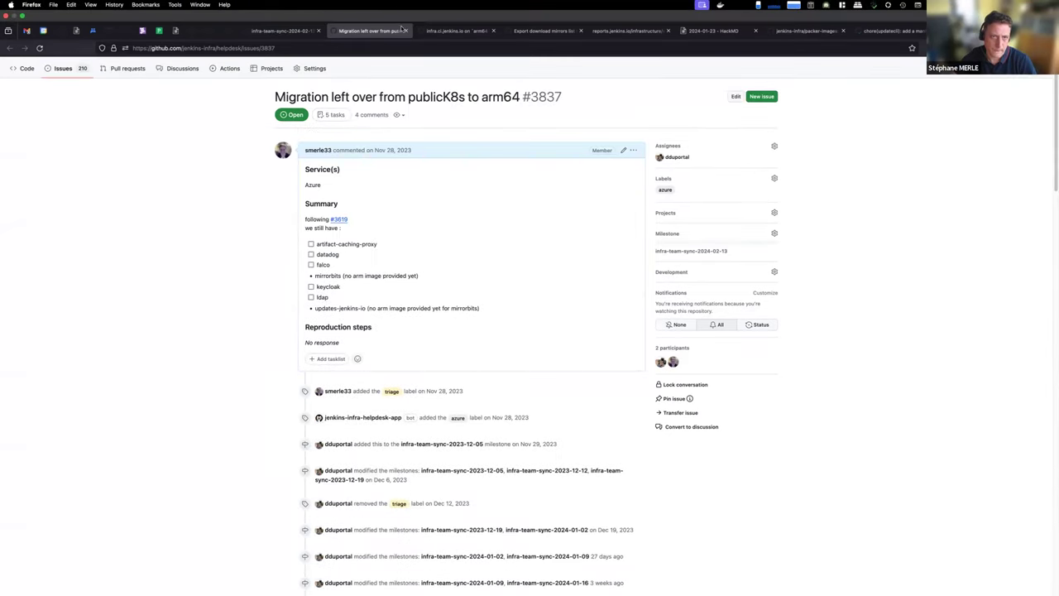
pyautogui.click(689, 251)
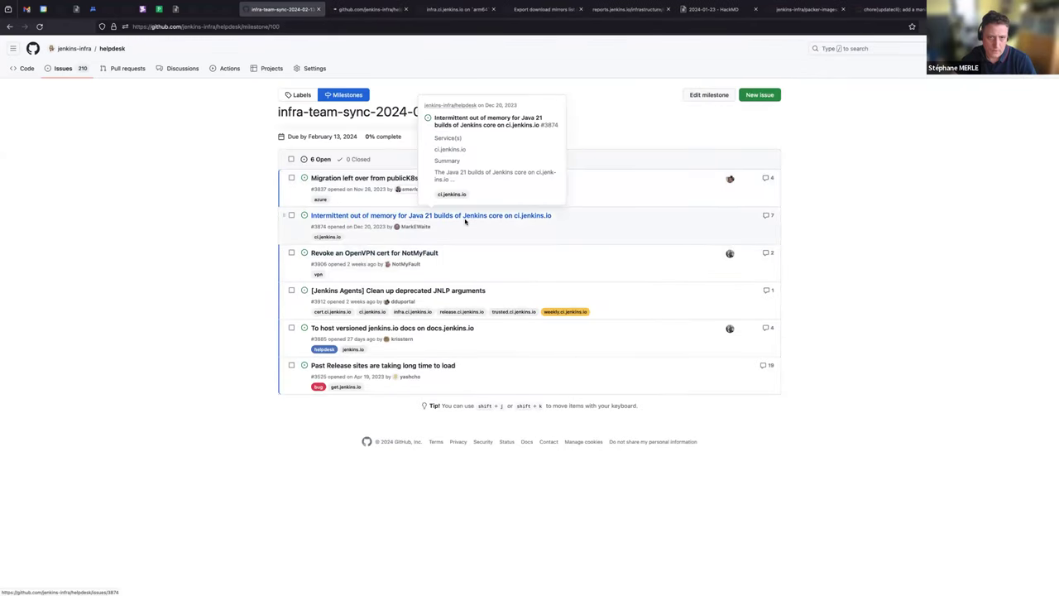
# Open issue #3874 on intermittent Java 21 out-of-memory builds and read its latest comments
pyautogui.click(430, 215)
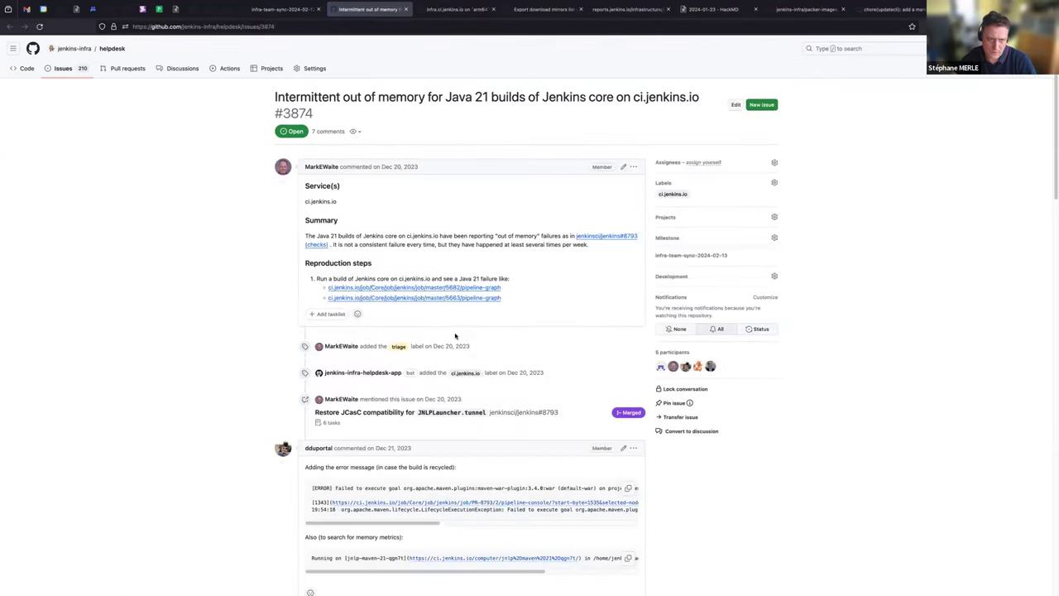
pyautogui.scroll(-3)
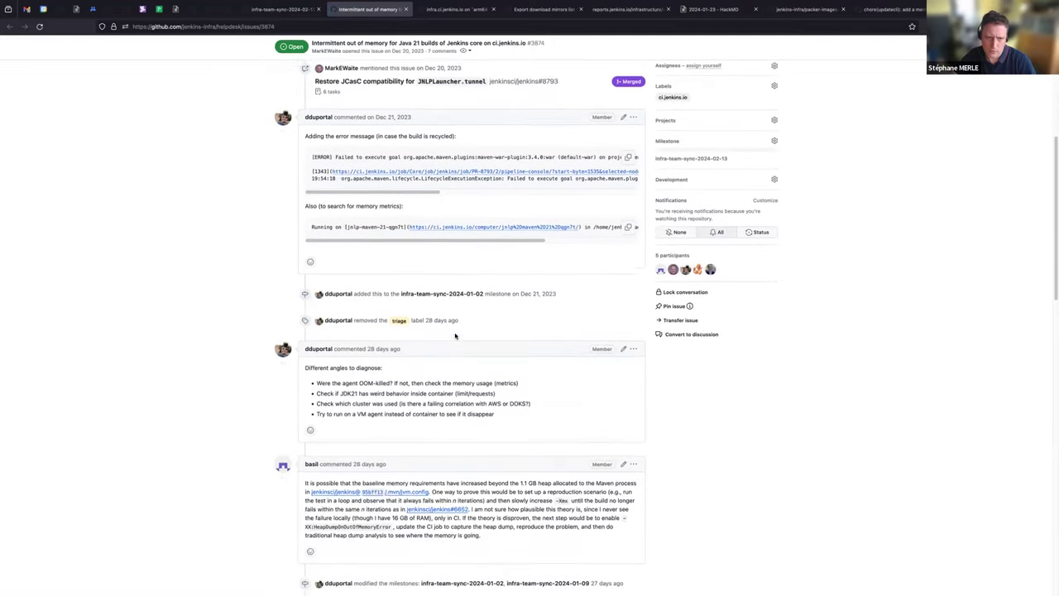
pyautogui.scroll(-3)
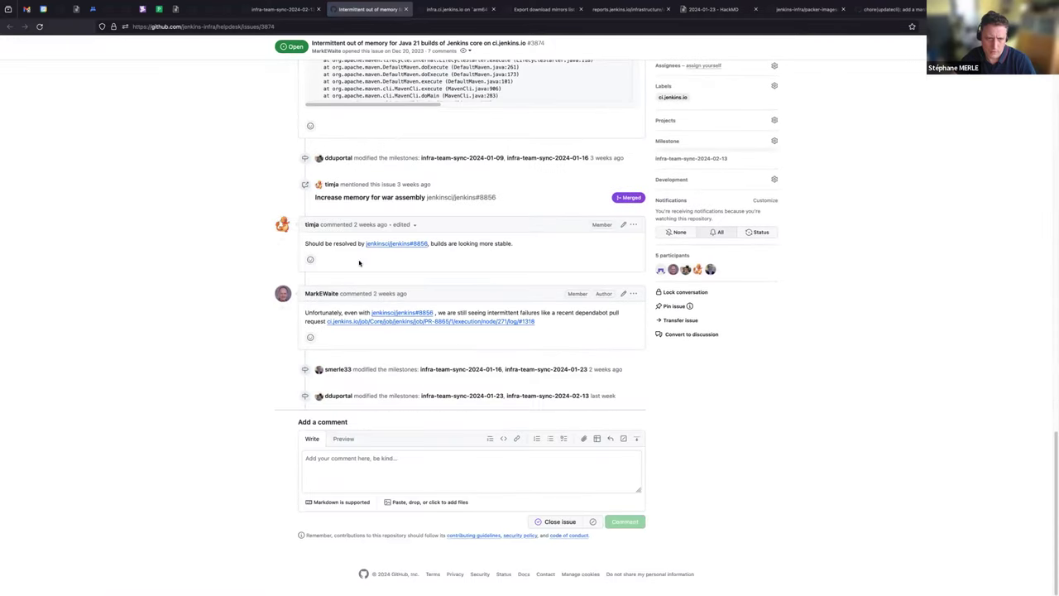
pyautogui.moveTo(371, 321)
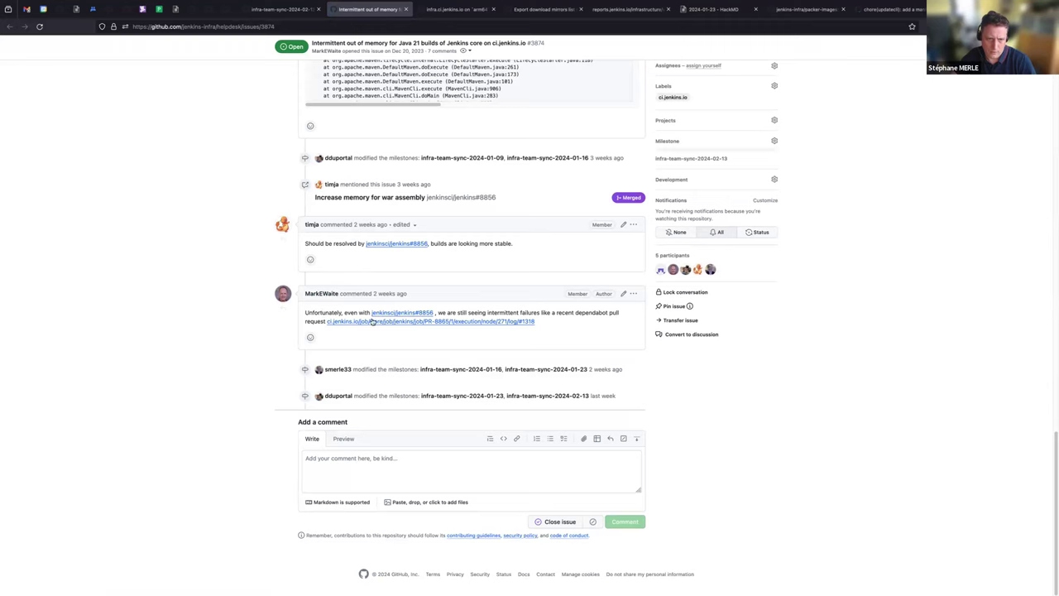
pyautogui.moveTo(629, 317)
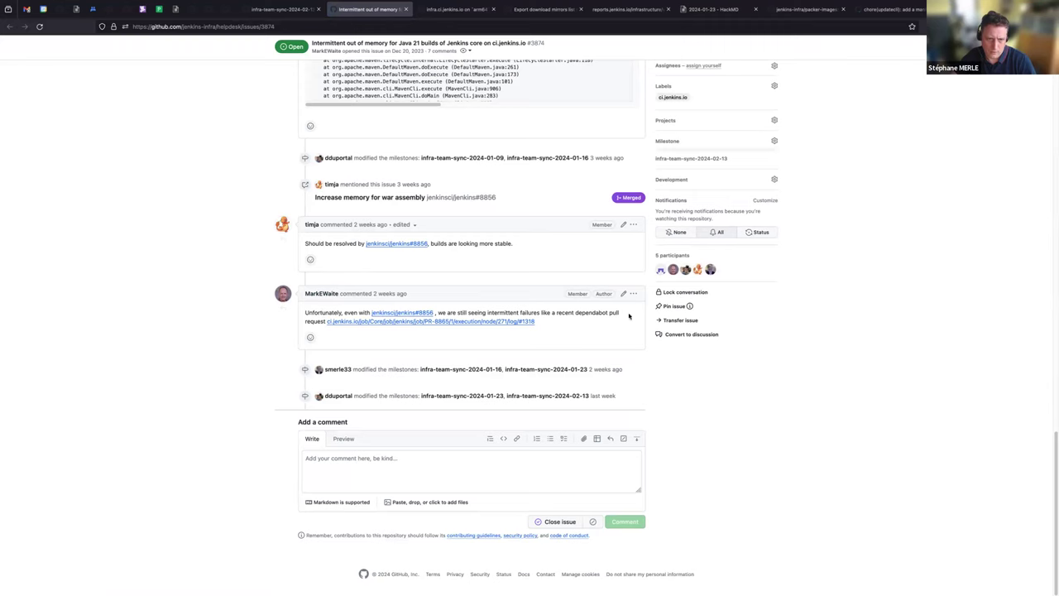
pyautogui.moveTo(506, 367)
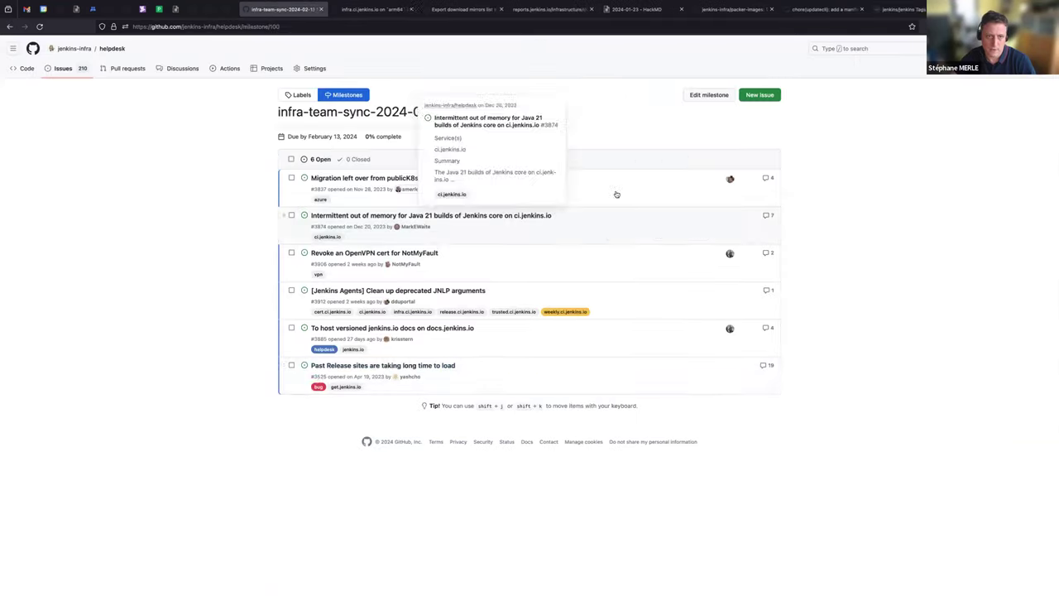
pyautogui.moveTo(374, 252)
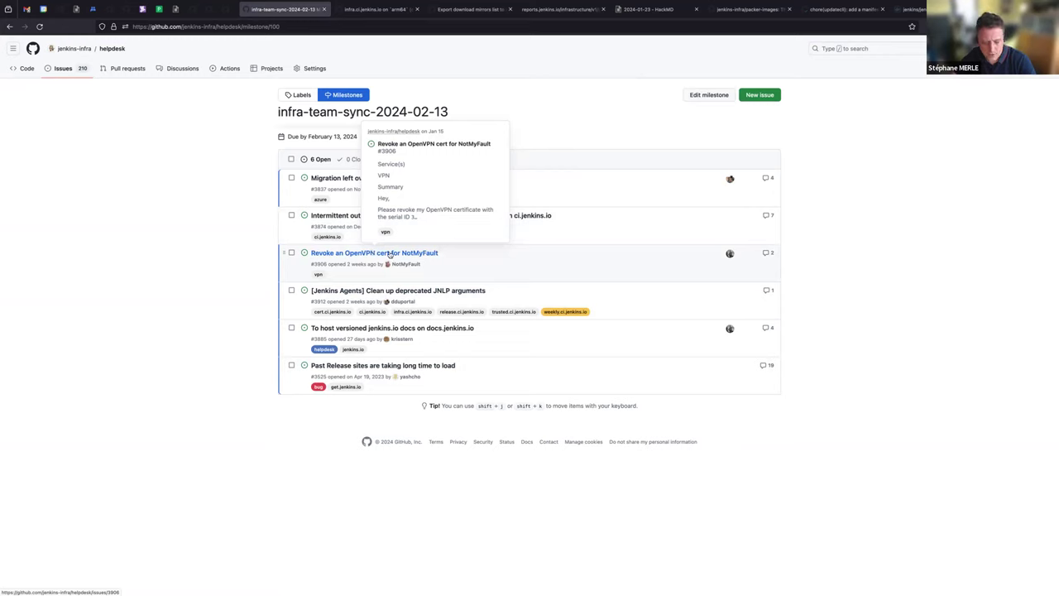
pyautogui.moveTo(389, 255)
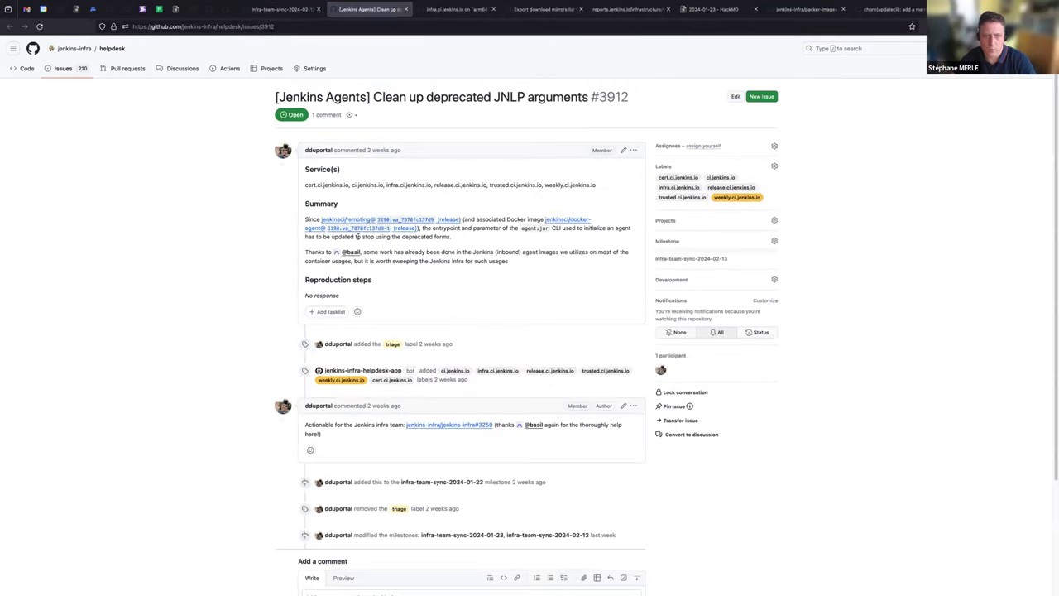
# Read through issue #3912 on deprecated JNLP arguments and close its tab for the milestone list
pyautogui.scroll(-3)
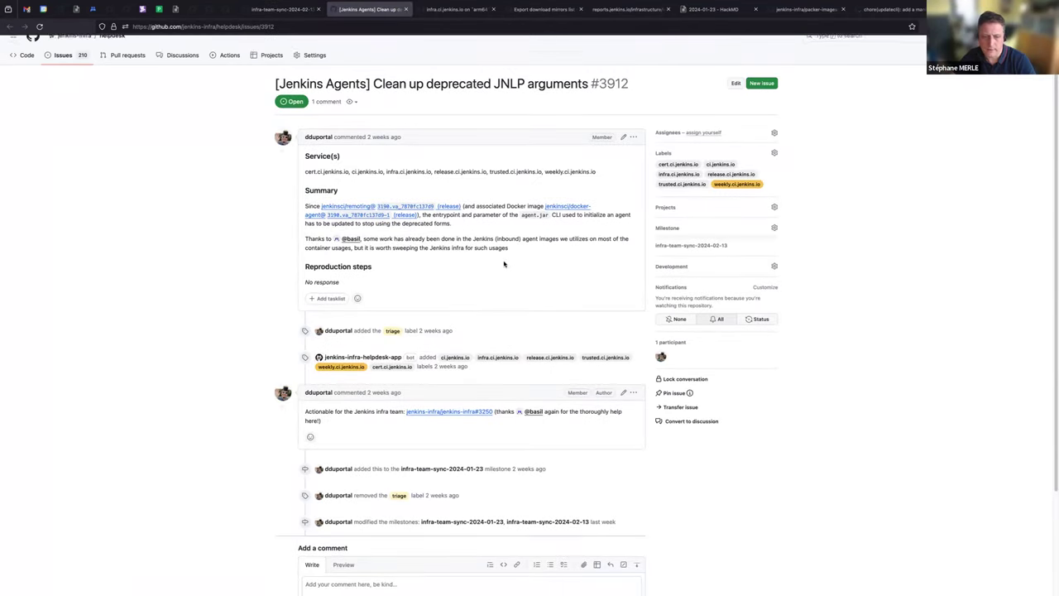
pyautogui.scroll(-3)
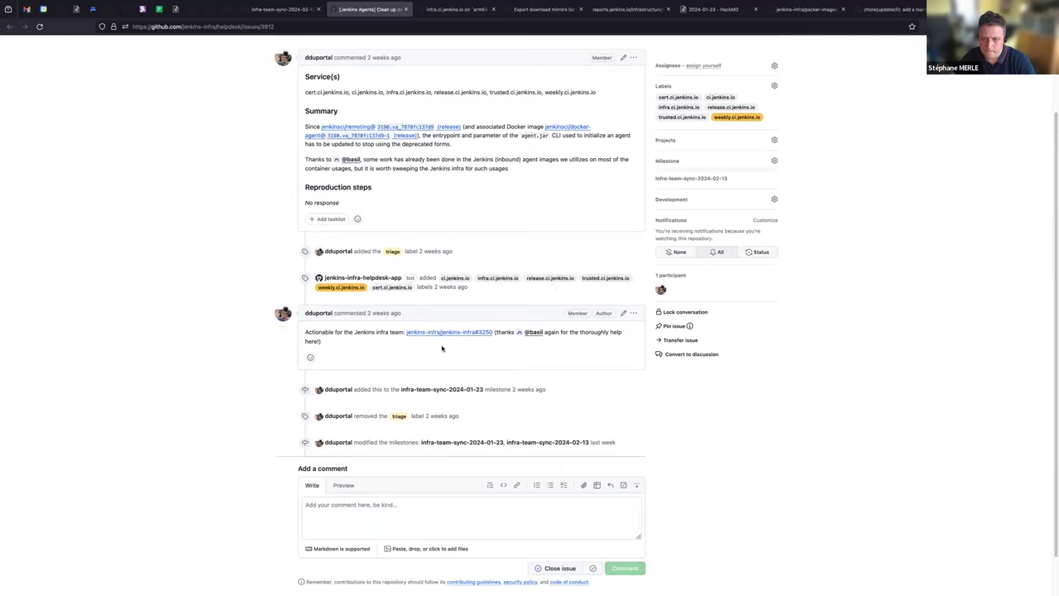
pyautogui.moveTo(472, 356)
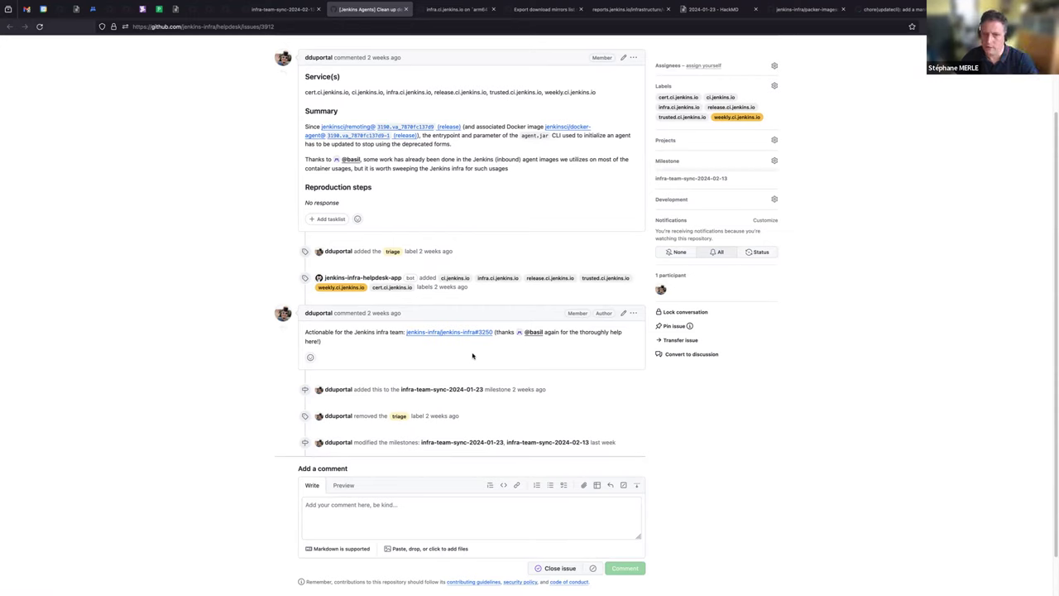
pyautogui.moveTo(418, 227)
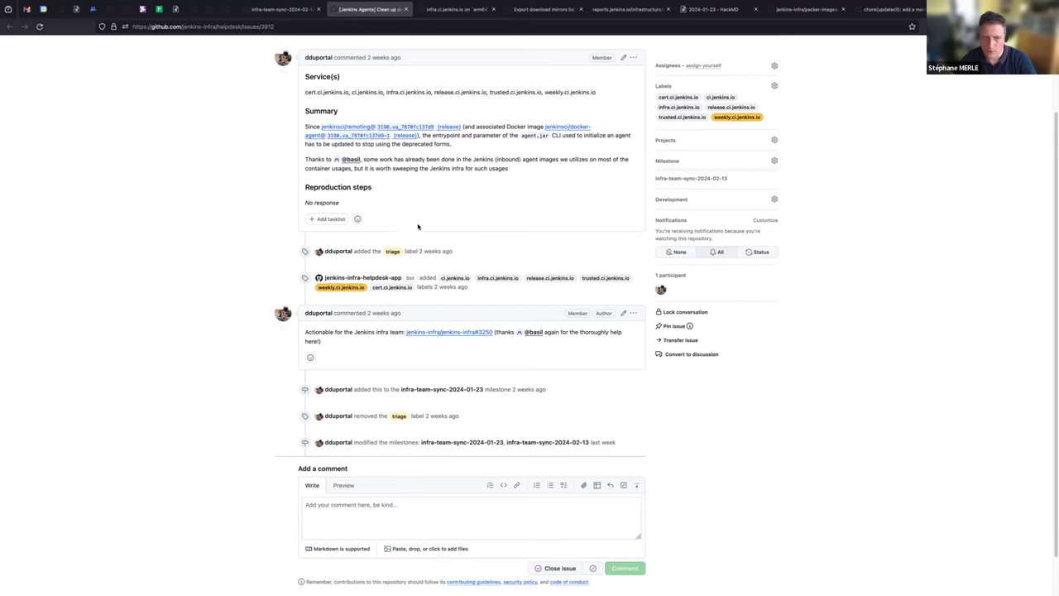
pyautogui.moveTo(455, 349)
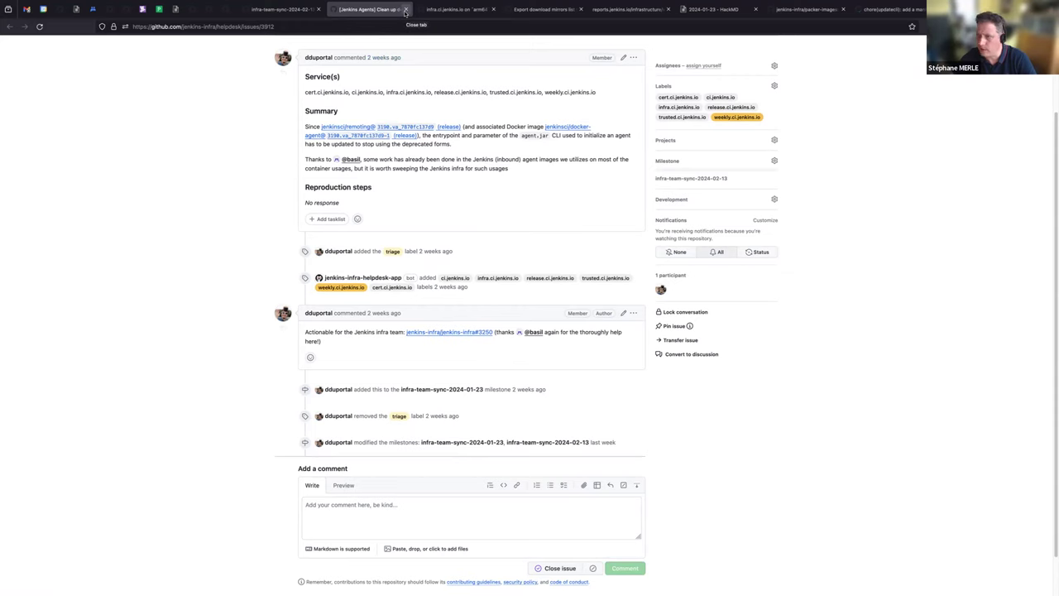
pyautogui.click(406, 9)
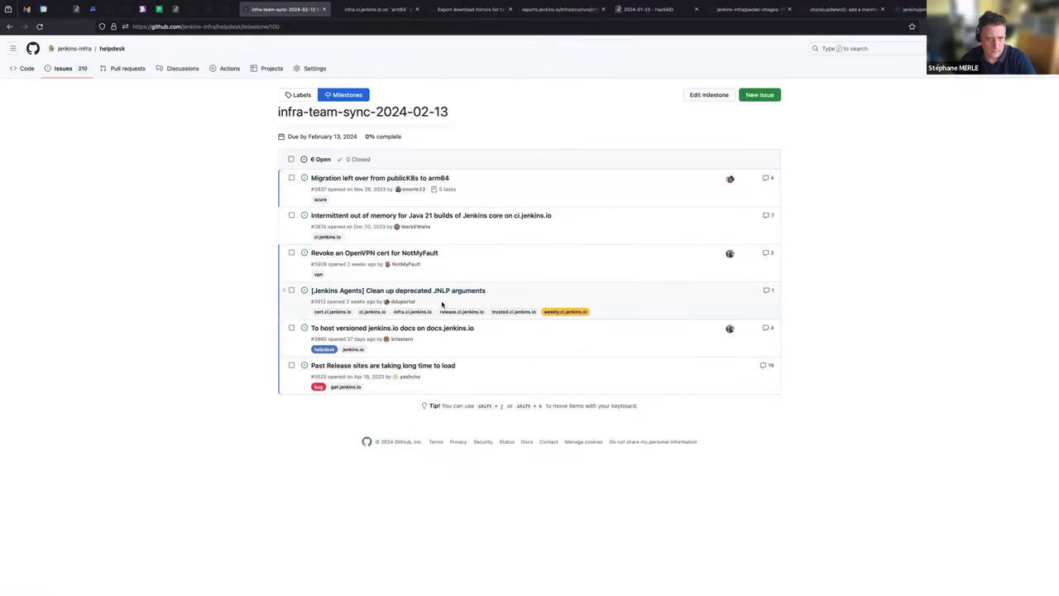
pyautogui.moveTo(392, 327)
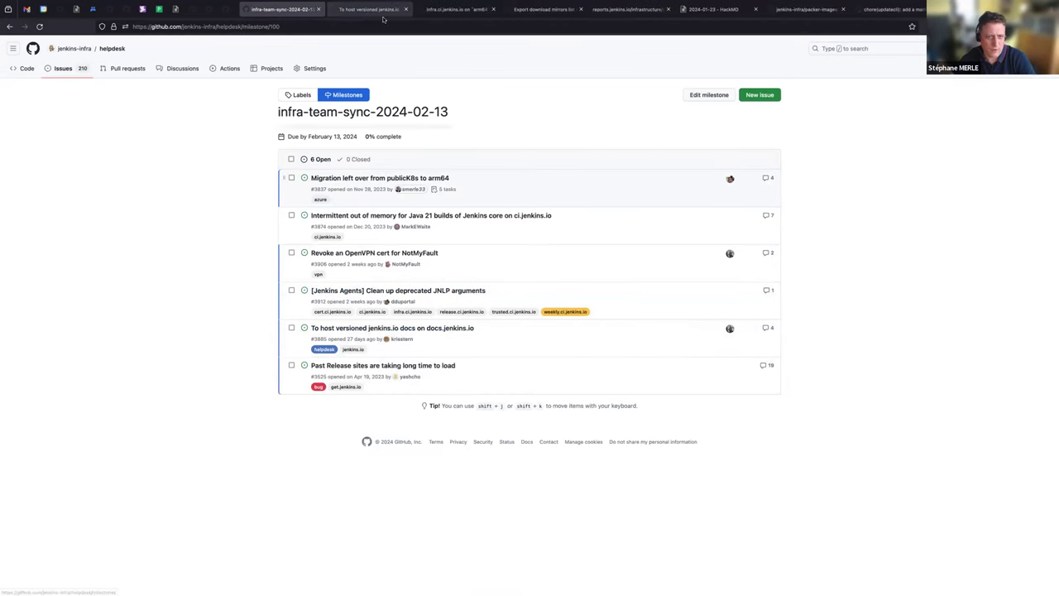
pyautogui.click(392, 327)
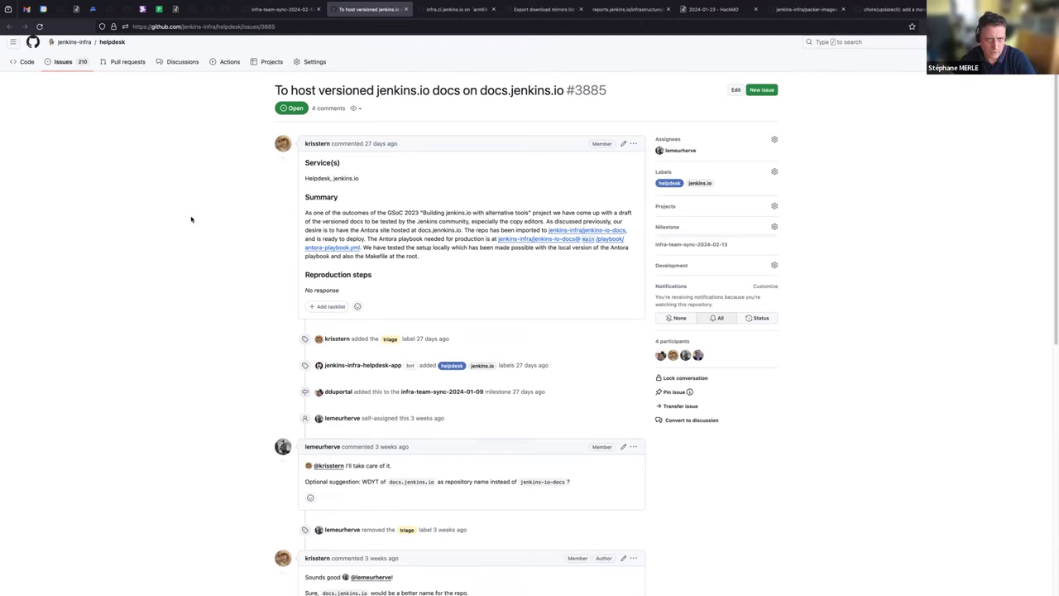
pyautogui.scroll(3)
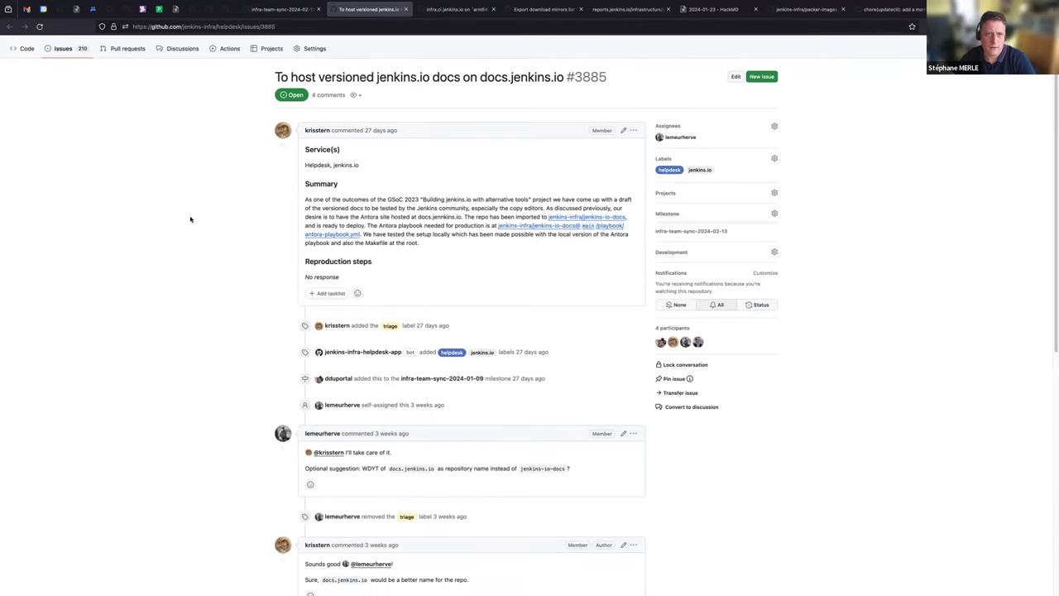
pyautogui.scroll(-3)
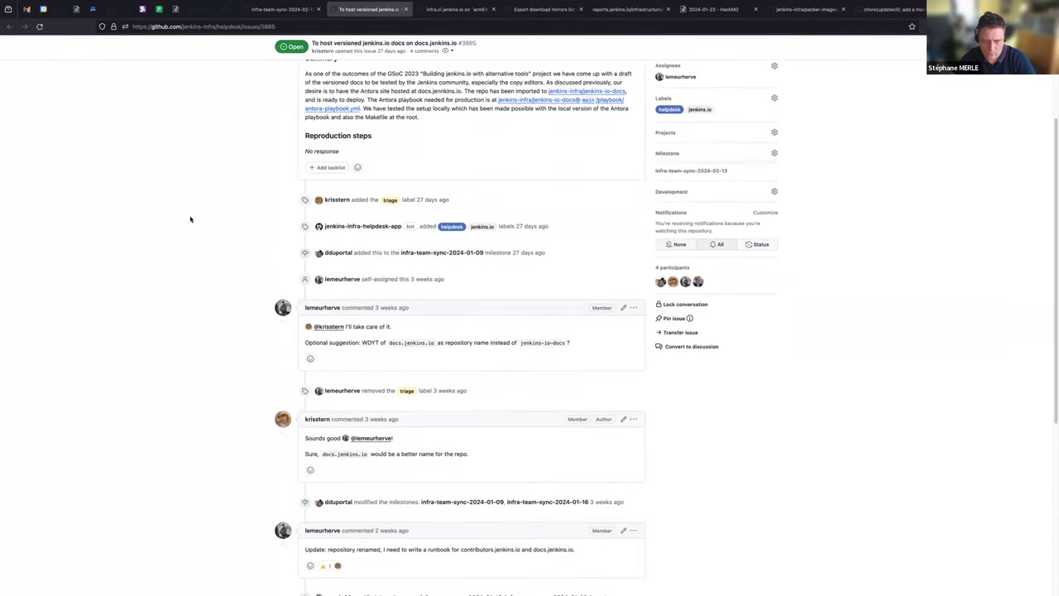
pyautogui.scroll(-3)
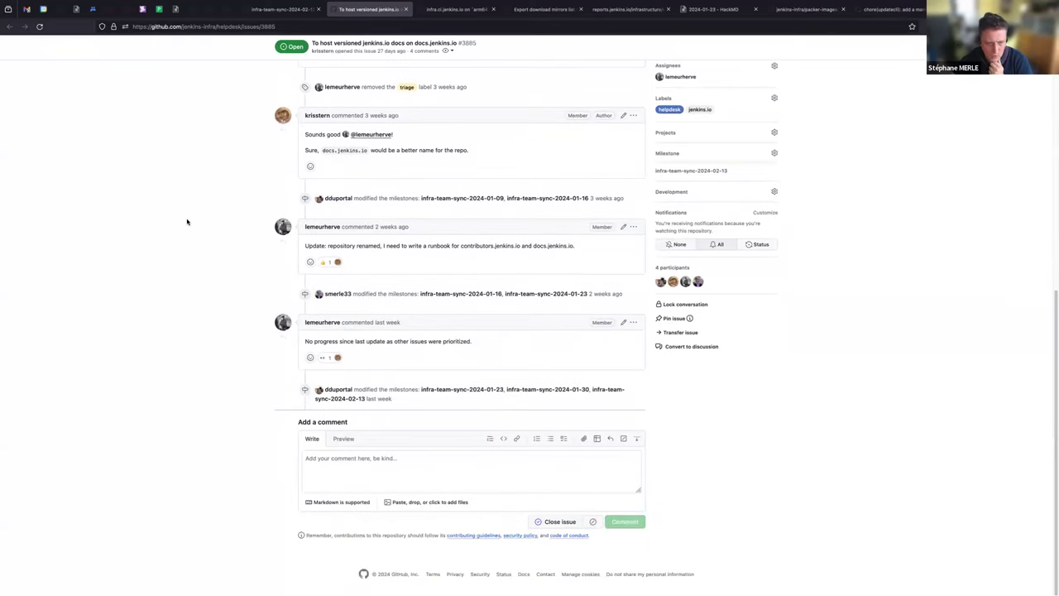
pyautogui.moveTo(463, 347)
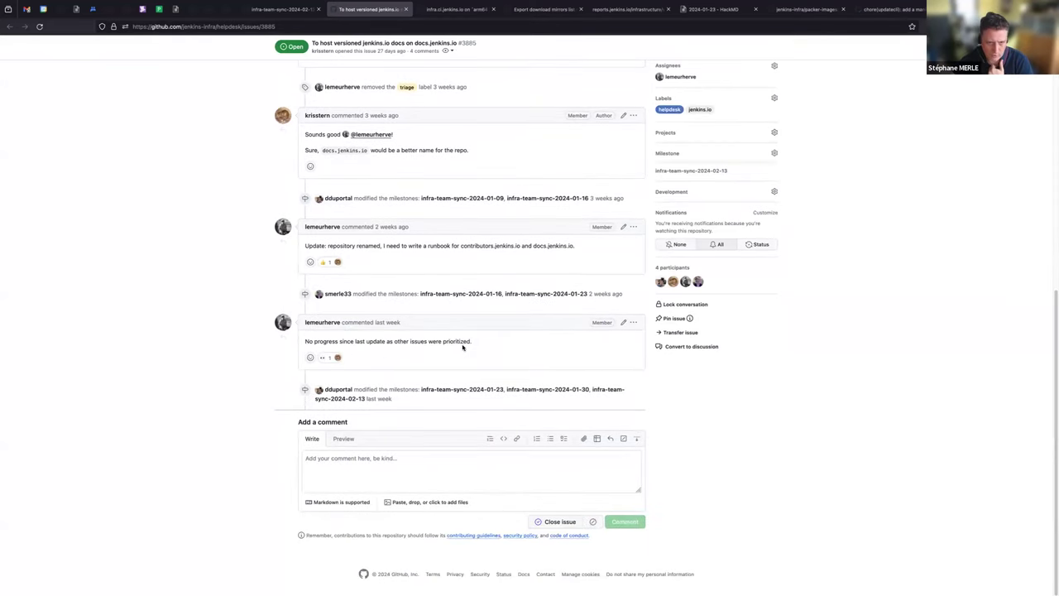
pyautogui.moveTo(430, 311)
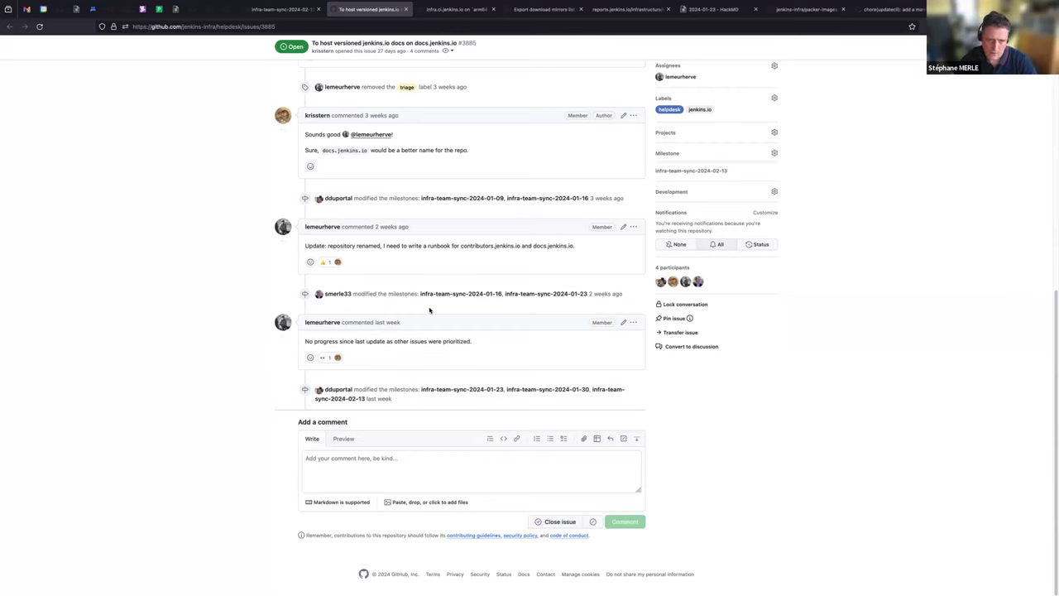
pyautogui.click(691, 171)
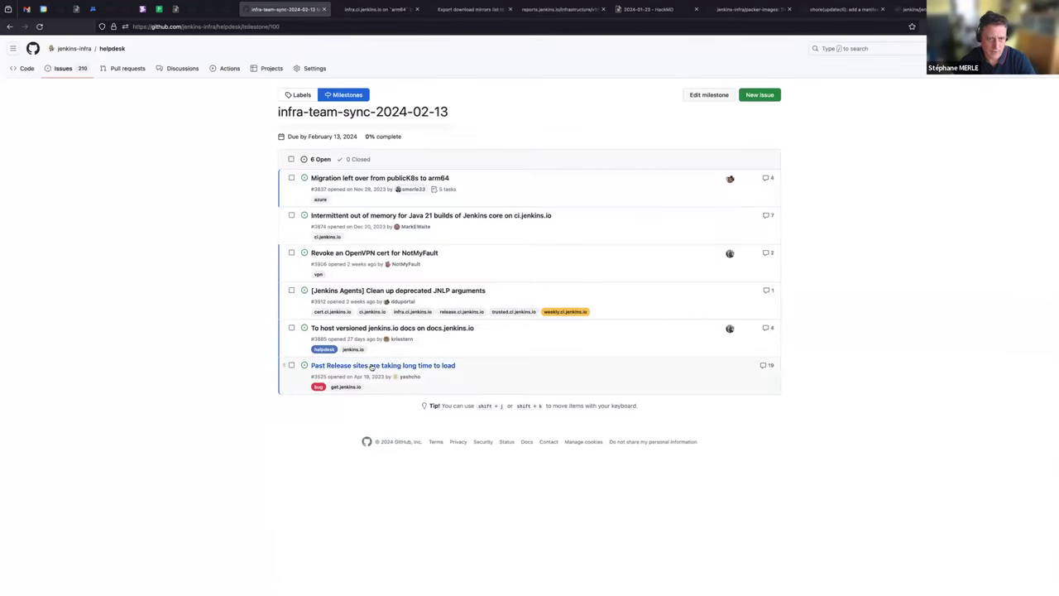
pyautogui.moveTo(383, 364)
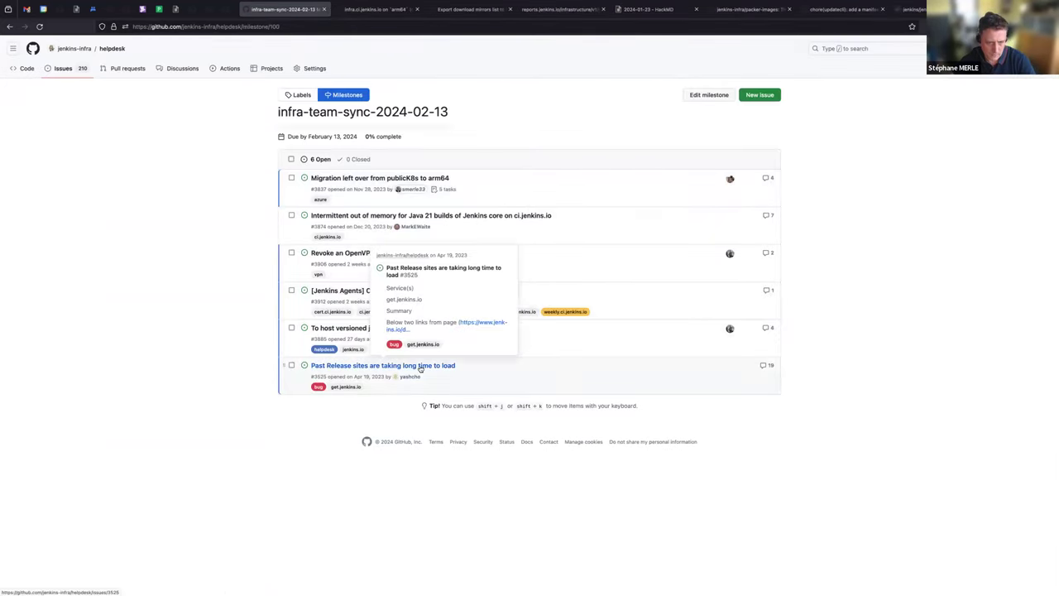
# Open issue #3525 on slow-loading past release sites and review its first comments
pyautogui.click(383, 365)
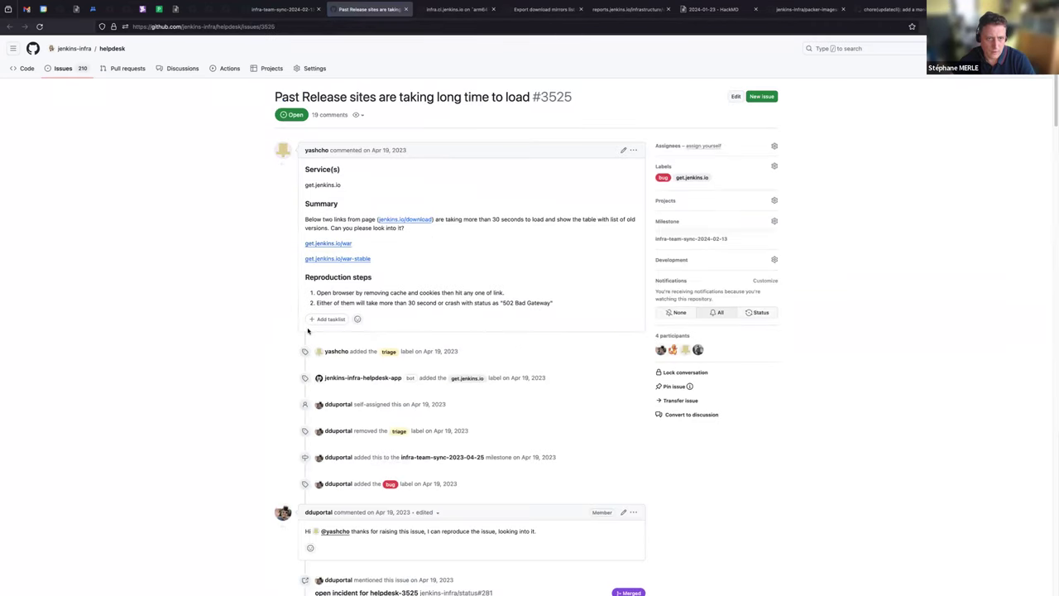
pyautogui.moveTo(244, 317)
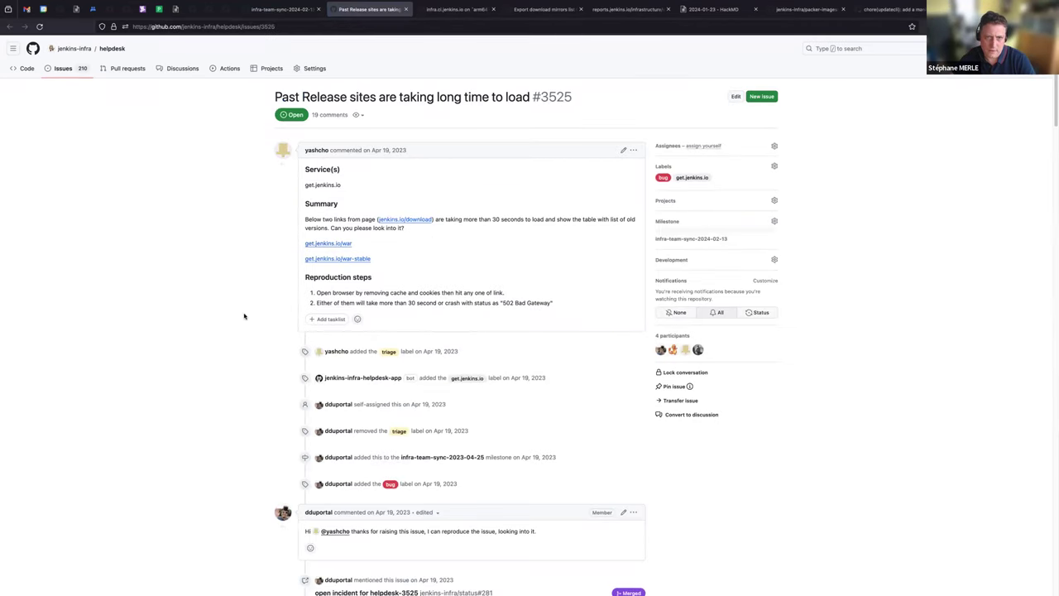
pyautogui.moveTo(225, 338)
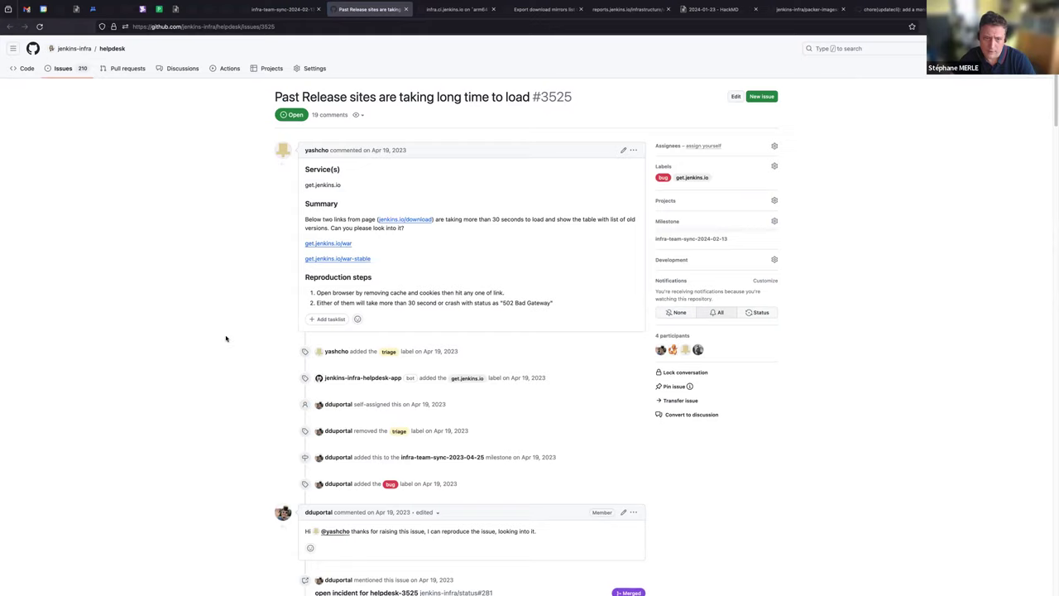
pyautogui.scroll(-3)
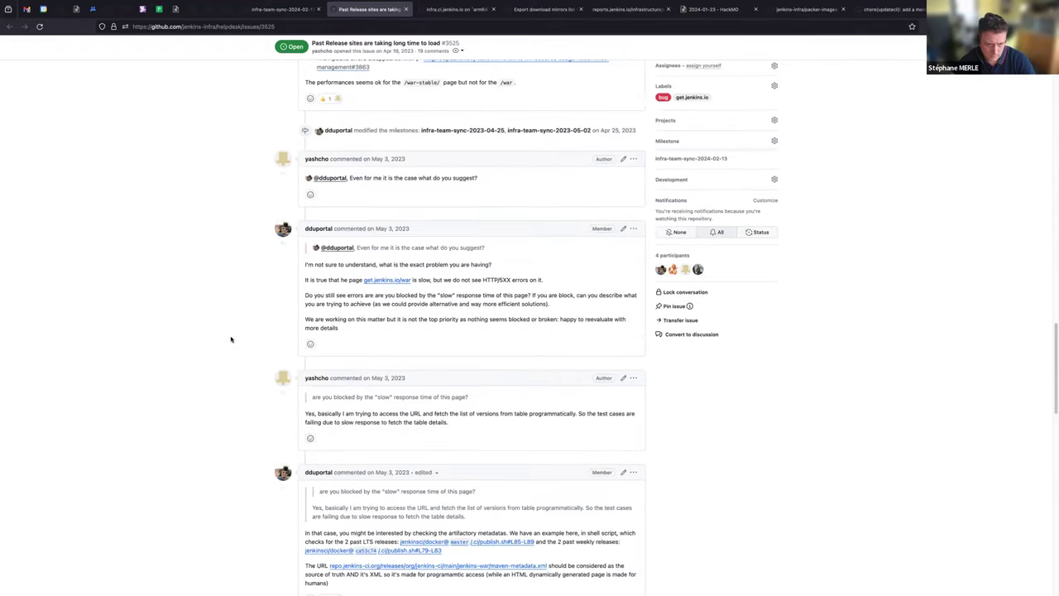
pyautogui.scroll(-3)
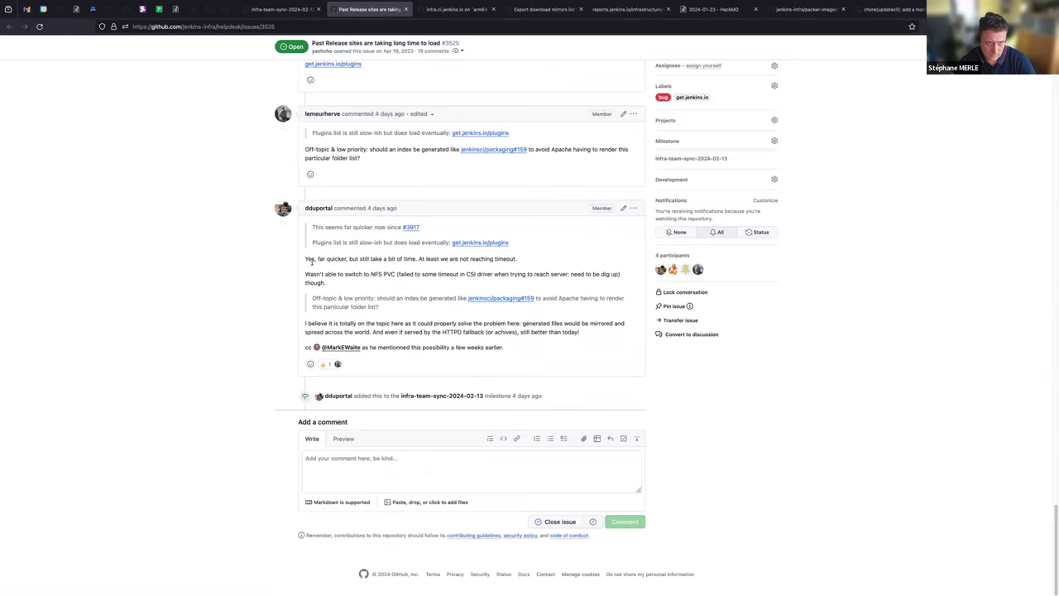
pyautogui.moveTo(491, 254)
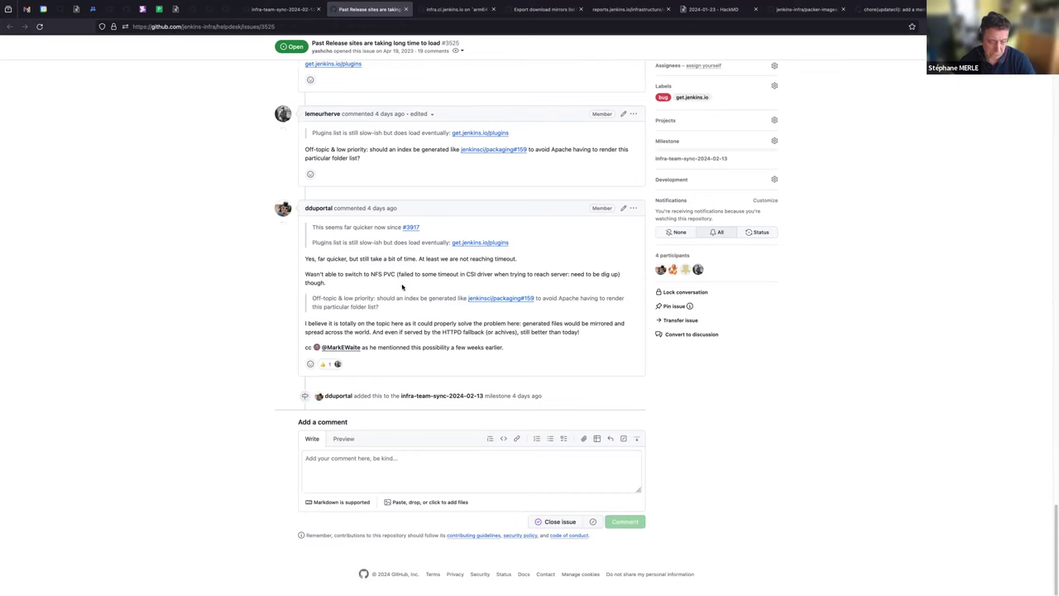
pyautogui.scroll(3)
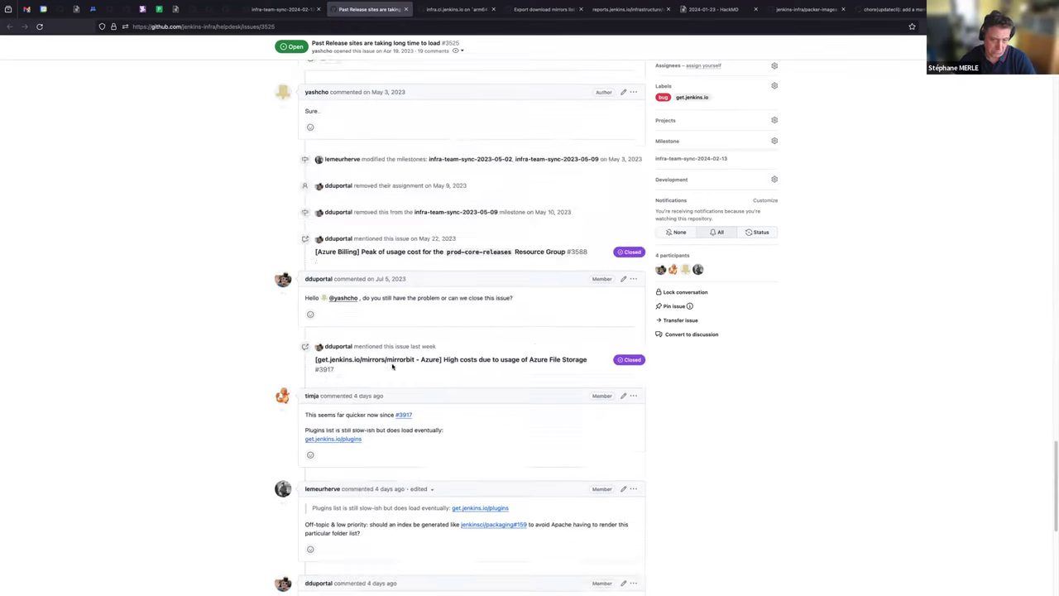
pyautogui.scroll(3)
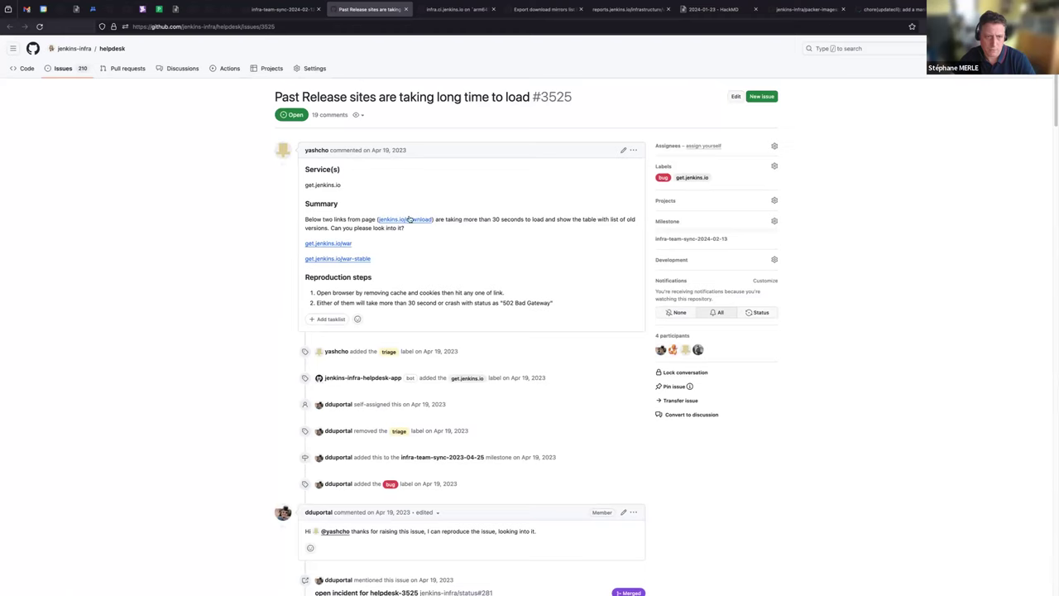
pyautogui.moveTo(580, 218)
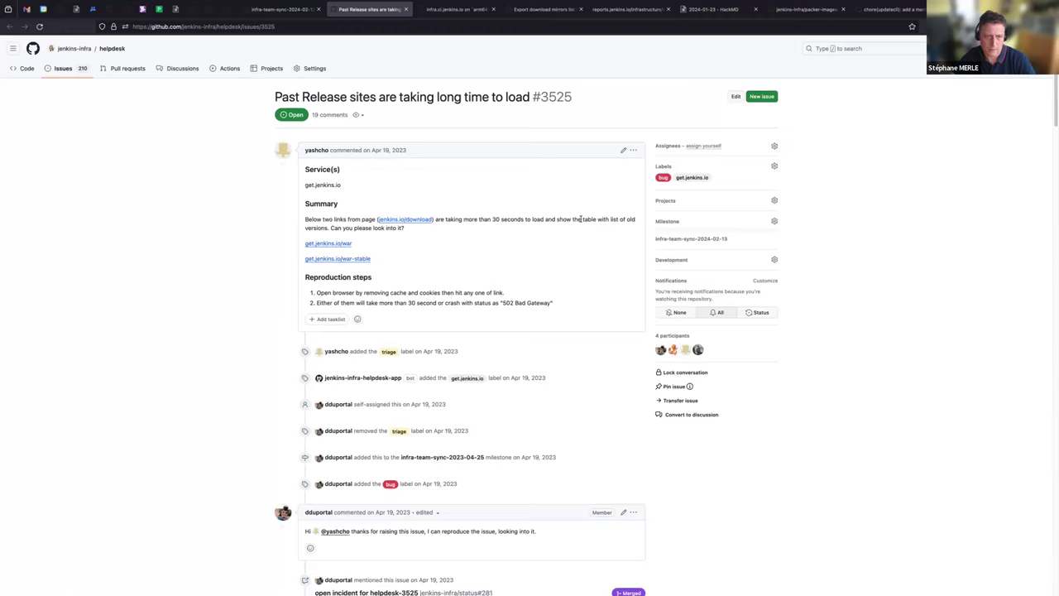
pyautogui.moveTo(407, 223)
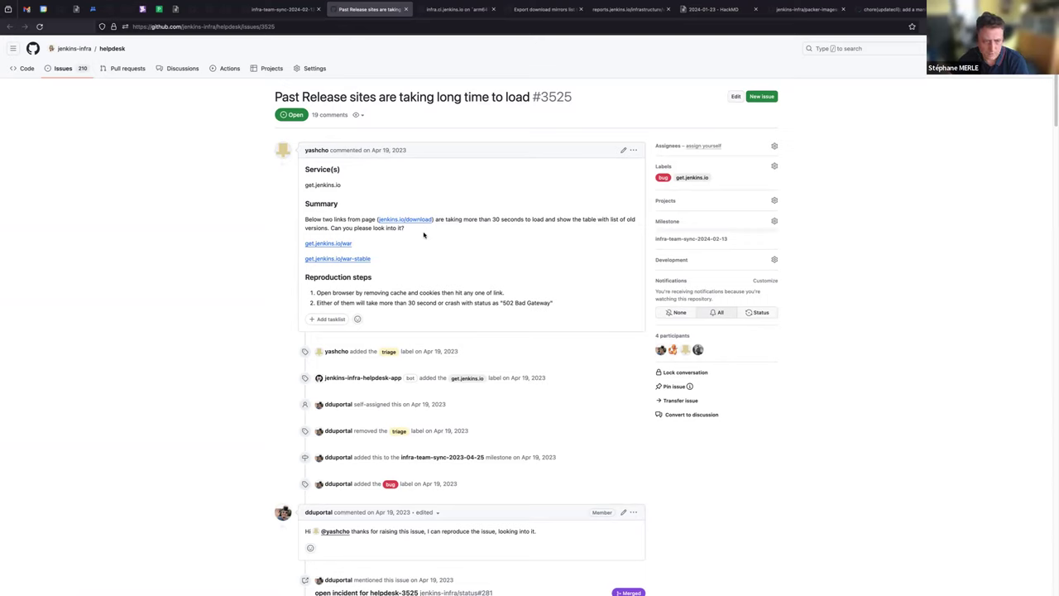
# Read issue #3525's investigation comments through to the end
pyautogui.scroll(-3)
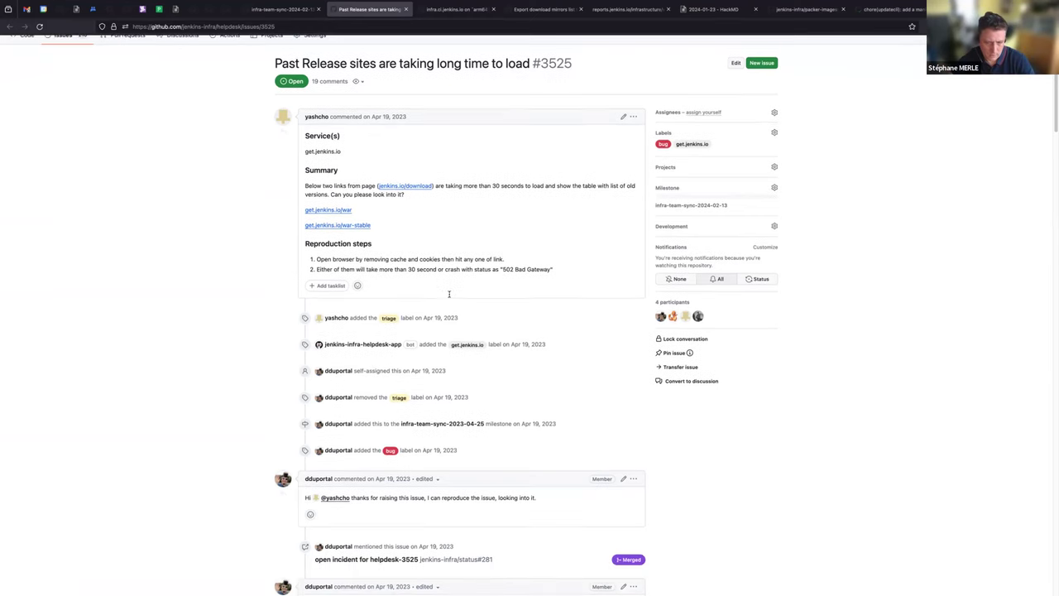
pyautogui.scroll(-3)
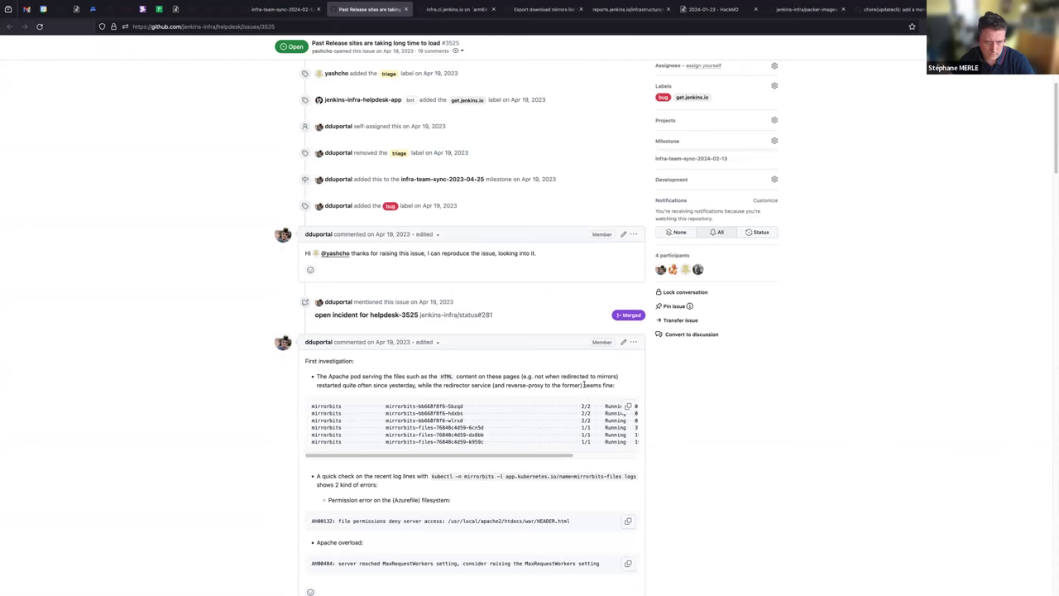
pyautogui.scroll(-3)
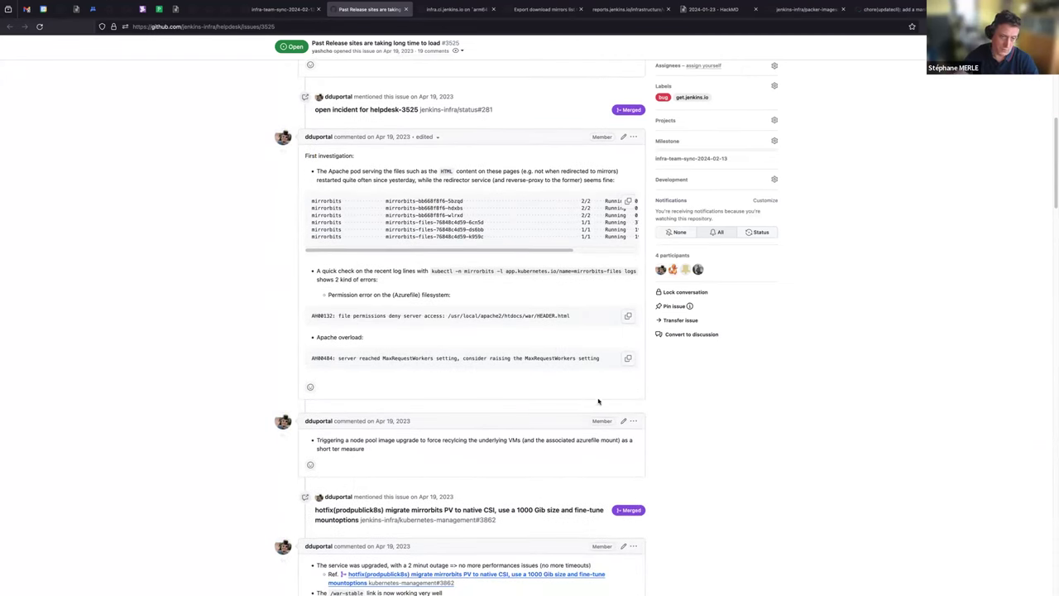
pyautogui.scroll(-3)
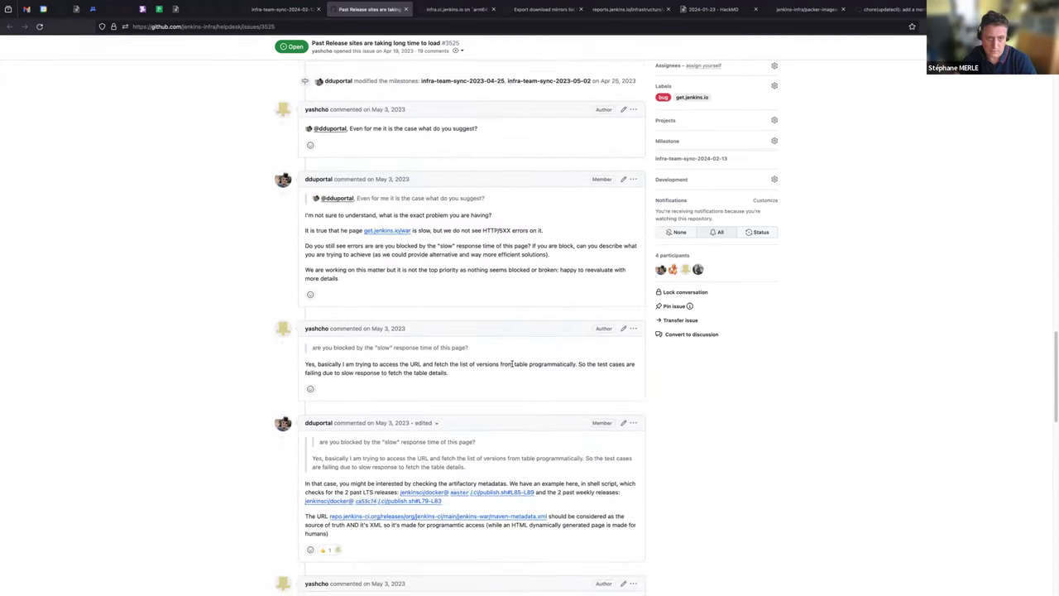
pyautogui.scroll(-3)
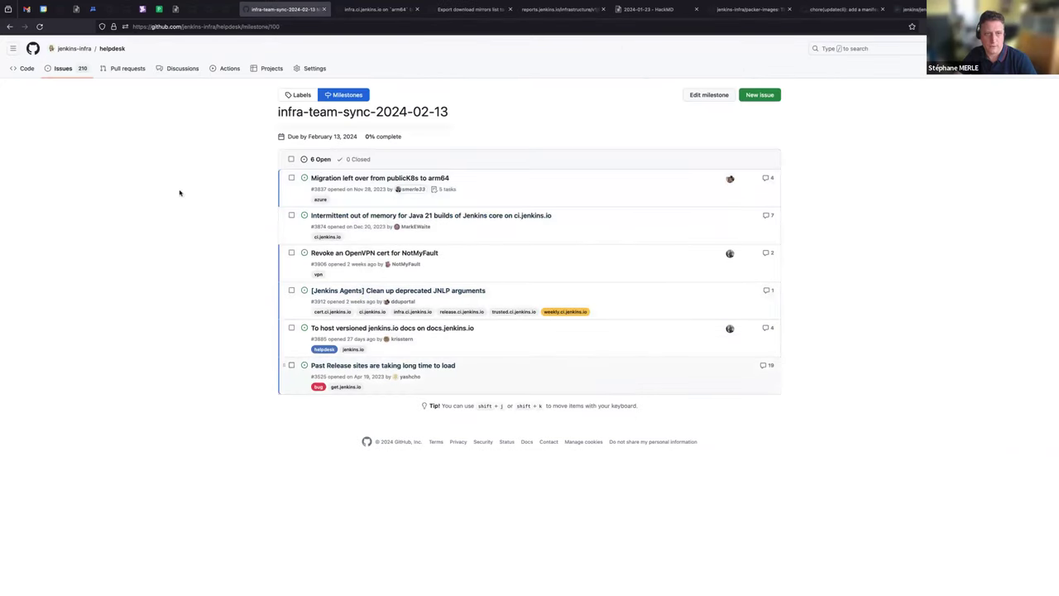
pyautogui.moveTo(99, 342)
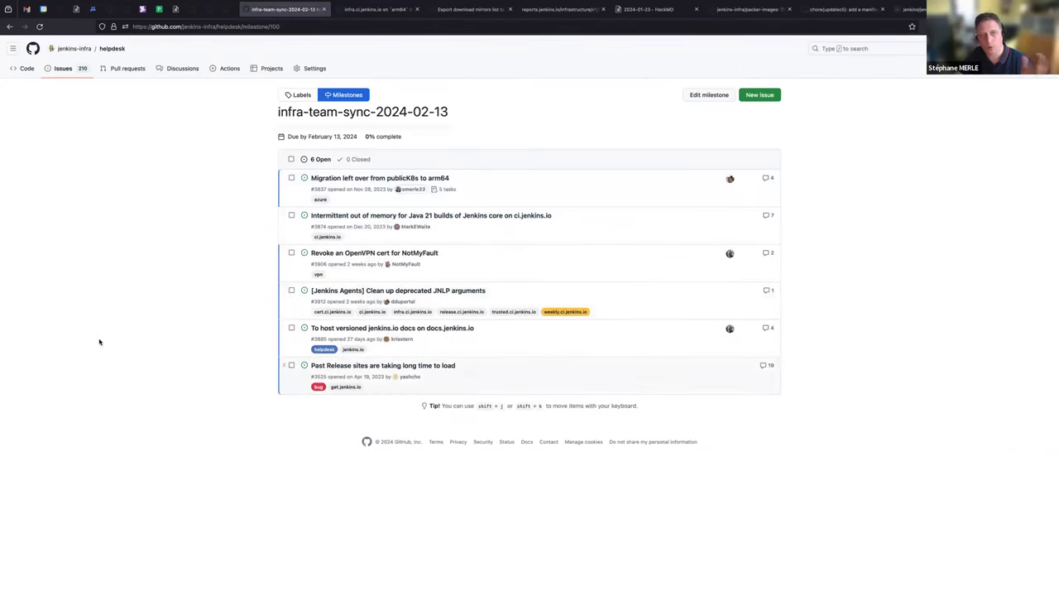
pyautogui.moveTo(109, 227)
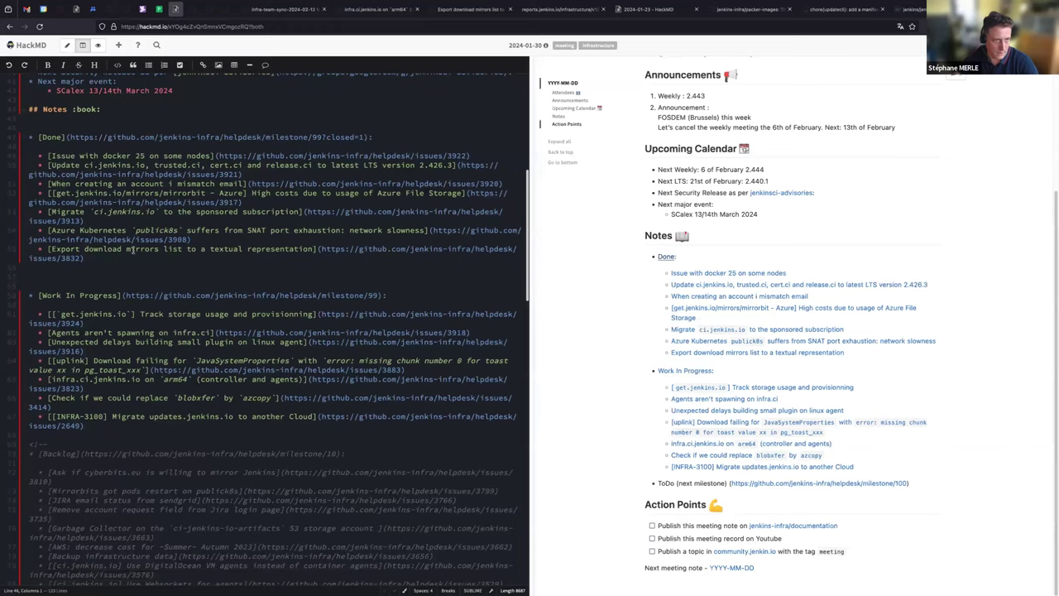
# Review the HackMD Done, Work In Progress and Backlog notes, then switch back to the GitHub milestone tab
pyautogui.scroll(3)
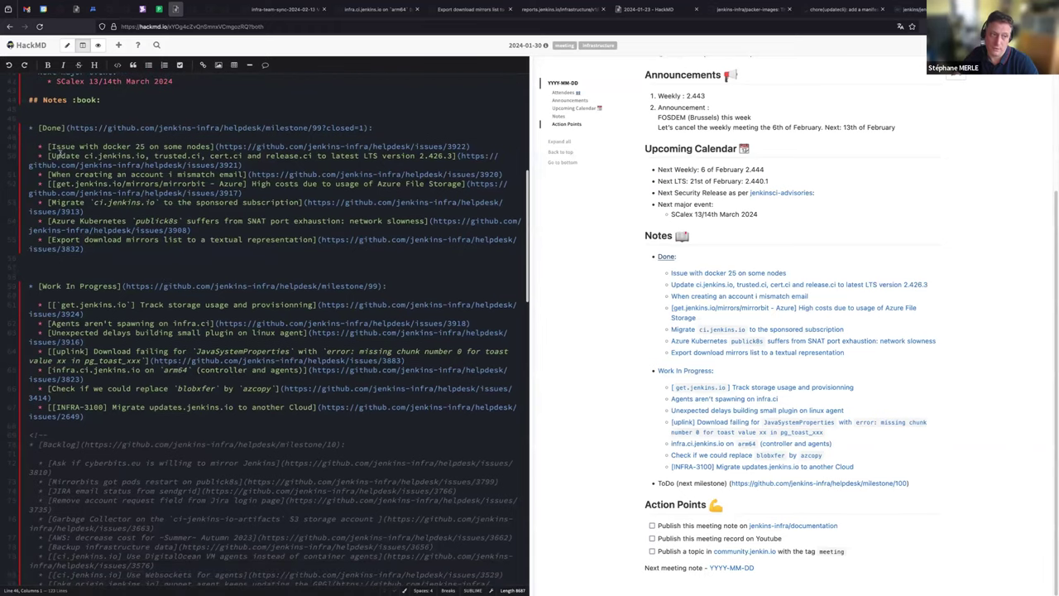
pyautogui.scroll(-3)
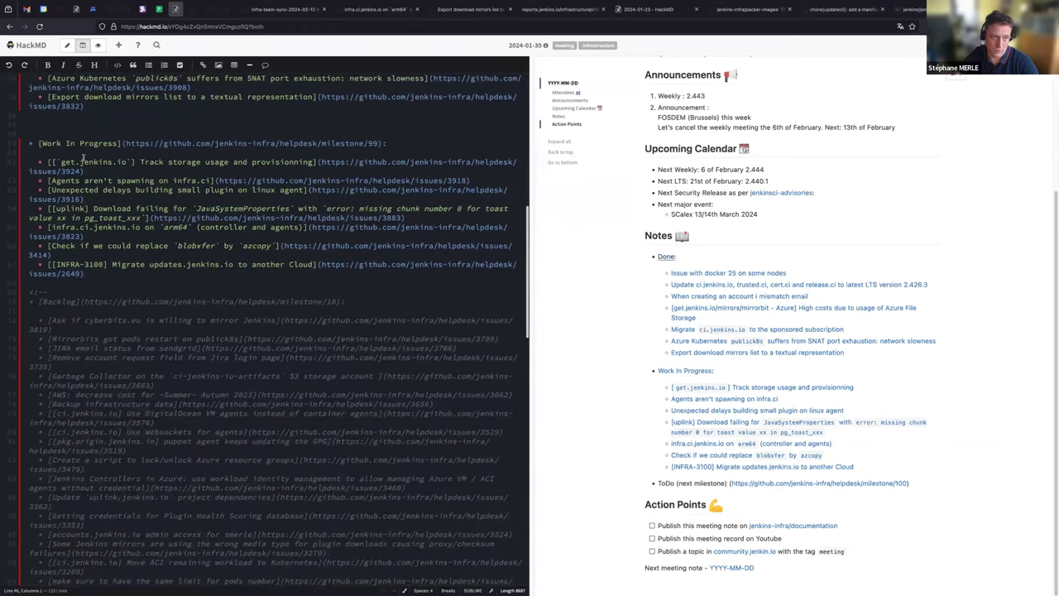
pyautogui.scroll(-3)
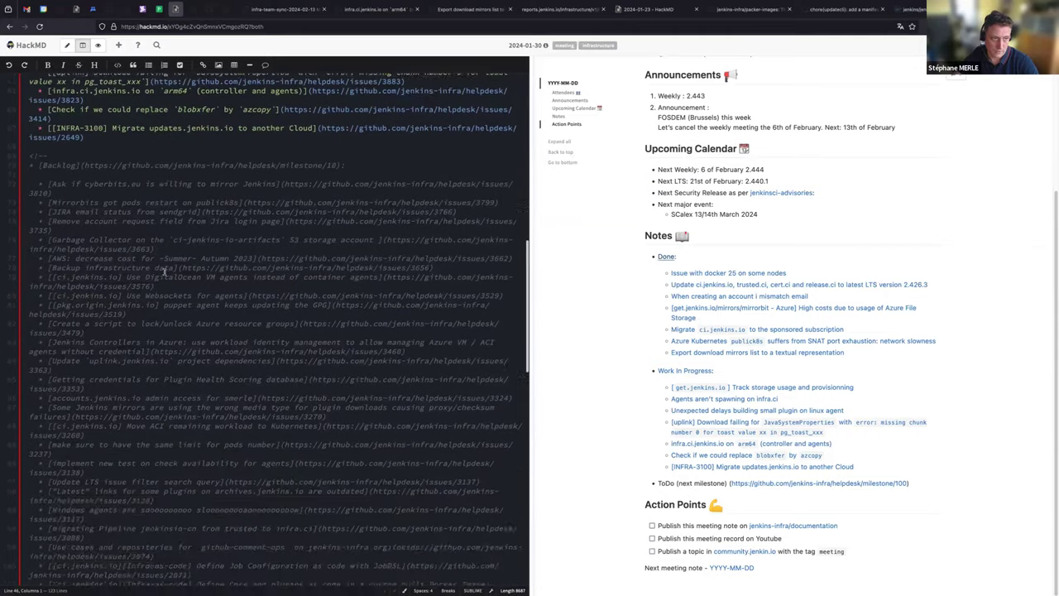
pyautogui.scroll(-3)
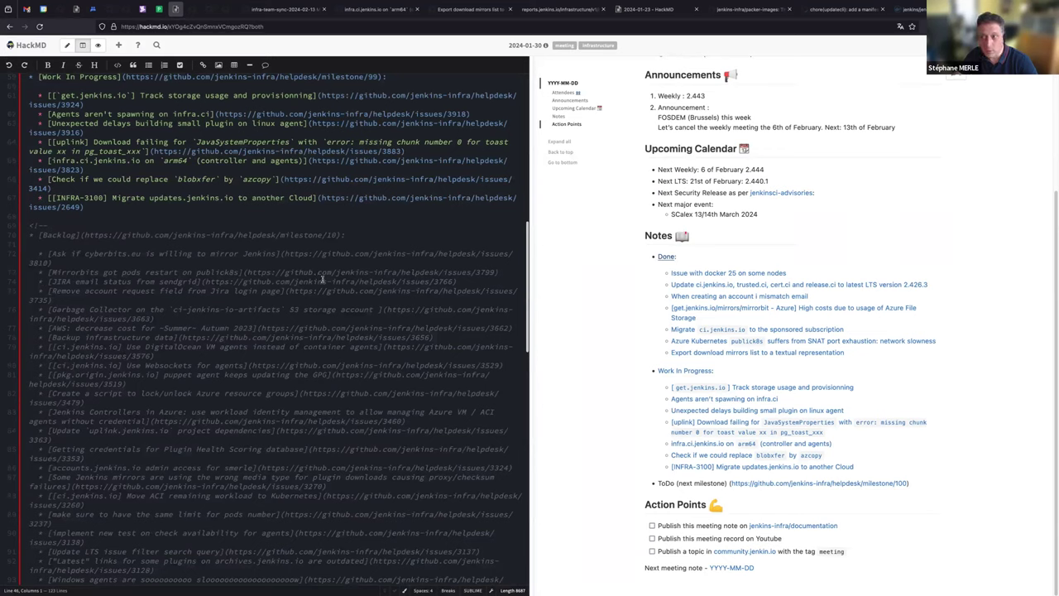
pyautogui.moveTo(567, 316)
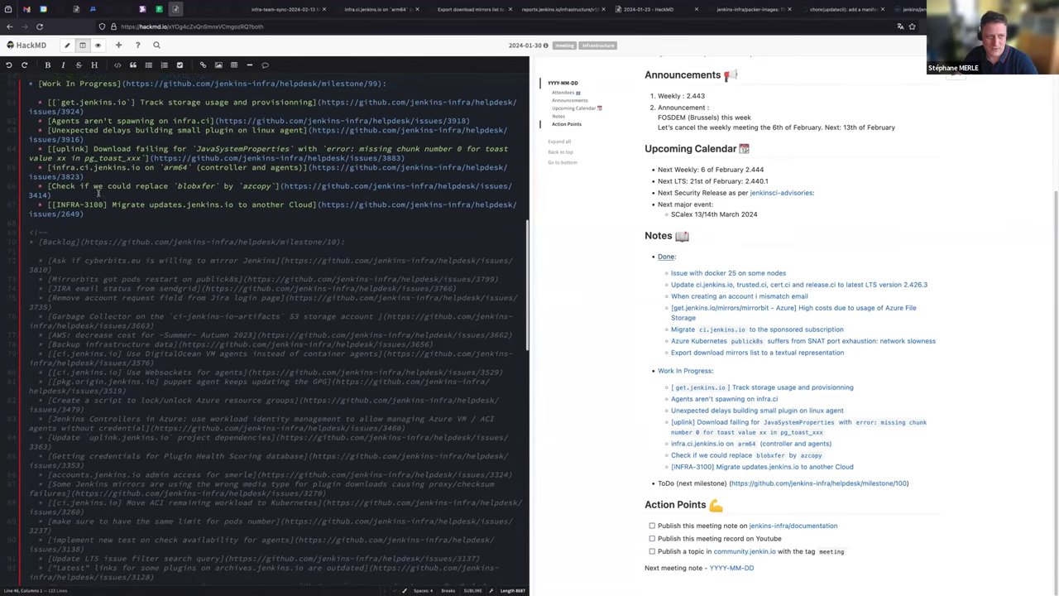
pyautogui.scroll(3)
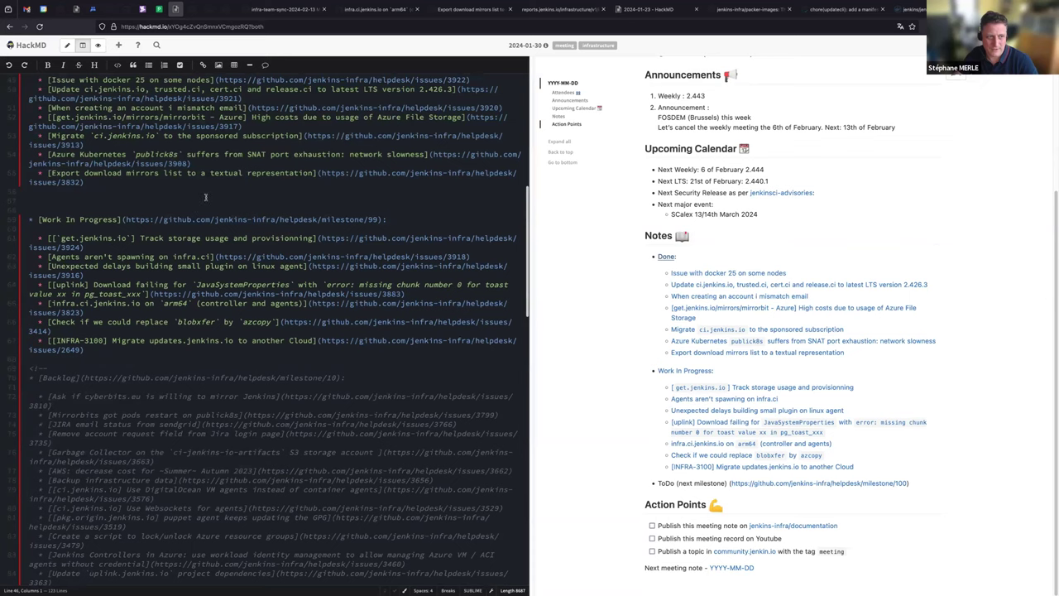
pyautogui.click(286, 9)
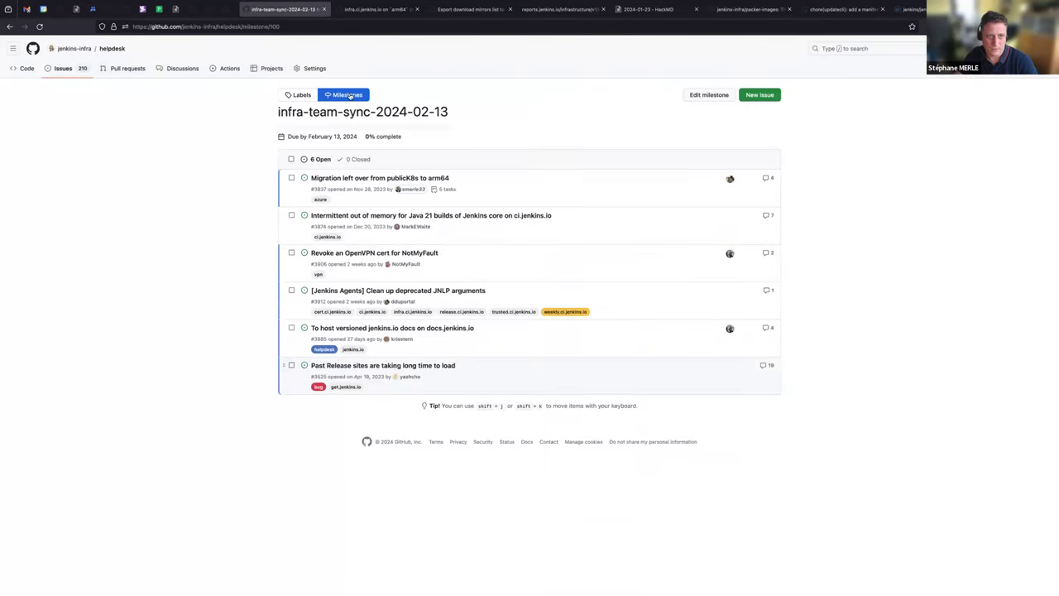
# Show the helpdesk milestones list with the three open milestones
pyautogui.click(347, 94)
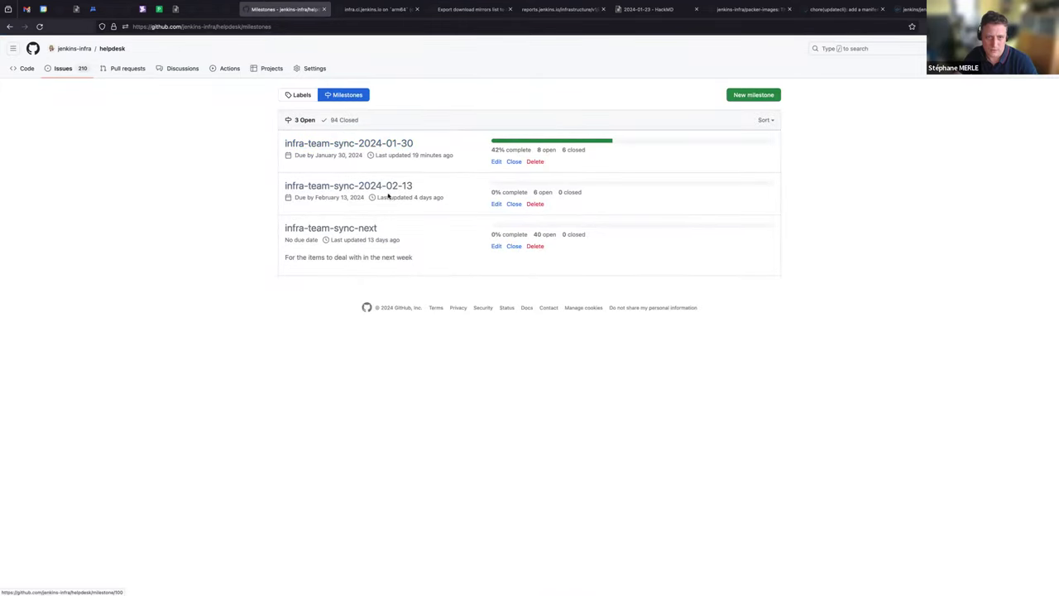
pyautogui.moveTo(416, 184)
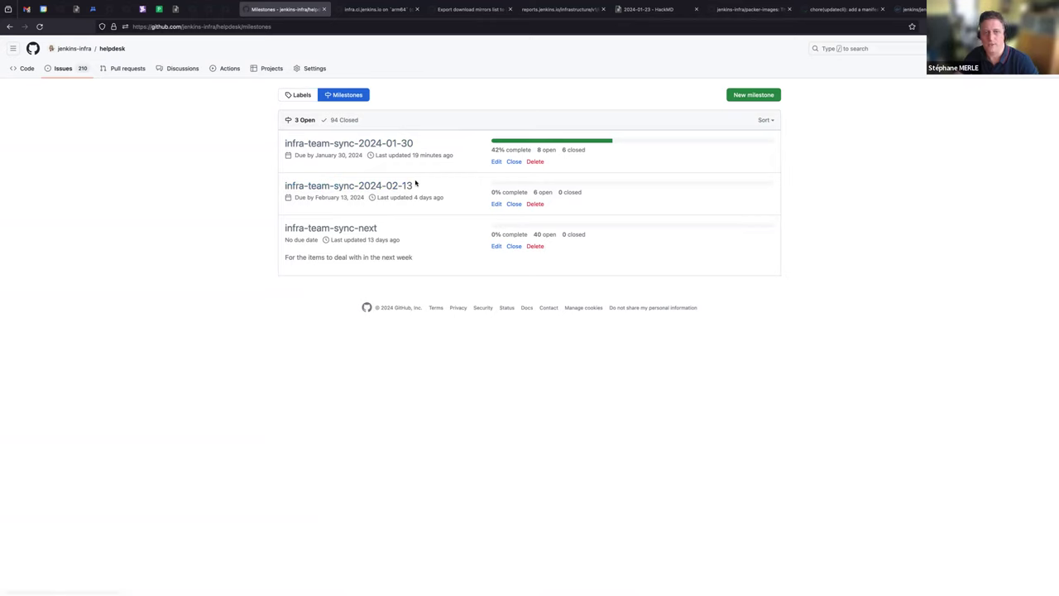